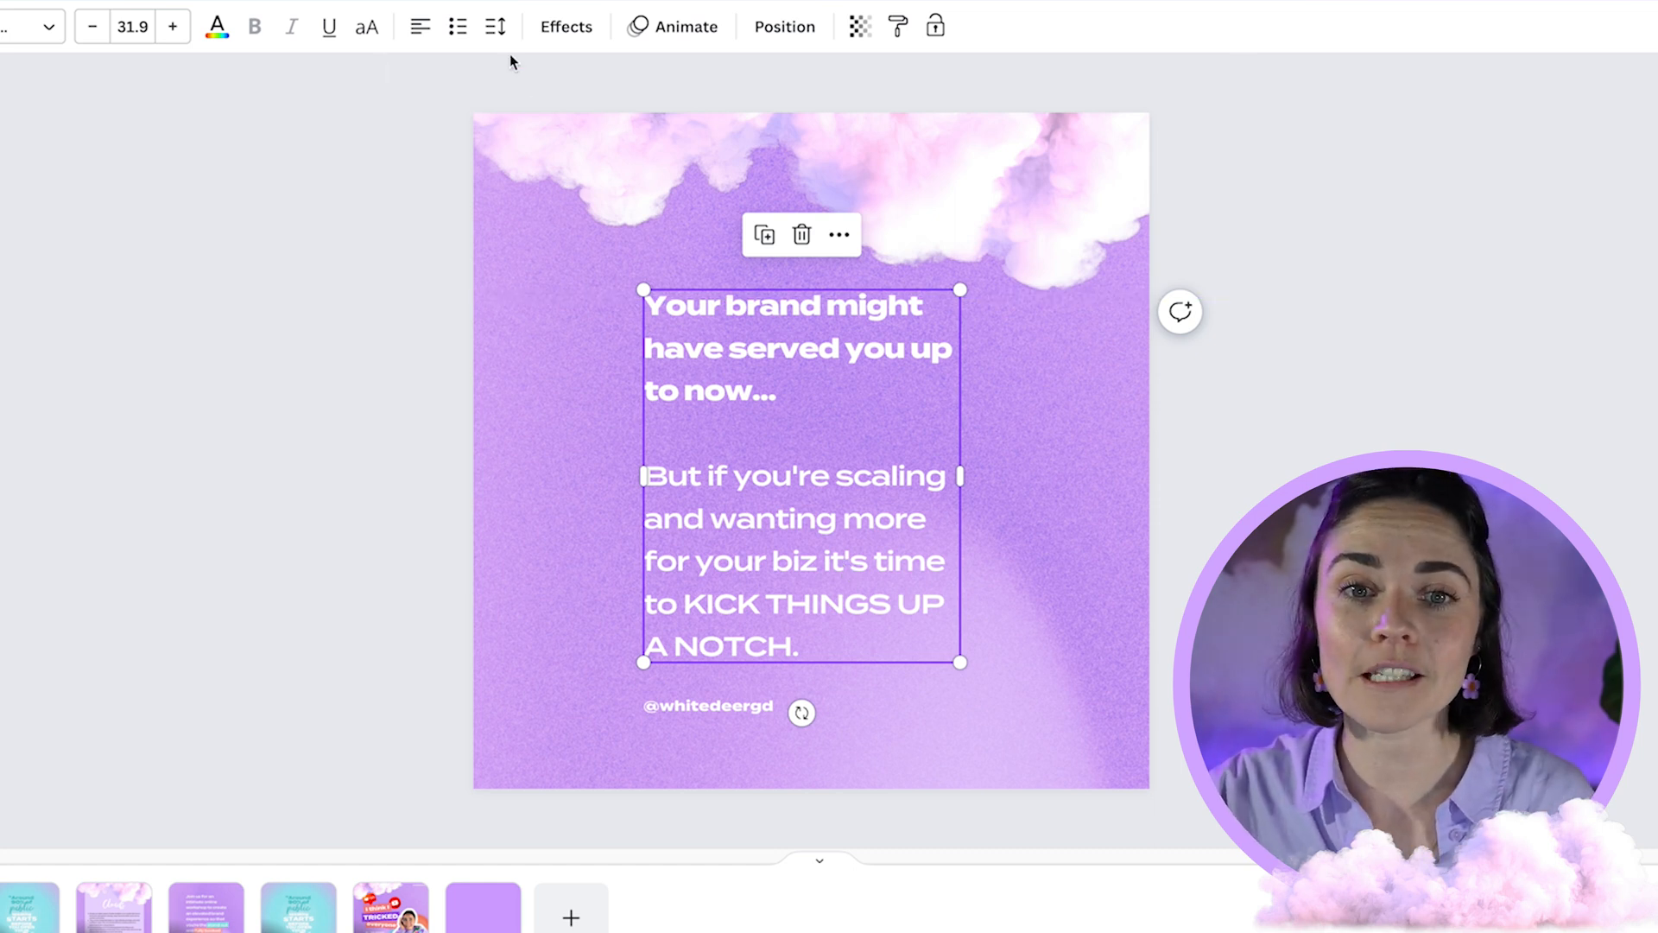
mouse_move(495, 27)
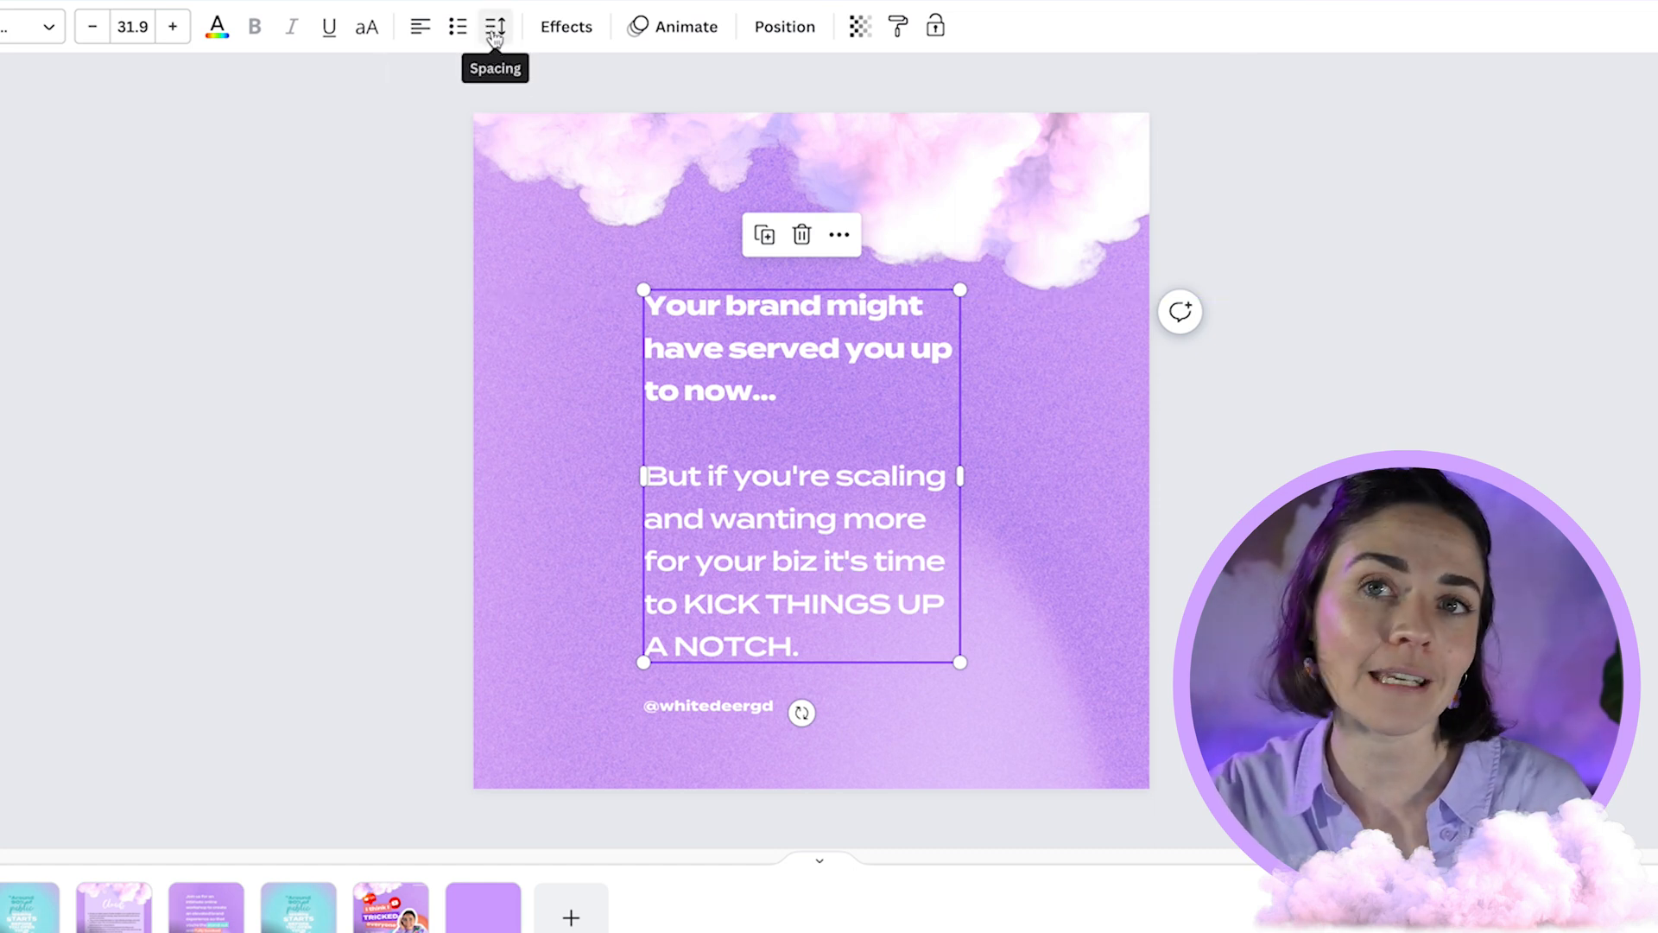
mouse_move(766, 442)
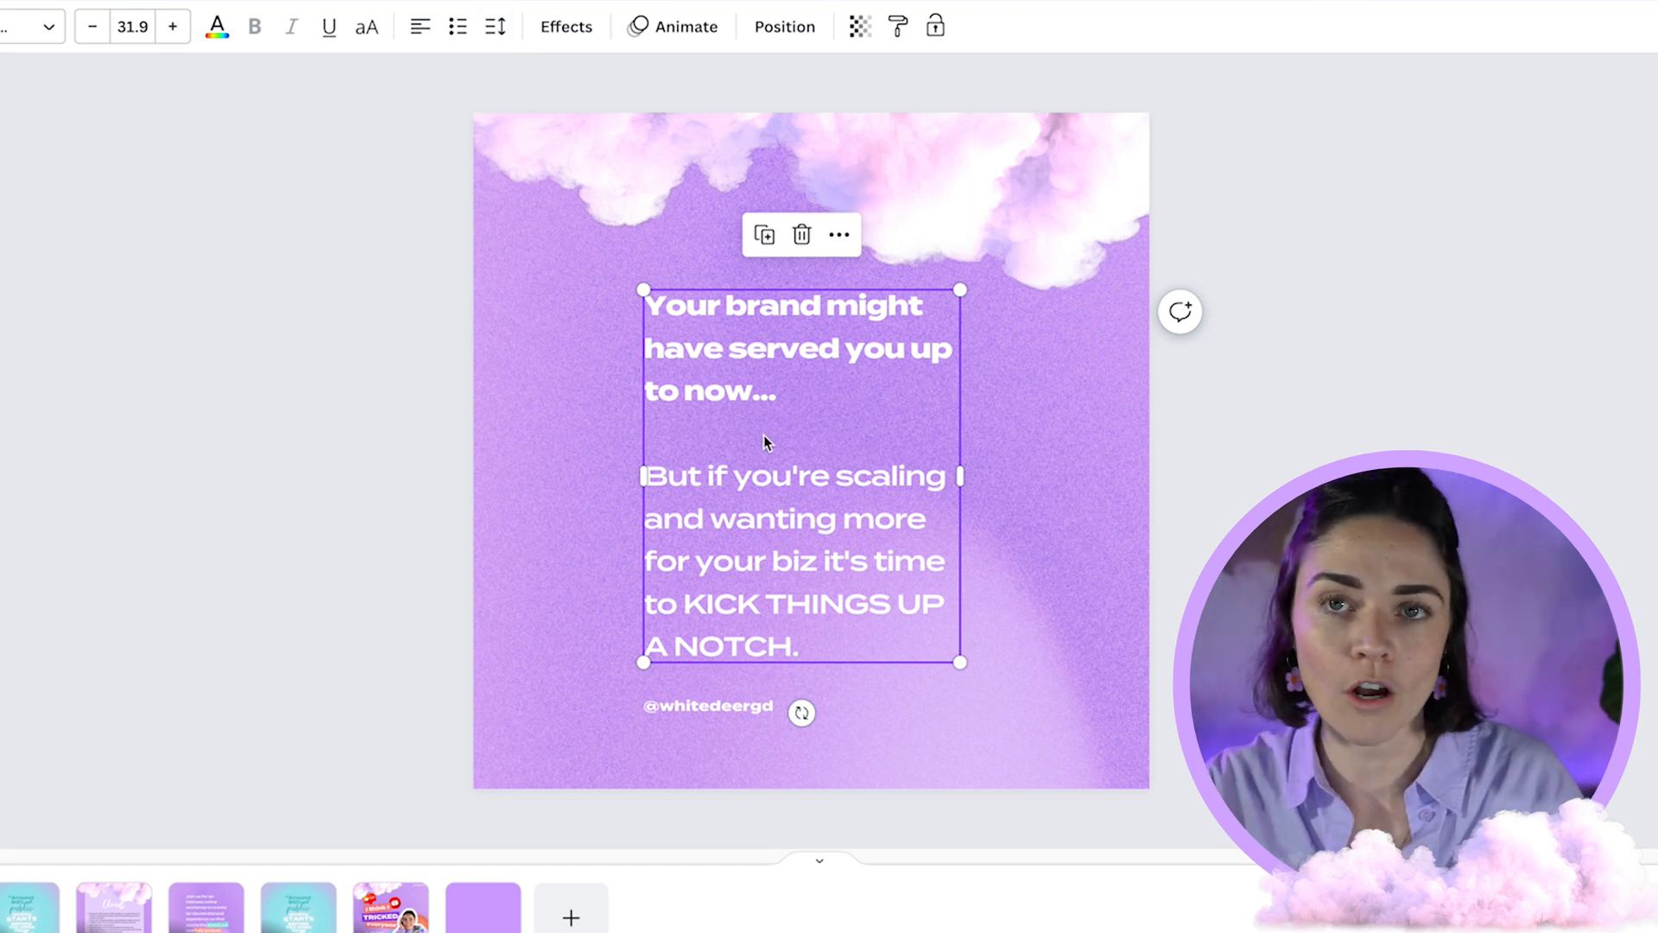
Try line spacing between about 1.08 and 1.75 on the quote text, settling at 1.55.
left_click(494, 26)
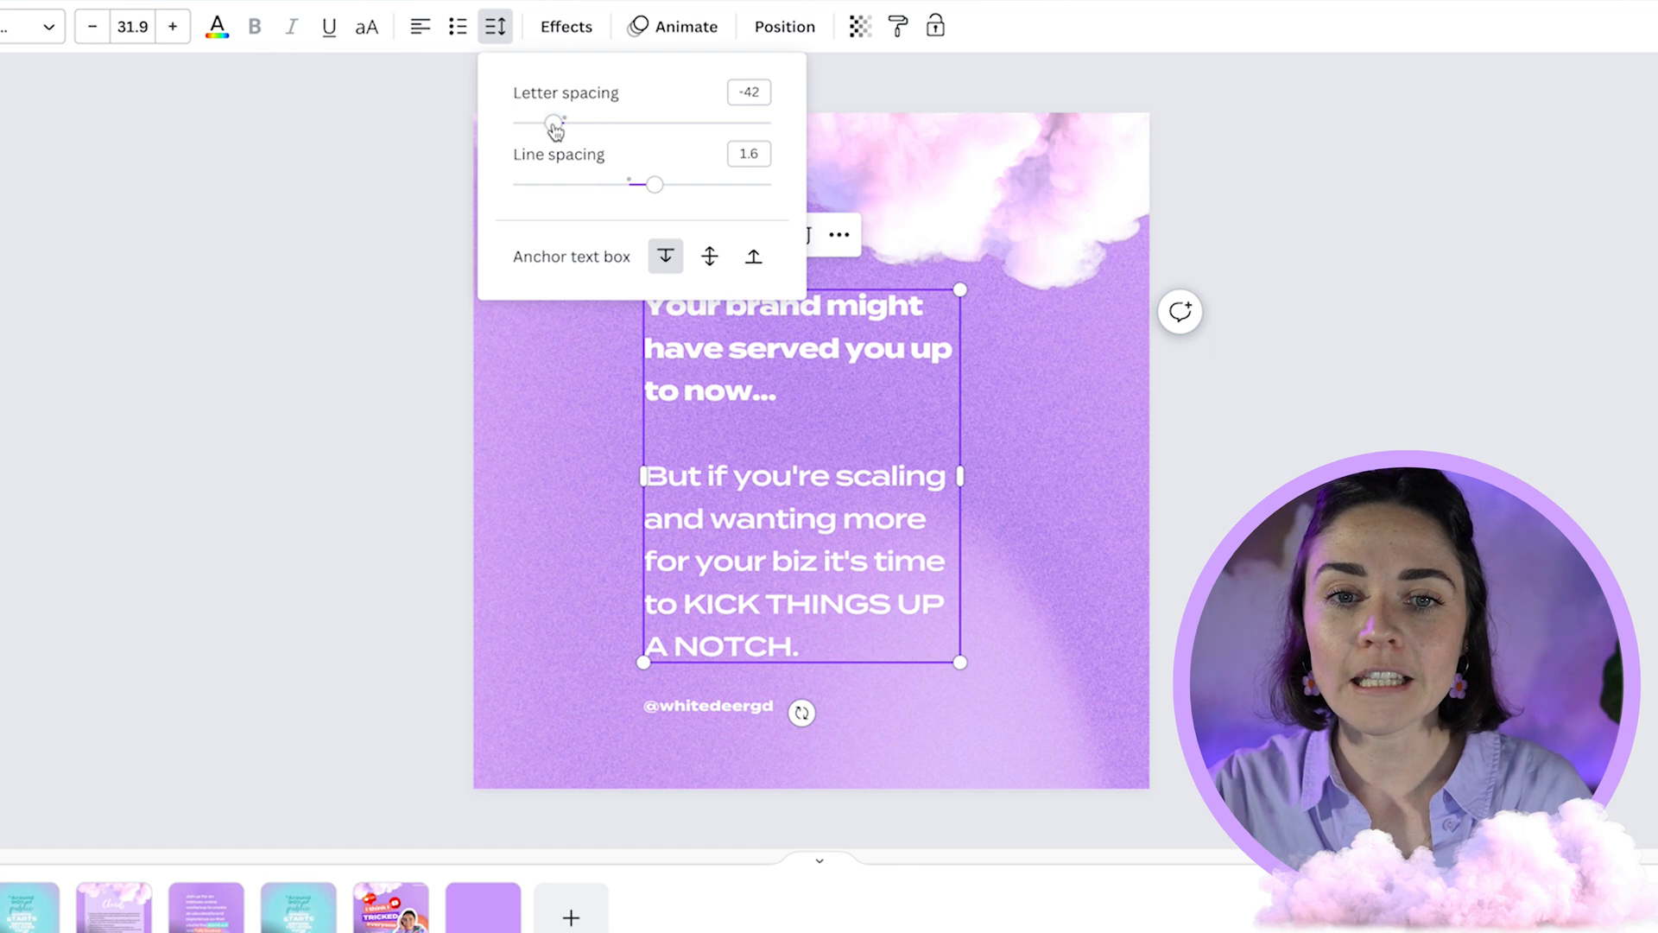
left_click_drag(655, 184, 745, 184)
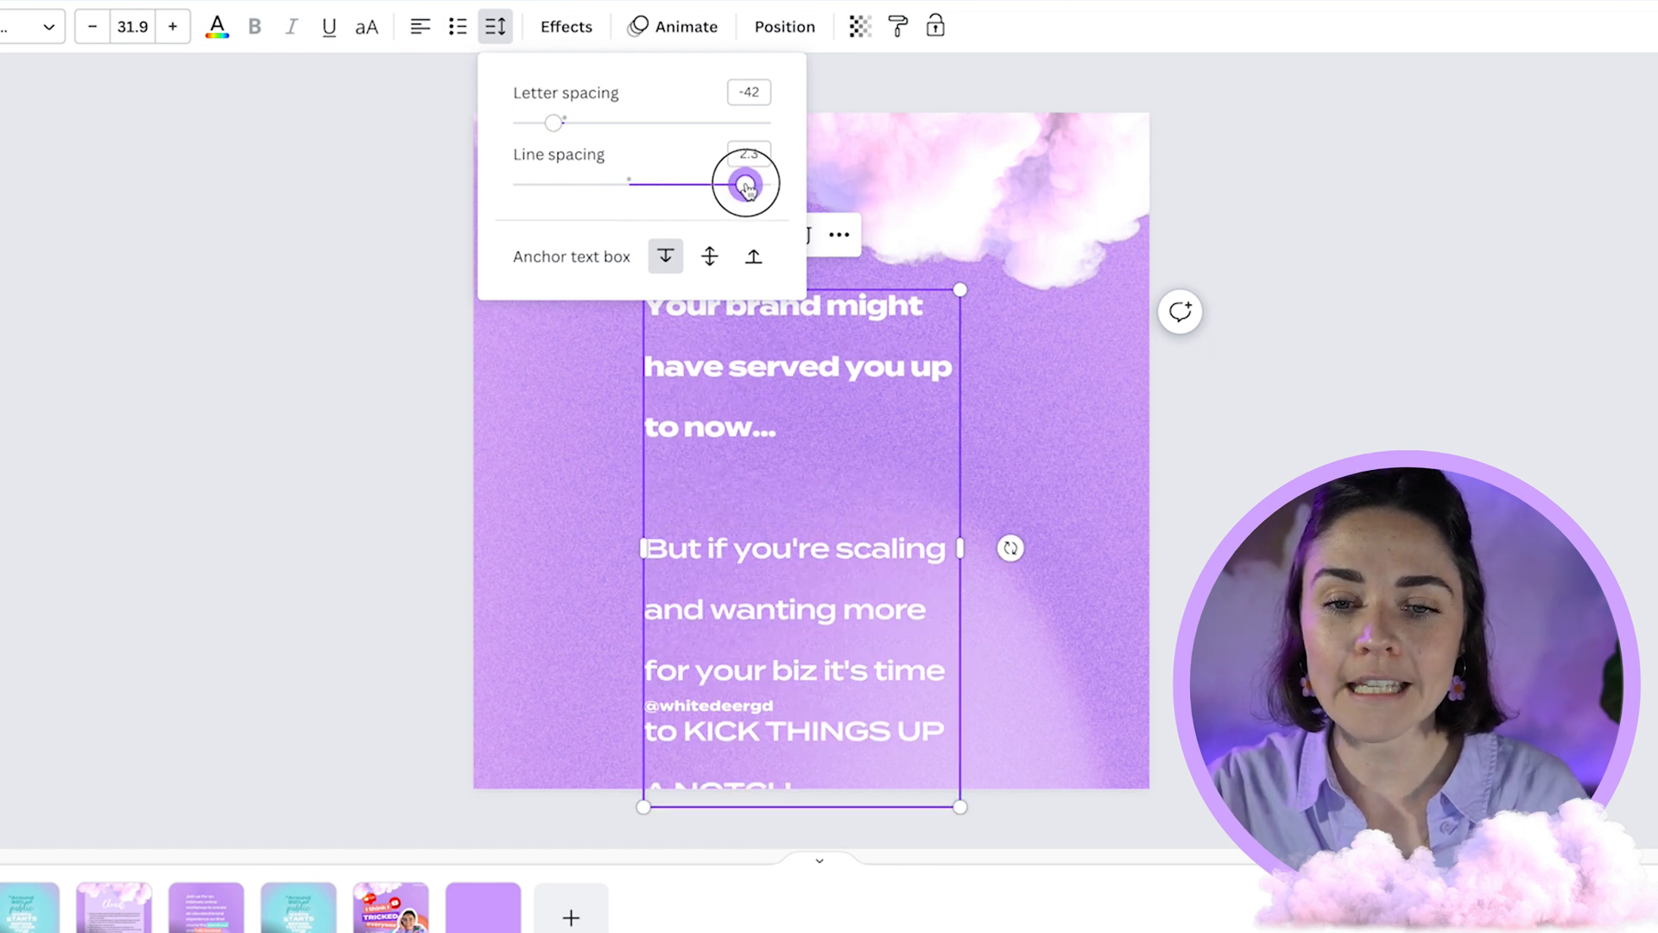
left_click_drag(743, 183, 650, 187)
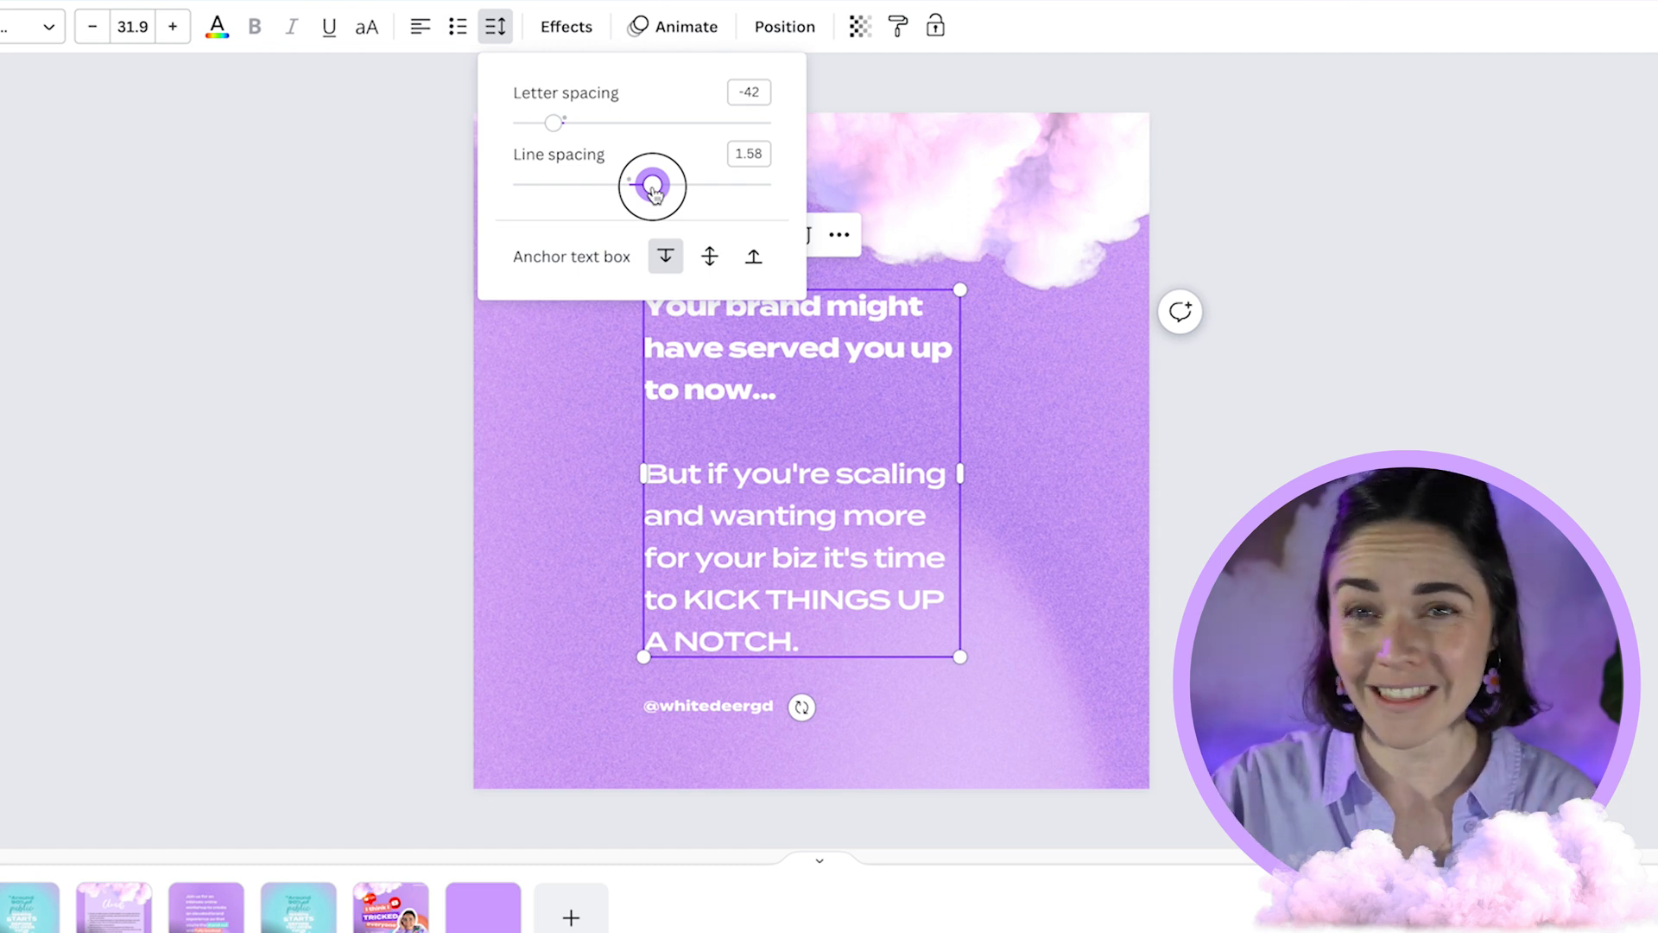
left_click_drag(650, 186, 594, 186)
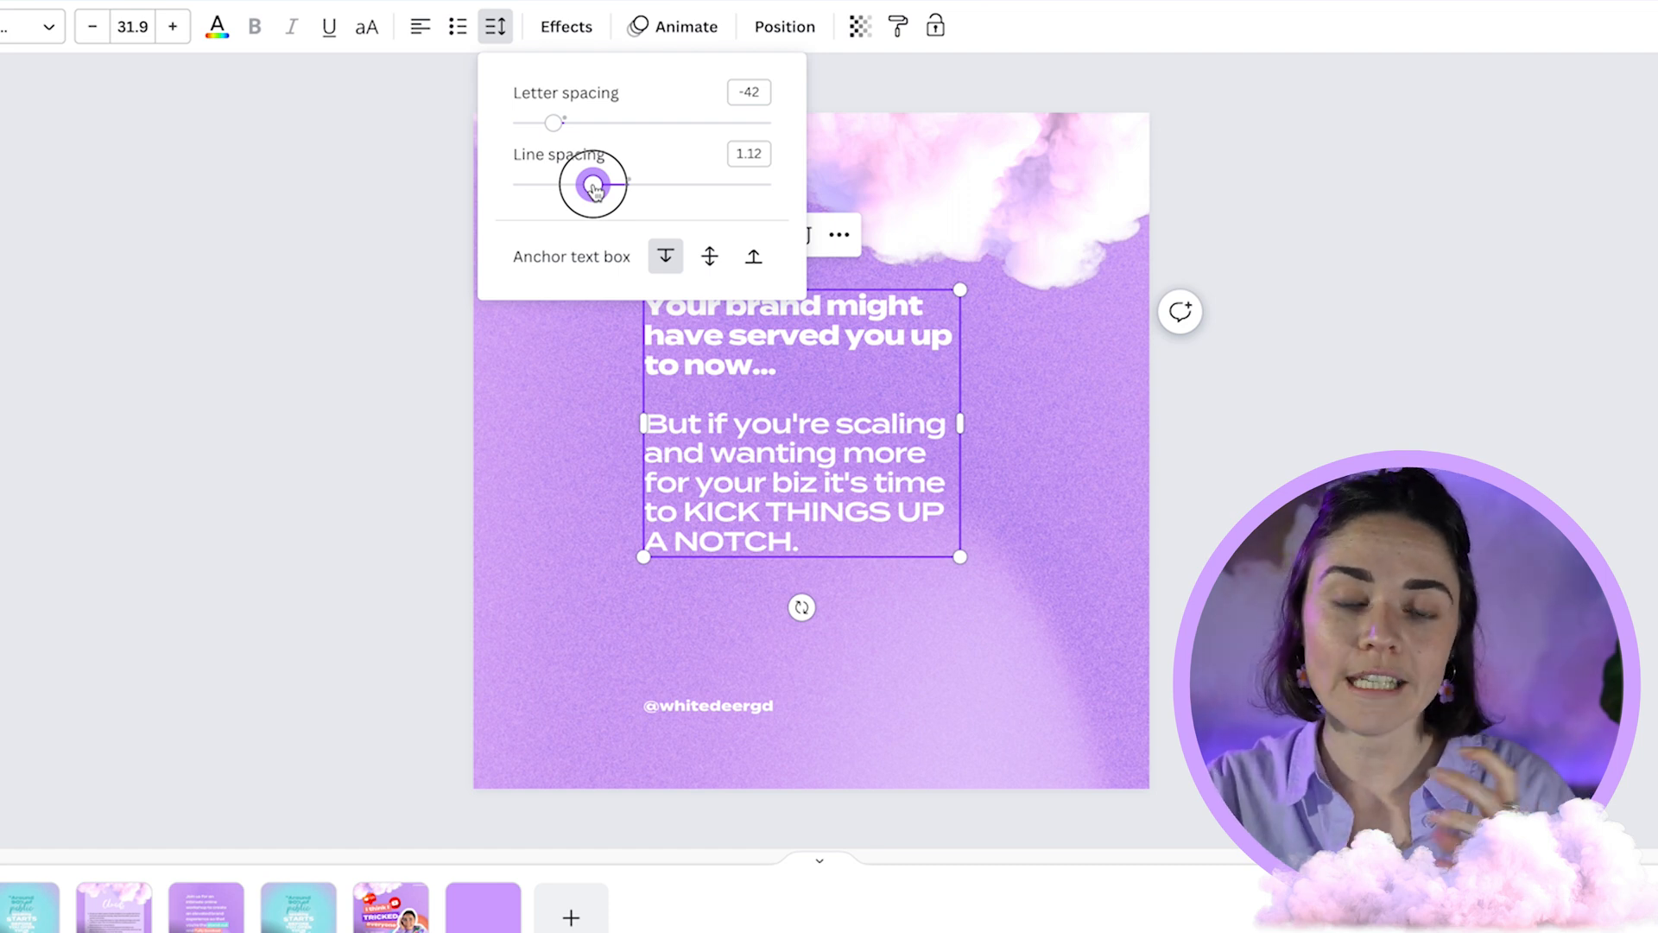
left_click_drag(592, 185, 672, 184)
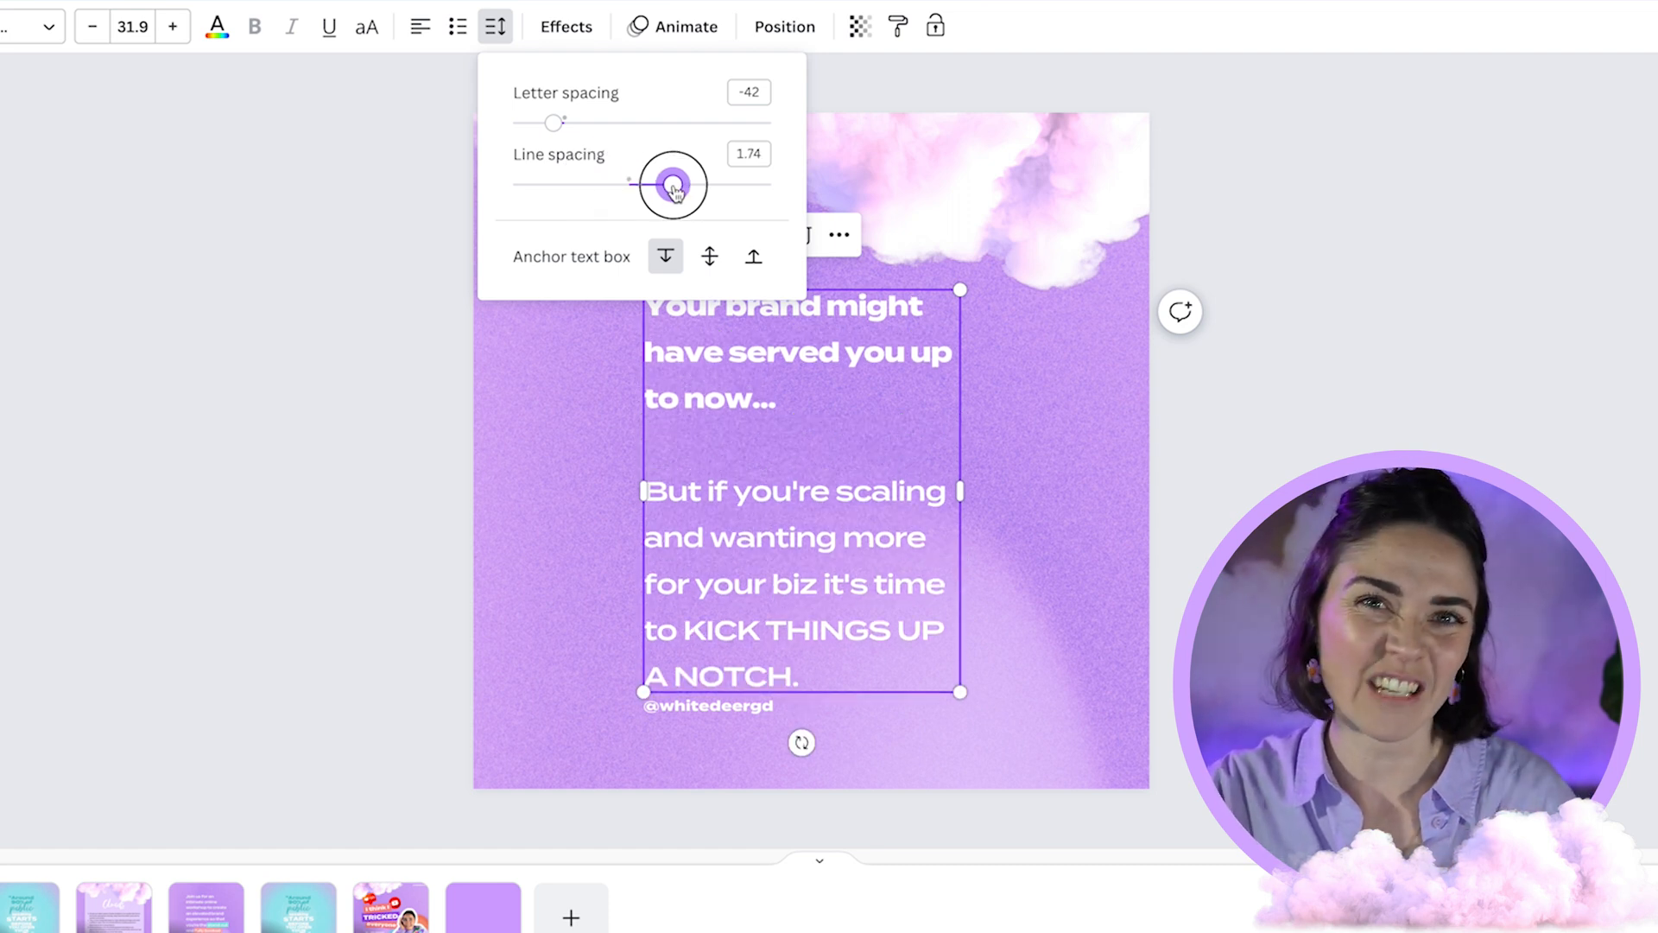
left_click_drag(674, 183, 653, 183)
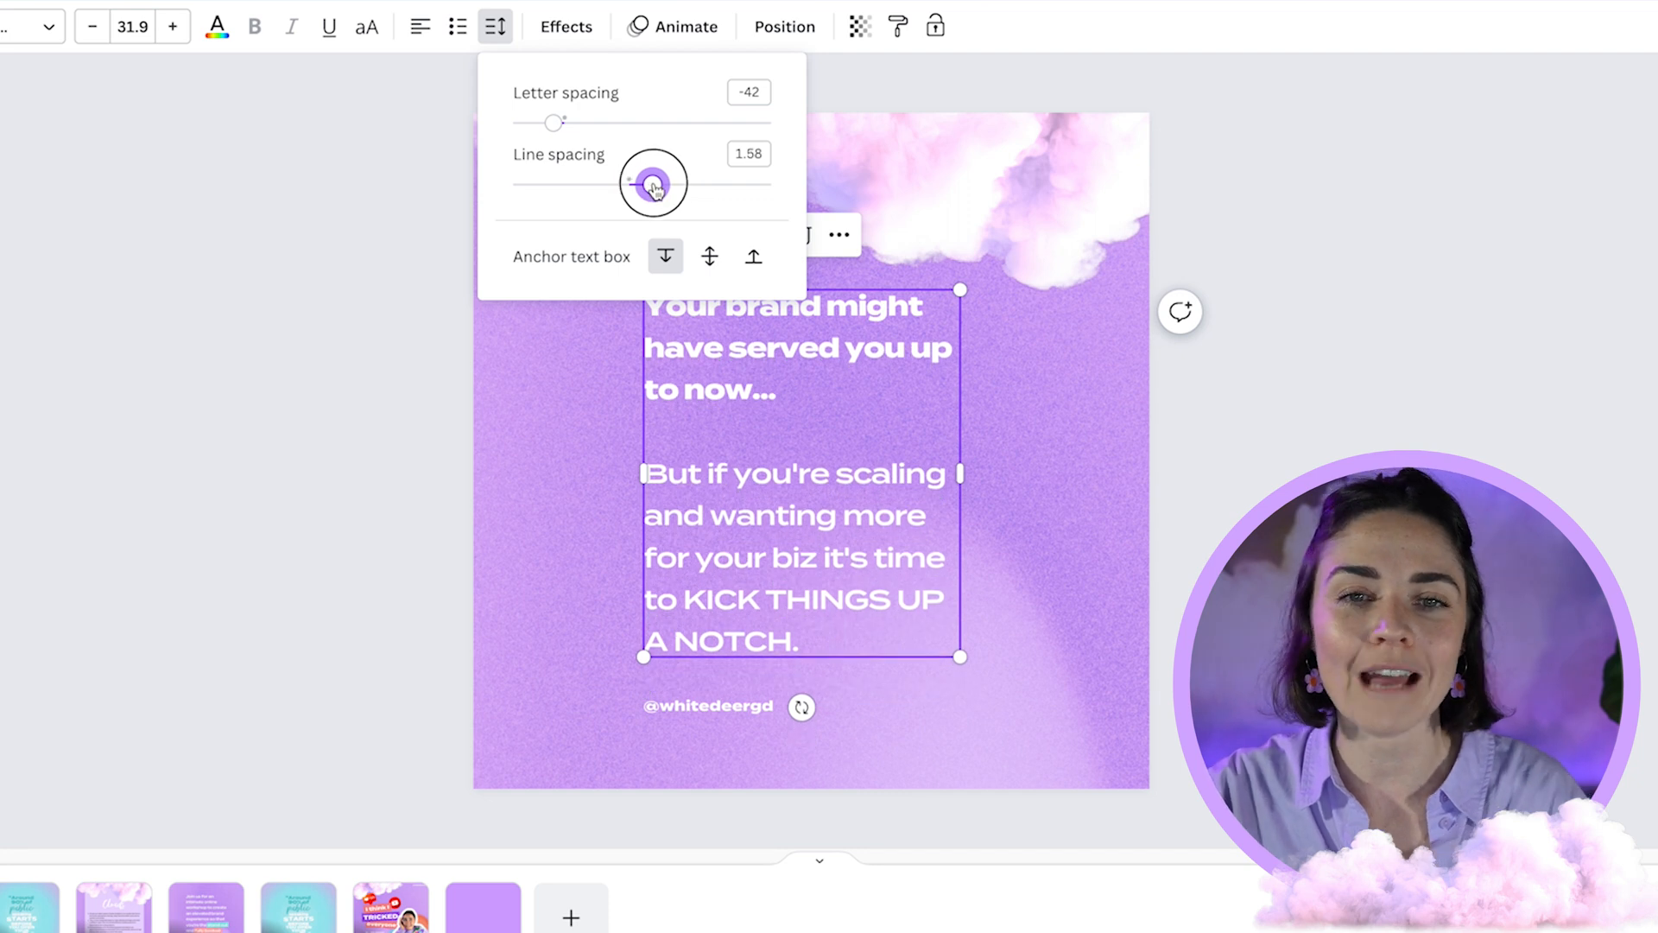
left_click_drag(655, 182, 647, 182)
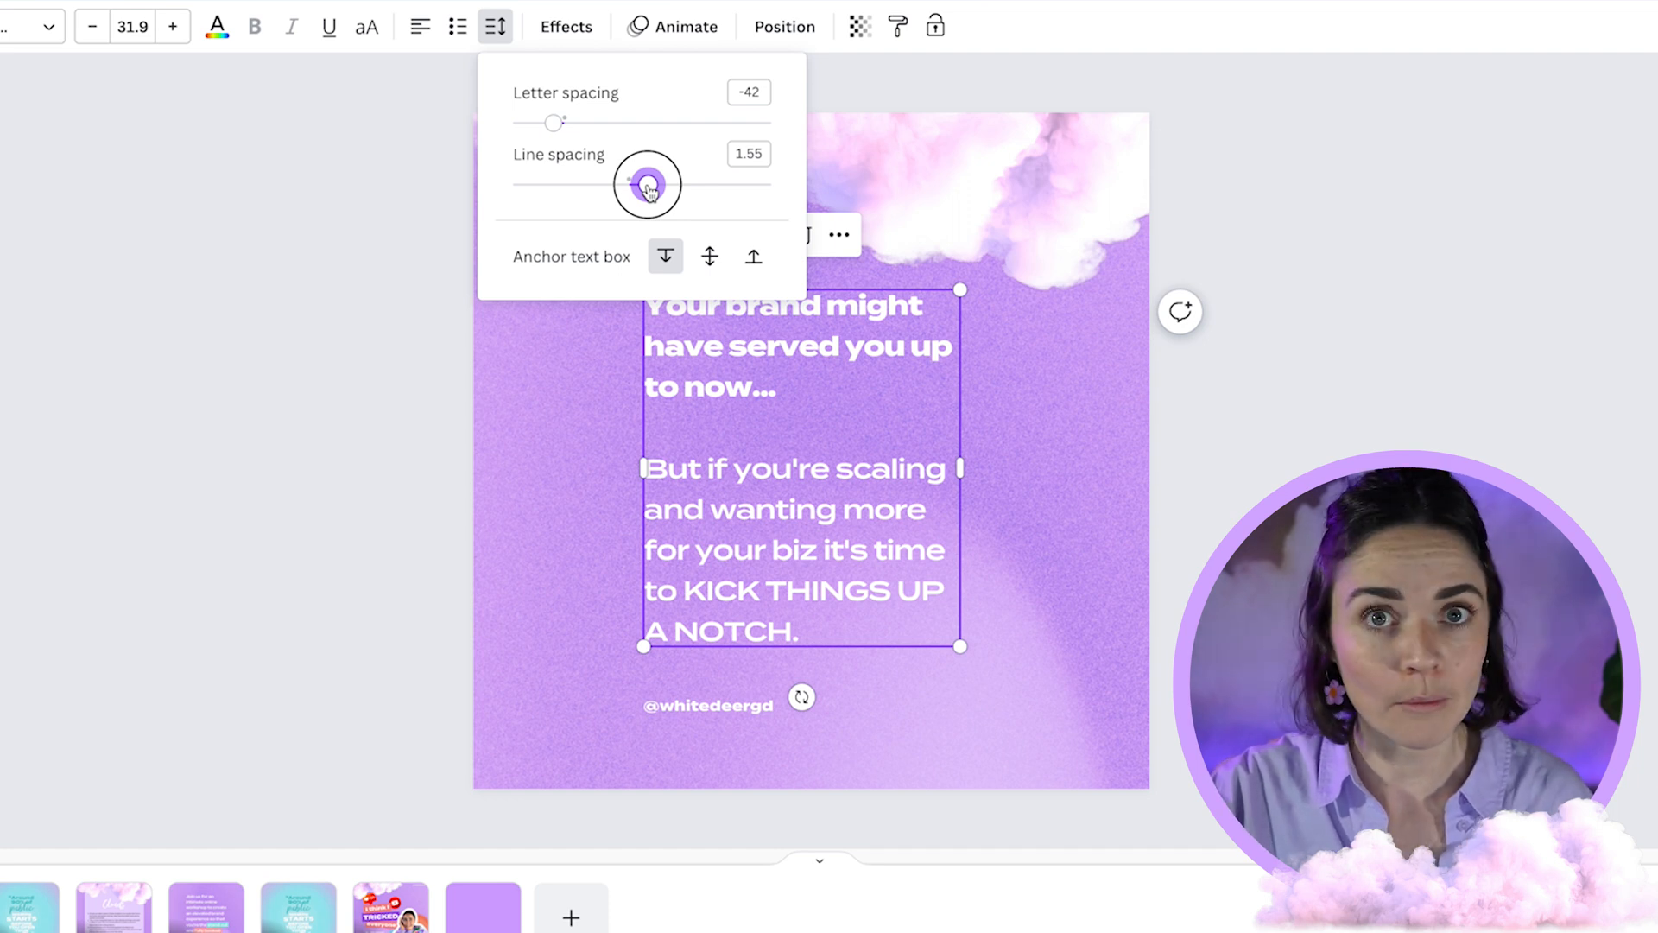
left_click_drag(649, 183, 584, 183)
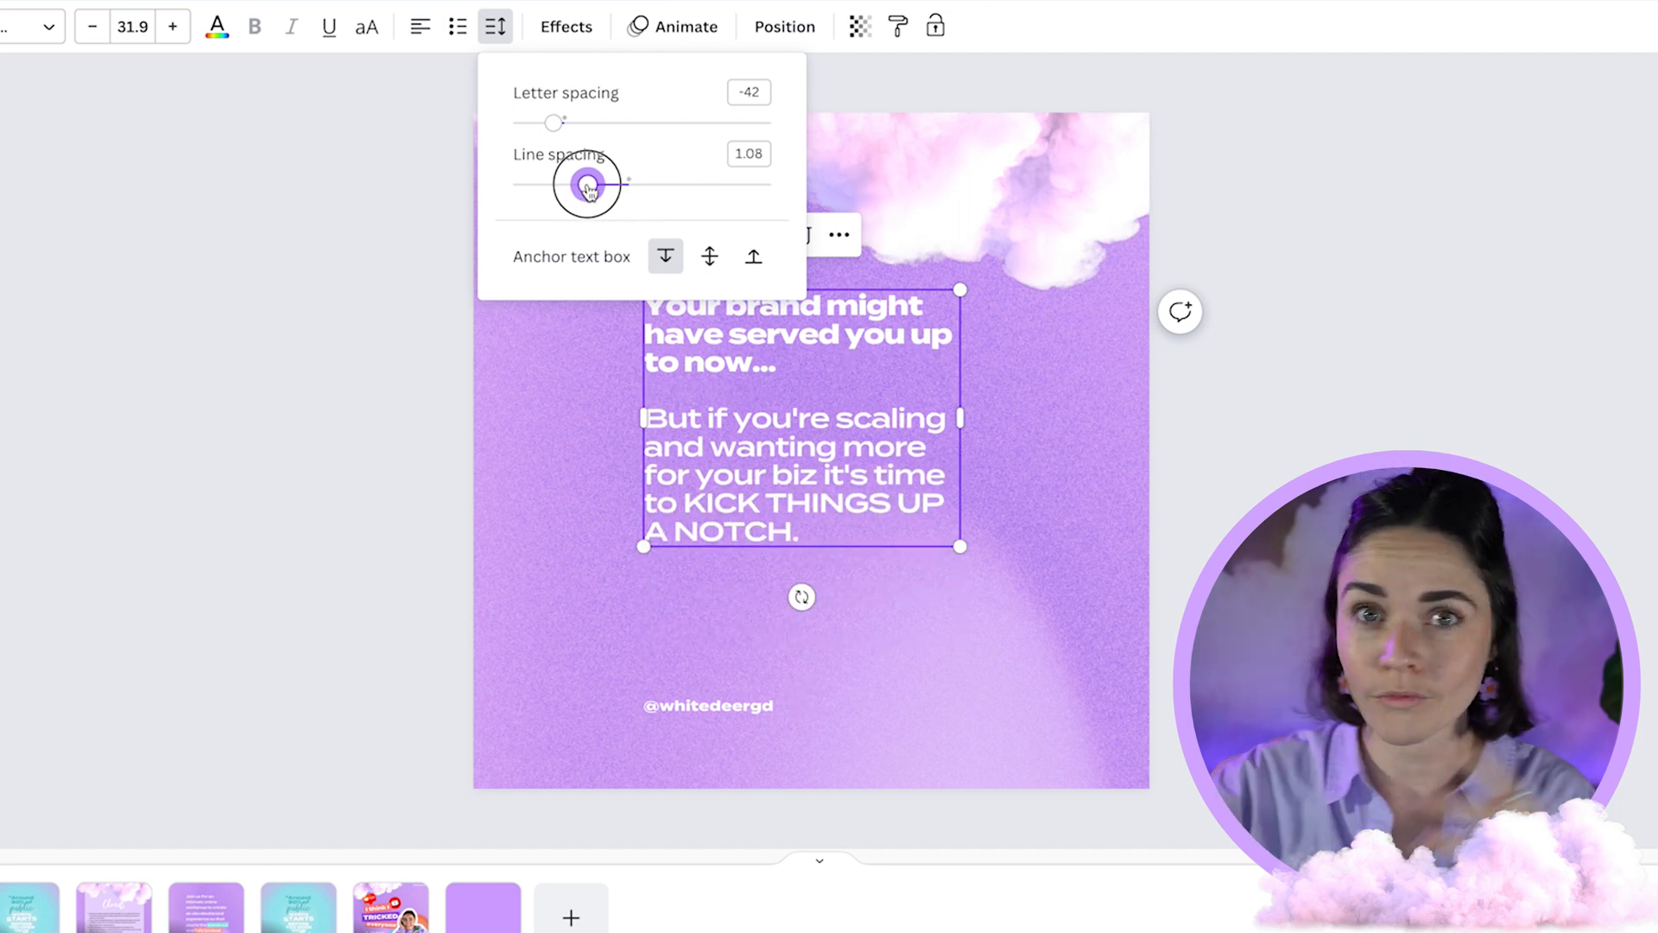
left_click_drag(587, 183, 673, 194)
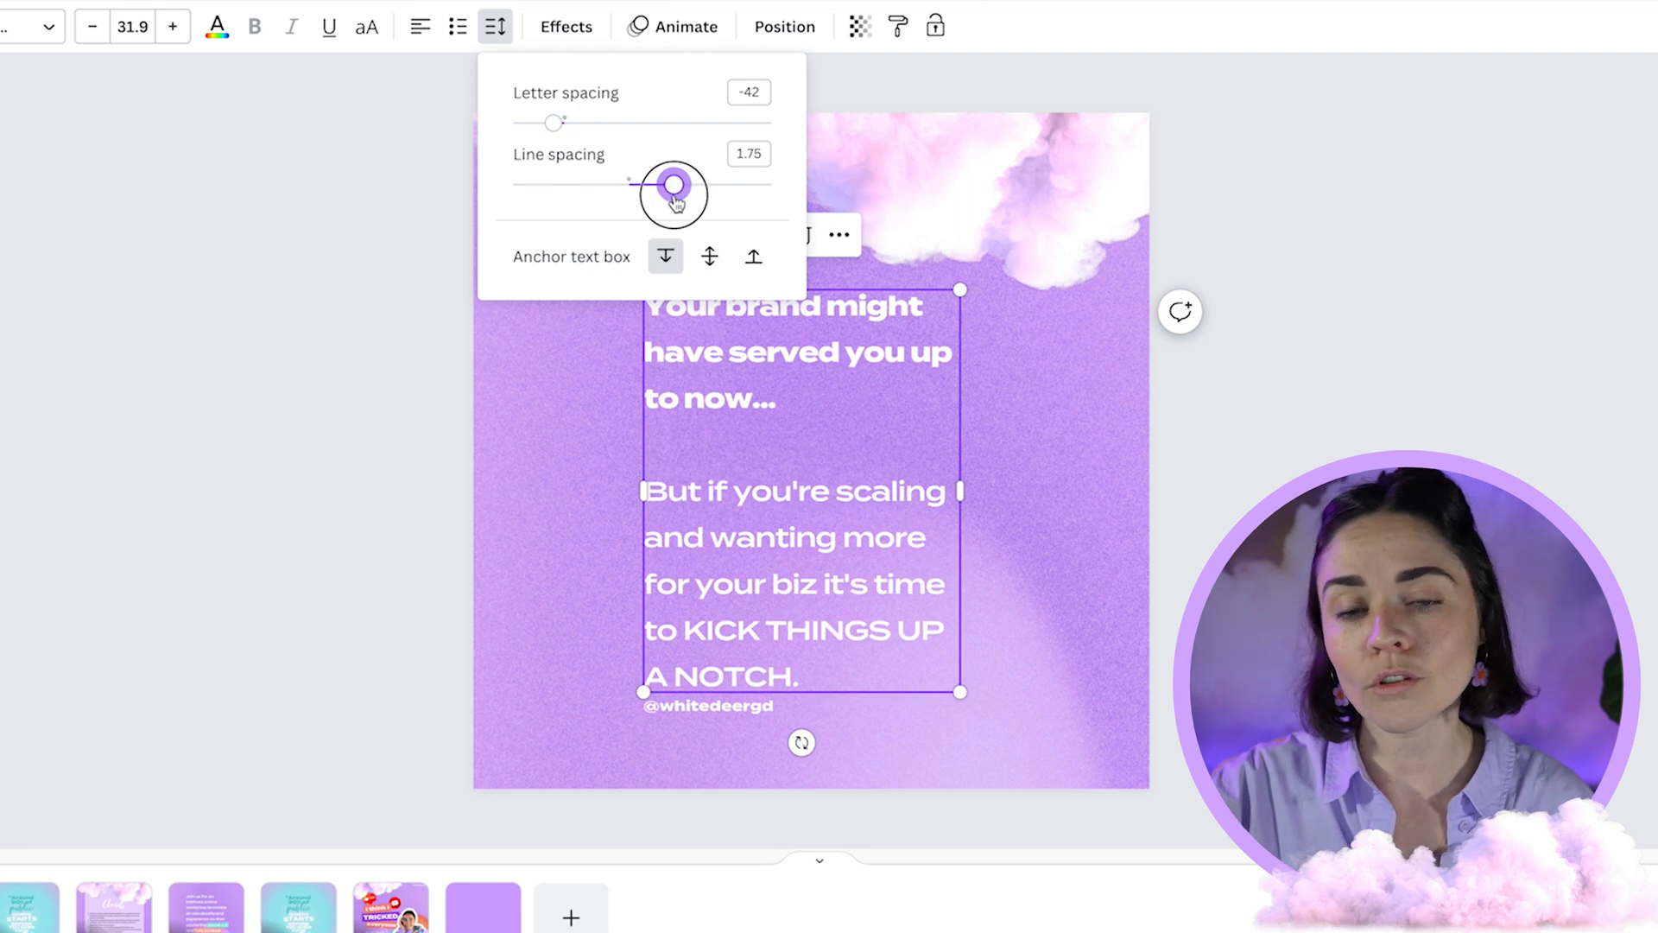
left_click_drag(674, 190, 647, 190)
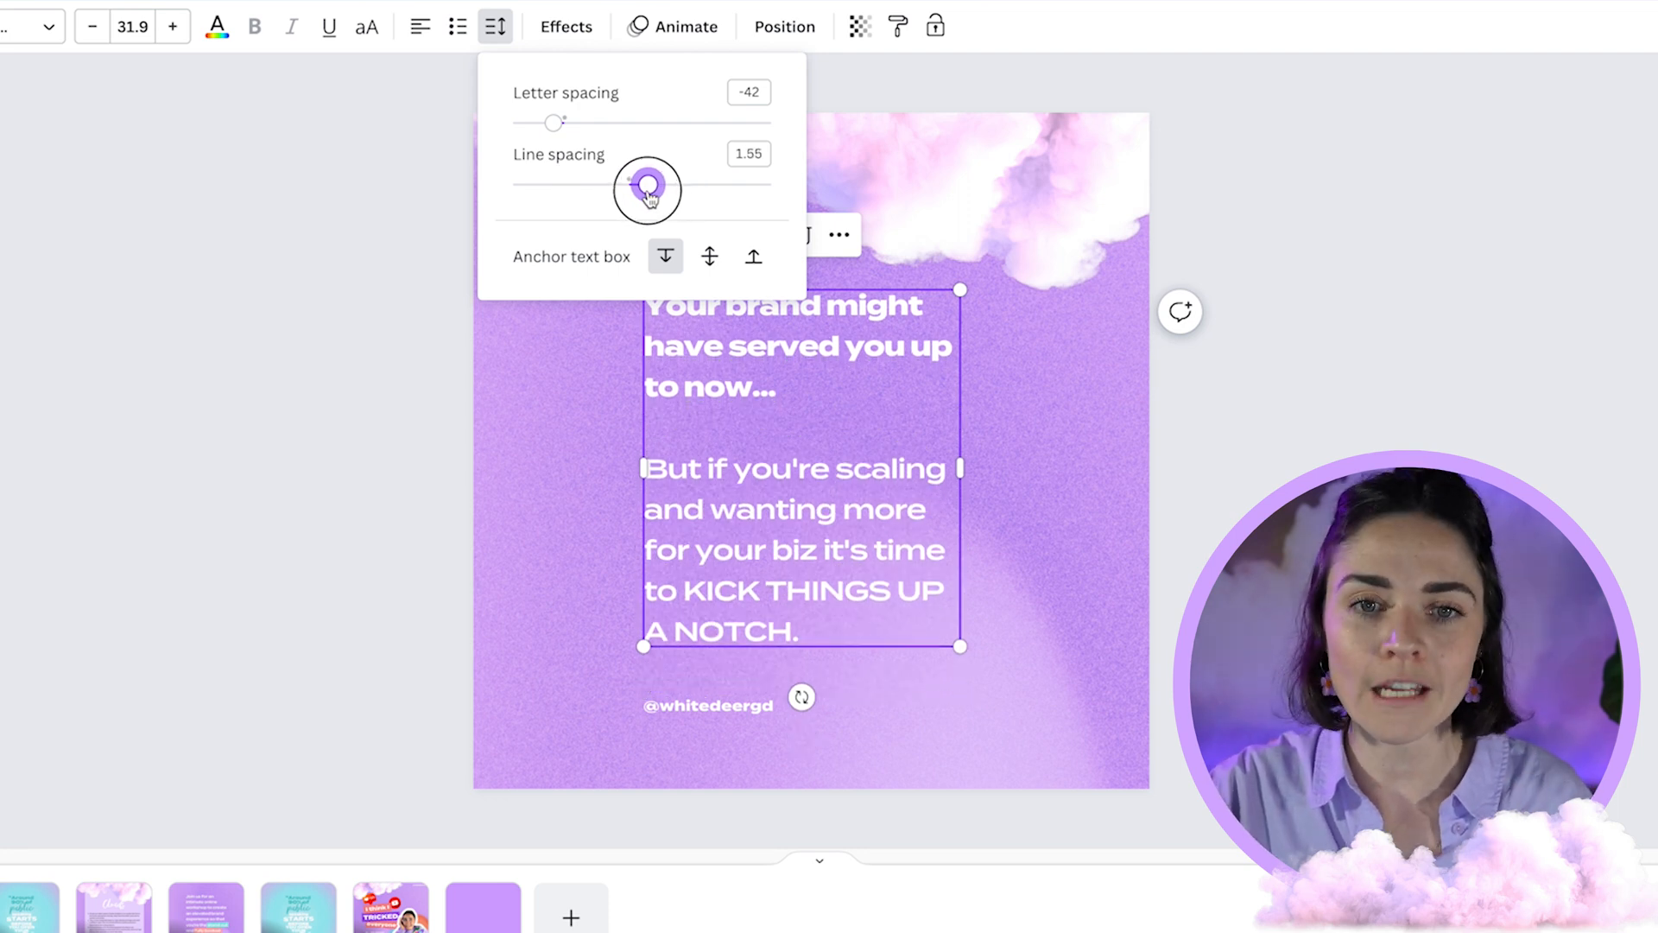
left_click(328, 372)
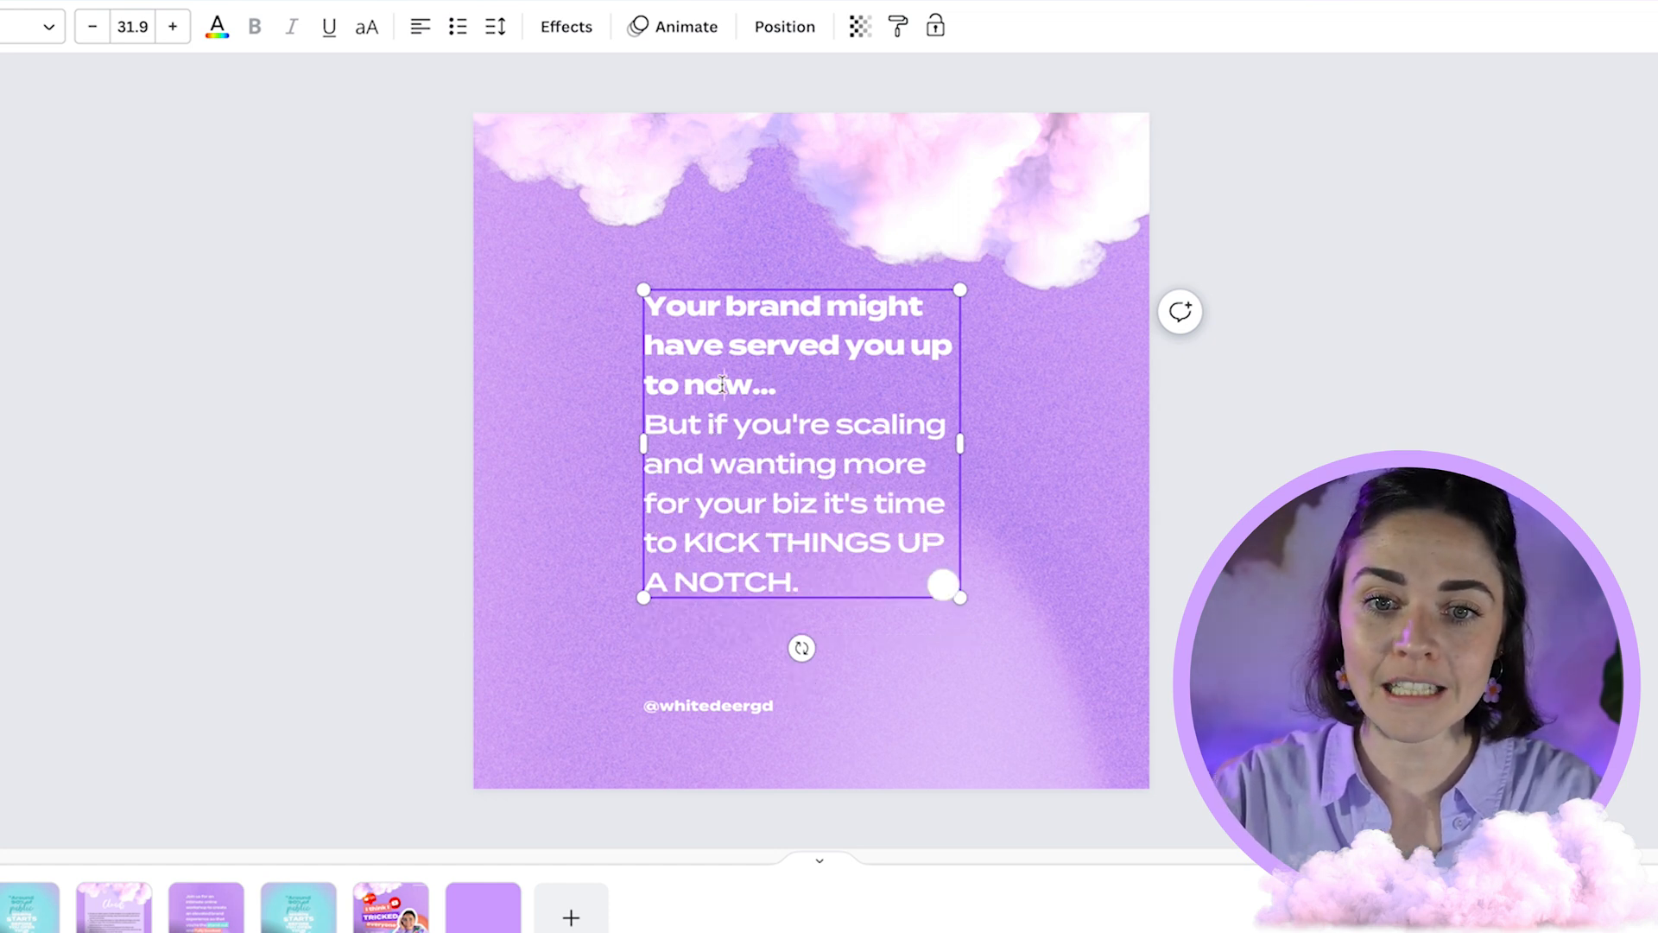
Adjust the quote's line spacing through 1.6, 1.36 and 1.4 up to about 1.71.
left_click(494, 27)
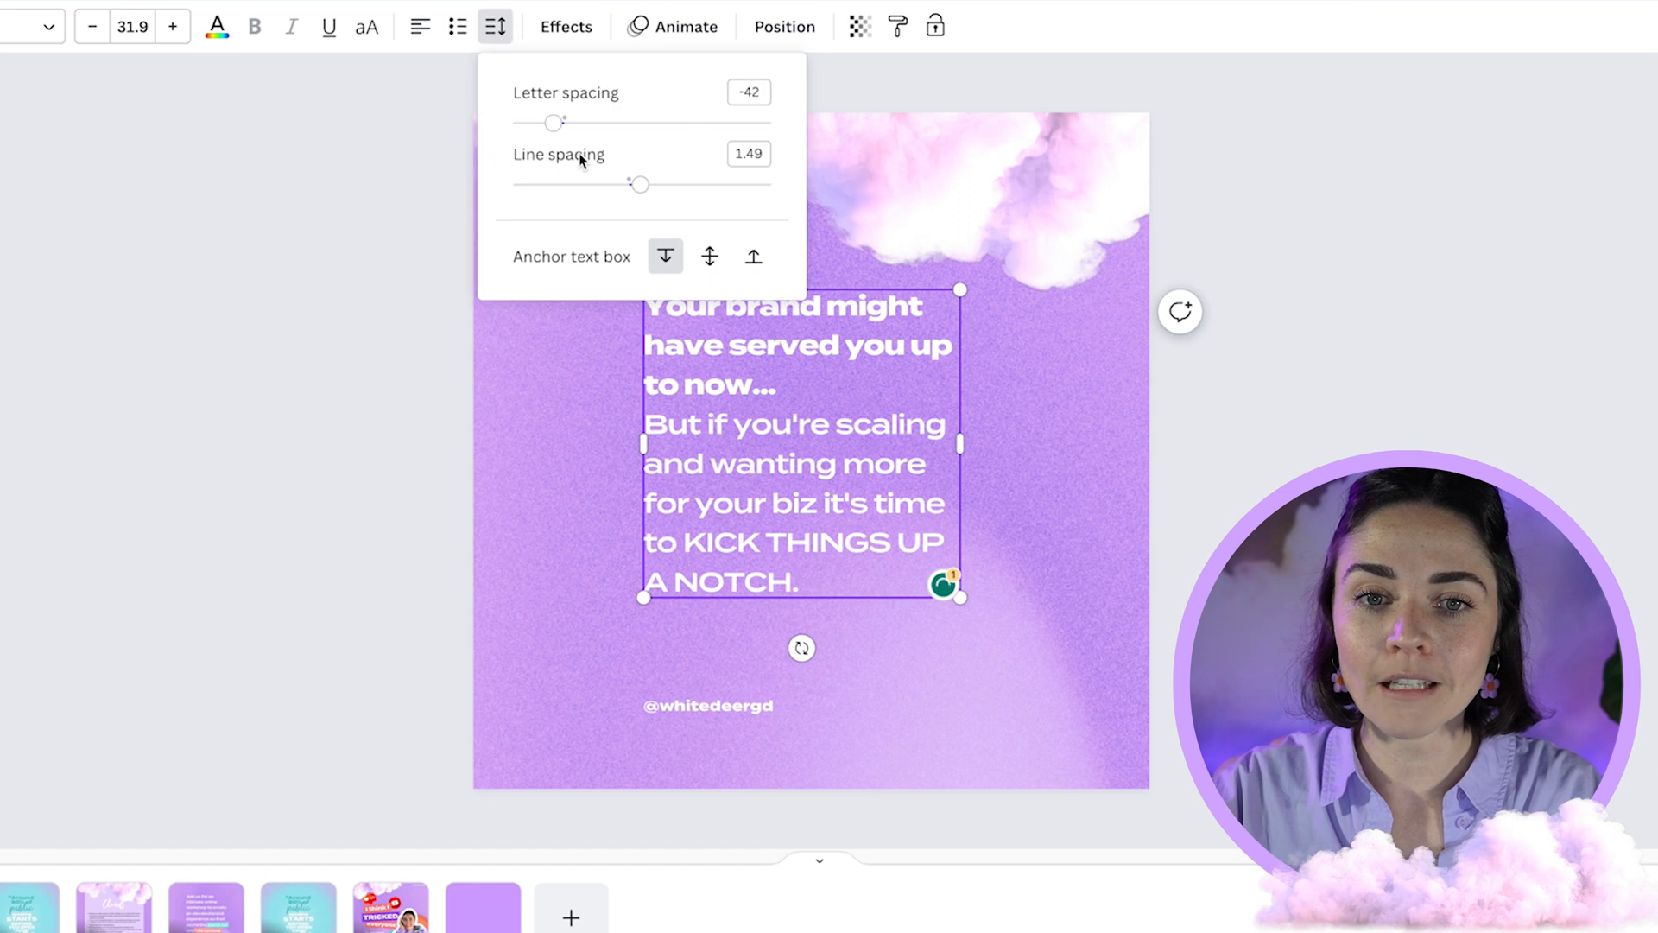
left_click_drag(639, 184, 655, 184)
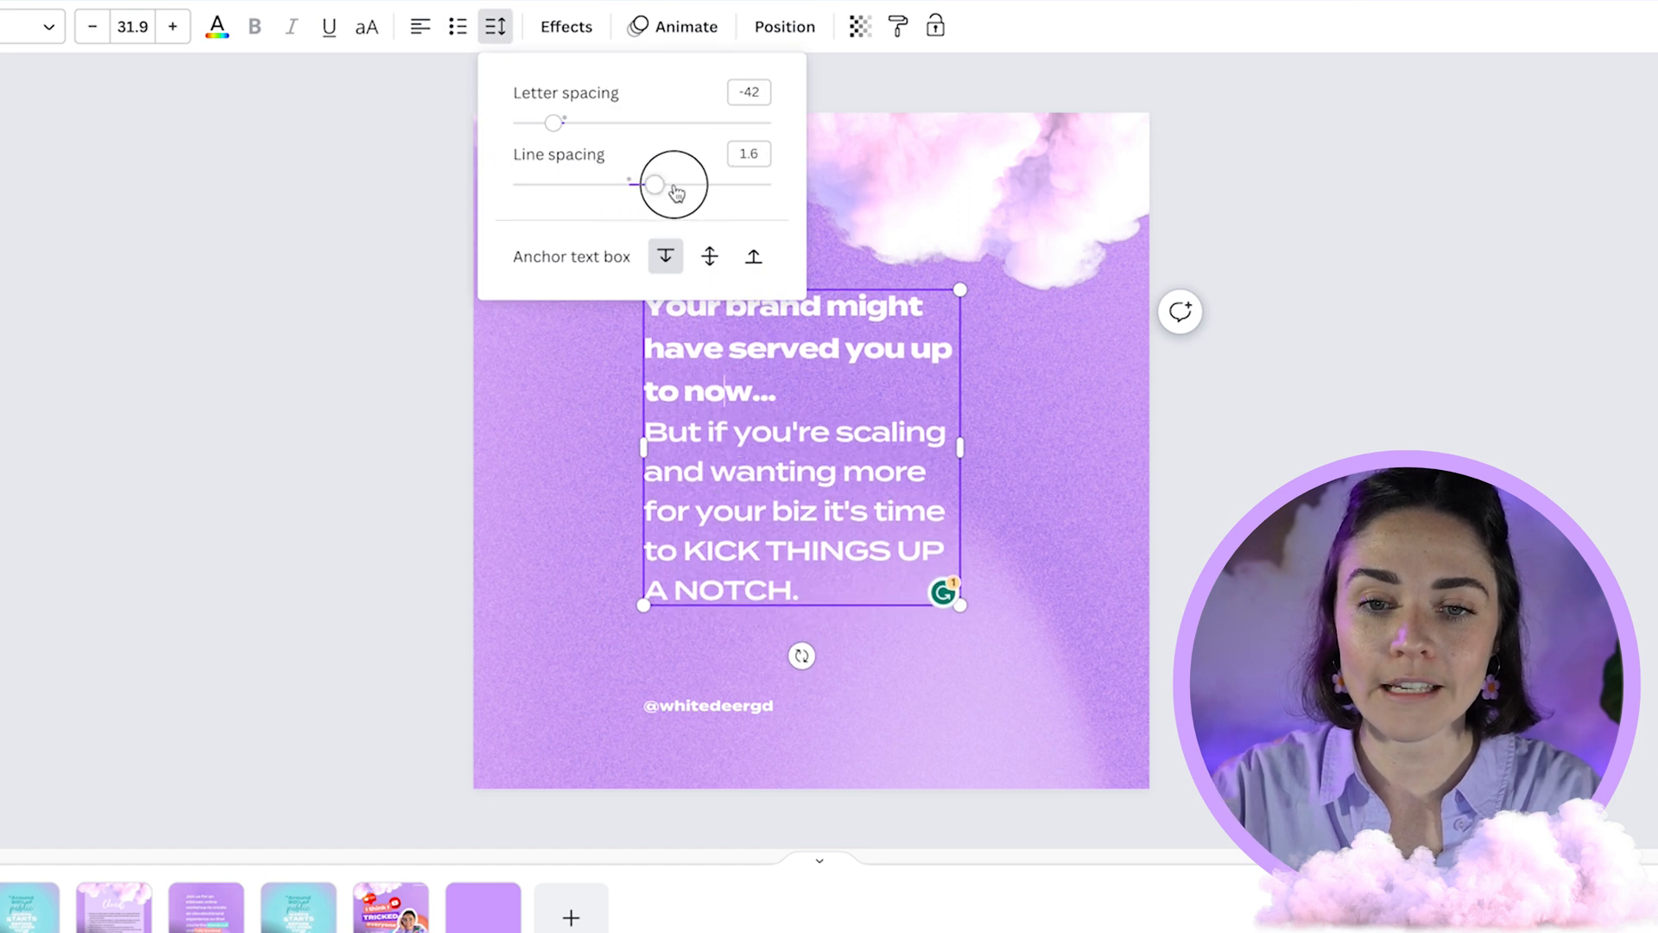
left_click_drag(655, 183, 630, 183)
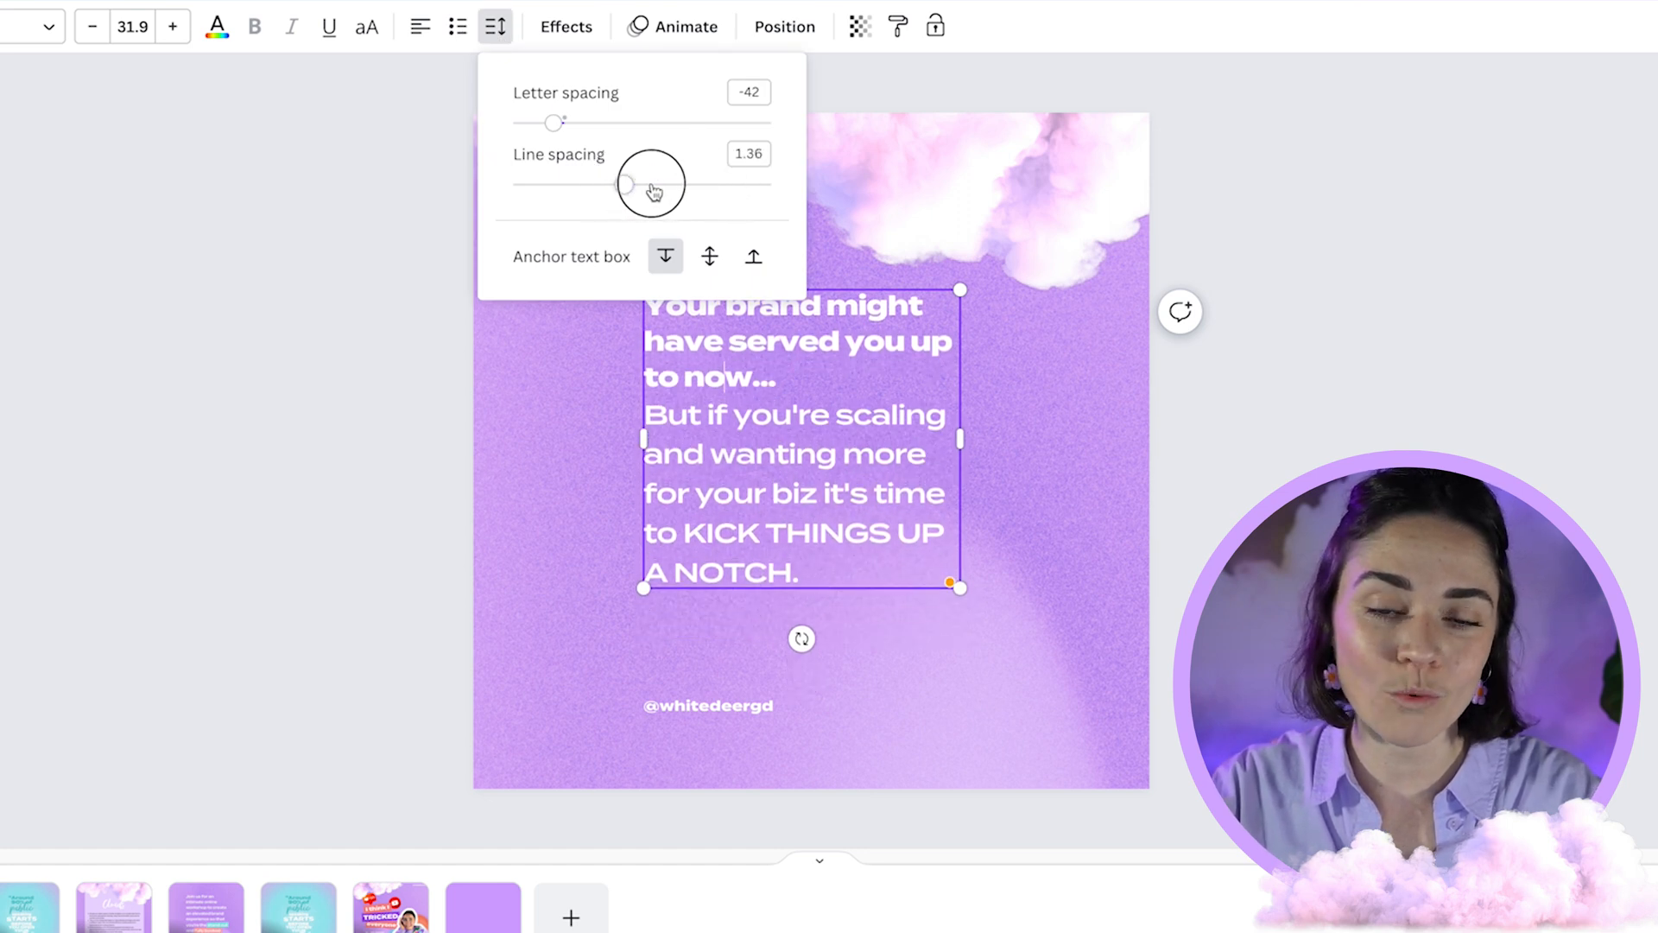
left_click_drag(626, 184, 632, 184)
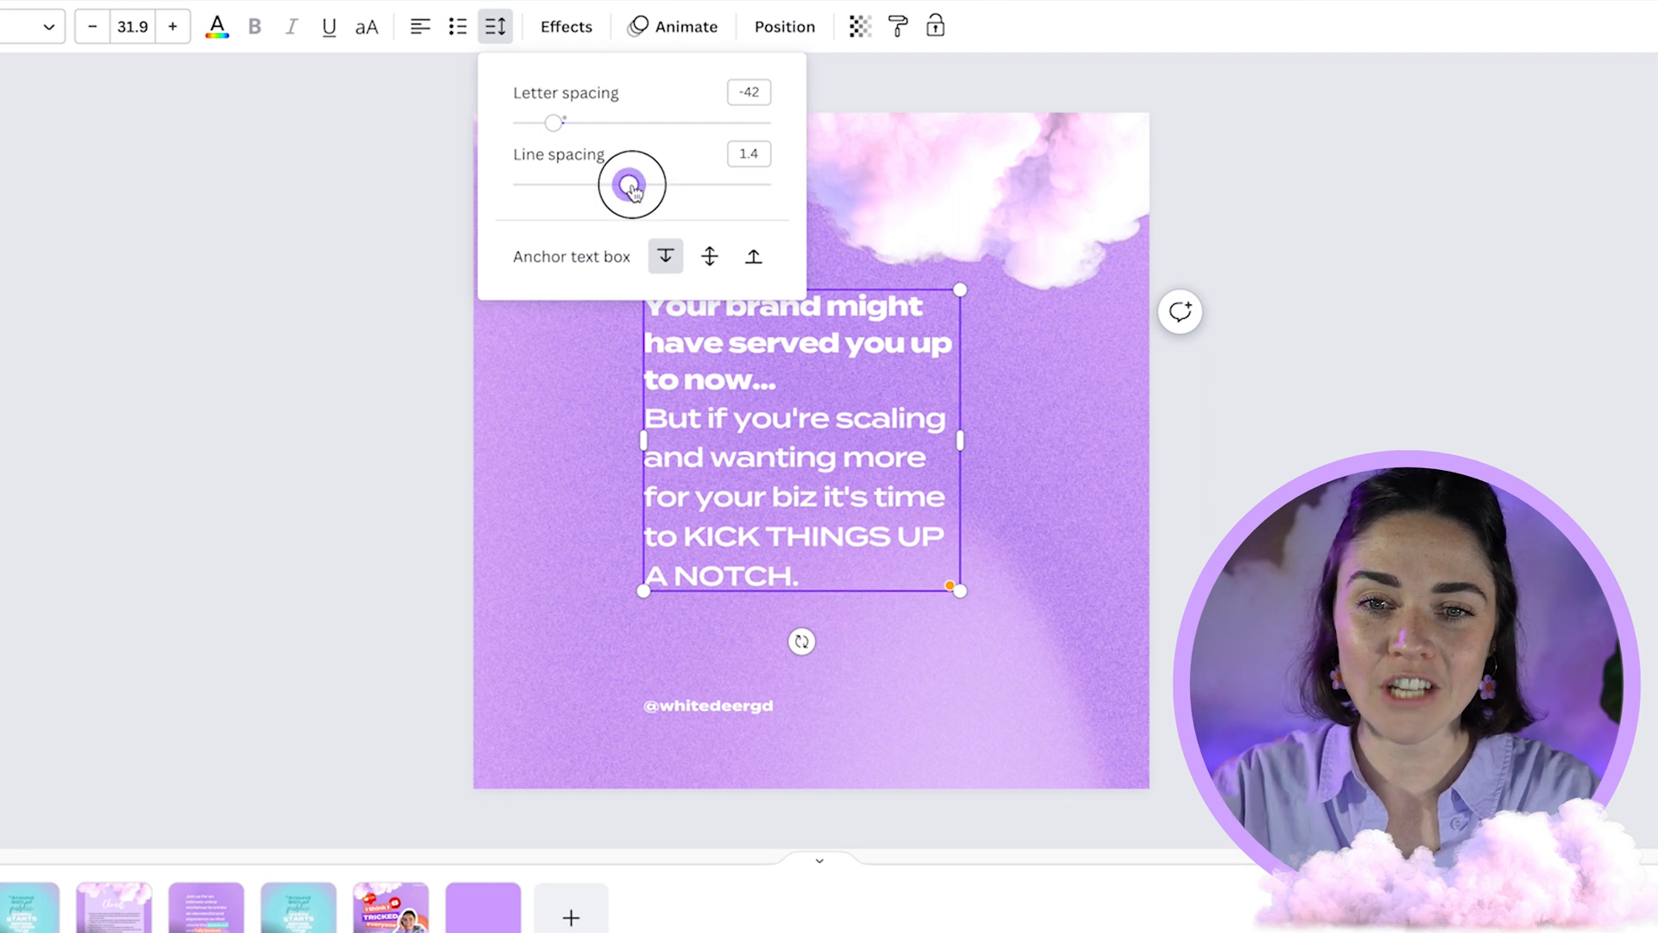
left_click_drag(632, 184, 668, 184)
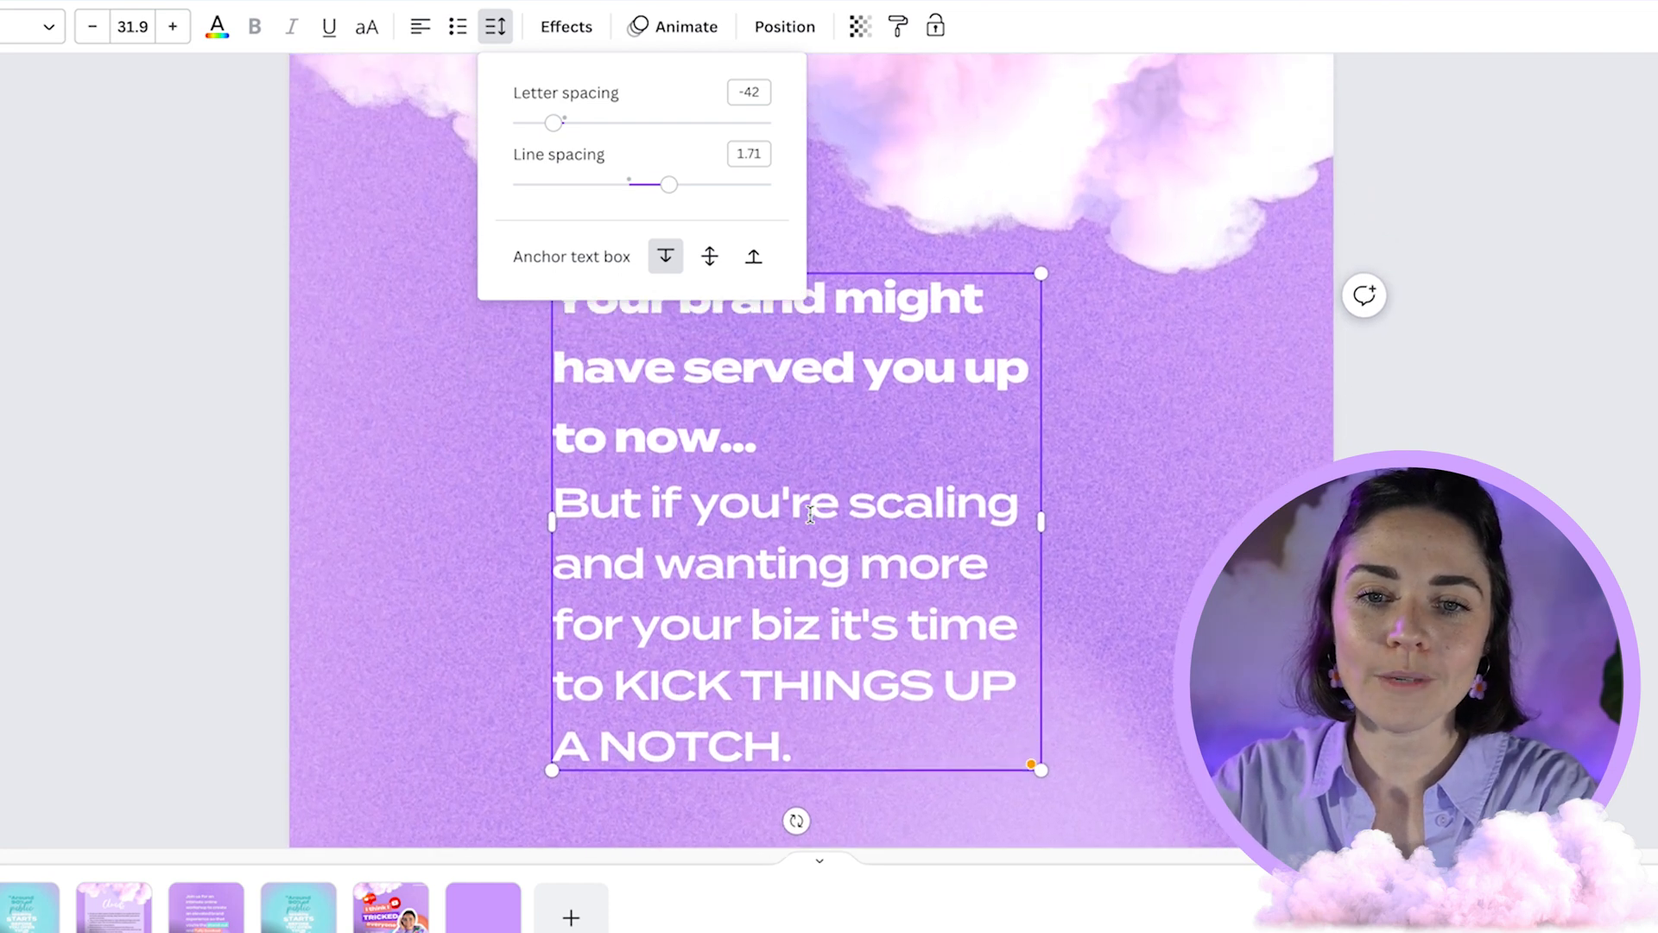
left_click_drag(669, 184, 629, 184)
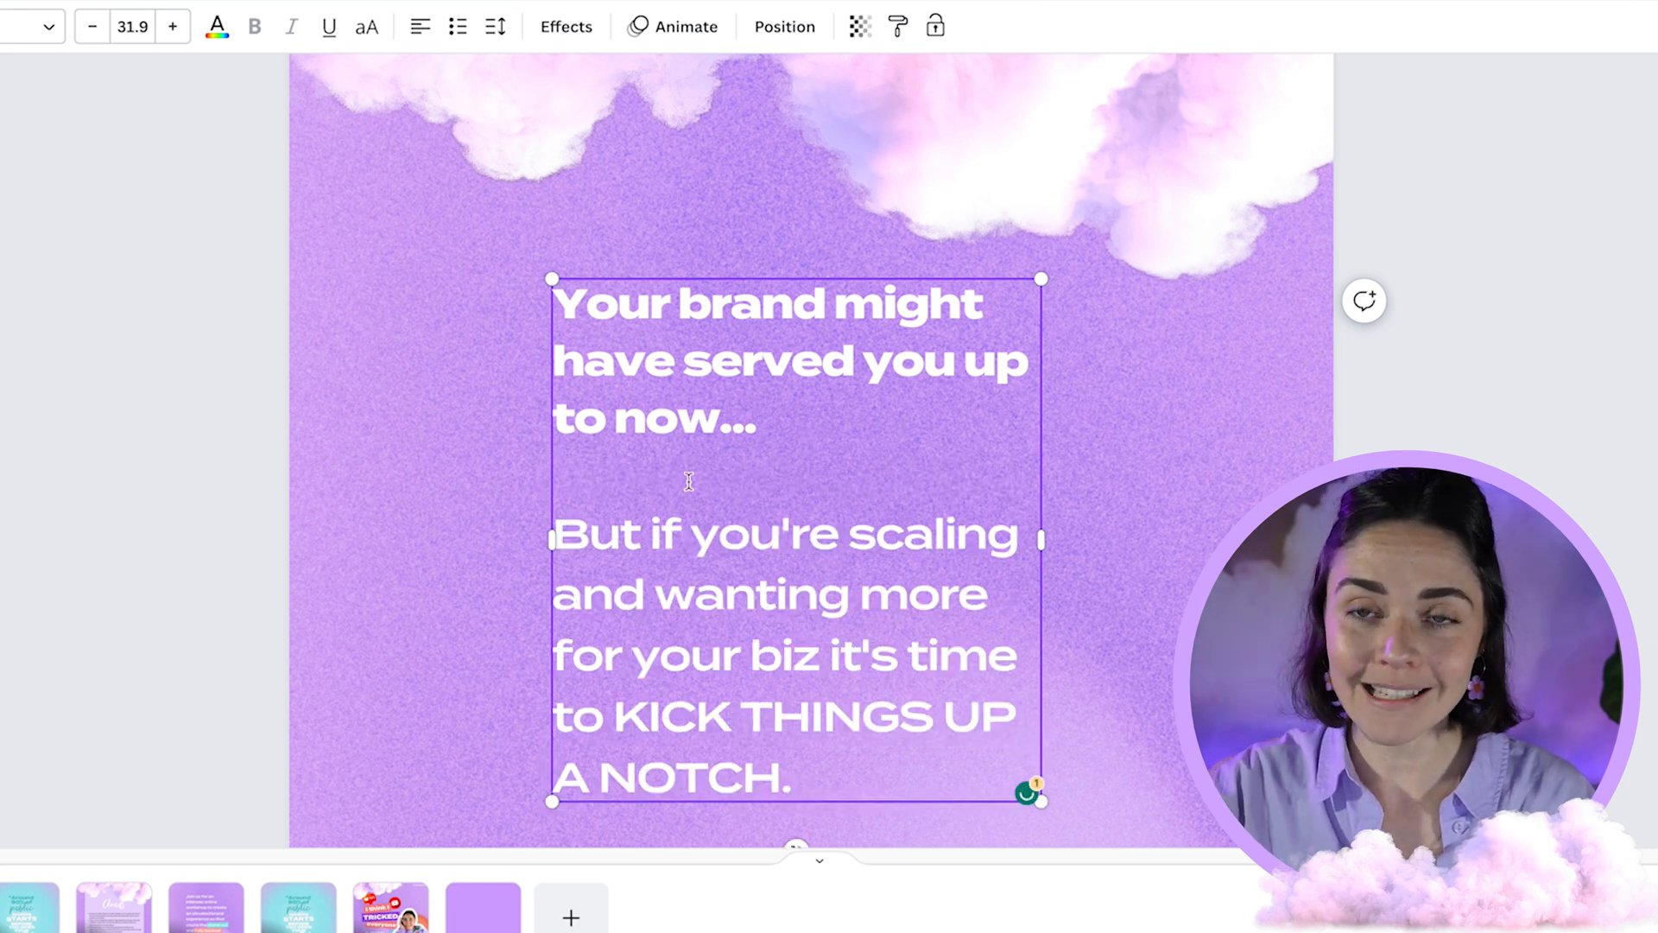
mouse_move(132, 27)
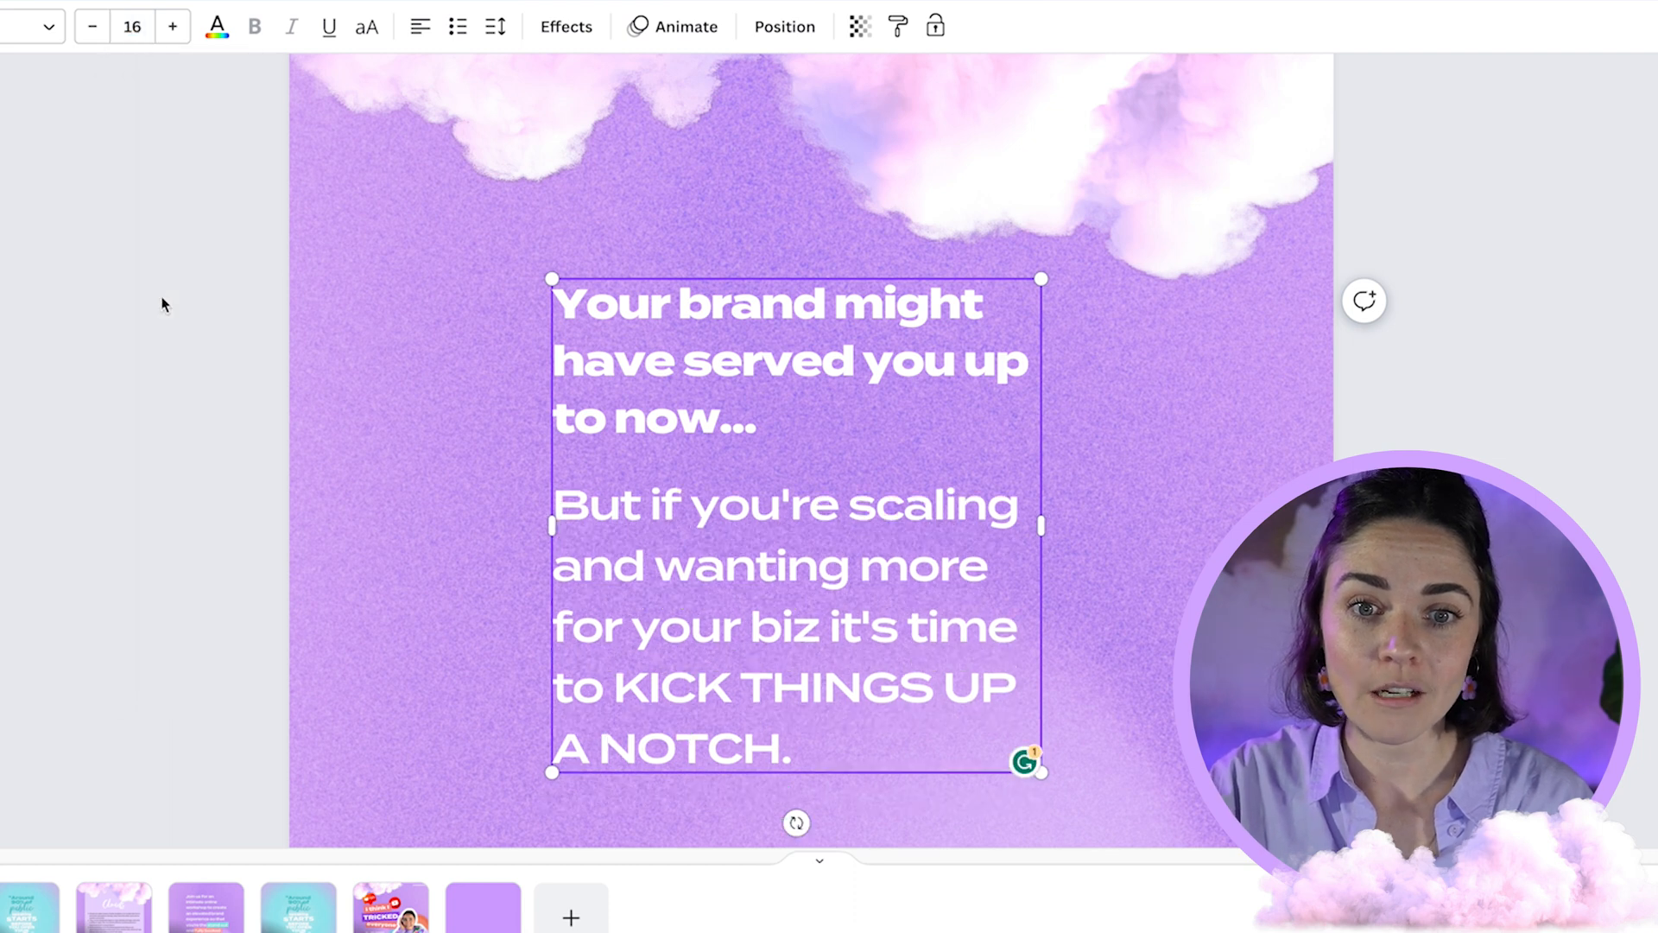
Set the brand text to size 18 and its line spacing to about 1.67.
left_click(93, 26)
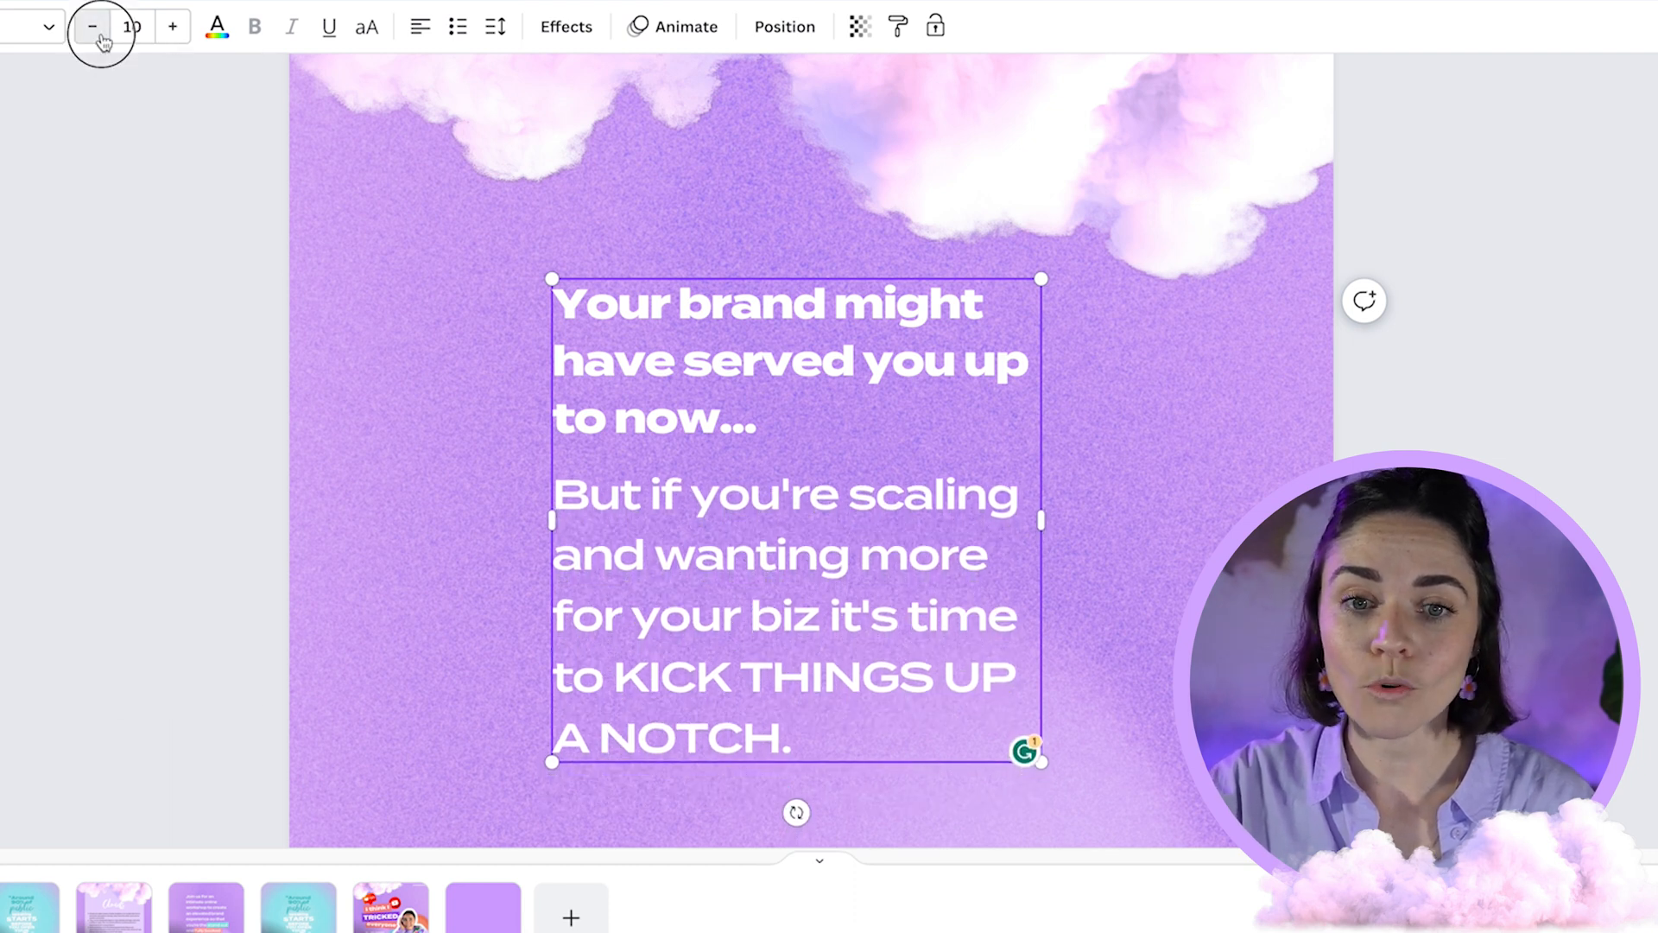
left_click(173, 27)
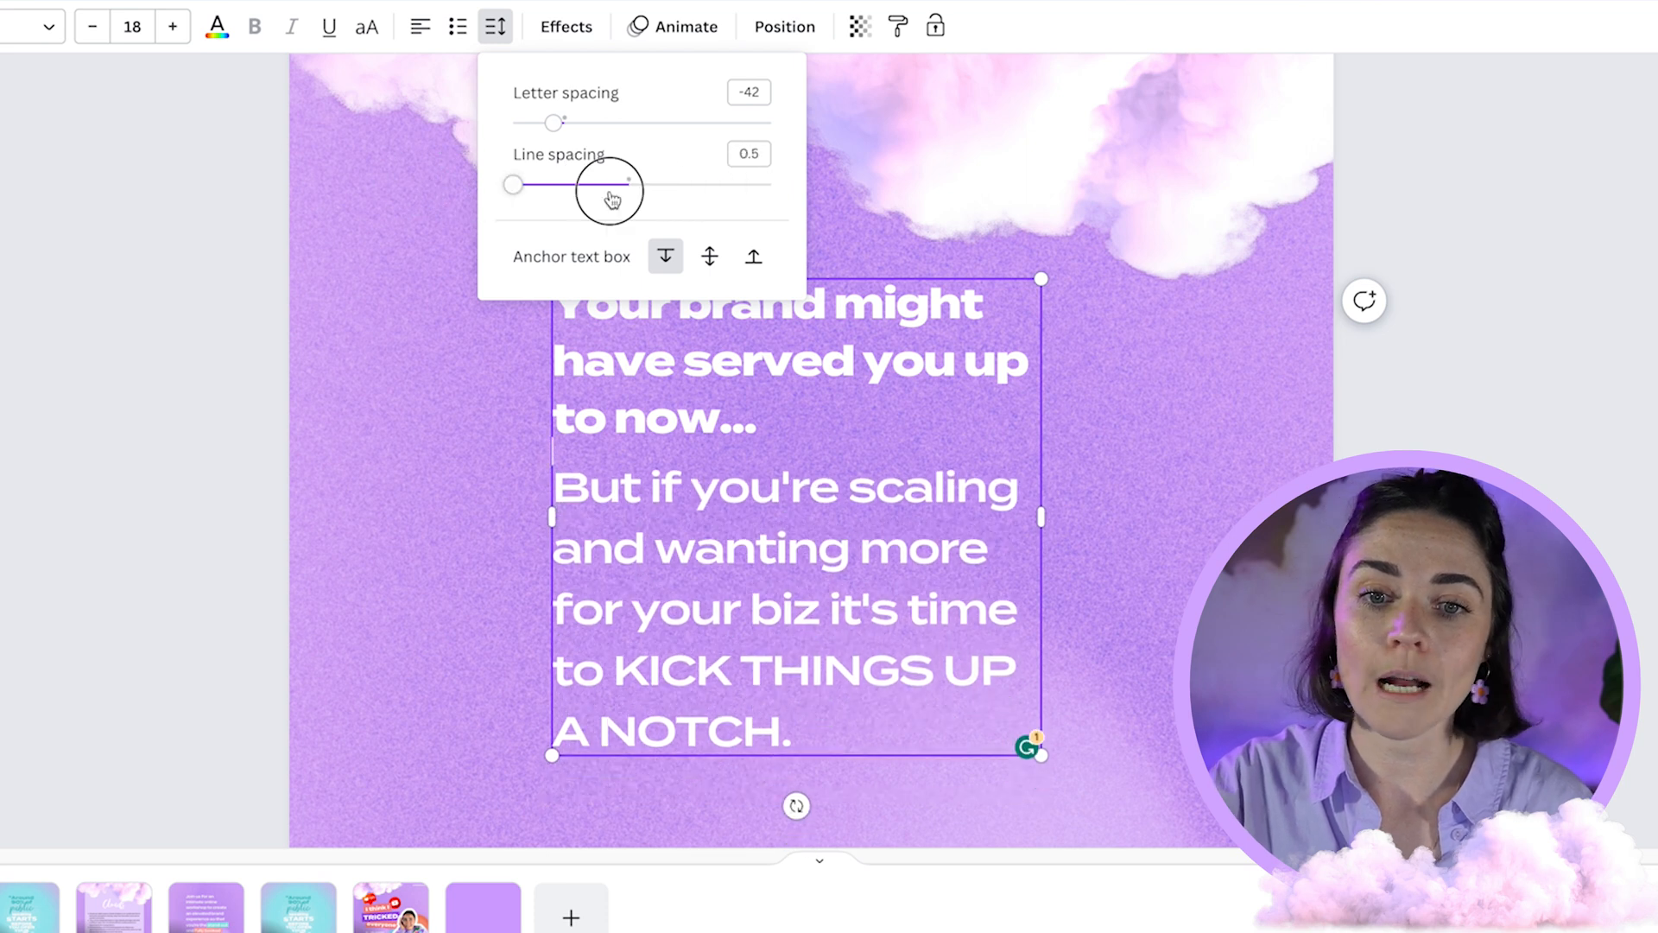
left_click_drag(613, 185, 576, 185)
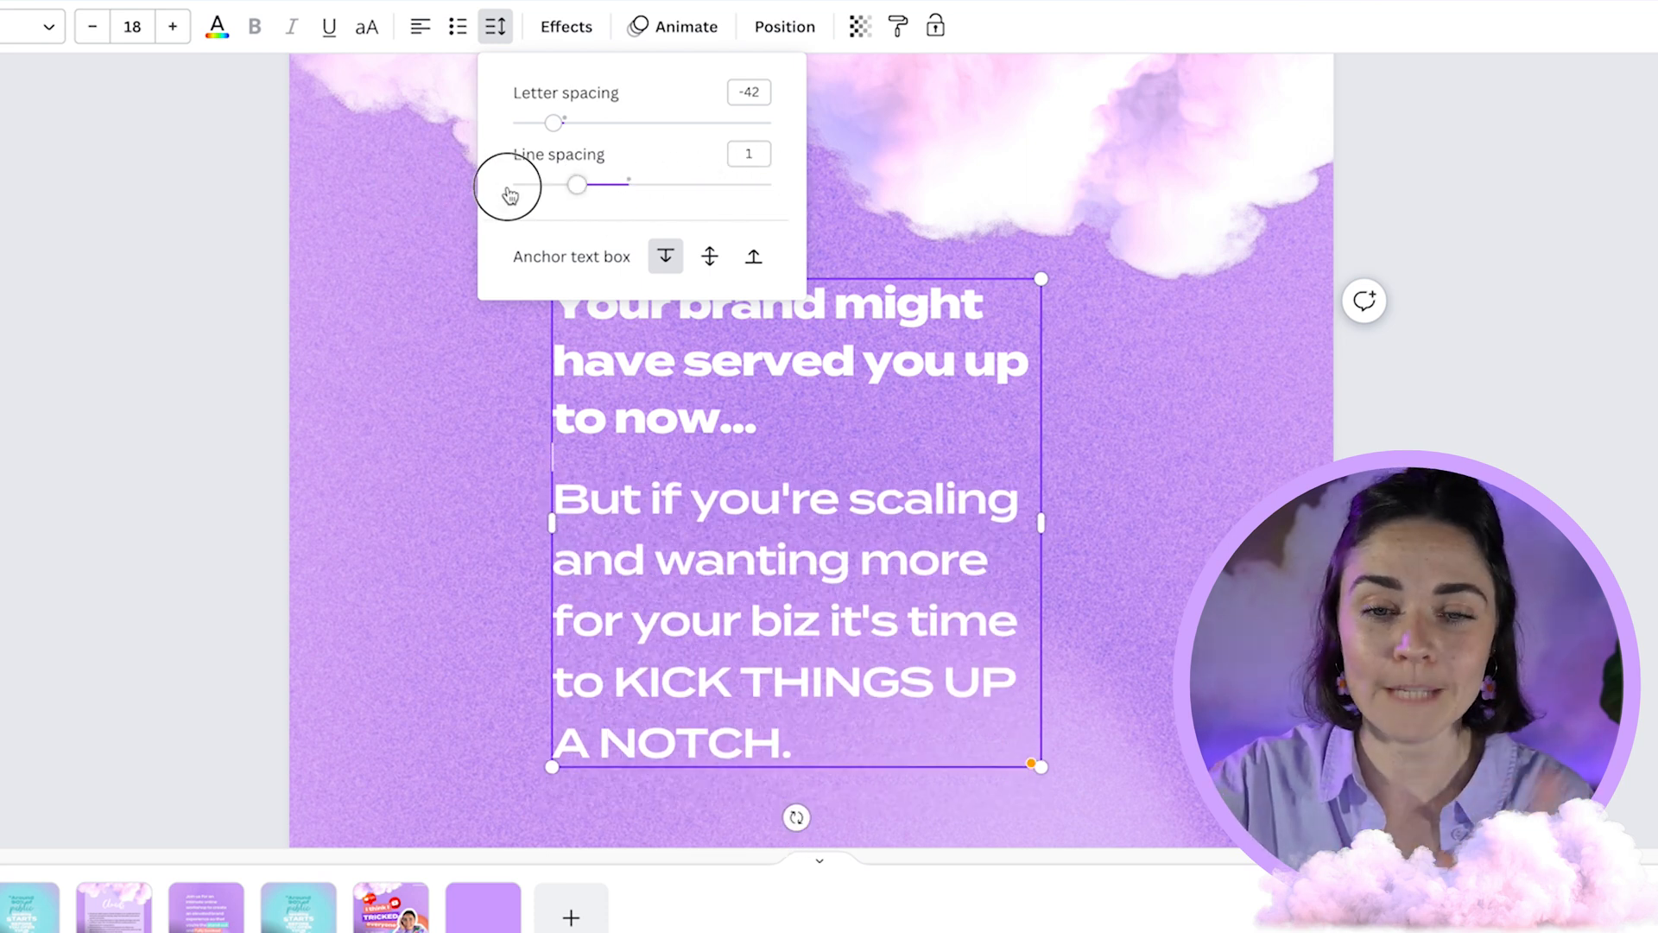
left_click_drag(576, 184, 655, 184)
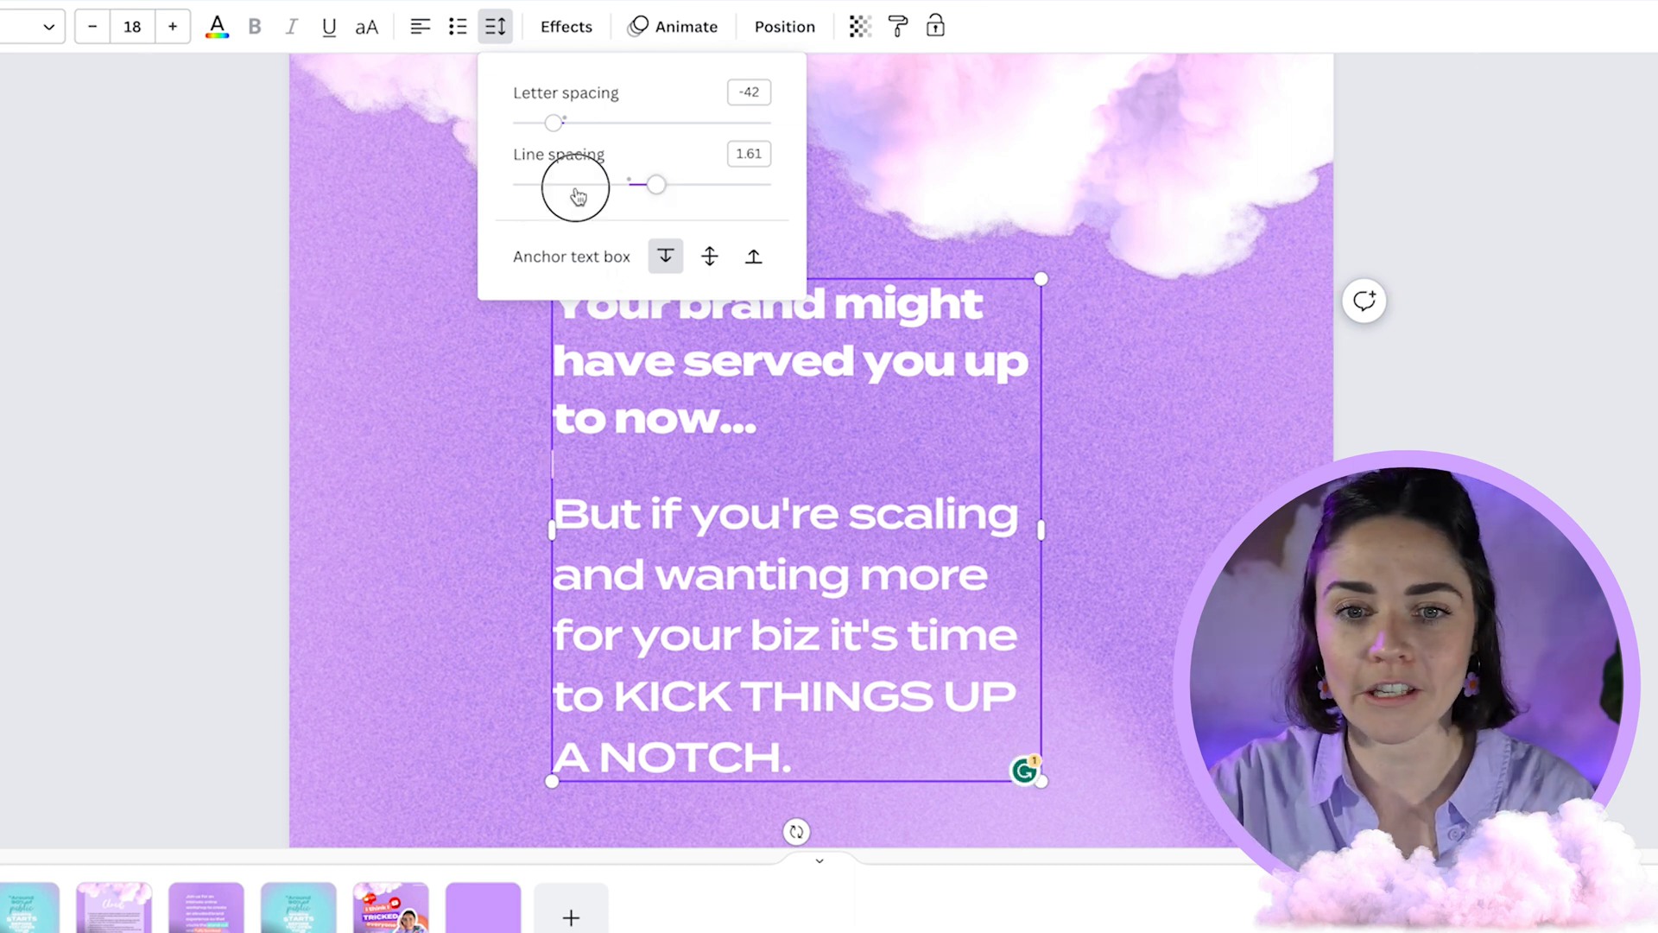
left_click_drag(654, 184, 513, 184)
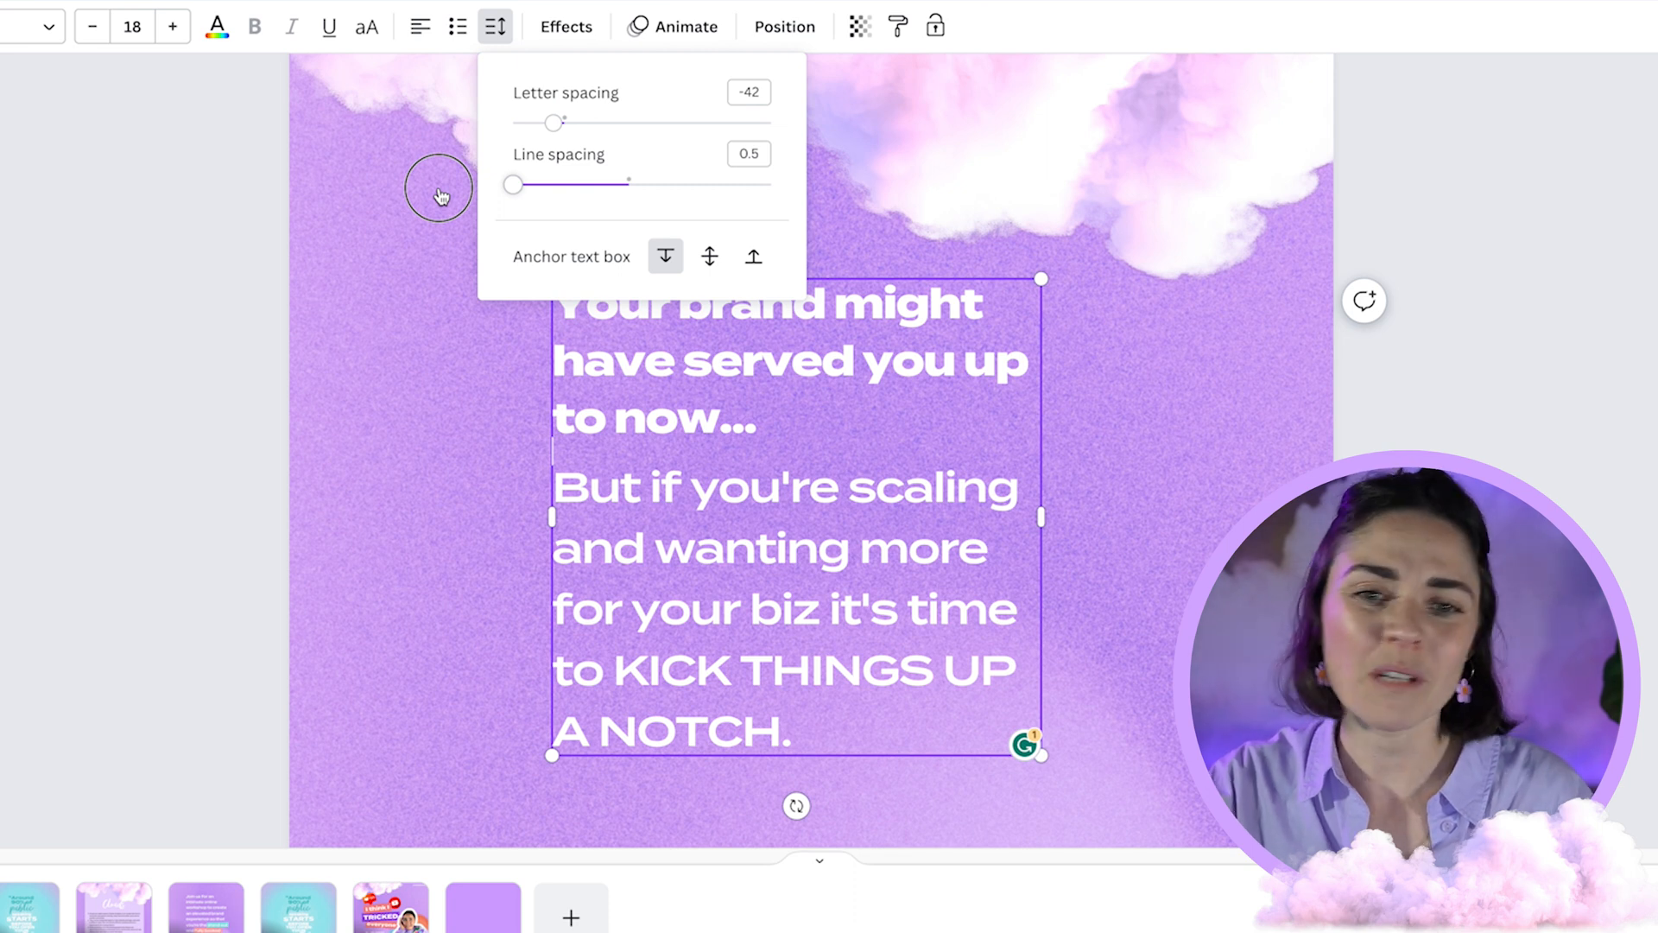
left_click_drag(513, 184, 663, 184)
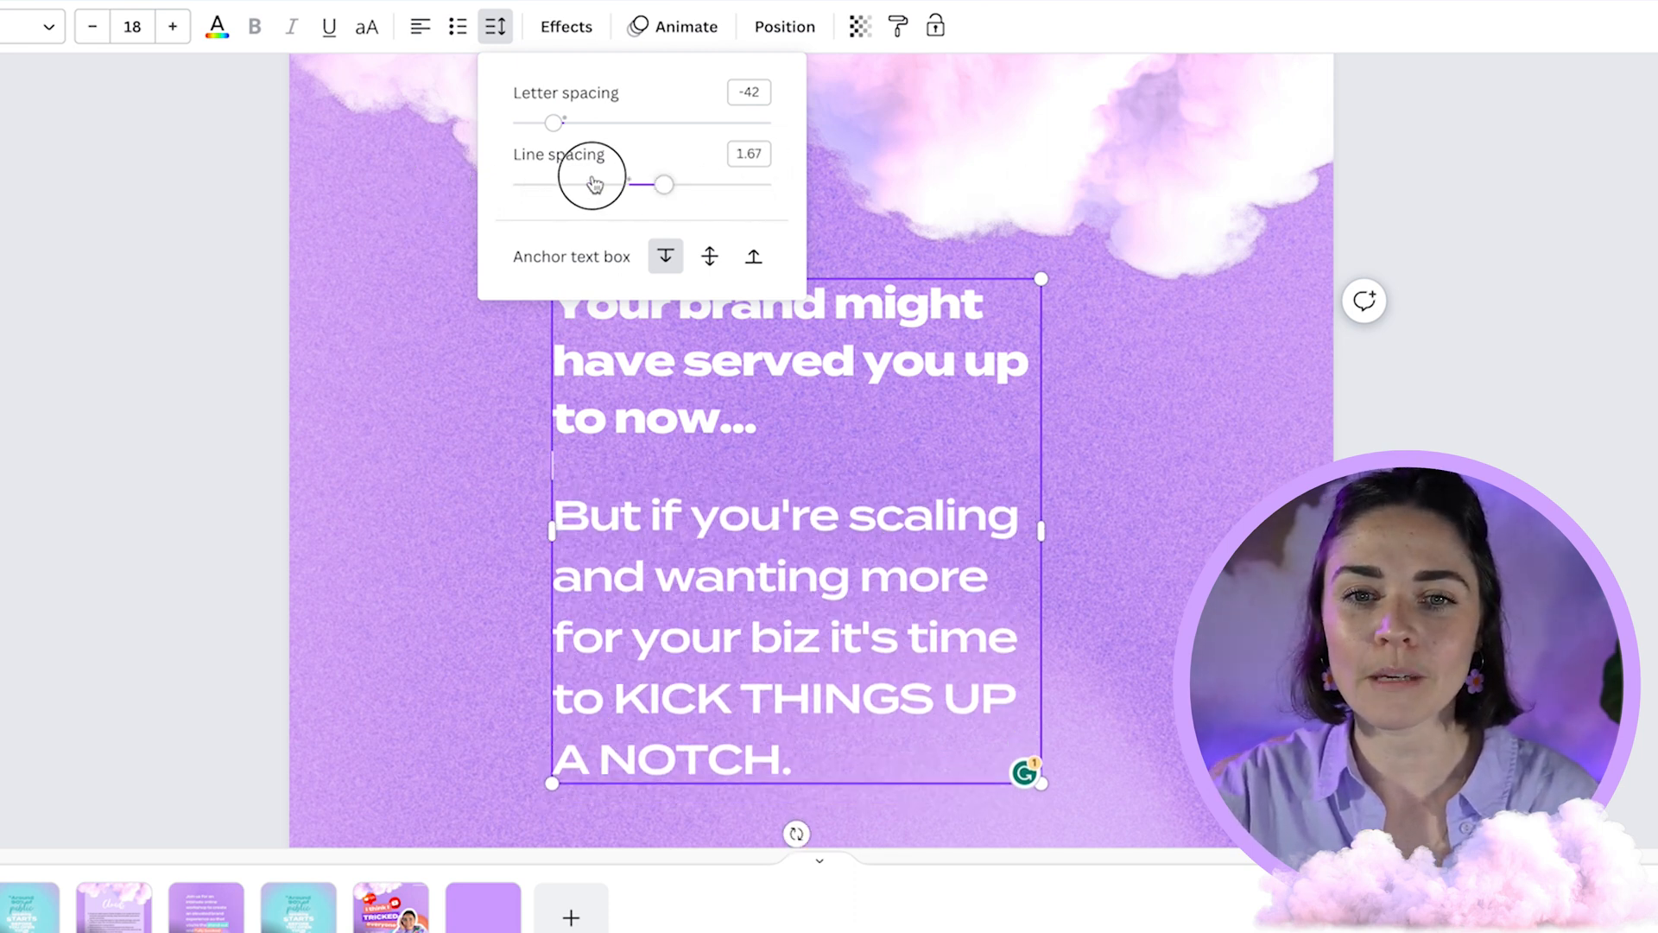
left_click_drag(663, 184, 603, 184)
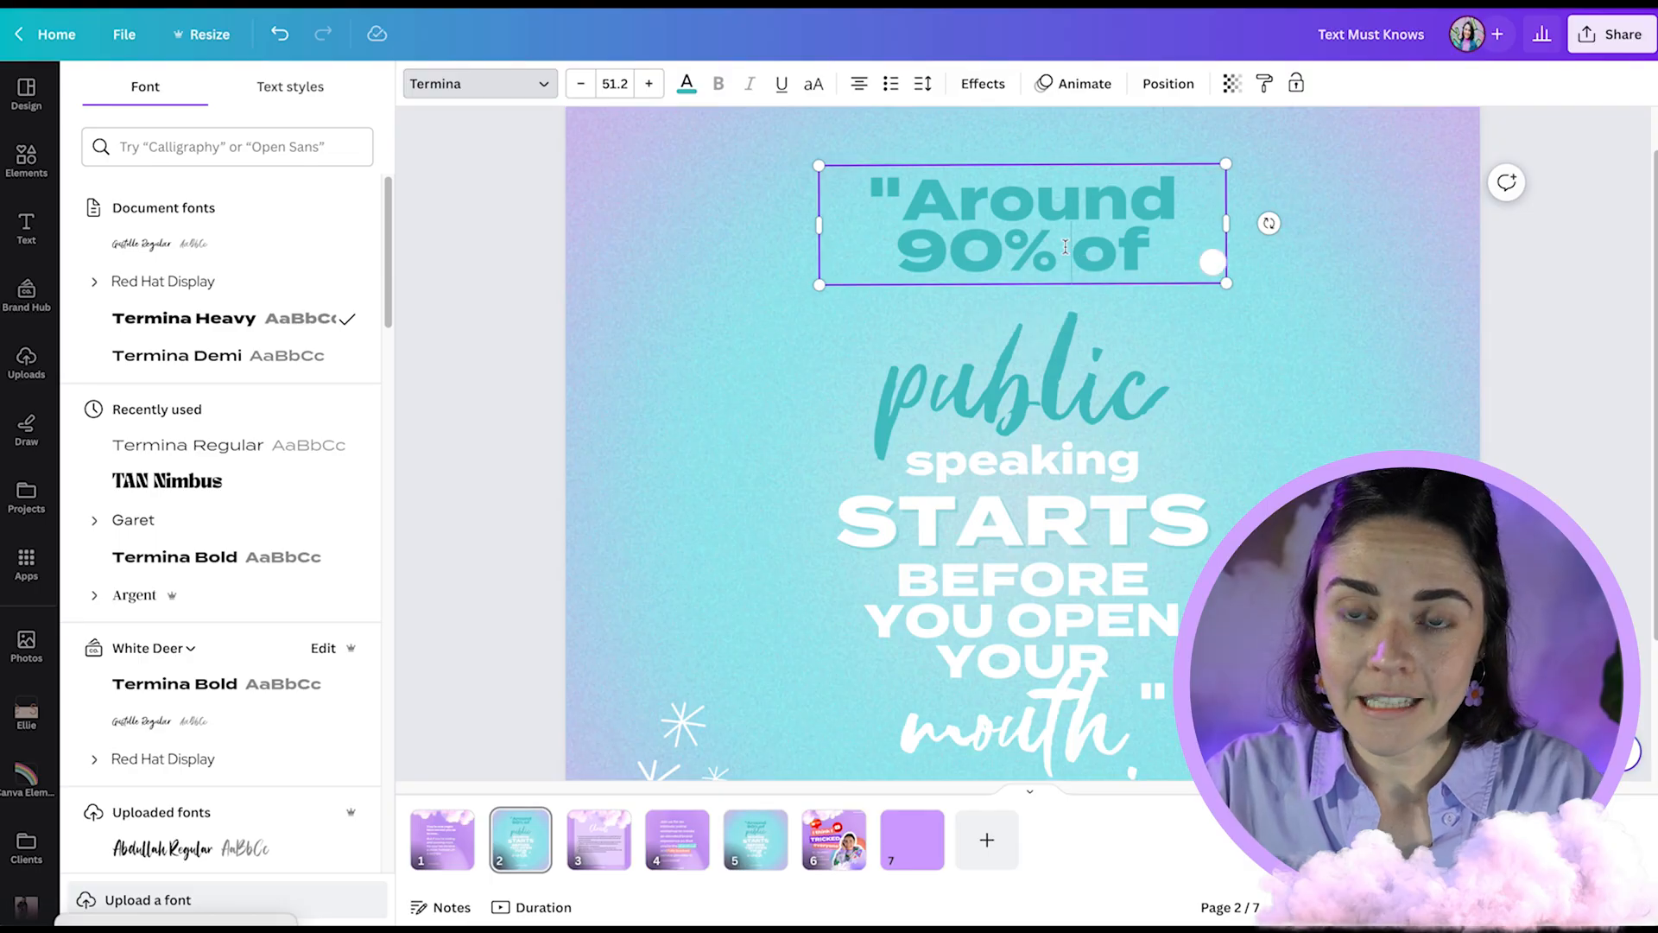
Select '90%' in the page-2 quote and apply the Gustolle script font.
double_click(994, 250)
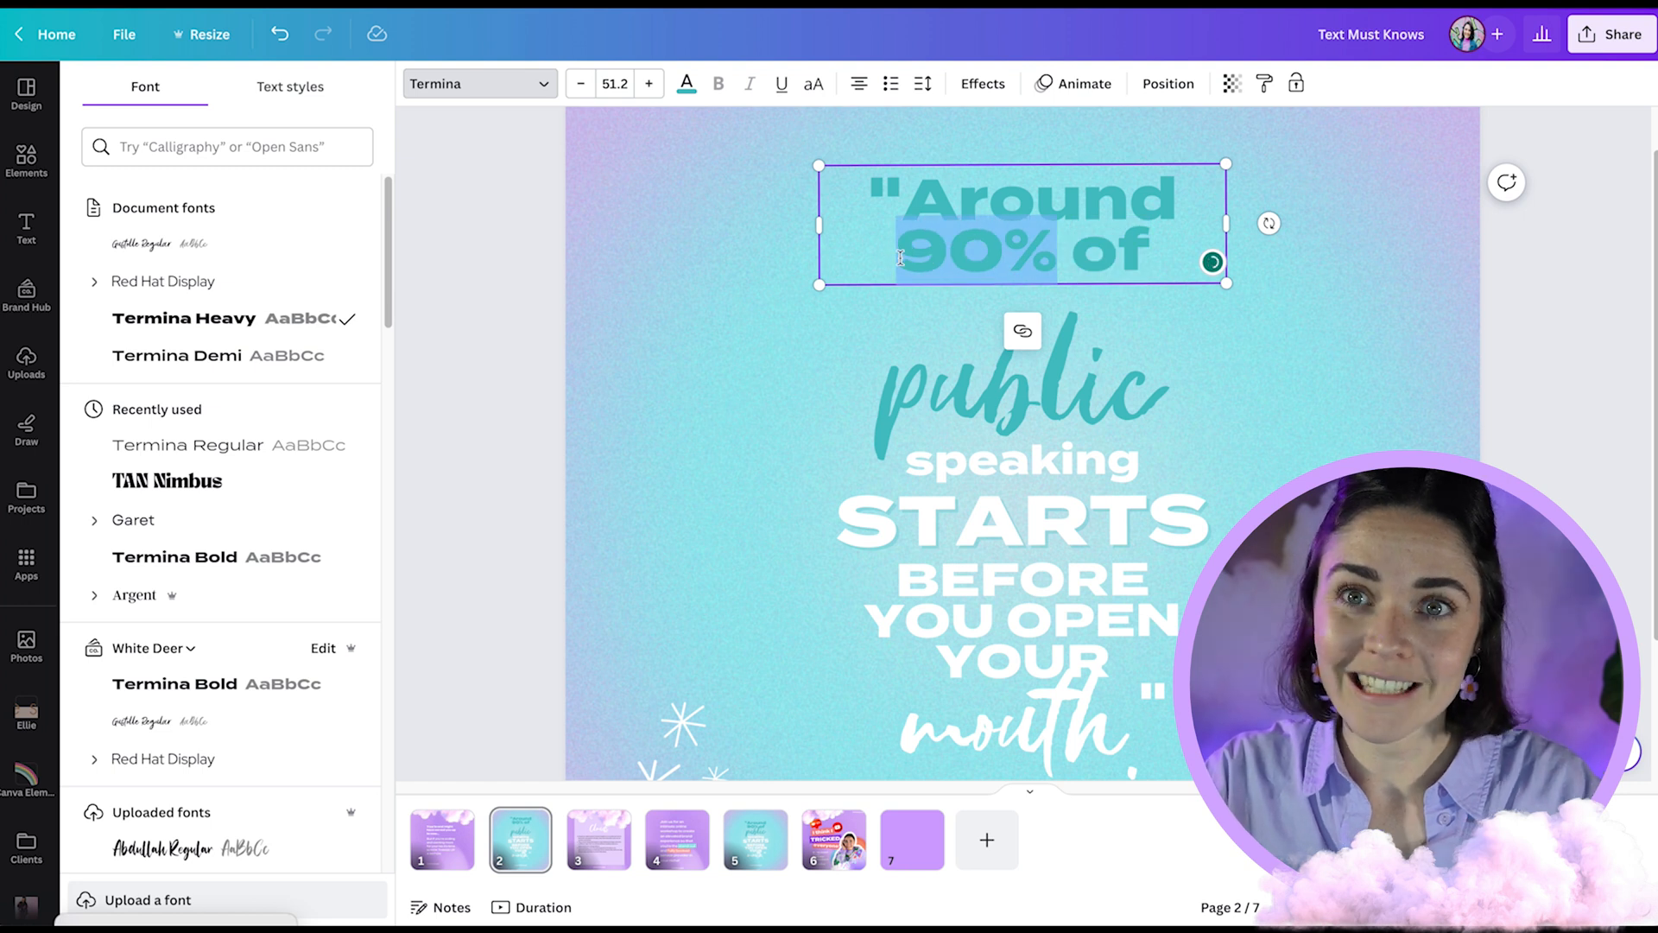
left_click(159, 245)
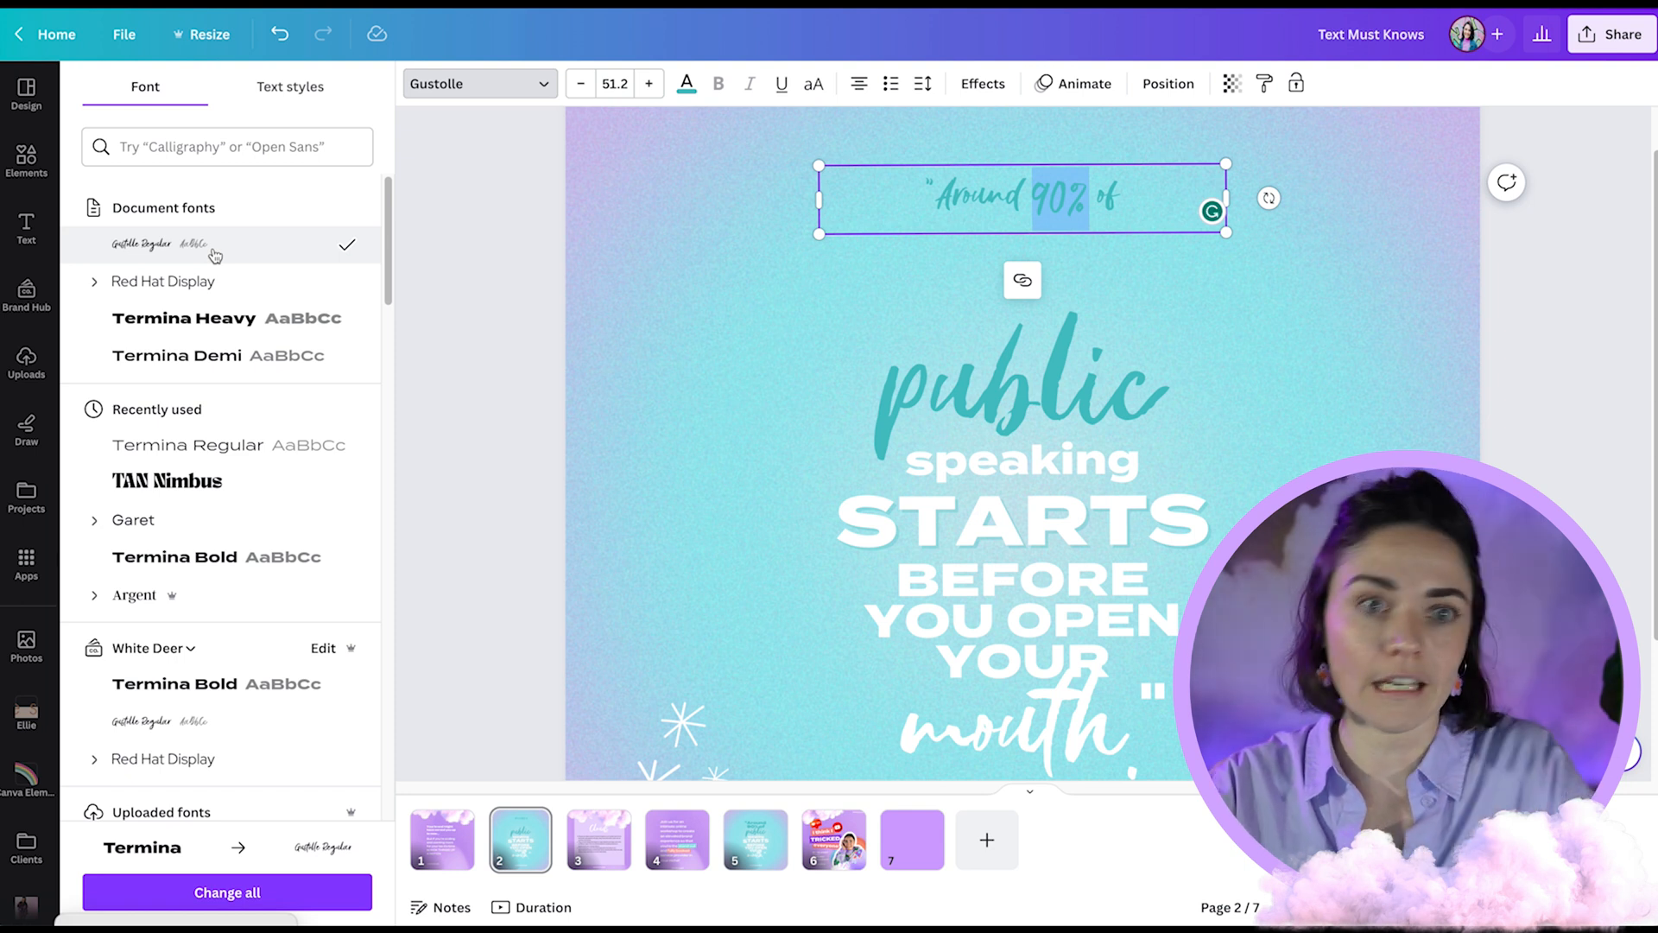
left_click(182, 319)
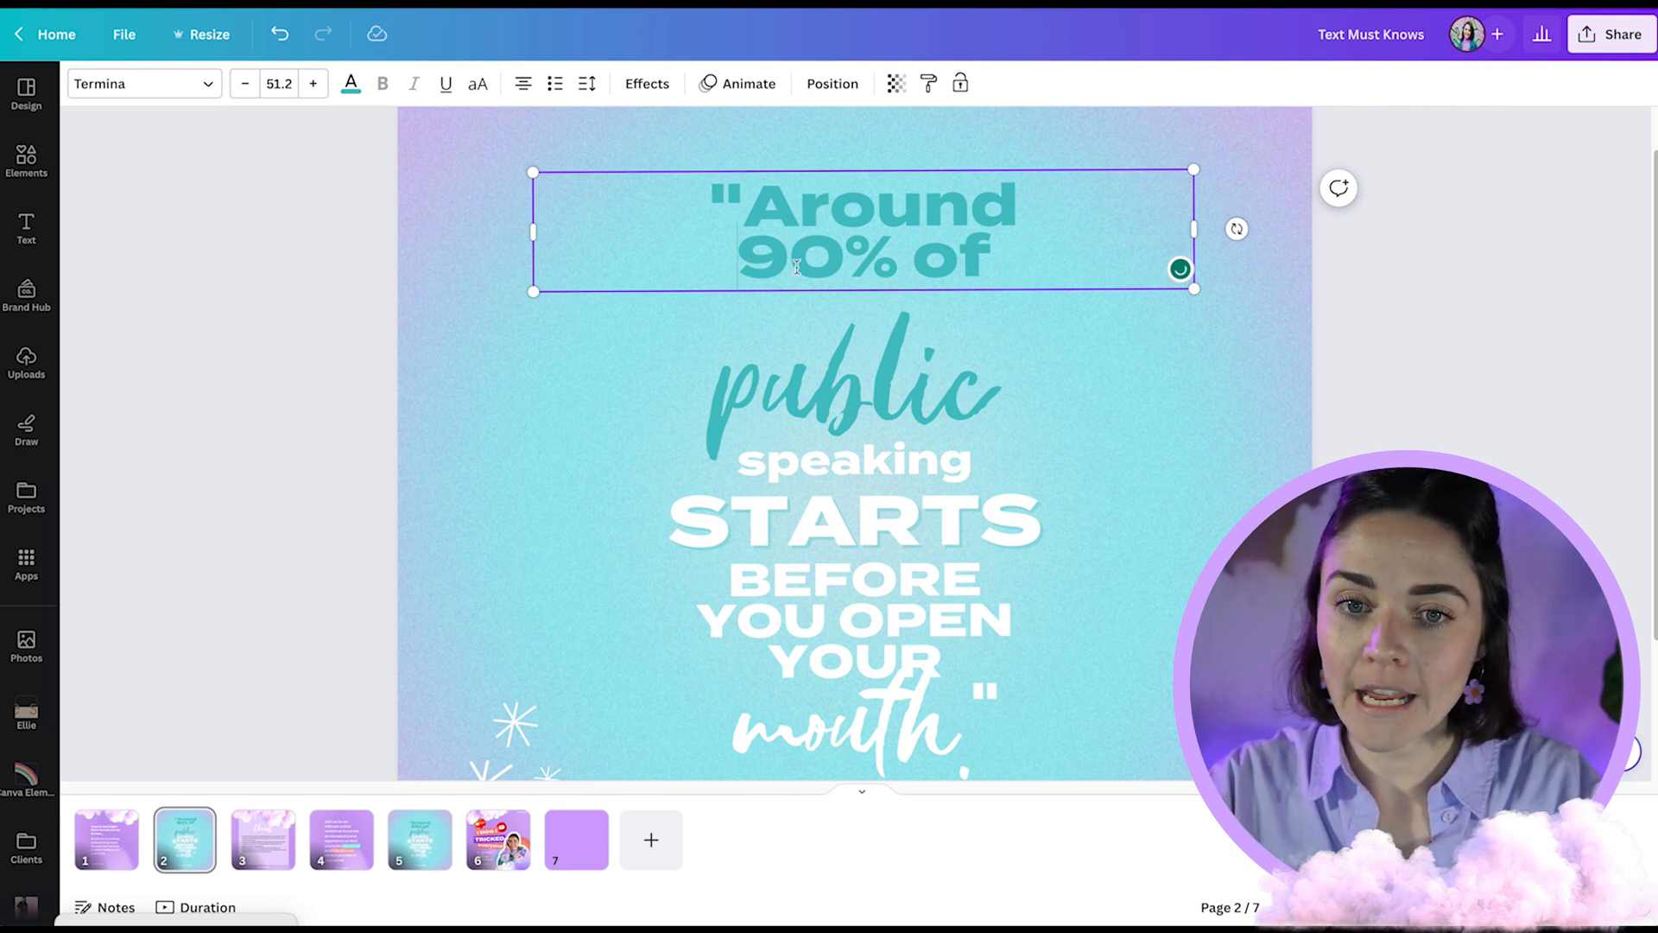
Reopen the font list and pick a font for the quote text.
left_click(137, 84)
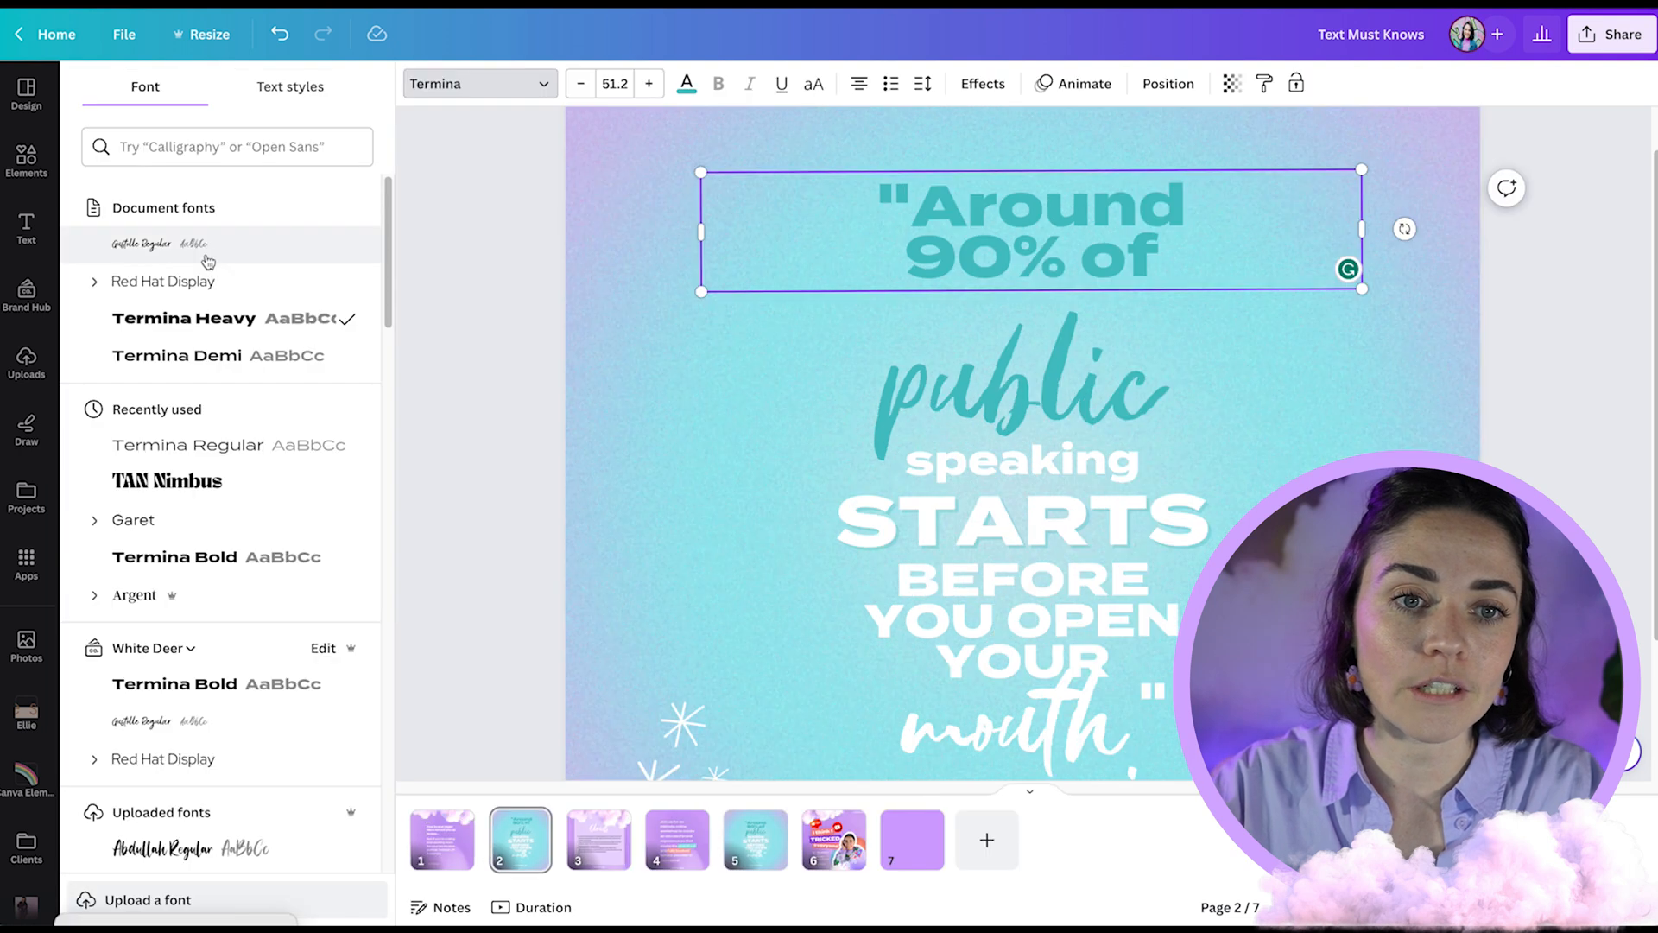
left_click(147, 245)
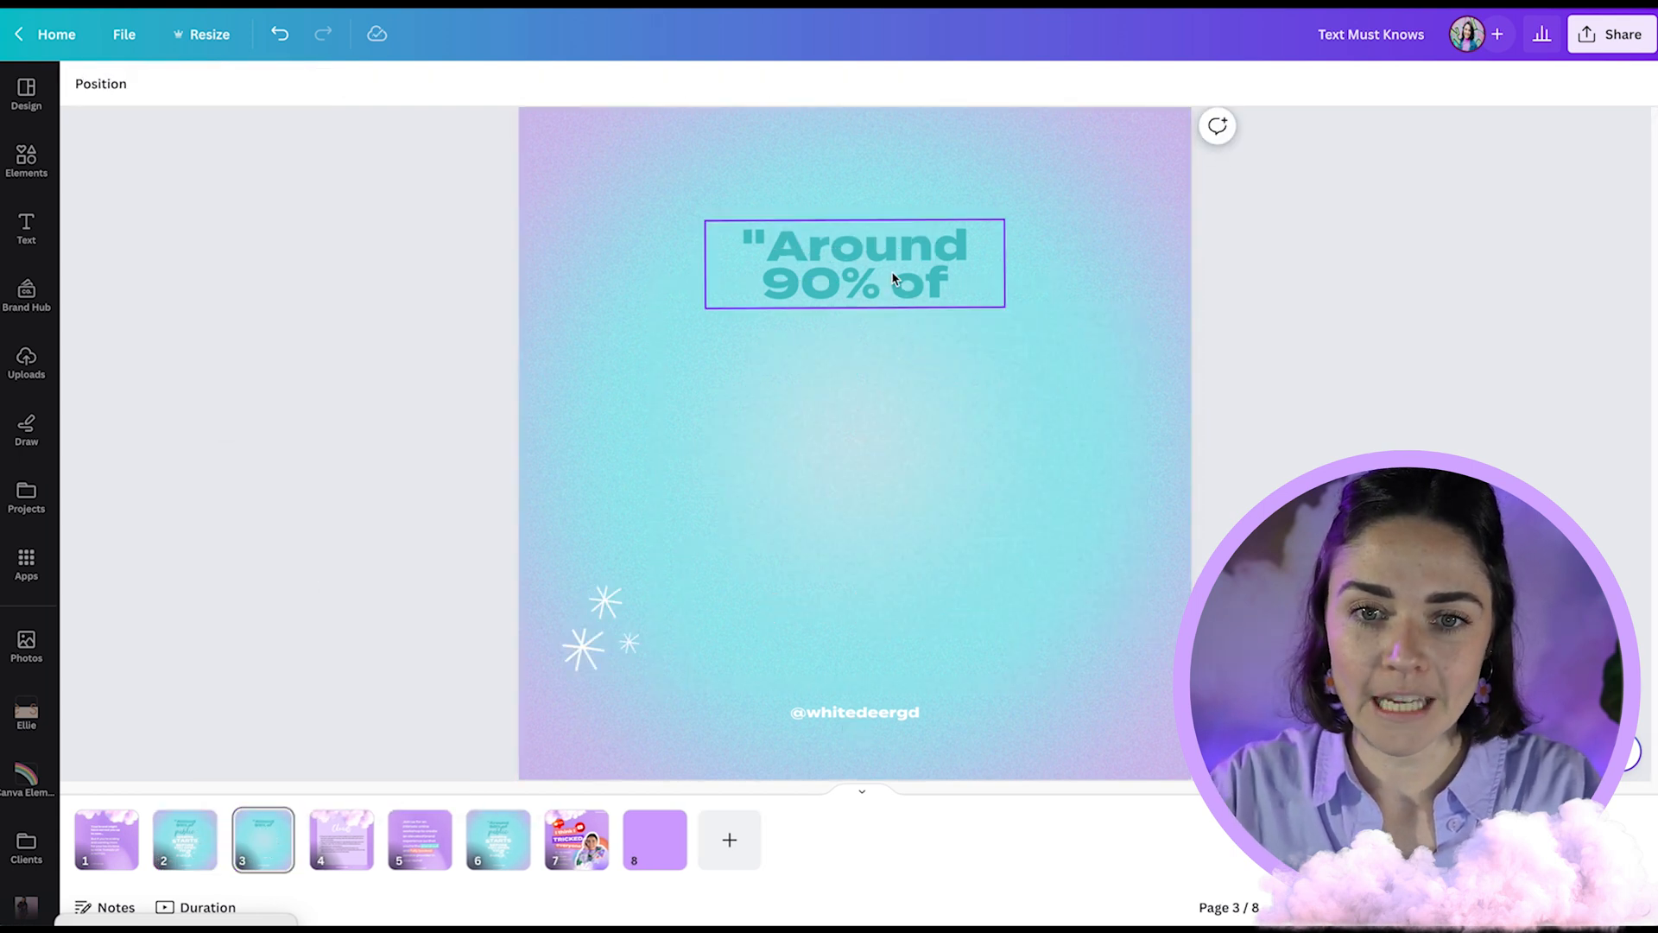
Edit the page-3 text into the full quote and select its text box.
left_click(183, 838)
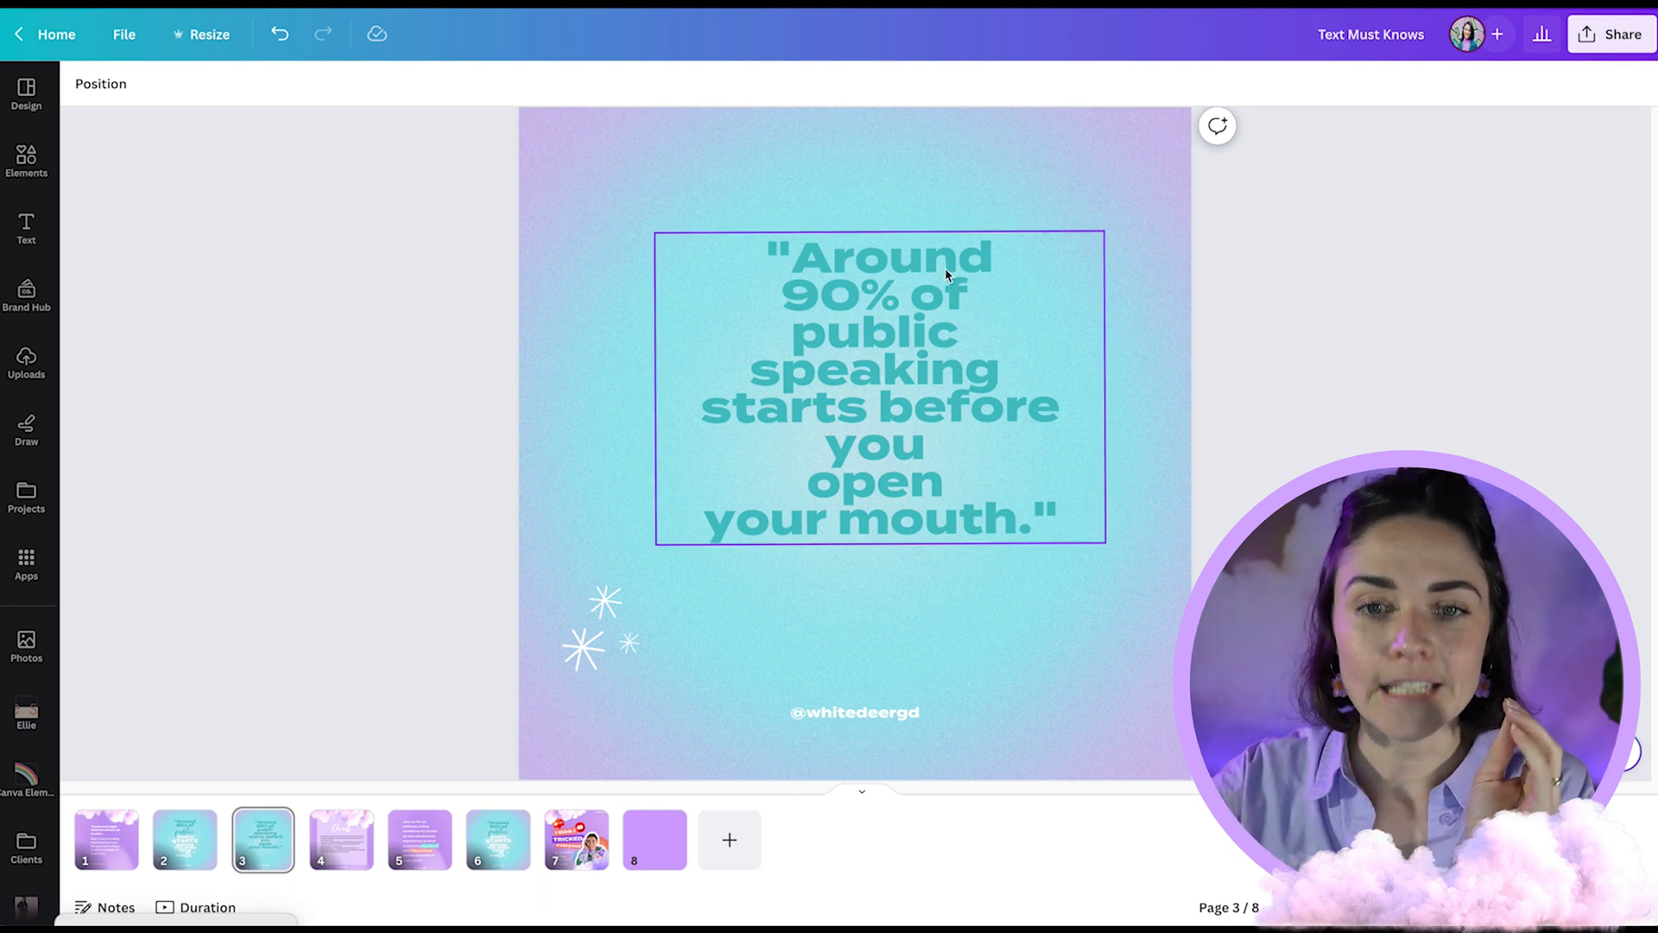
mouse_move(994, 379)
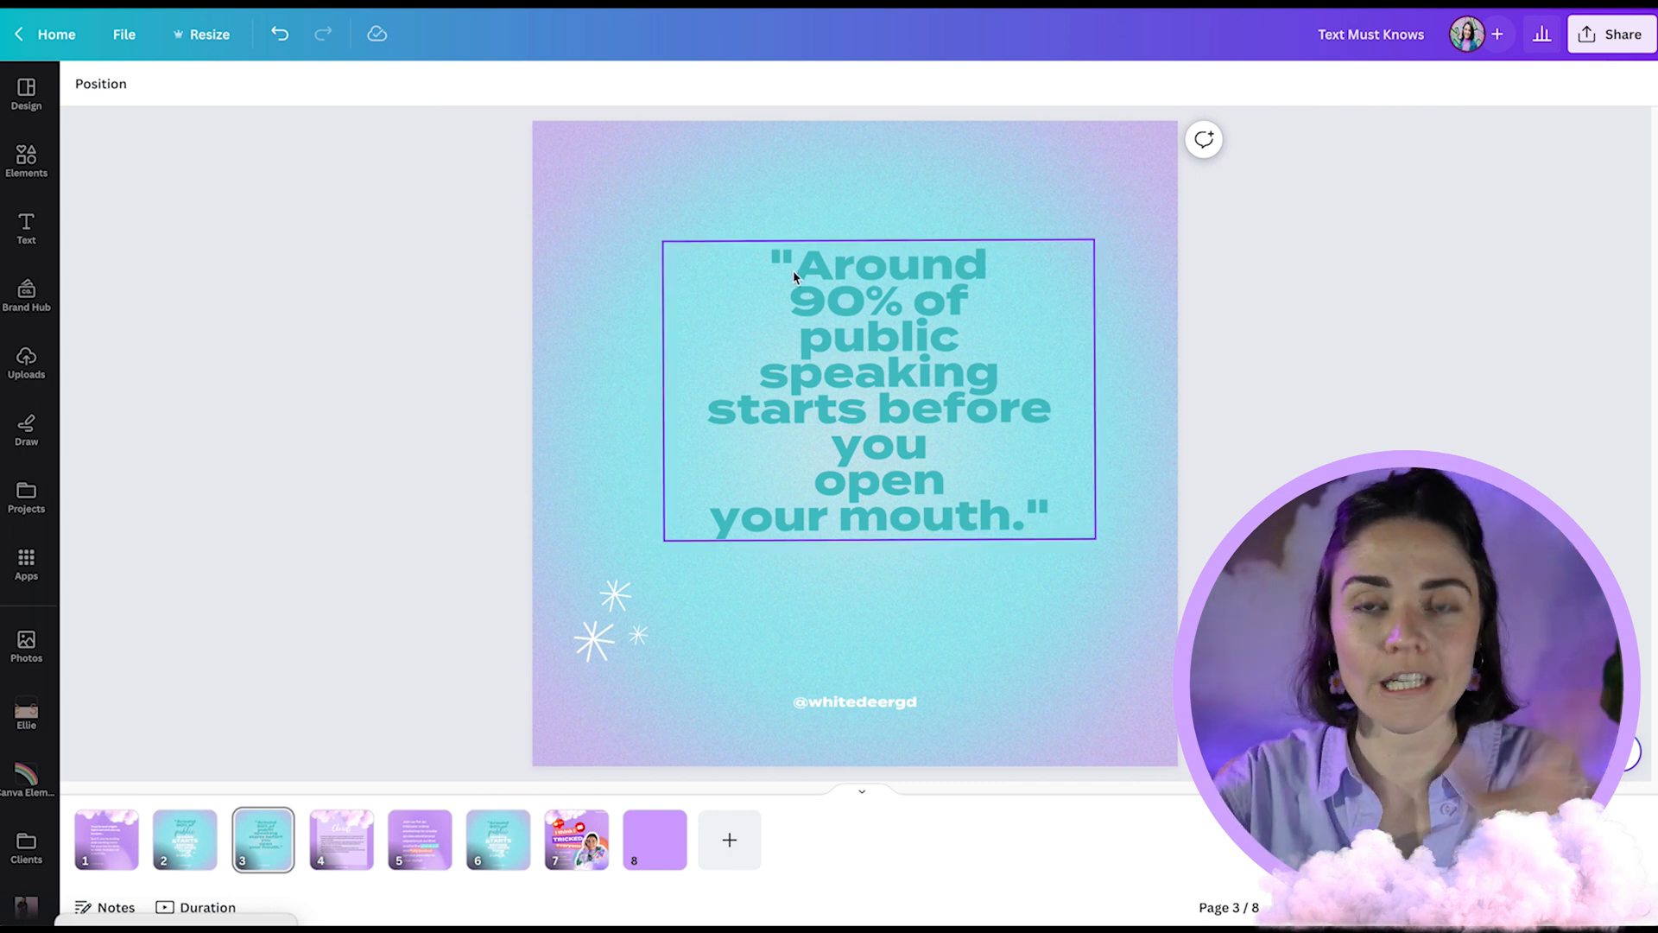
mouse_move(925, 339)
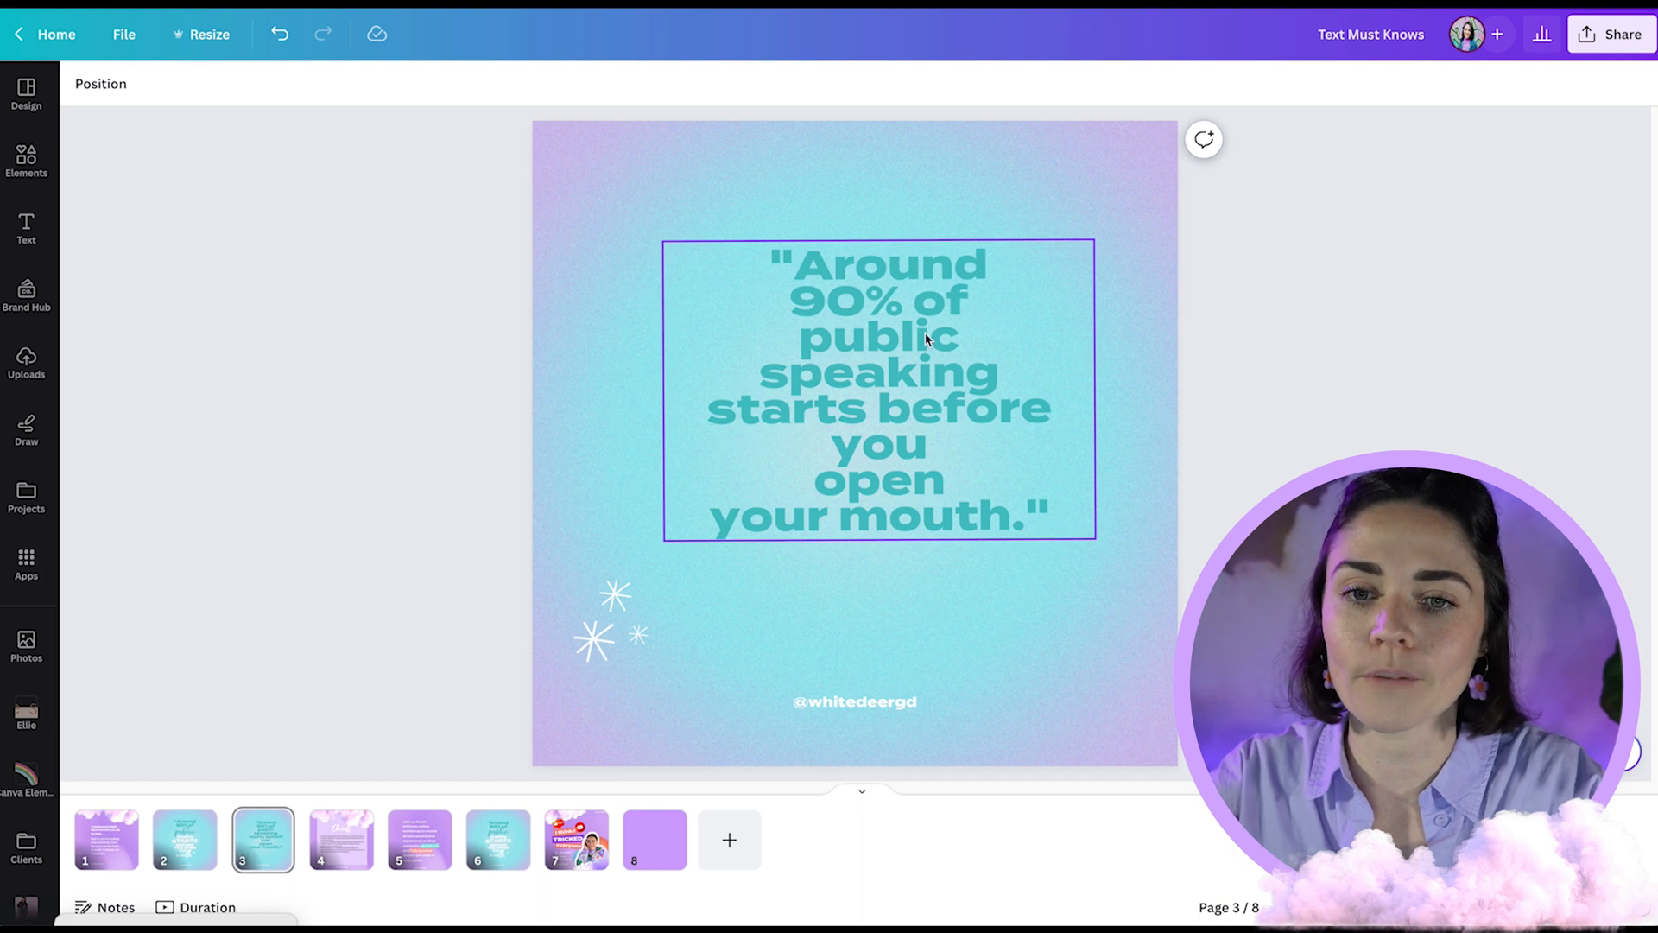
left_click(878, 338)
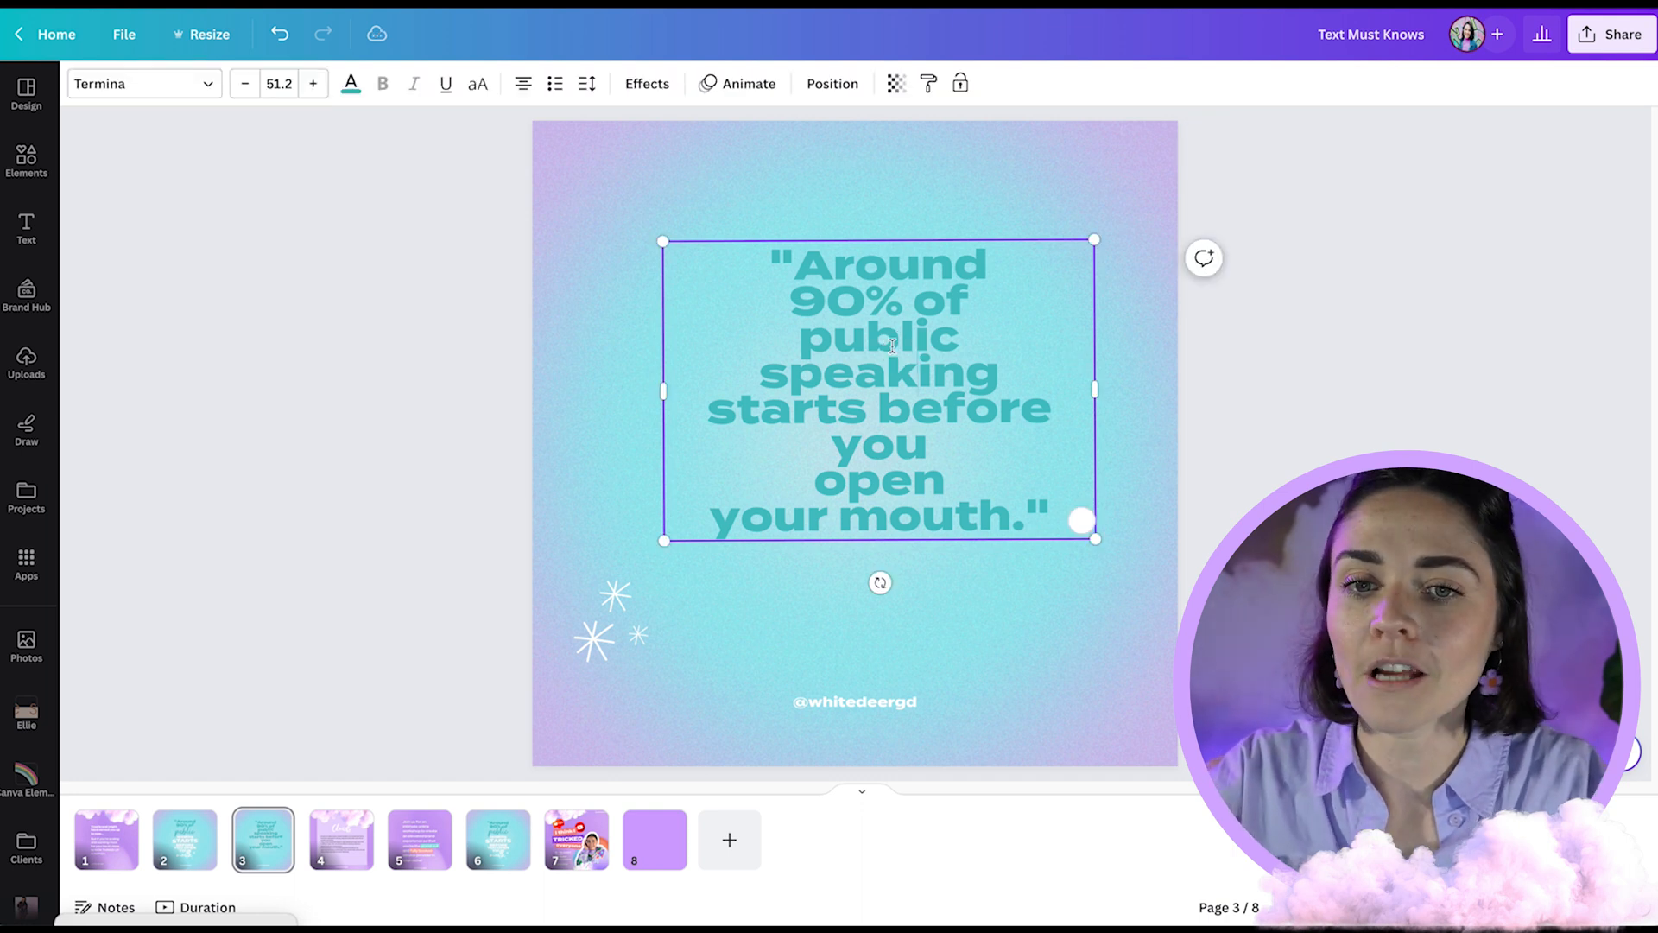
Open the font choices to set 'public' in Gustolle.
left_click(138, 83)
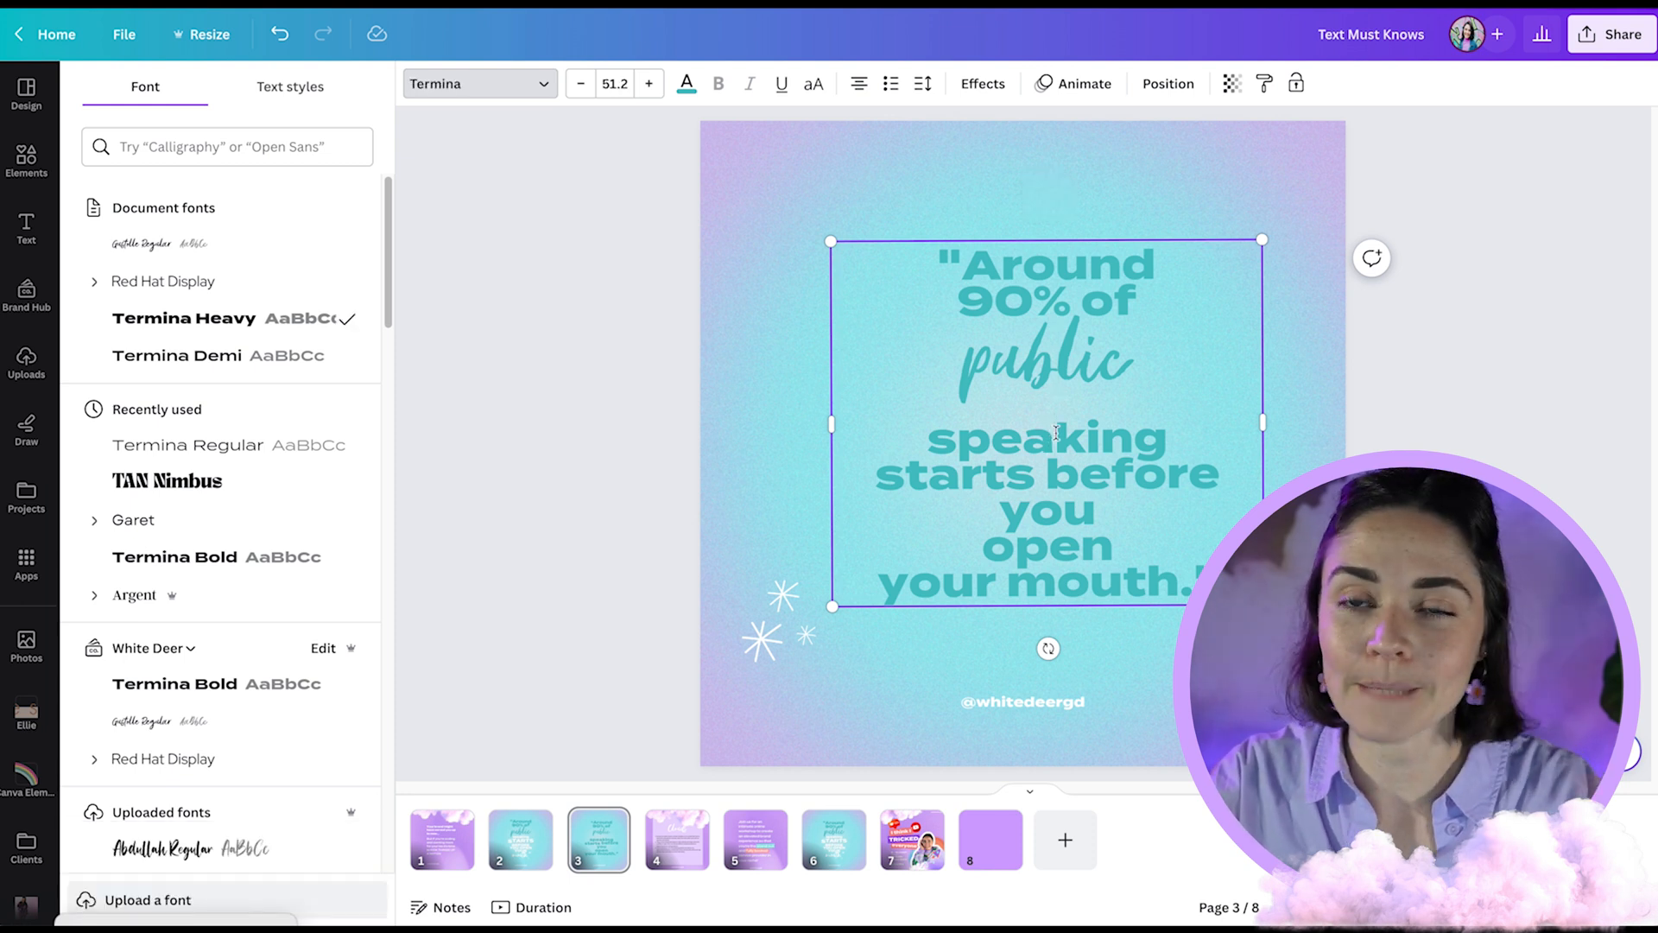
mouse_move(519, 838)
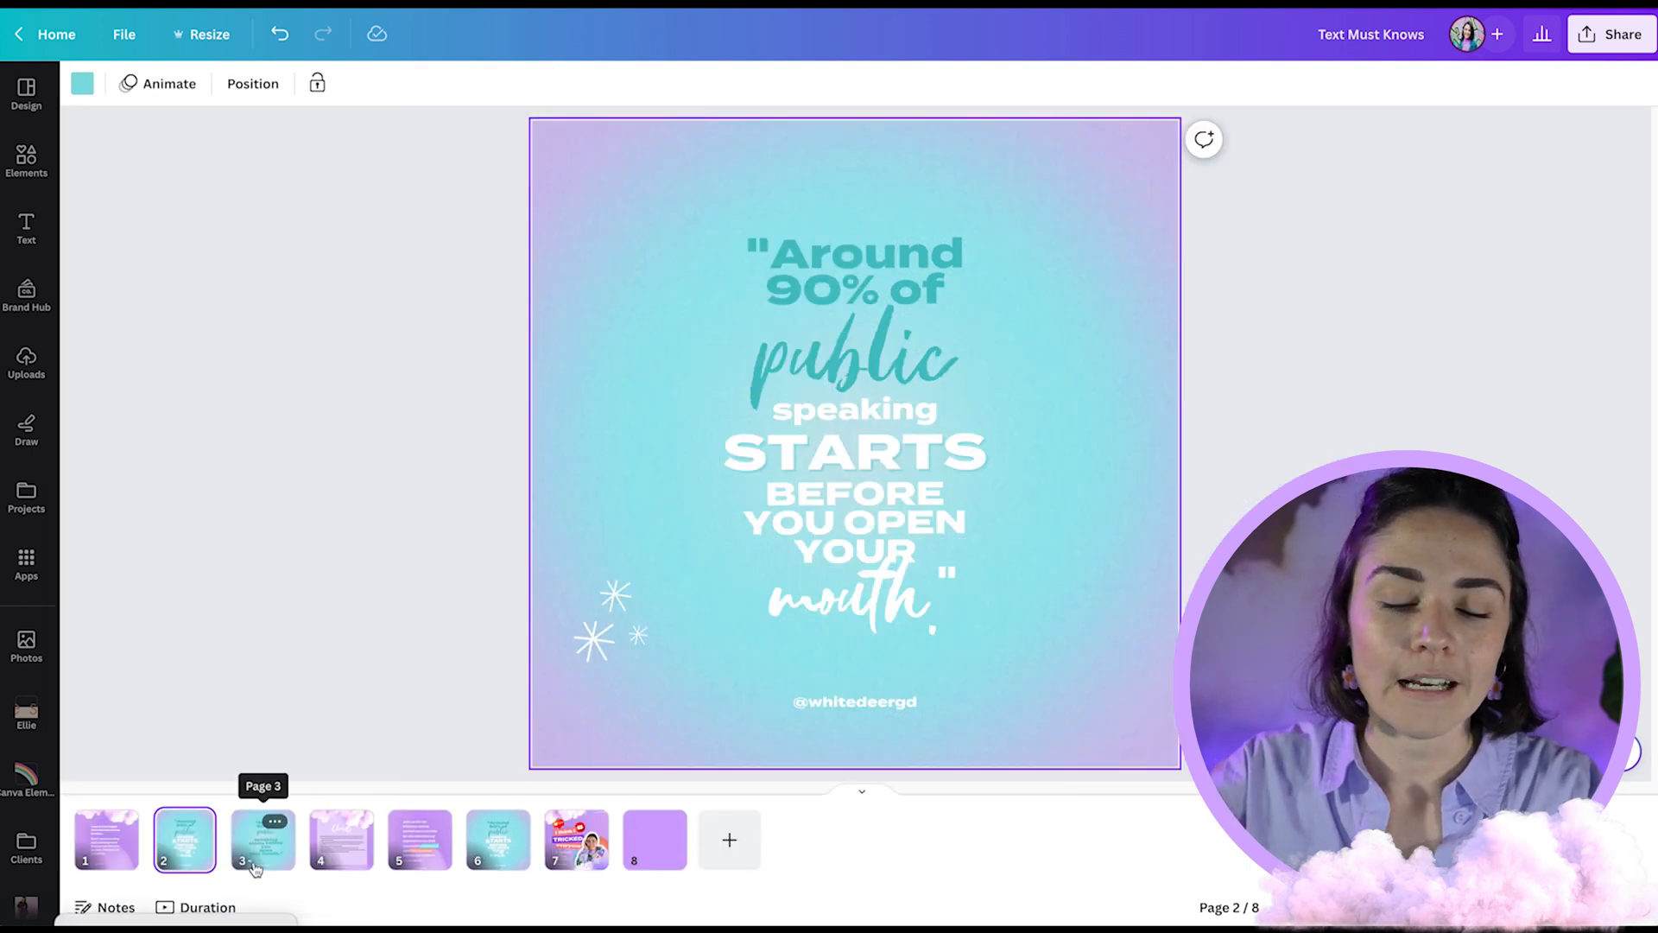
Set 'STARTS' in capitals in the page-3 quote.
left_click(261, 838)
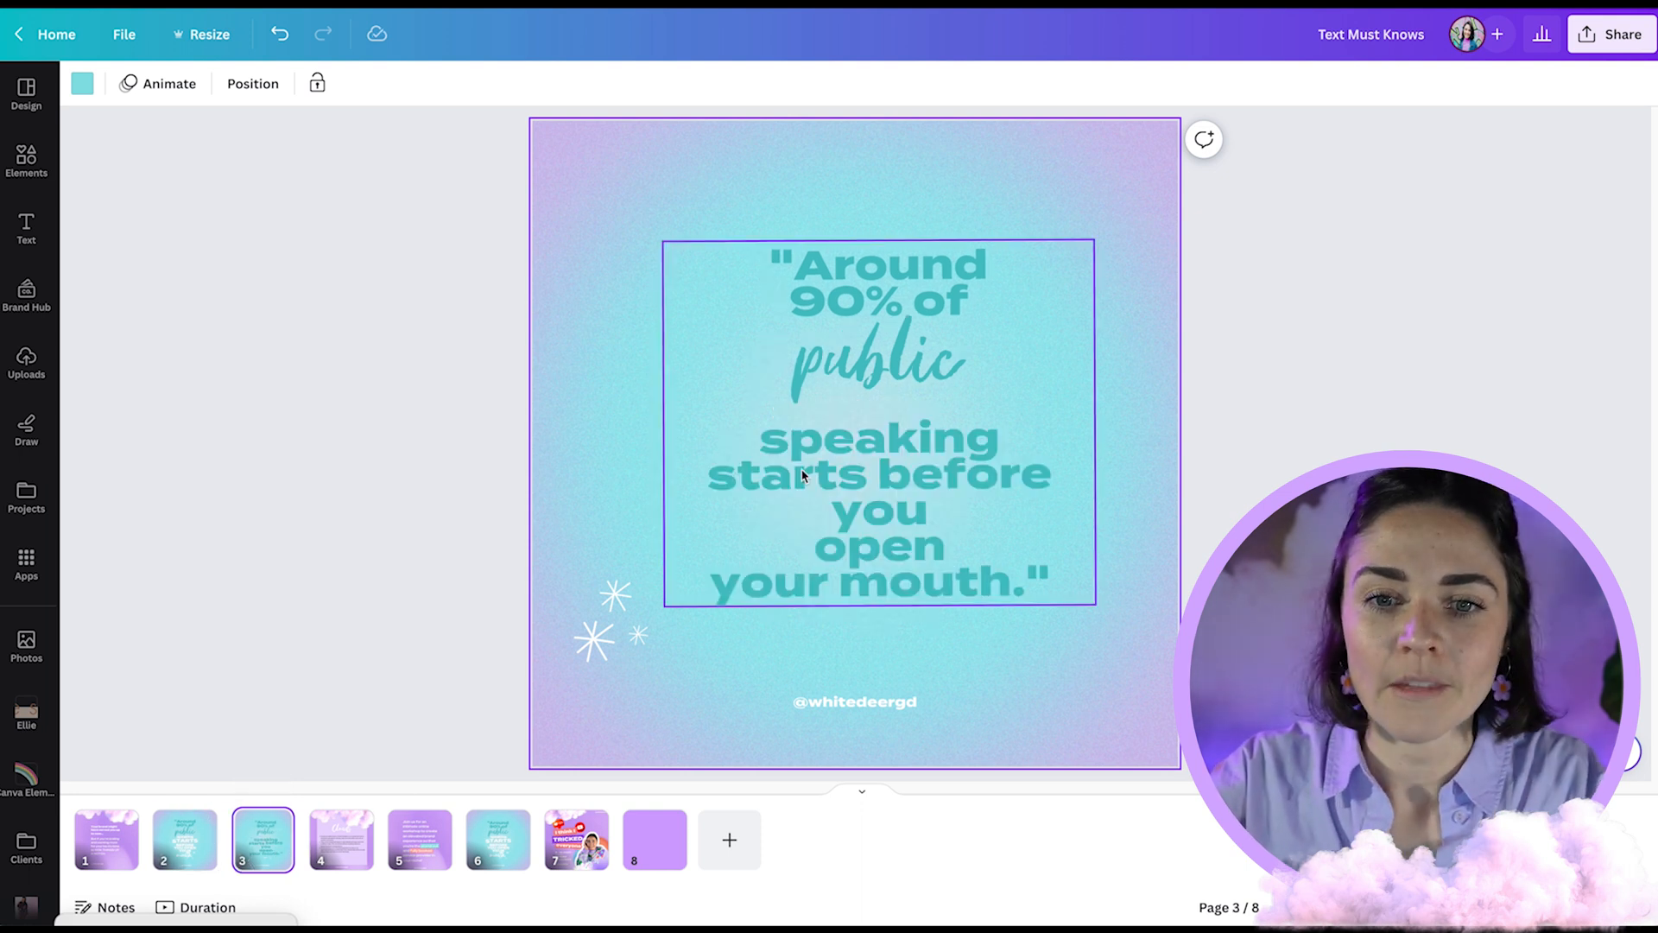
left_click(877, 474)
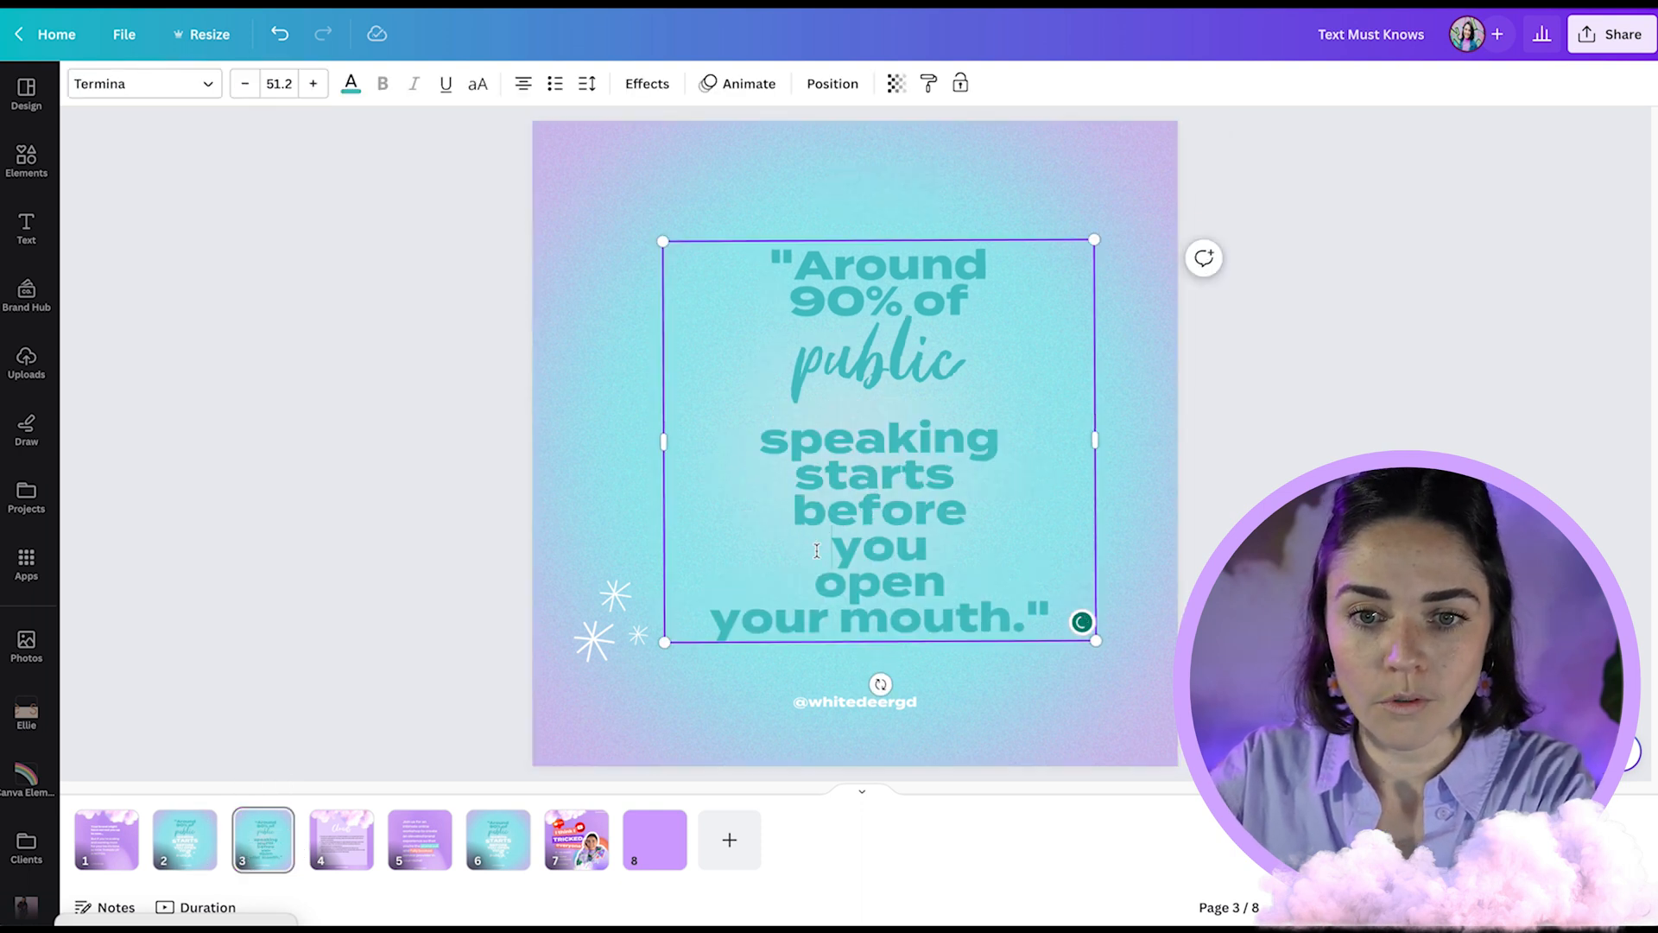
left_click(477, 85)
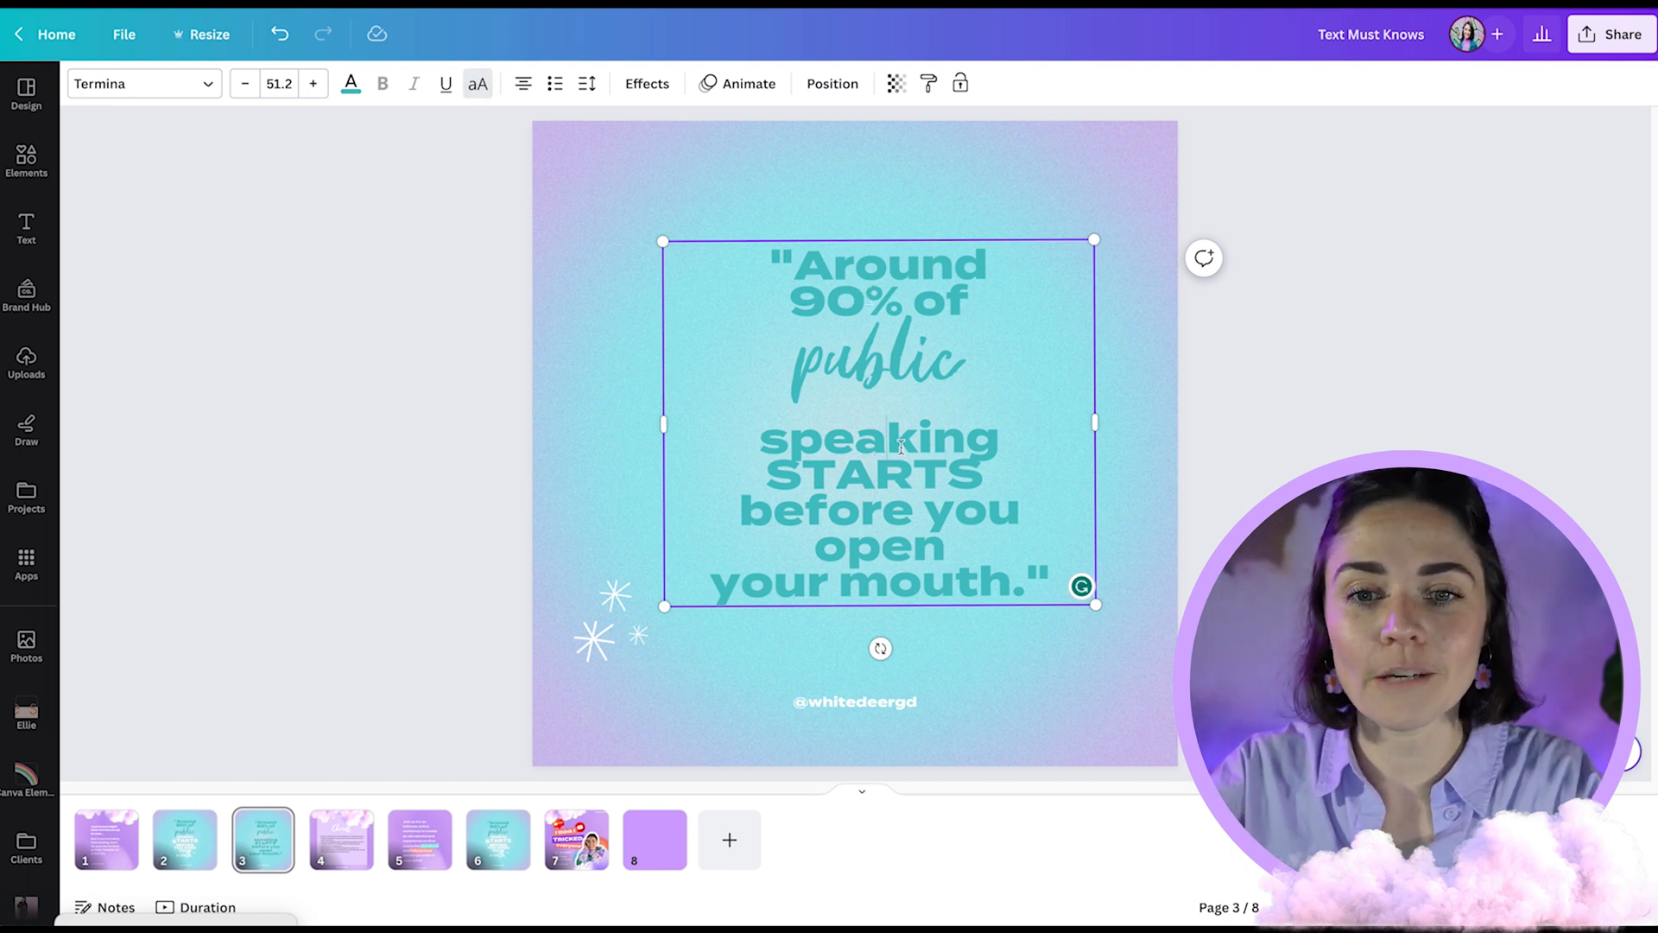
mouse_move(341, 838)
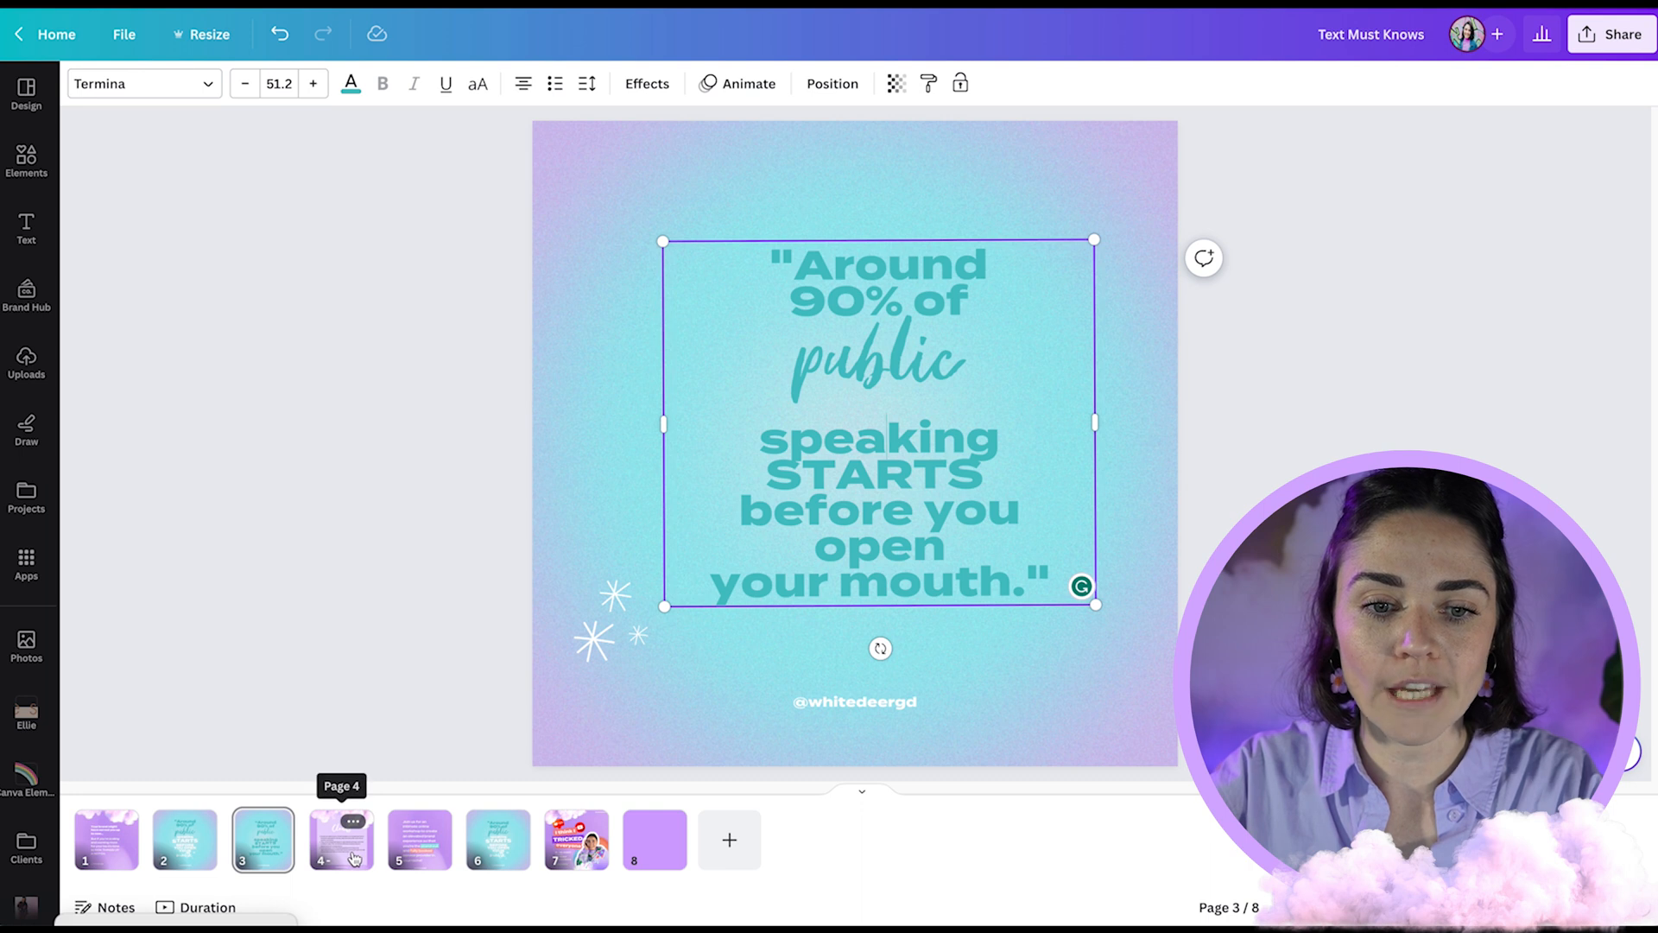
Test uppercase on the first Clouds bullet, revert it, and reselect the page-3 quote.
left_click(340, 838)
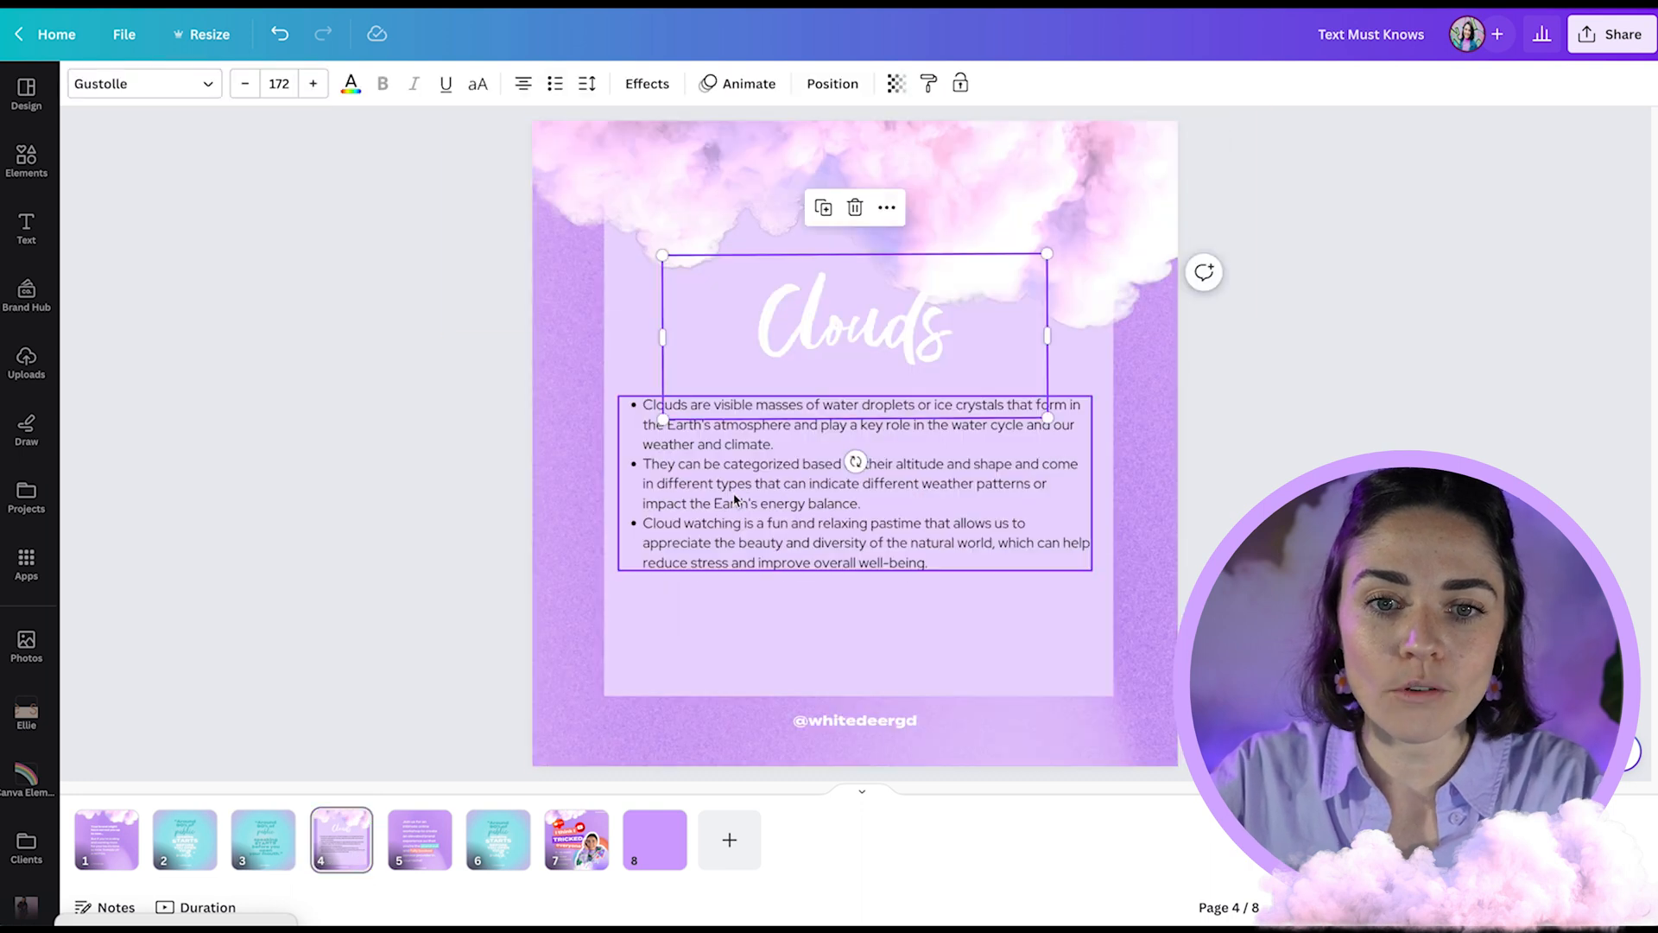
left_click(477, 84)
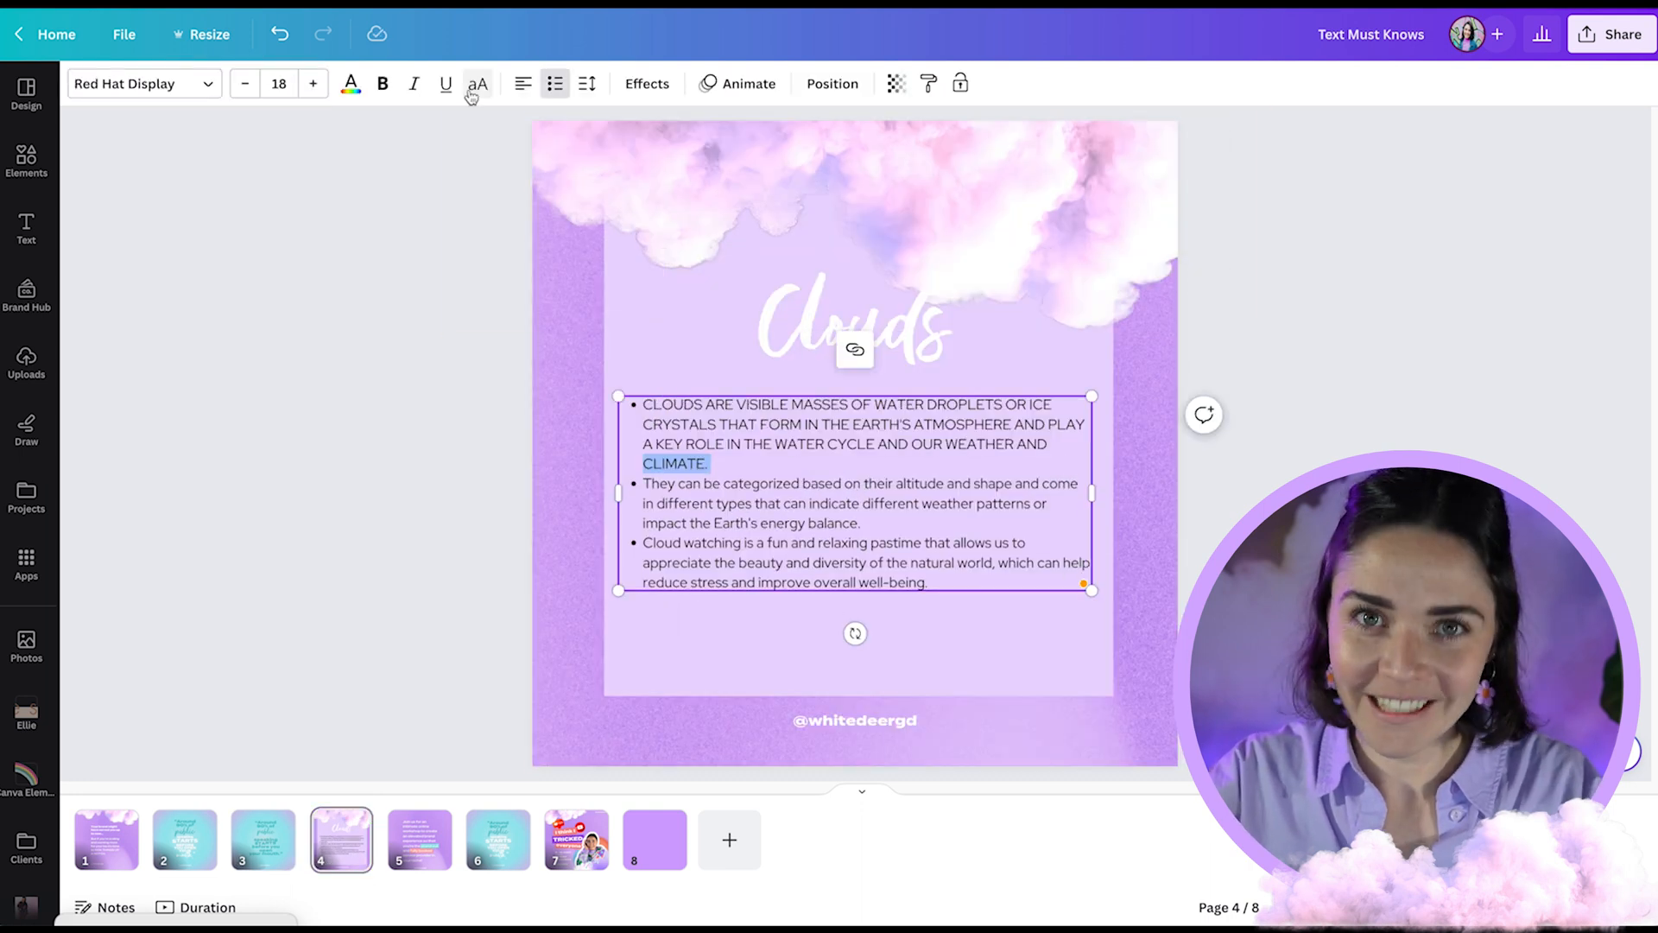
left_click(476, 84)
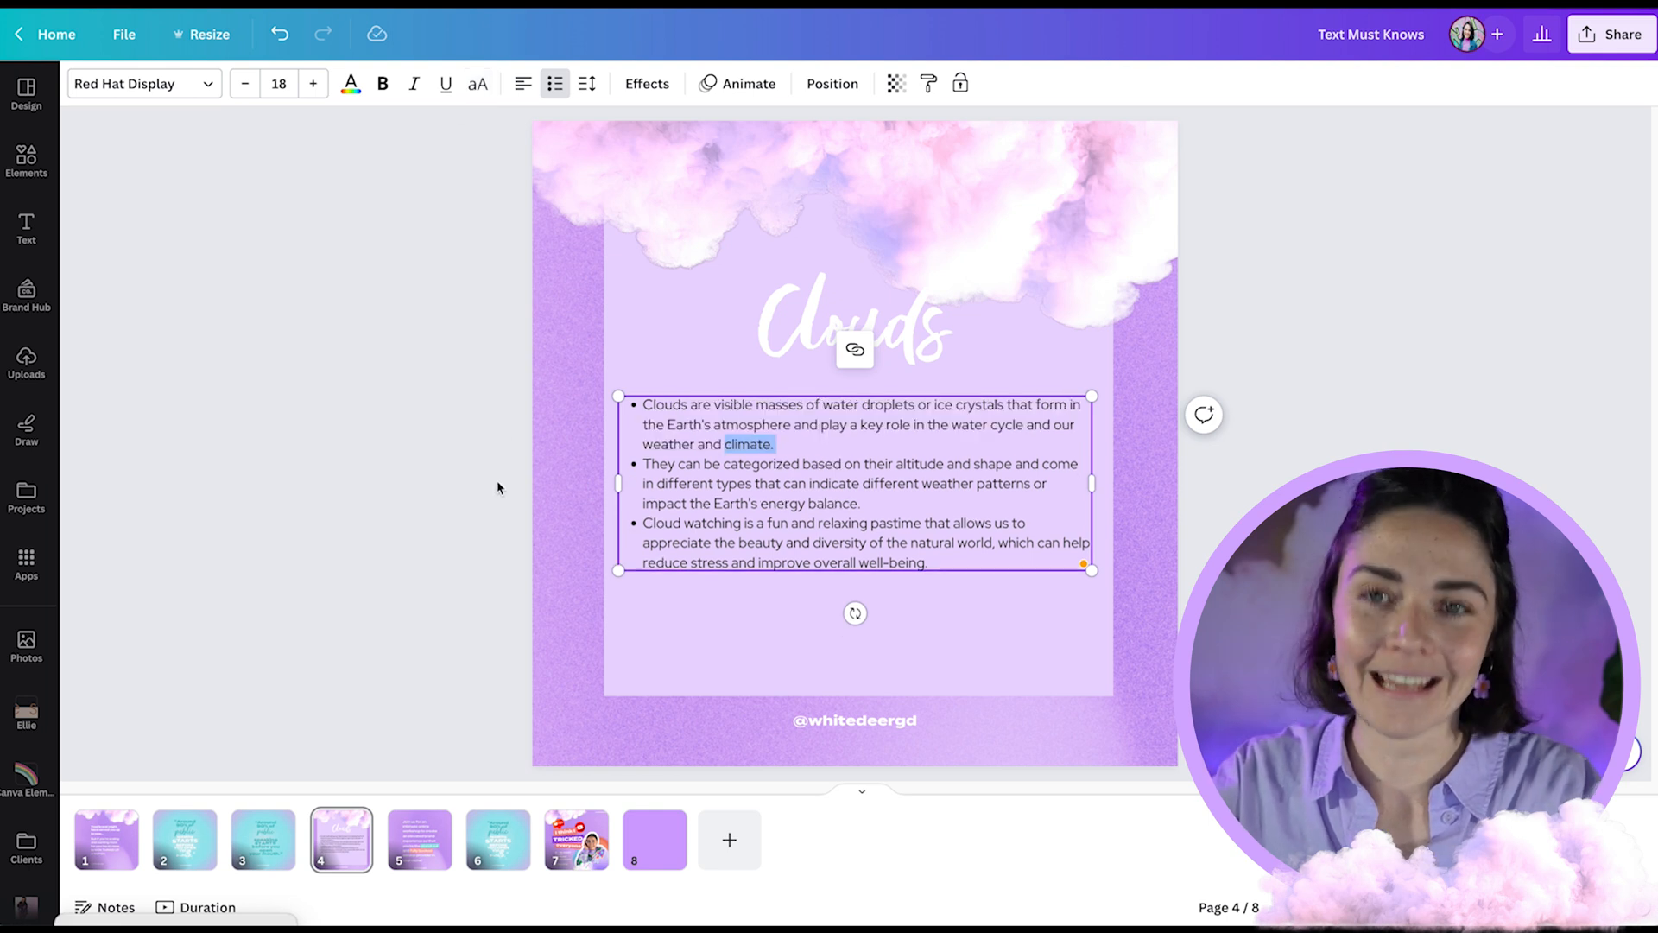
left_click(262, 839)
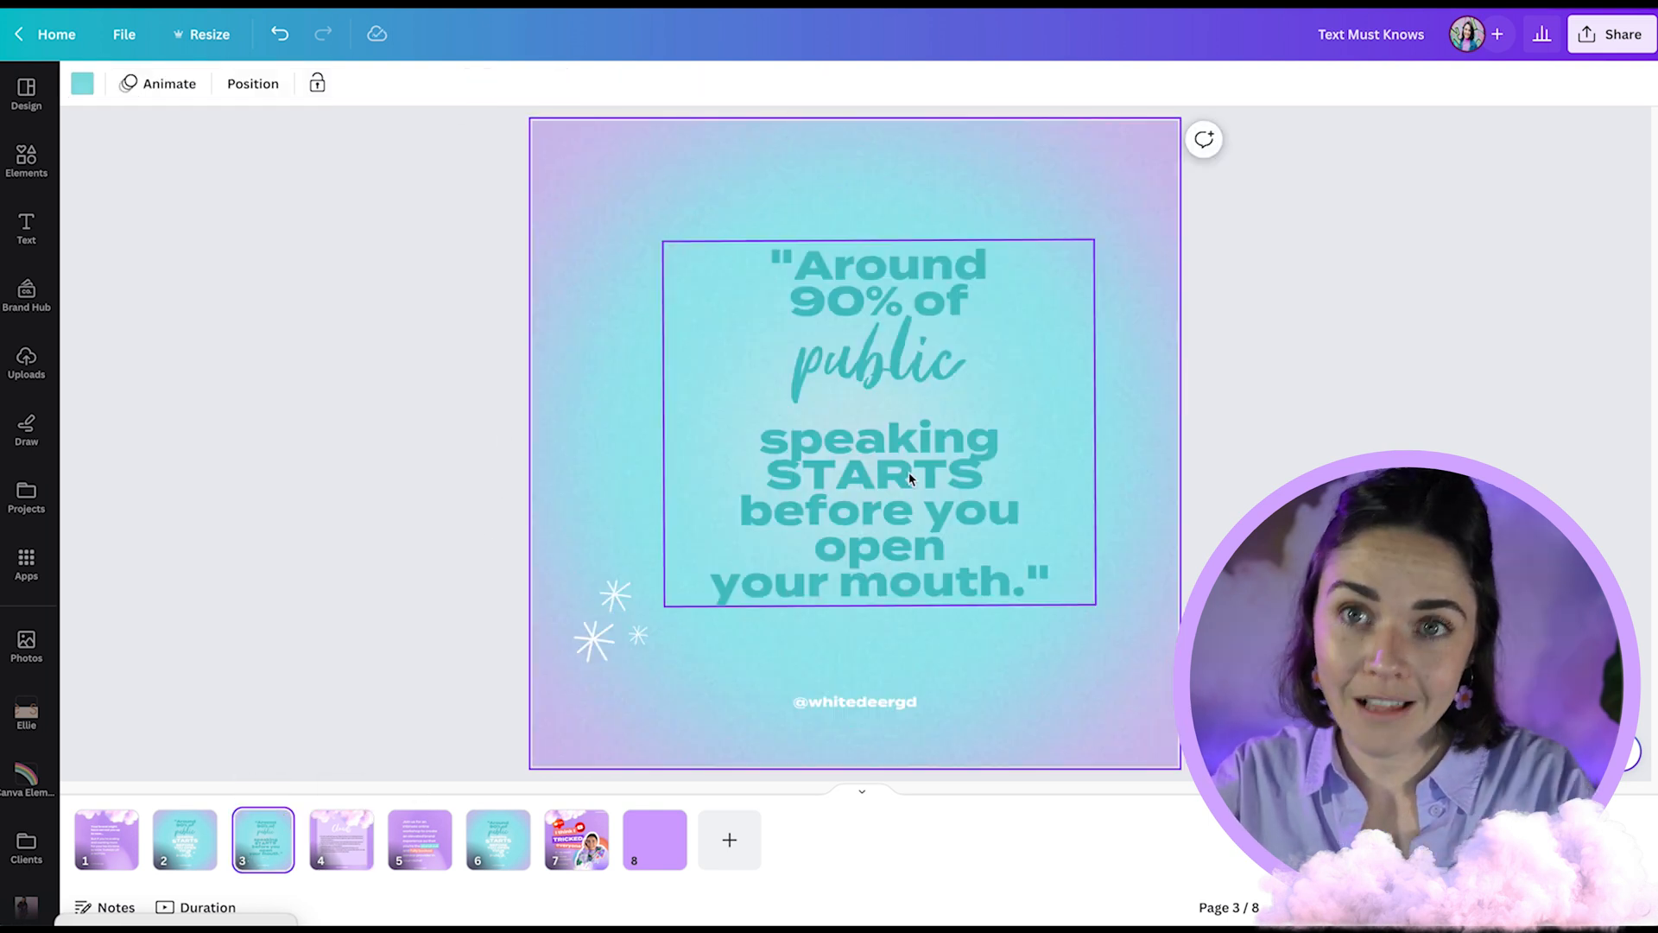
double_click(876, 472)
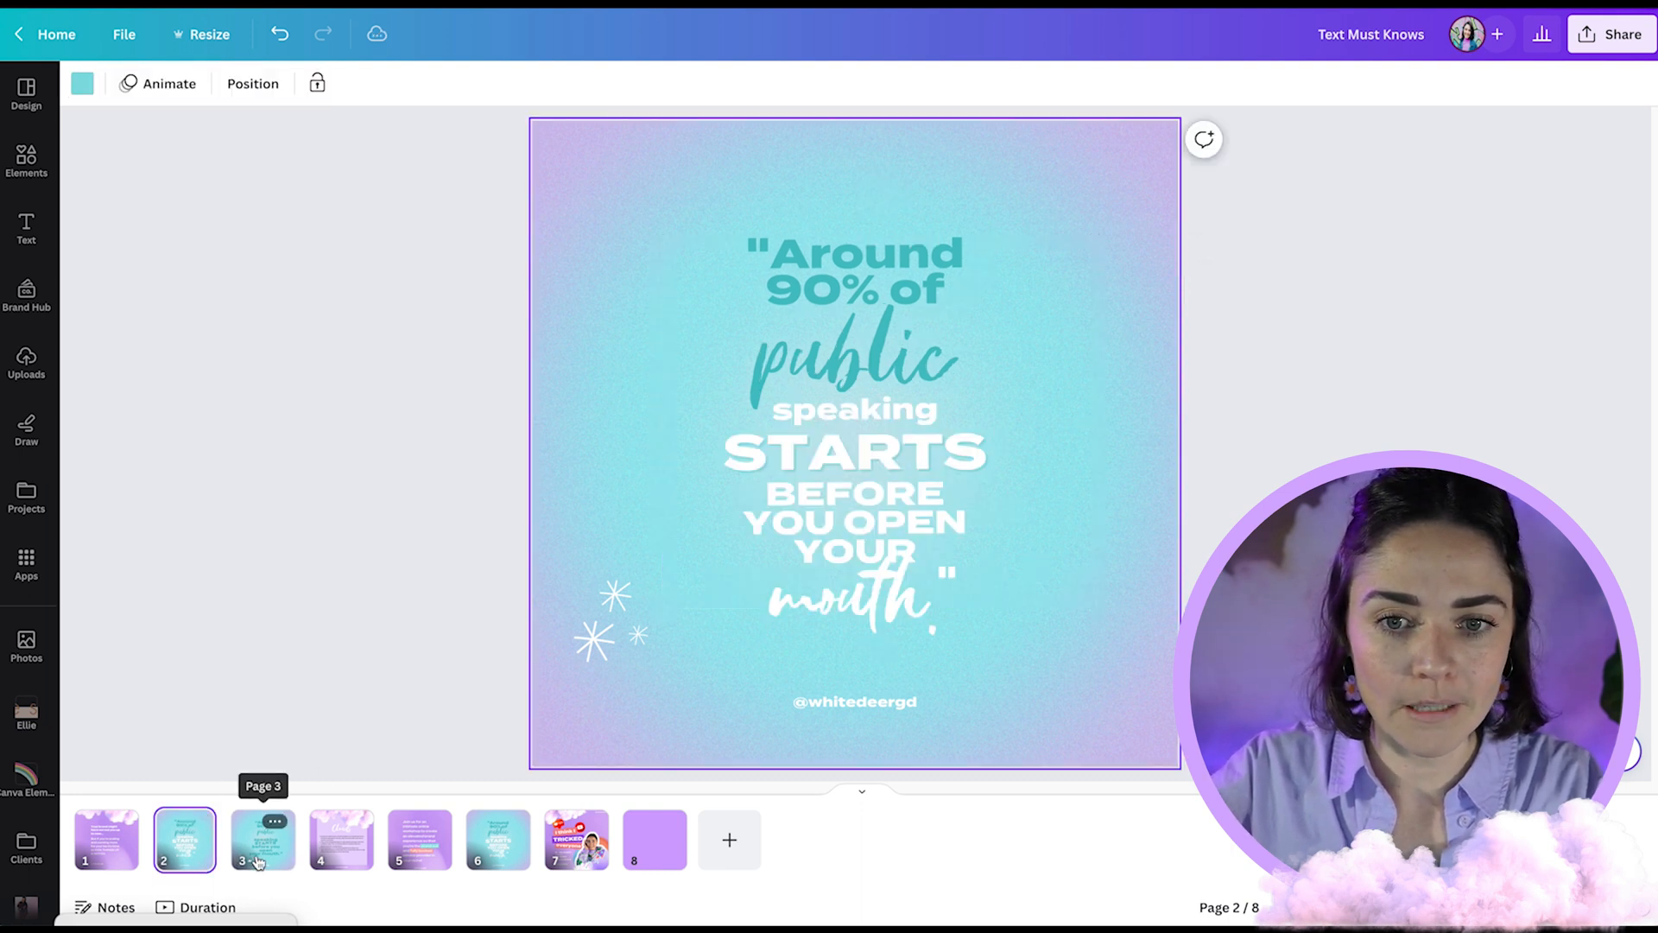
Enlarge the script word 'mouth' on page 3 to size 140 and resize its box.
left_click(263, 839)
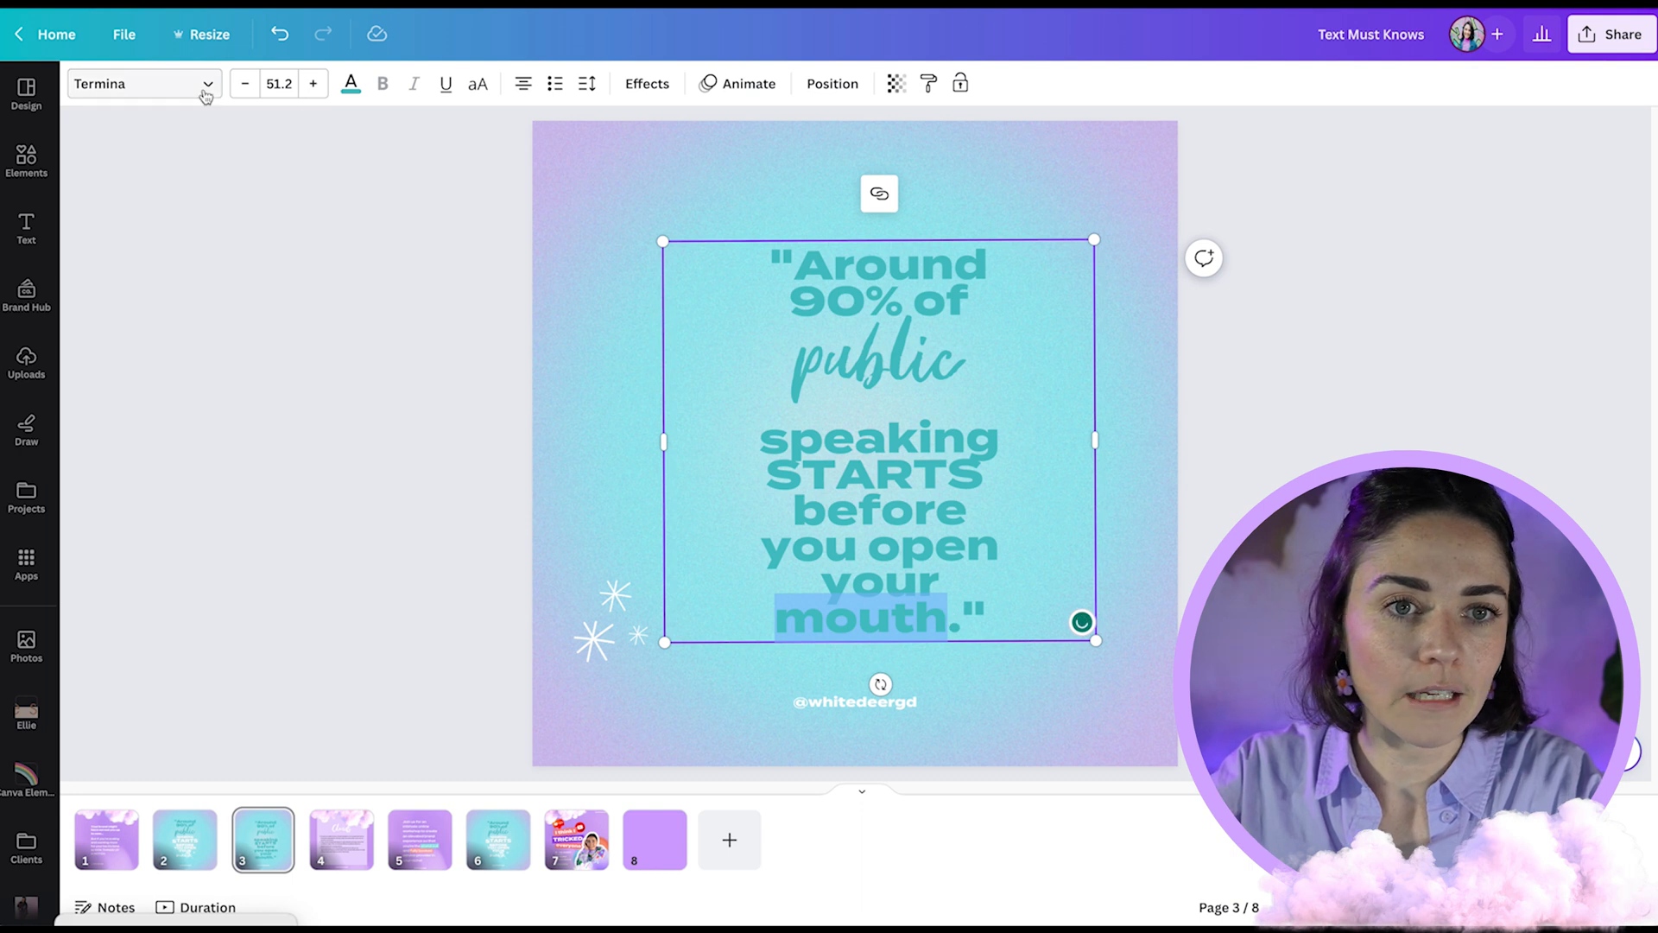
left_click(136, 84)
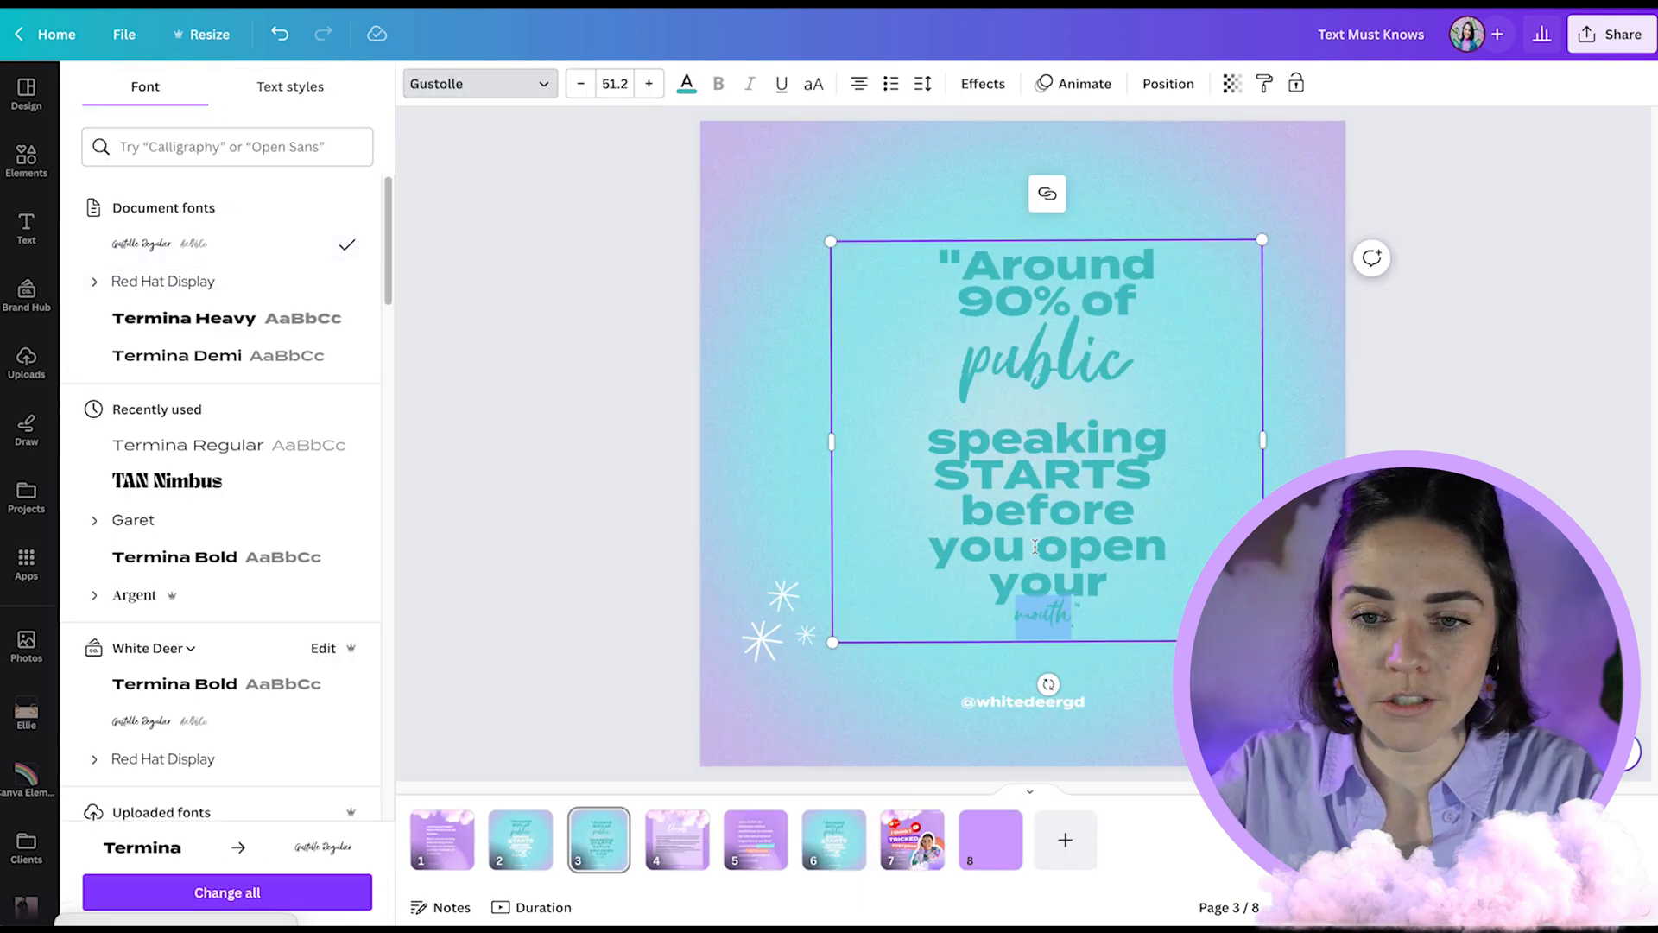
left_click(614, 84)
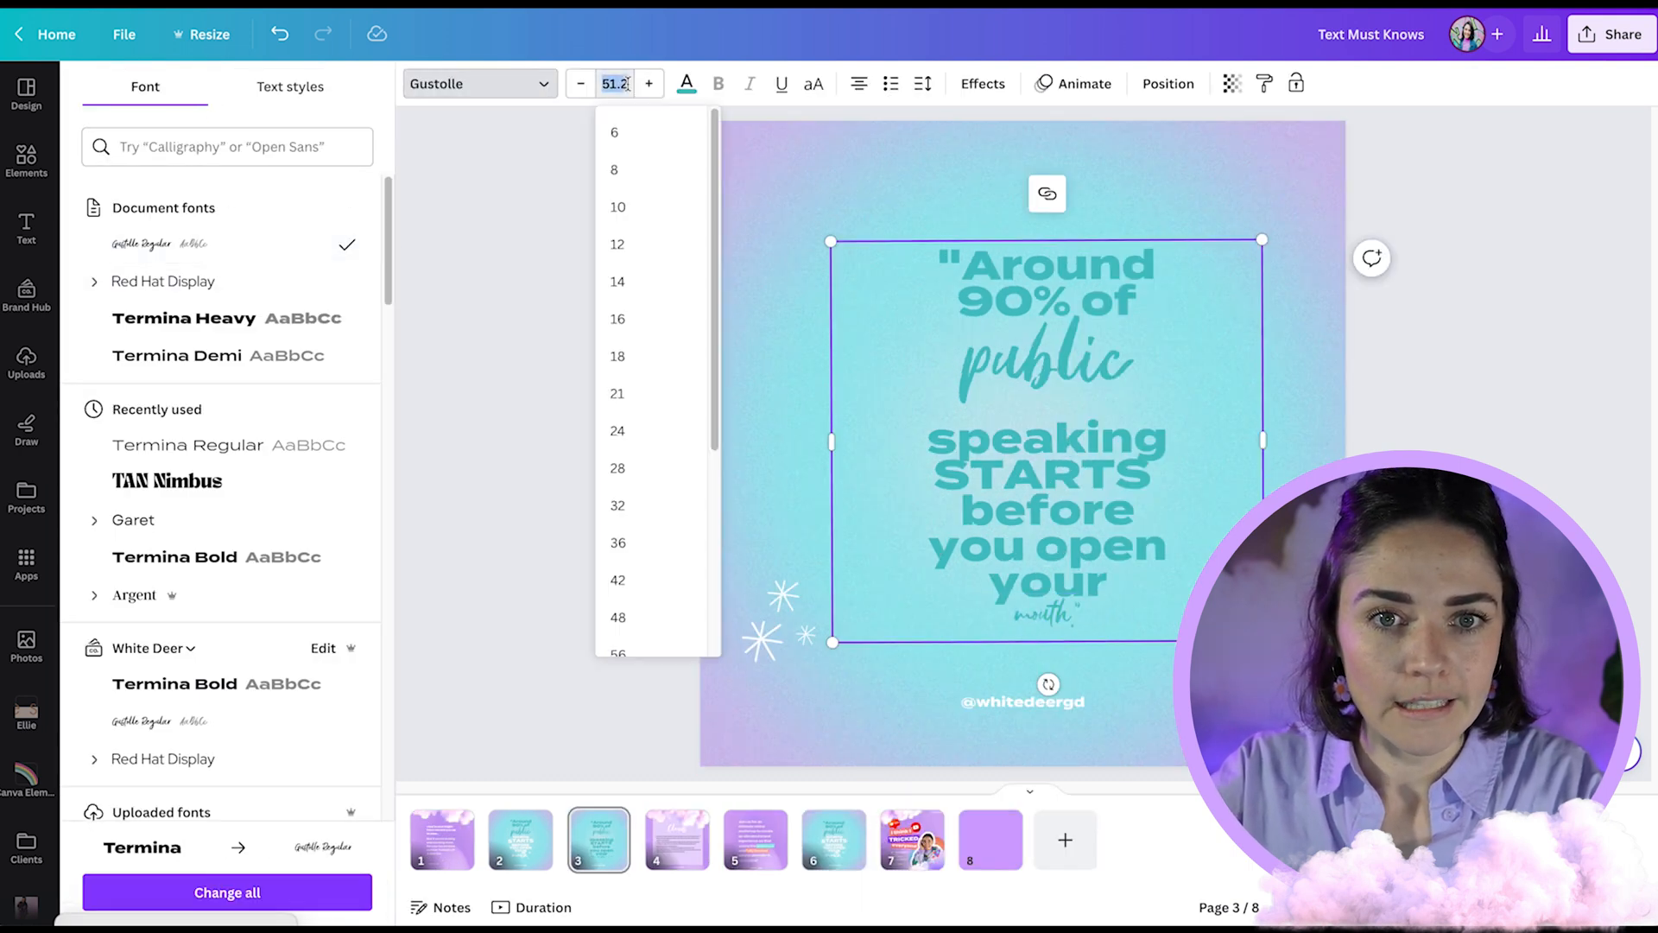
type("140")
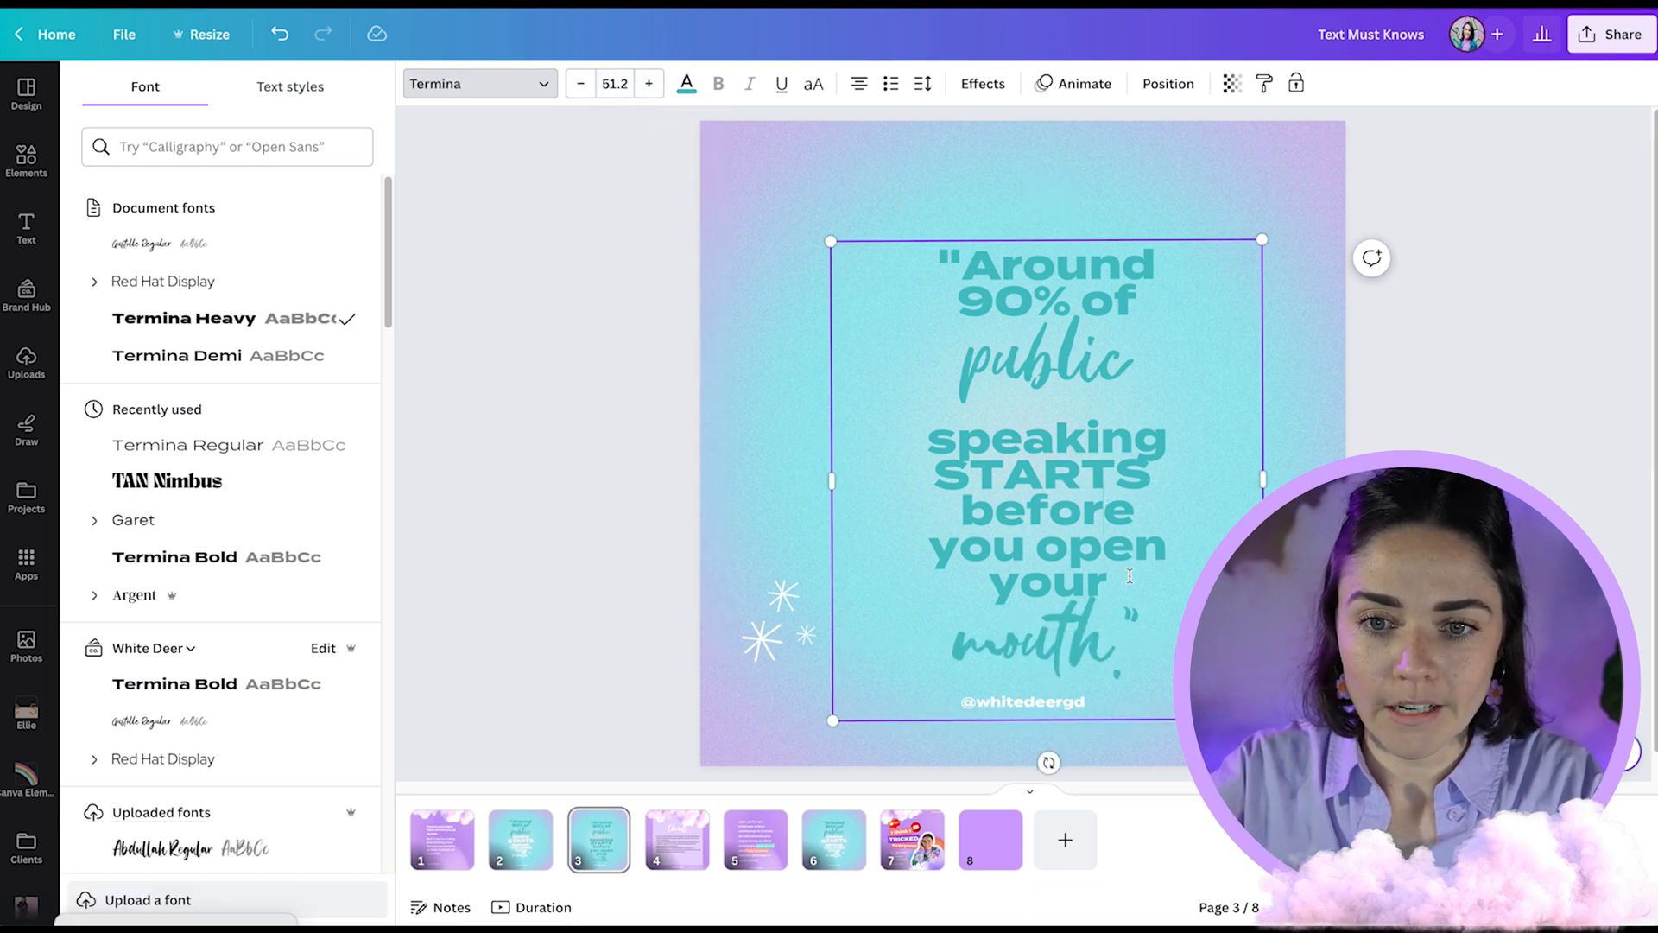
left_click_drag(956, 508, 1116, 587)
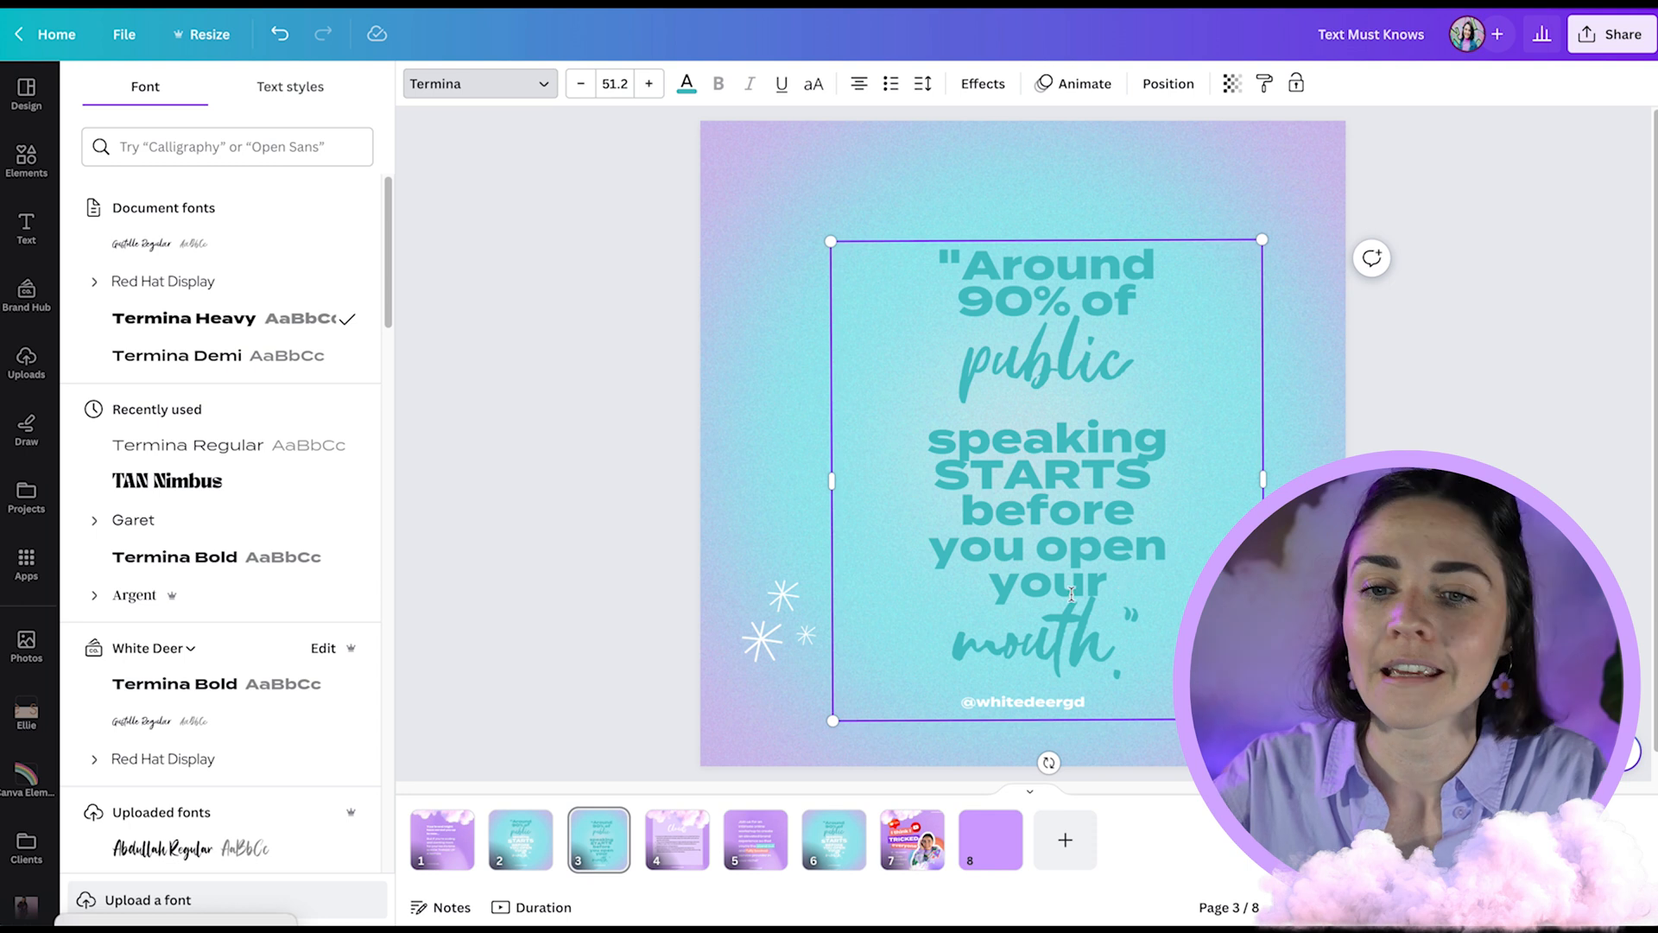
mouse_move(1108, 467)
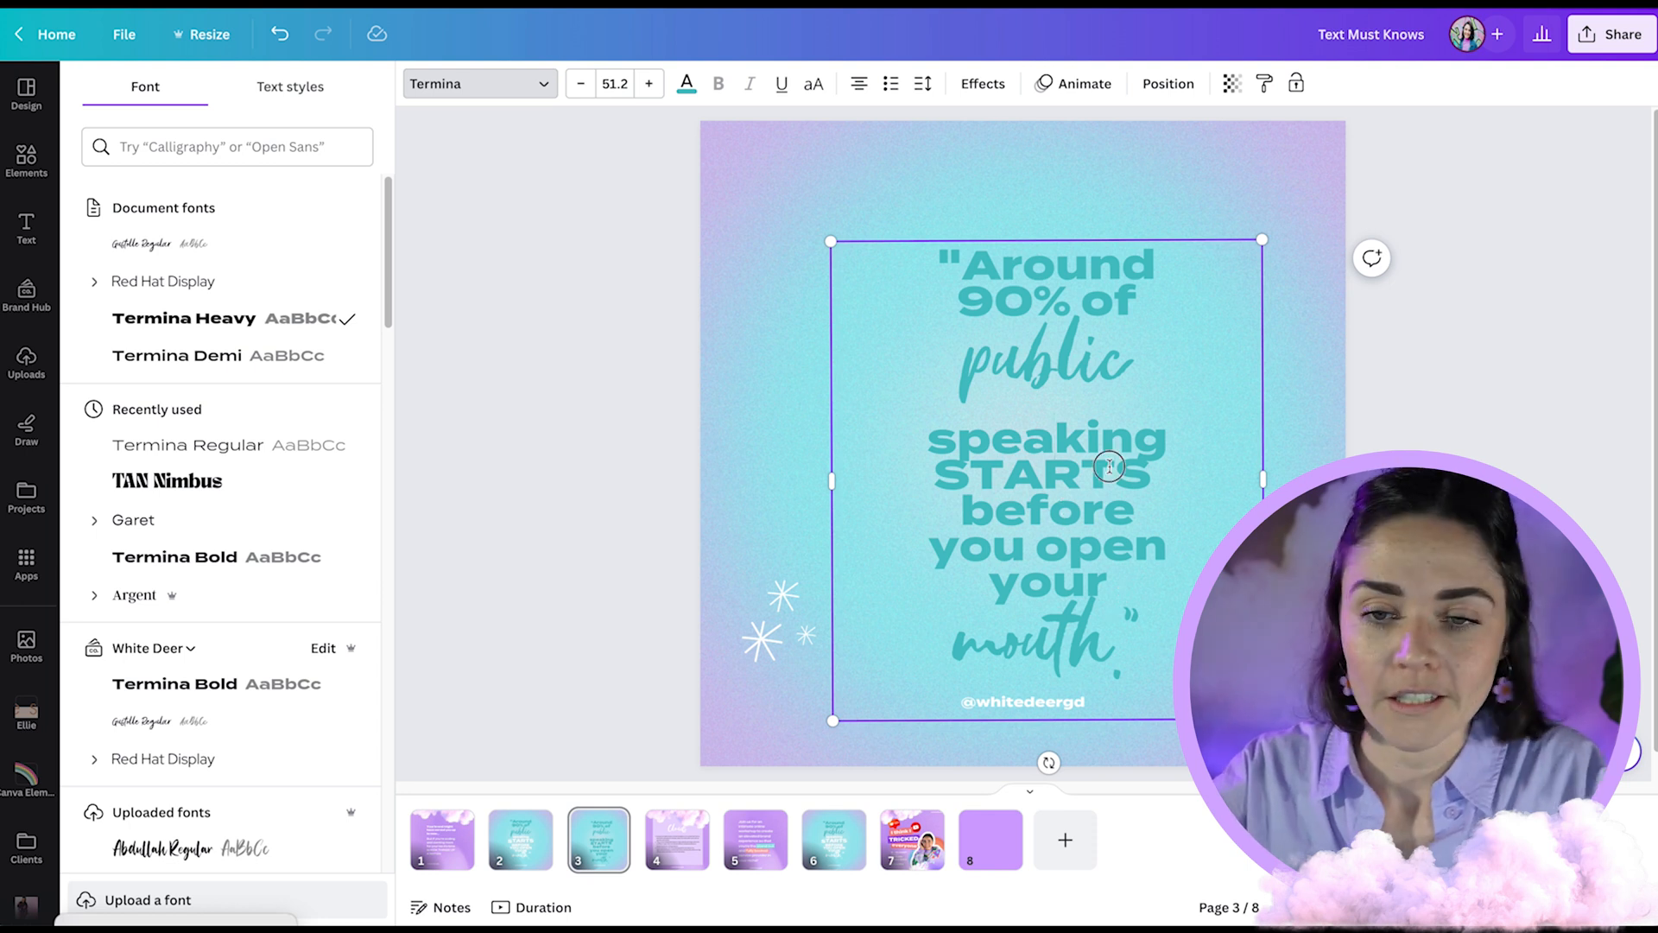
Color 'speaking' white in the page-3 quote, then return to the quote slide.
double_click(1046, 438)
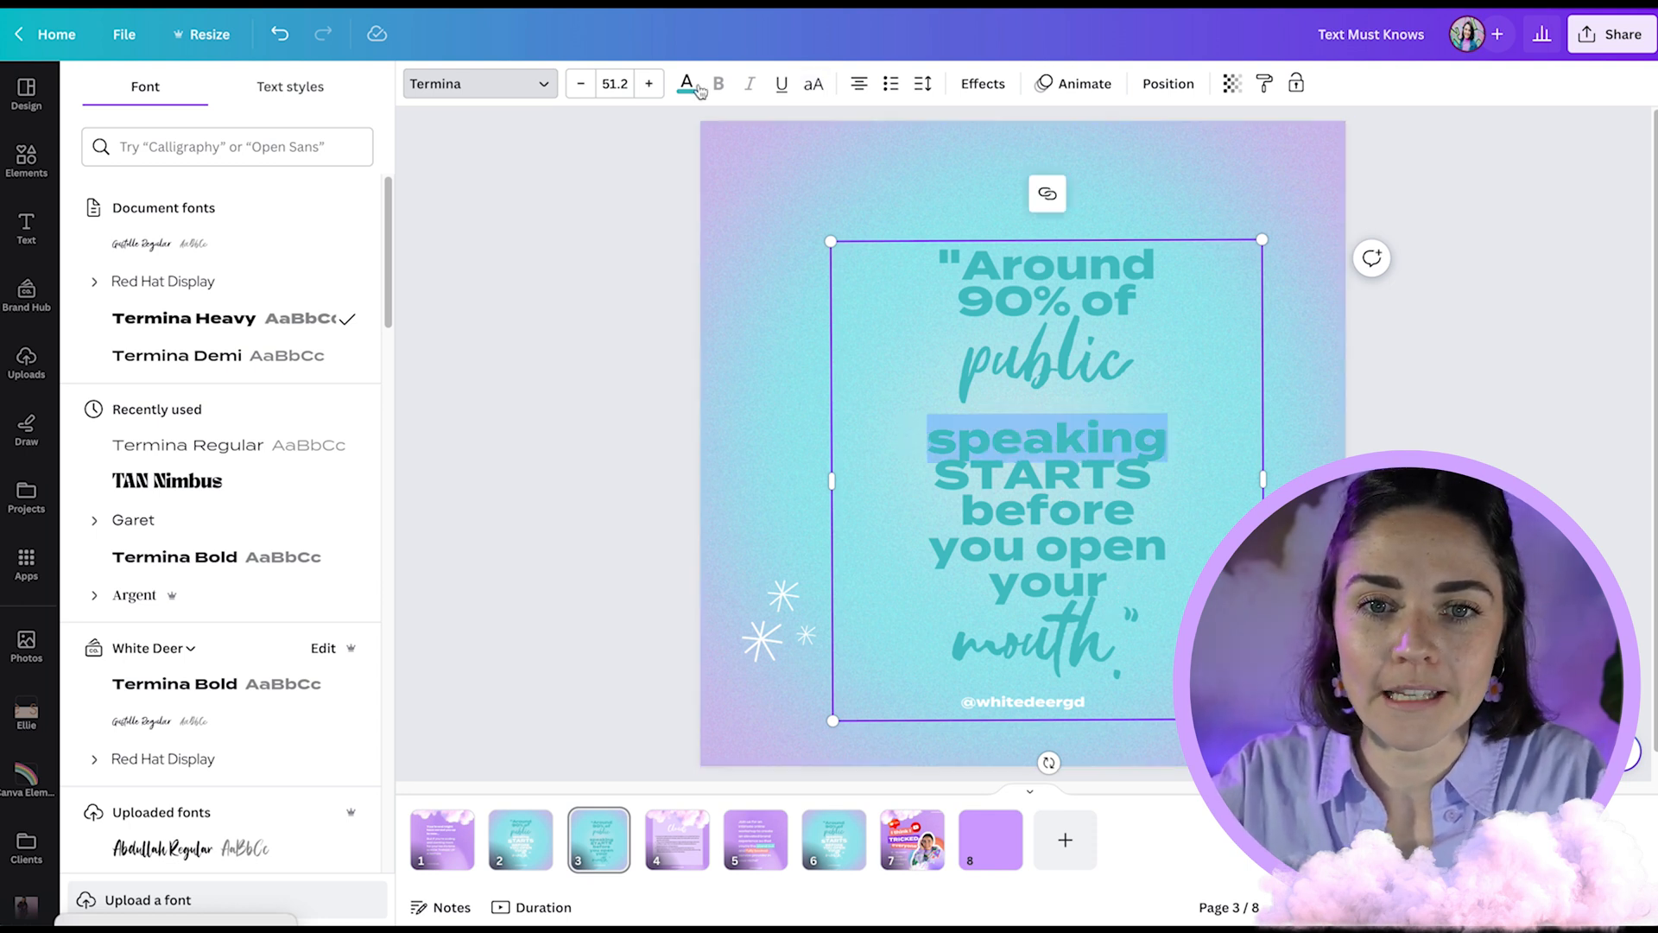
left_click(684, 84)
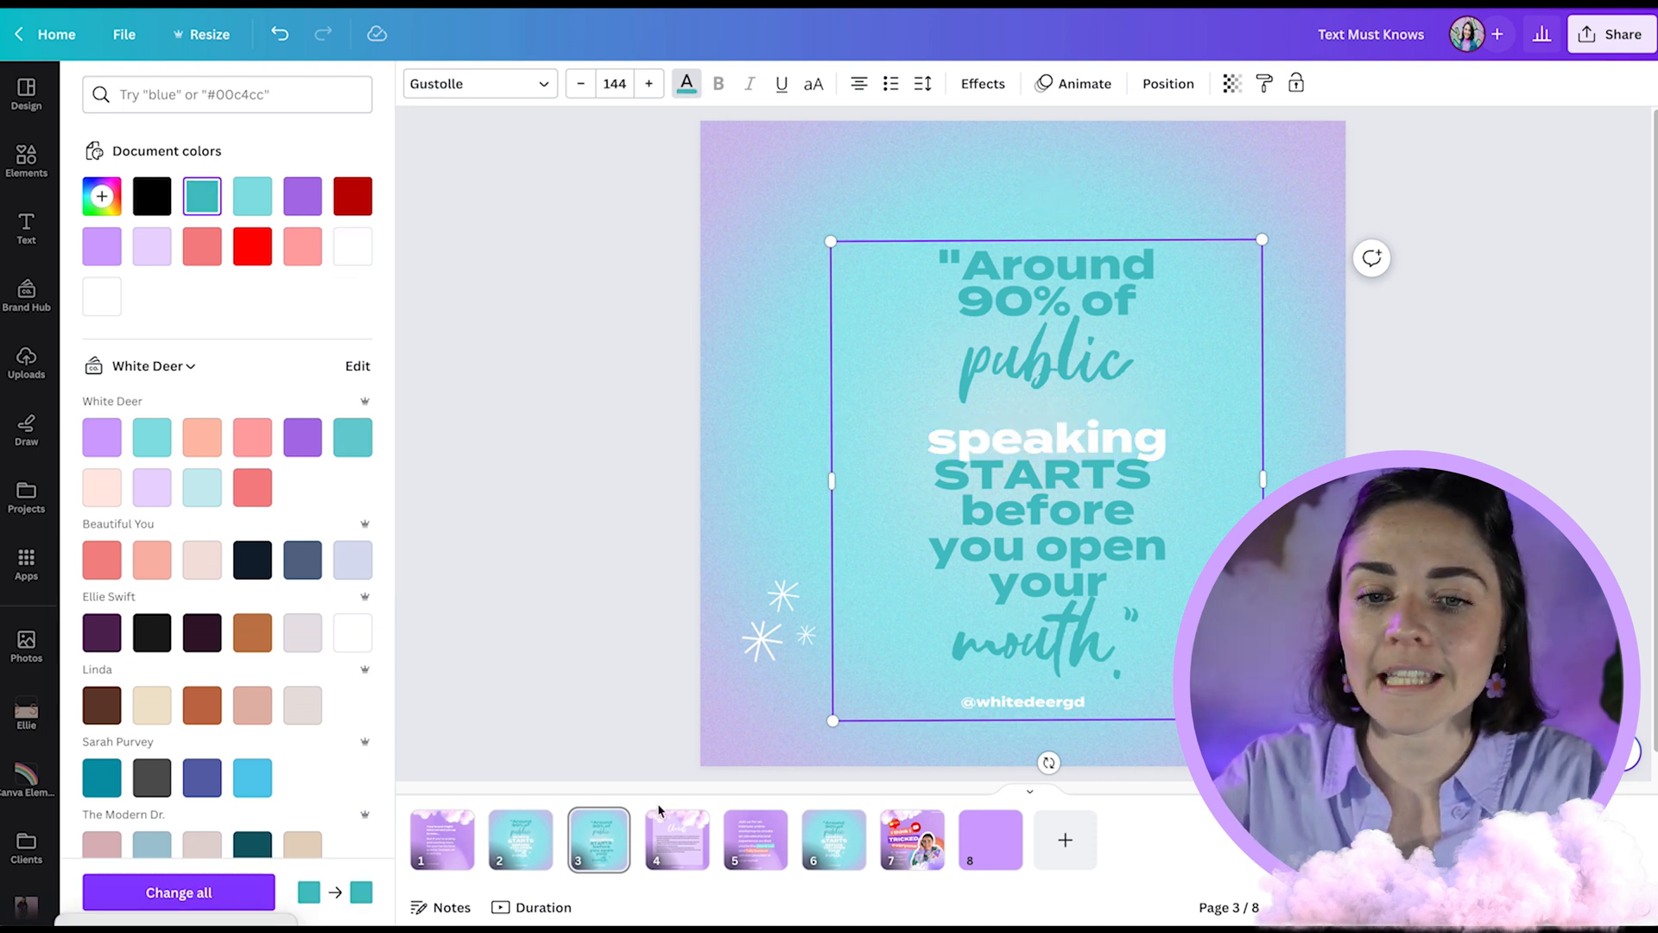
mouse_move(677, 840)
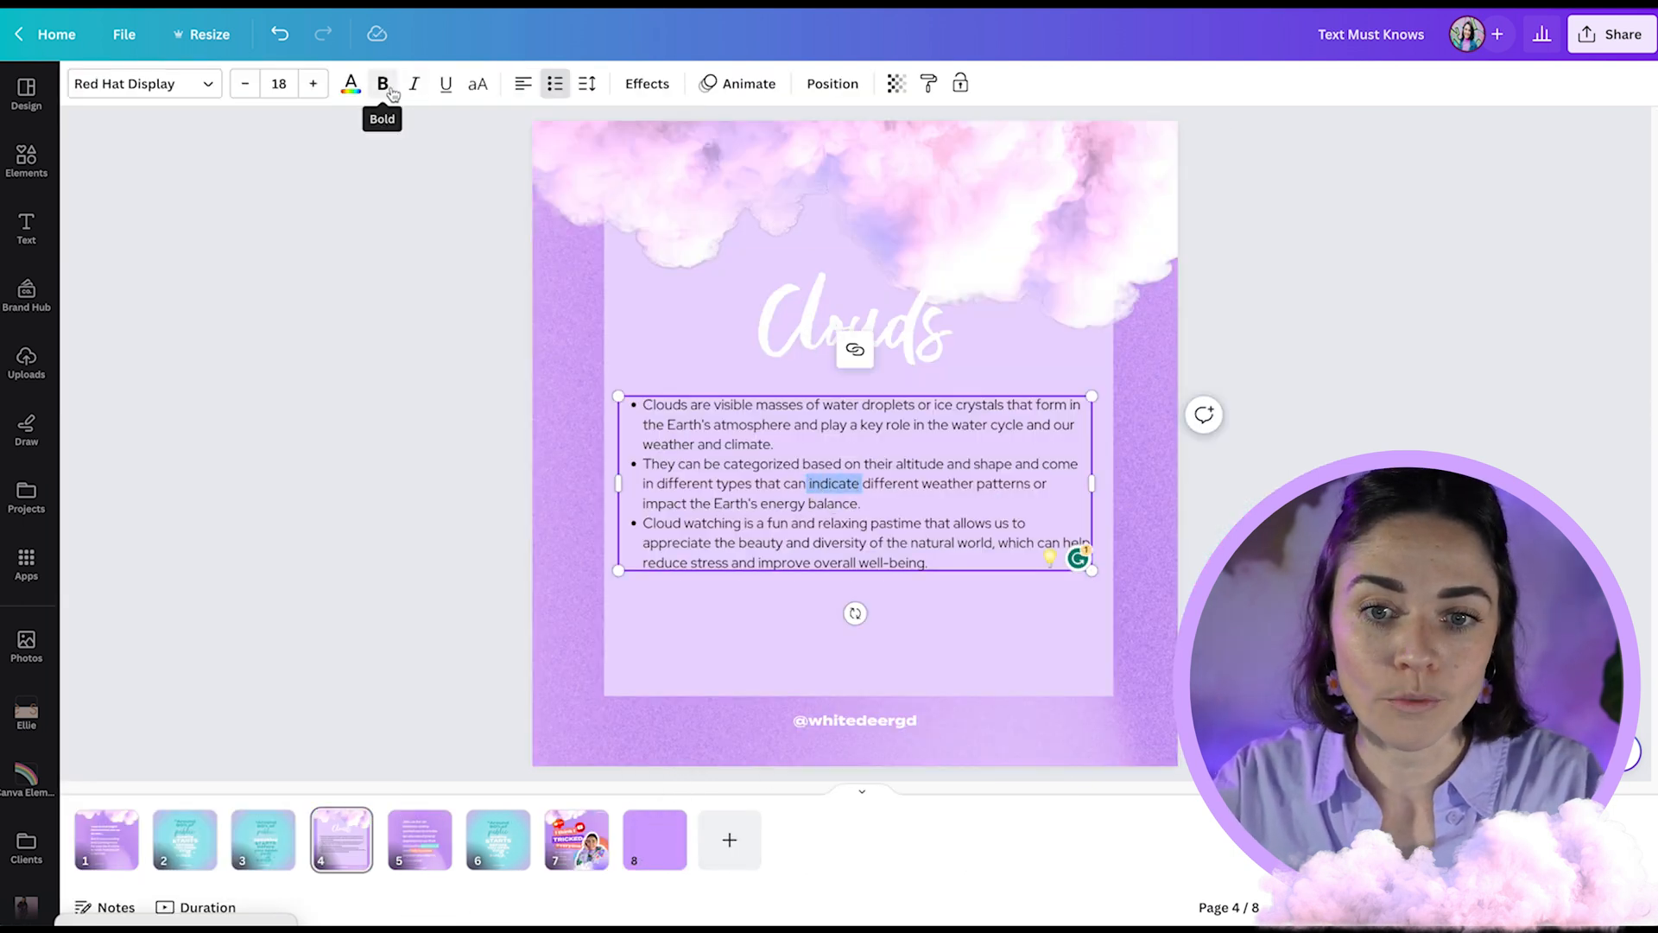
left_click(349, 83)
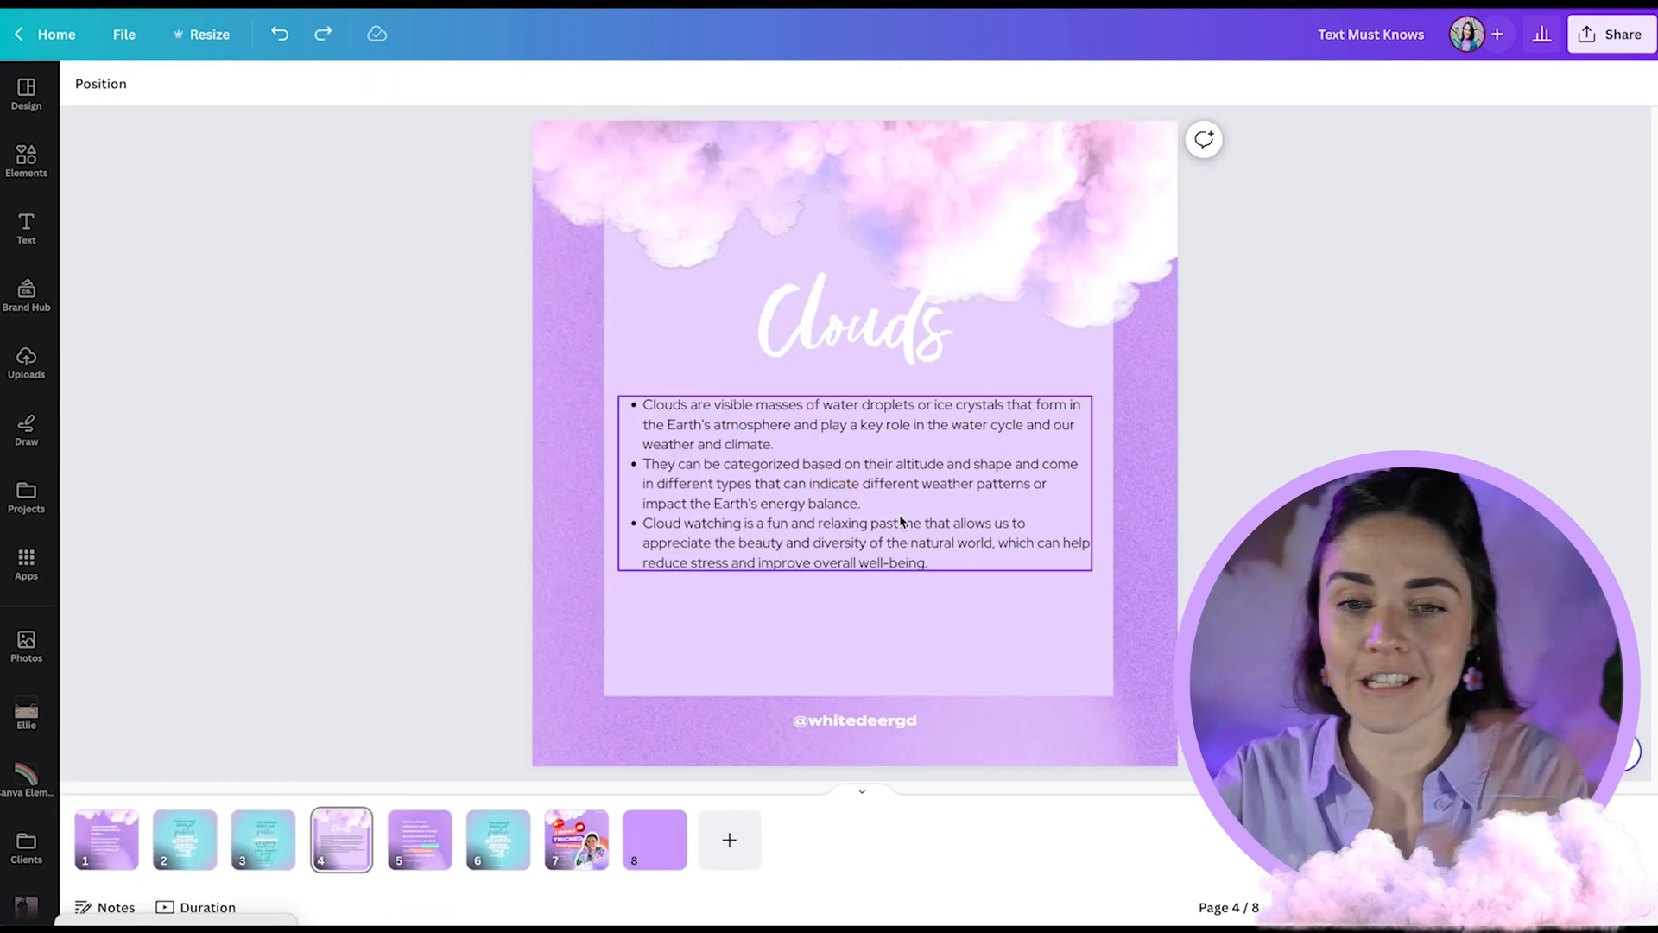
left_click(263, 838)
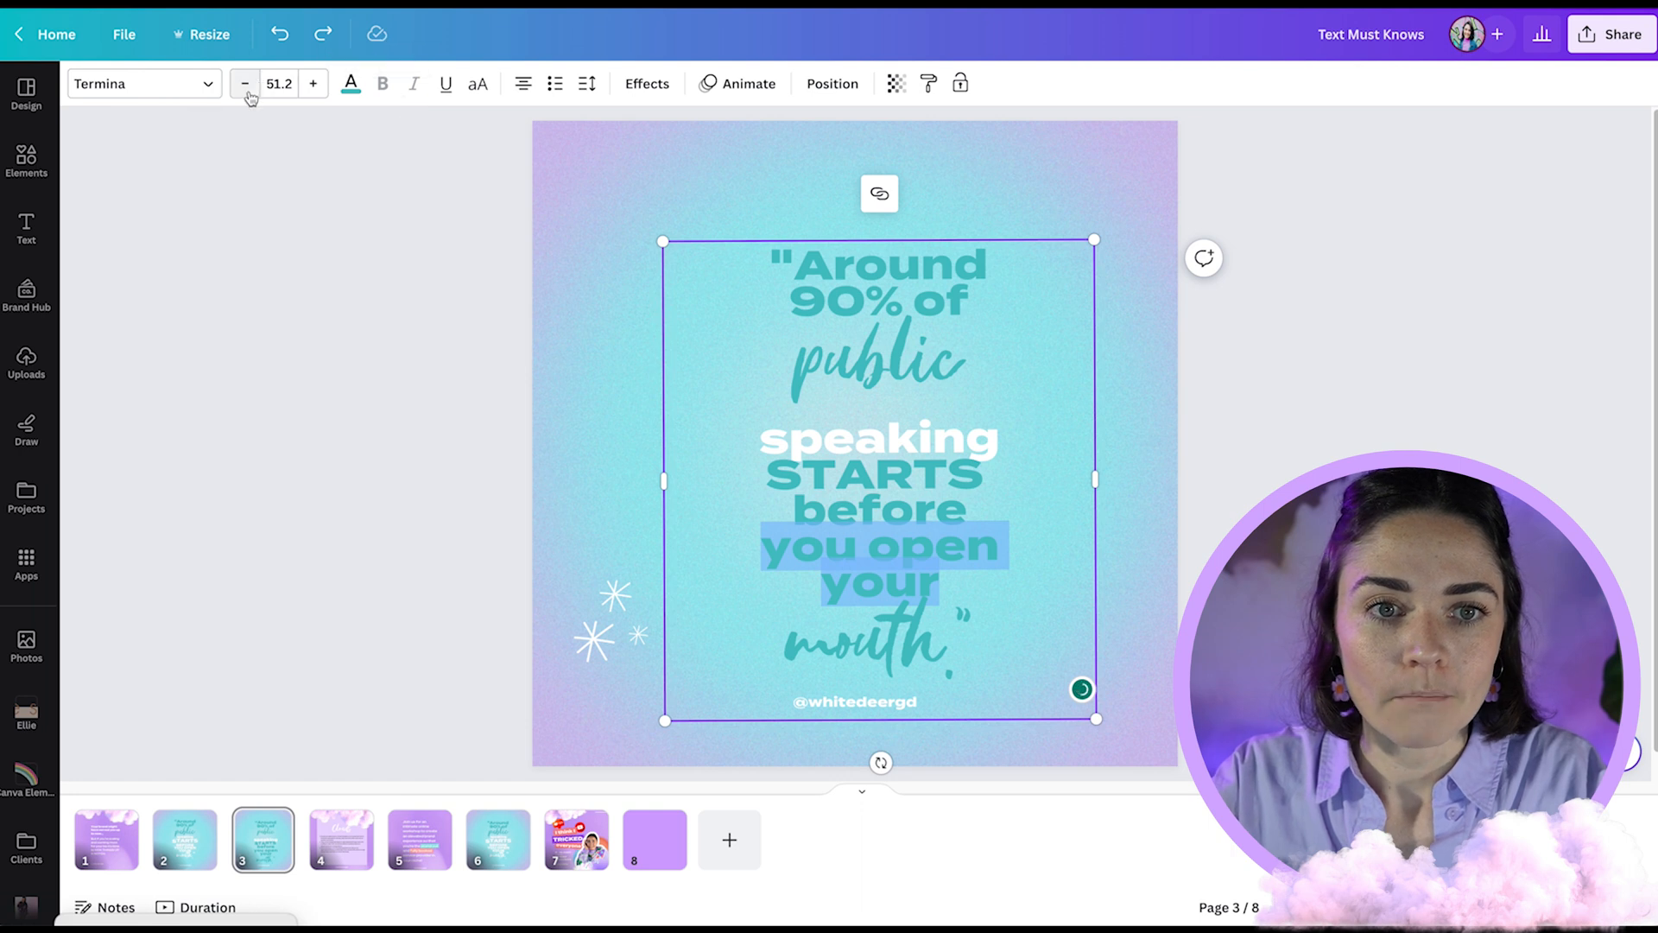
Resize the slide-3 quote lines so 'you open your' sits on one line above 'mouth.'.
left_click(244, 84)
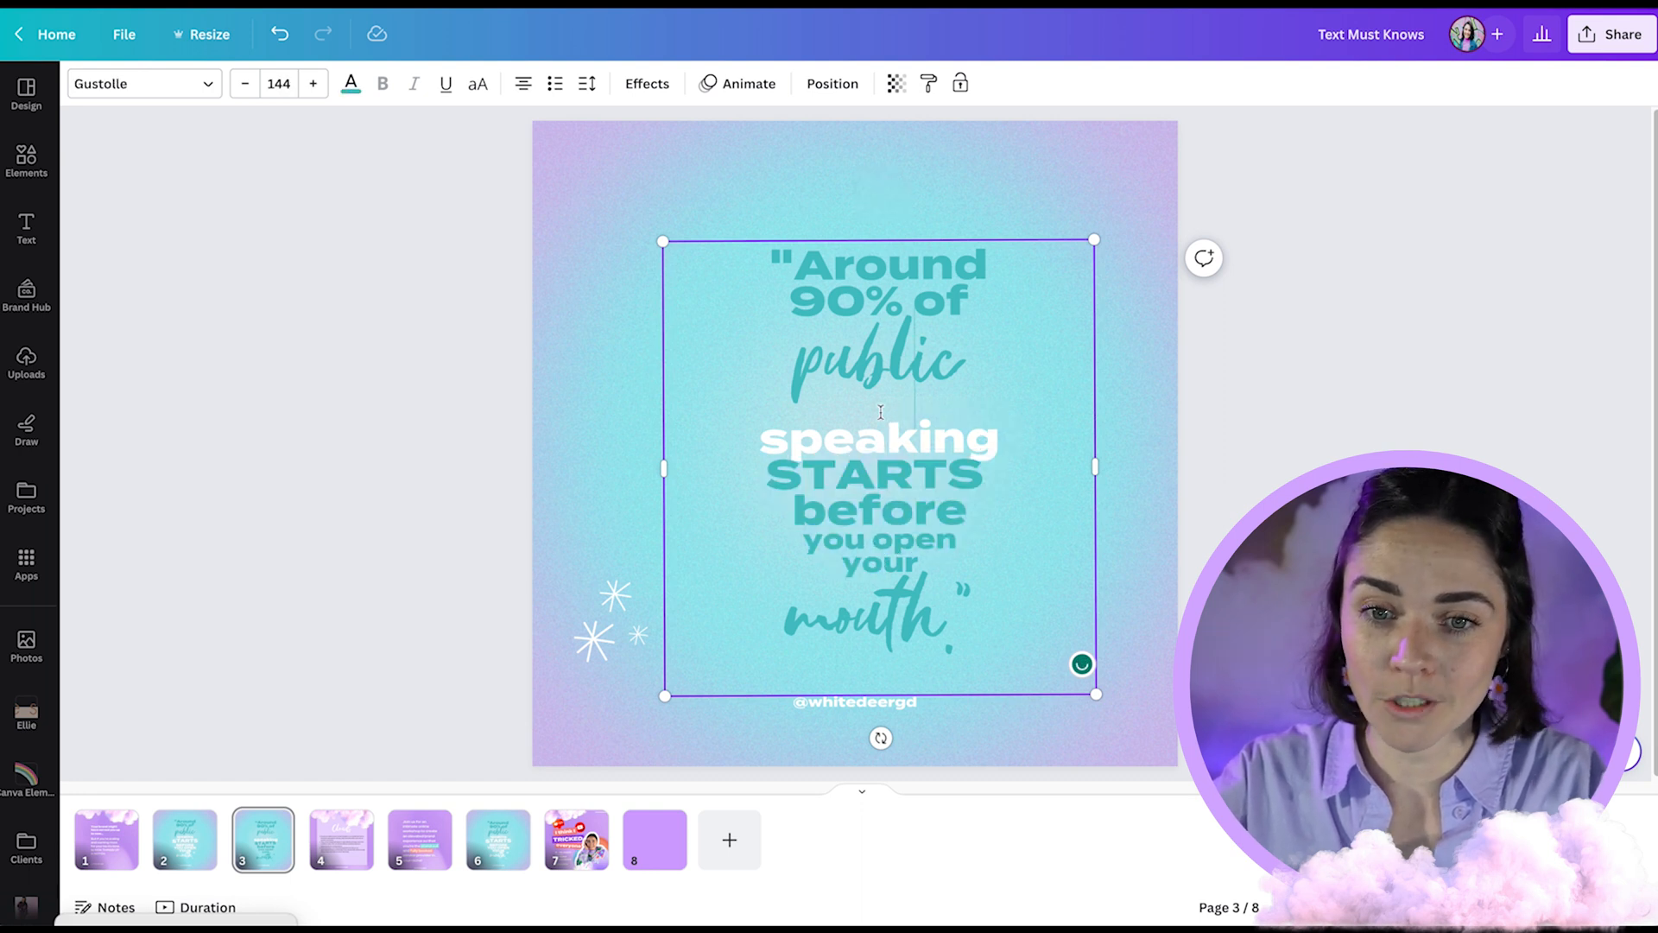
left_click(587, 83)
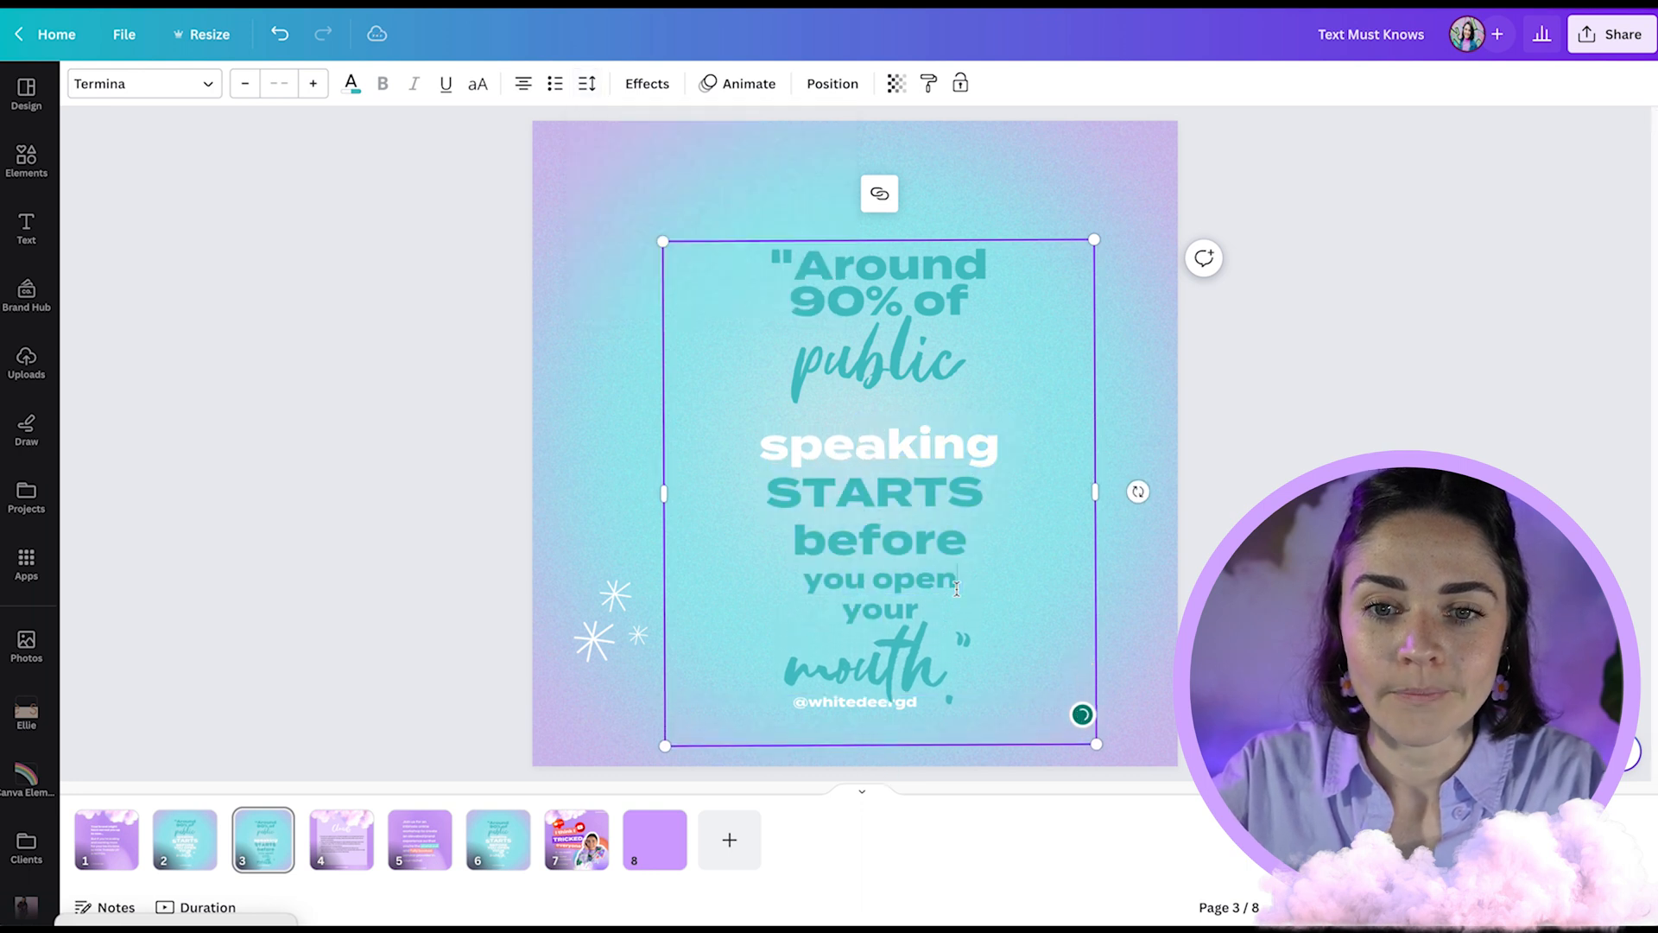
left_click(587, 84)
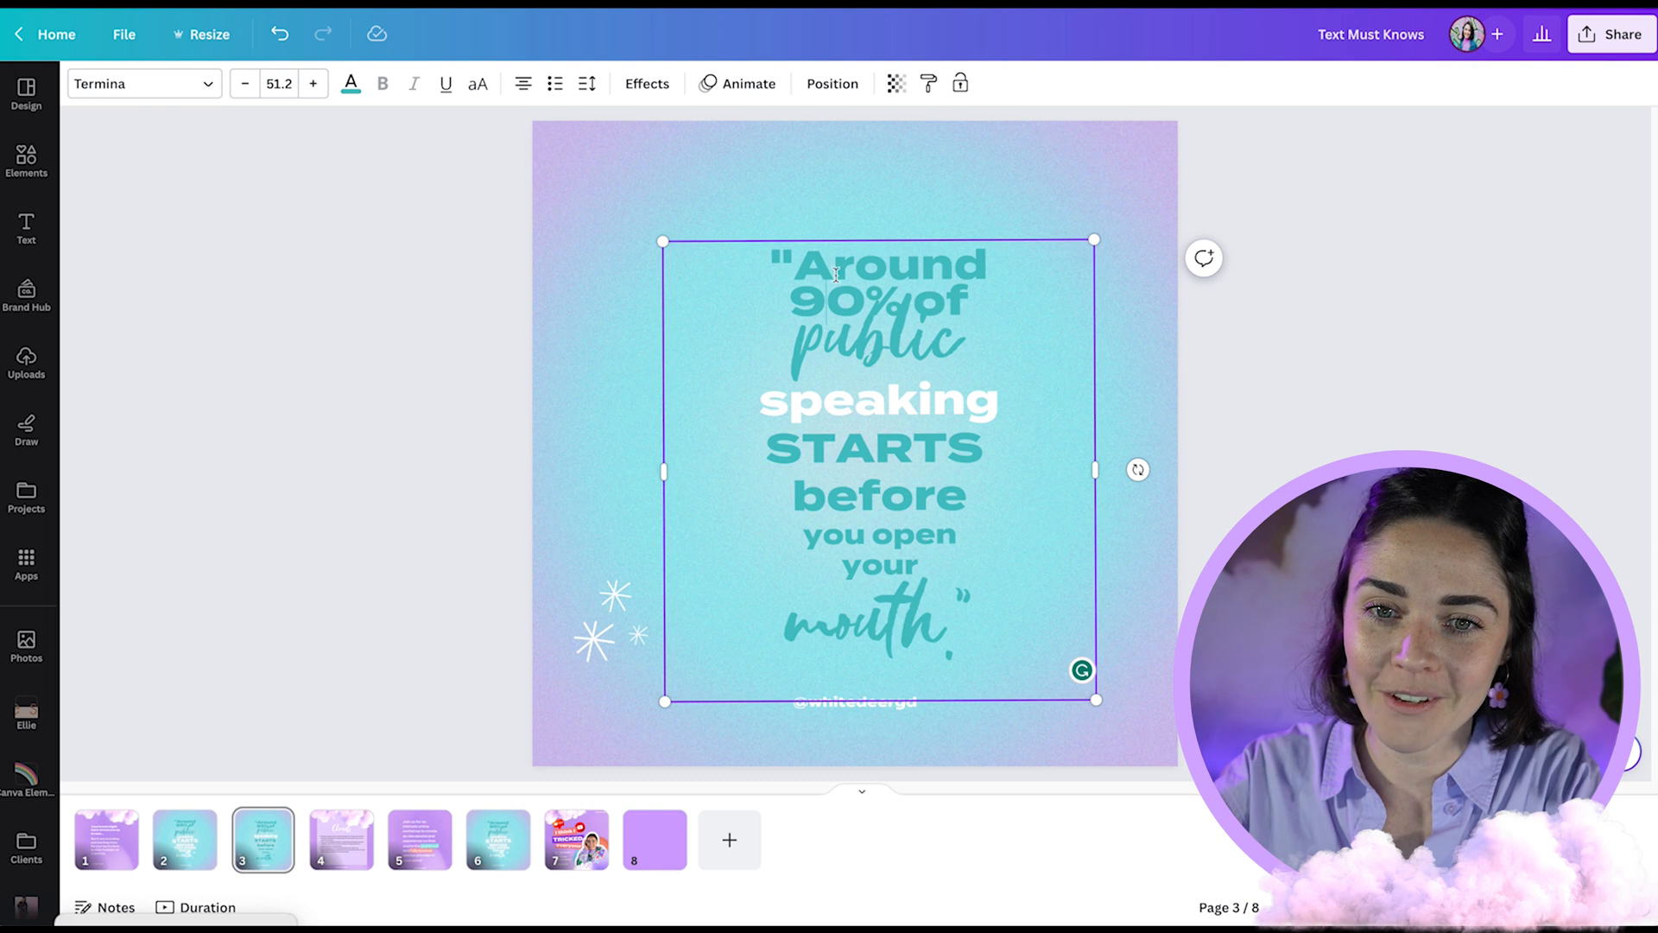
left_click(588, 84)
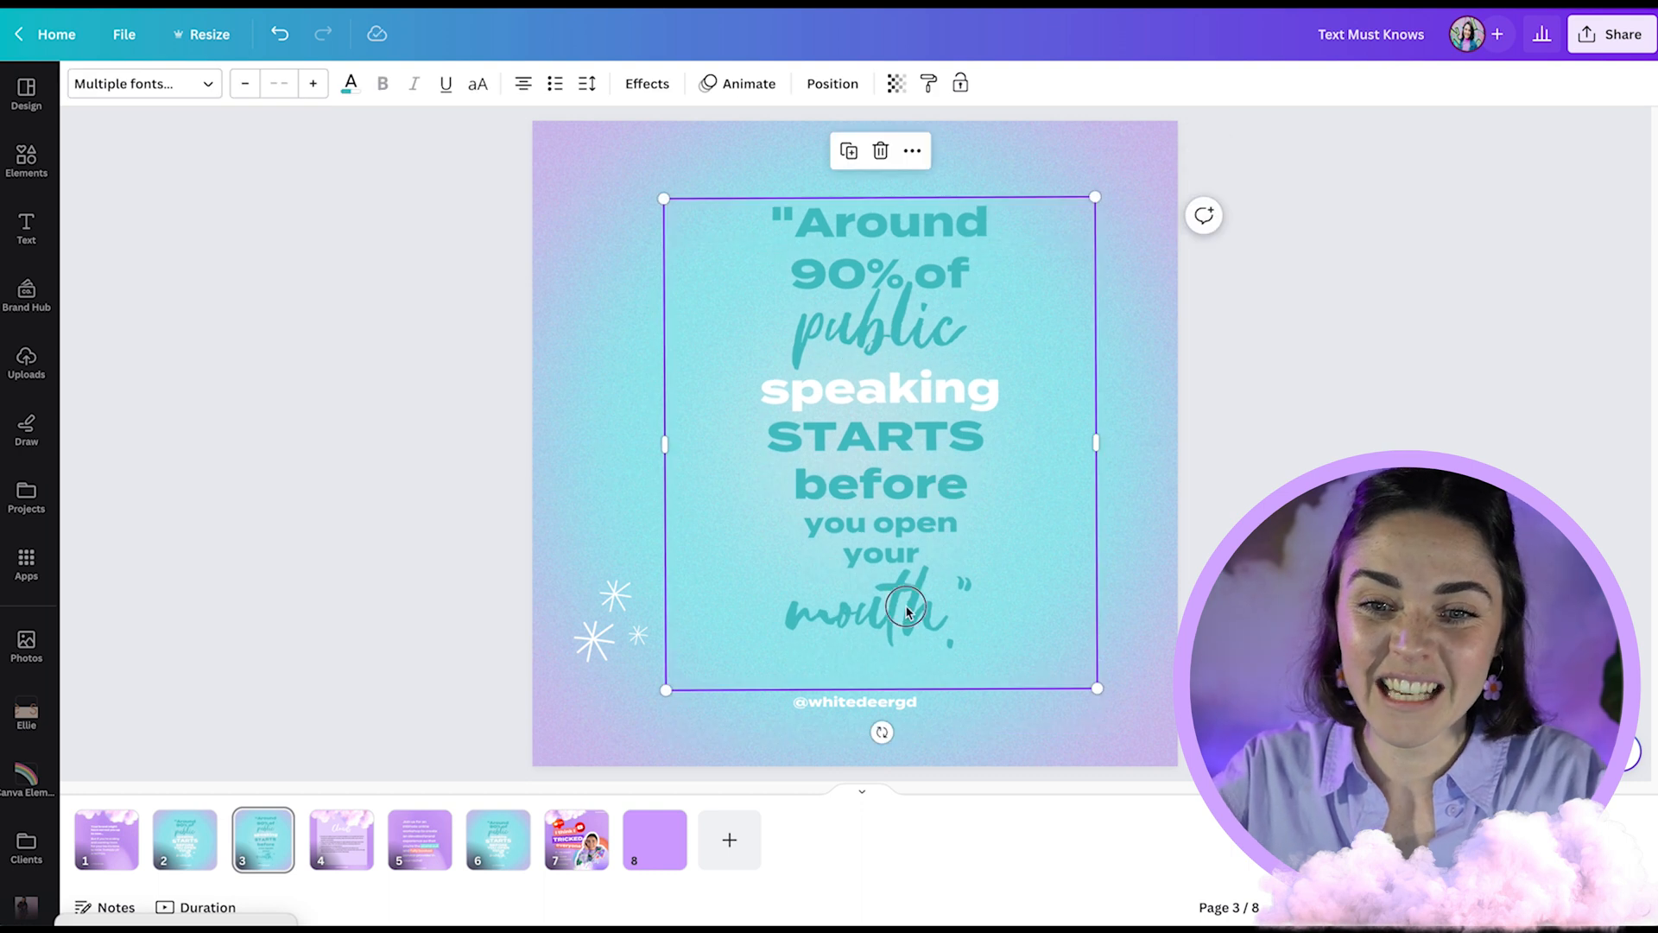
left_click(831, 83)
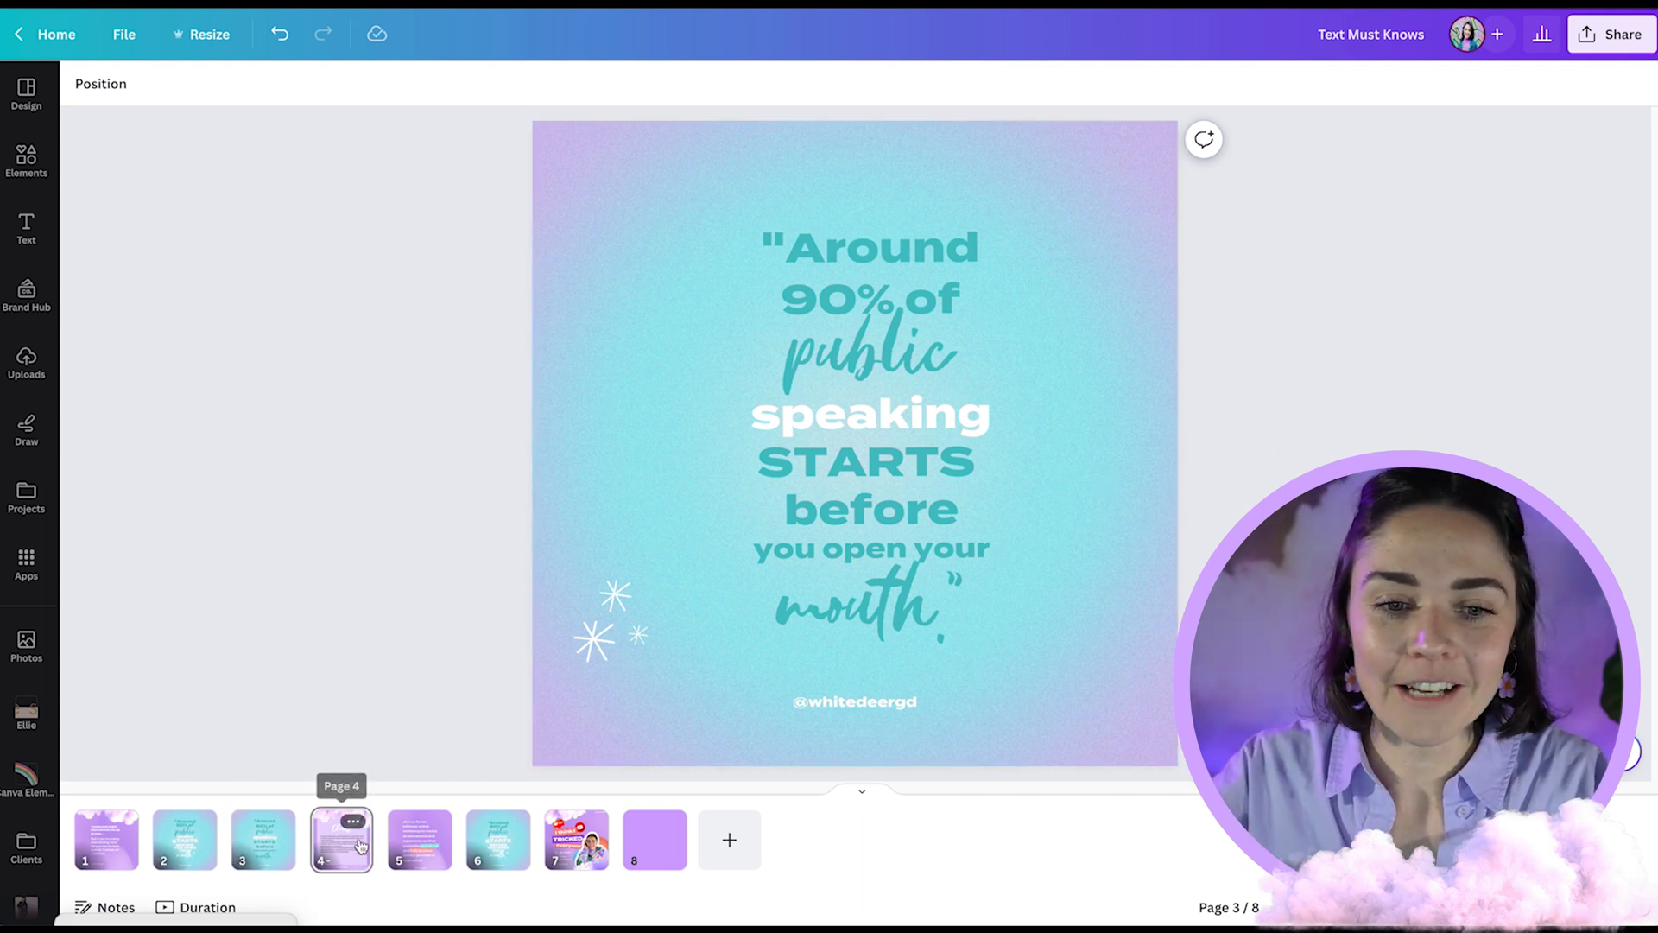
On the Clouds slide, try wider spacing, then shrink the blank line after bullet one to size 9.
left_click(341, 838)
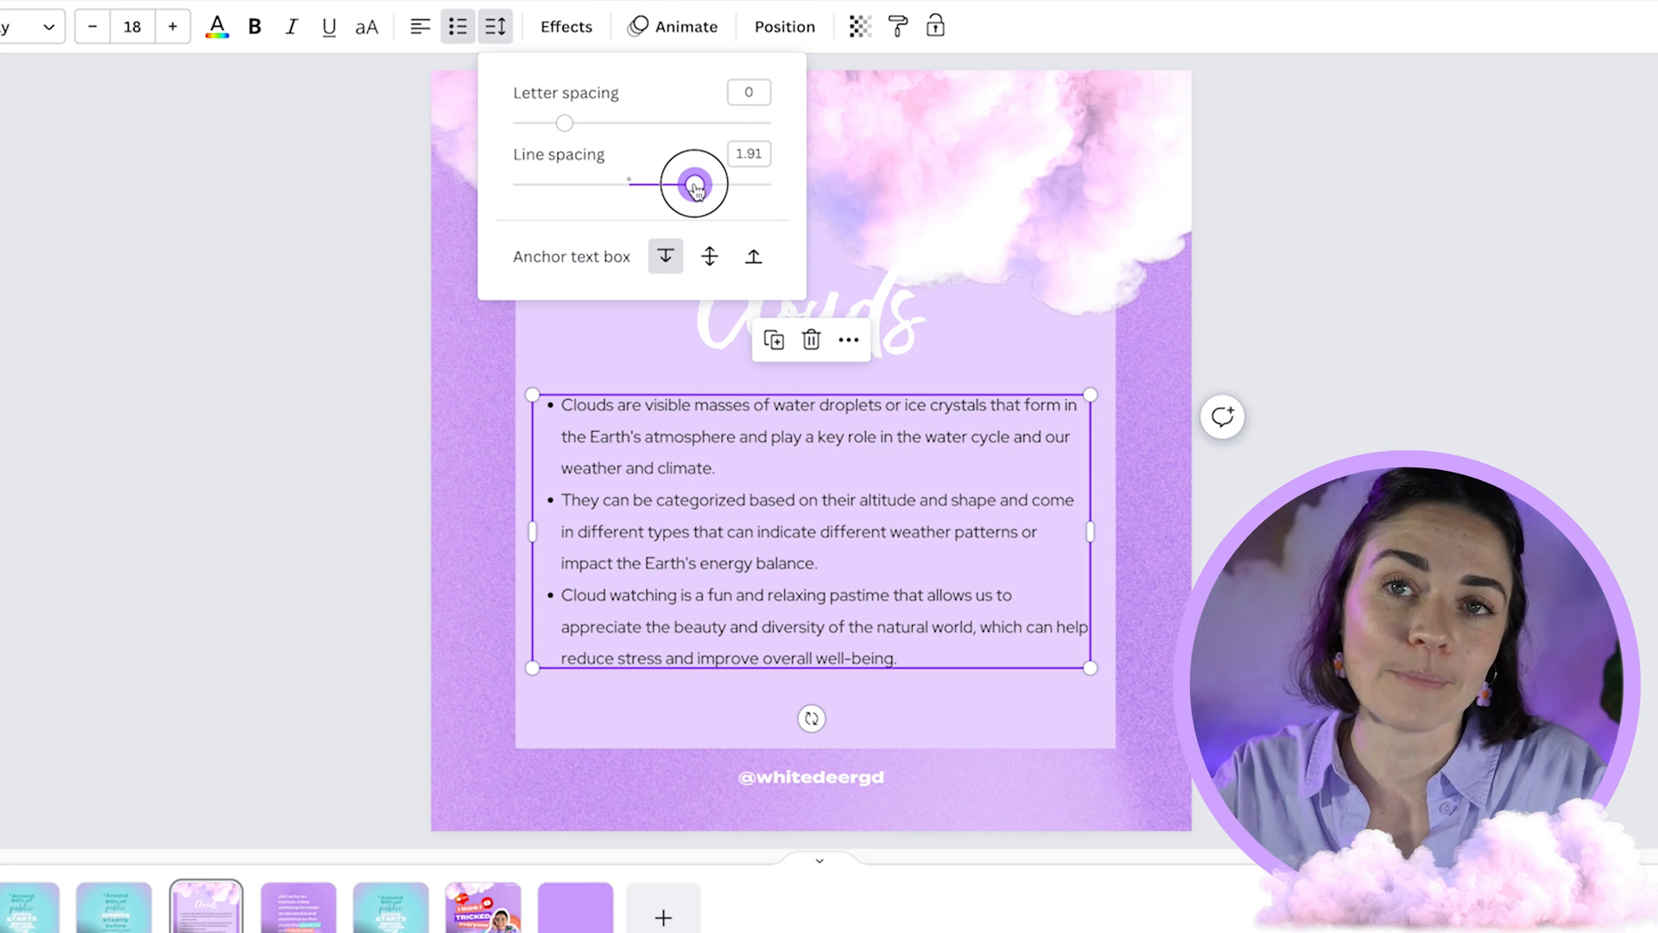
left_click_drag(693, 183, 643, 183)
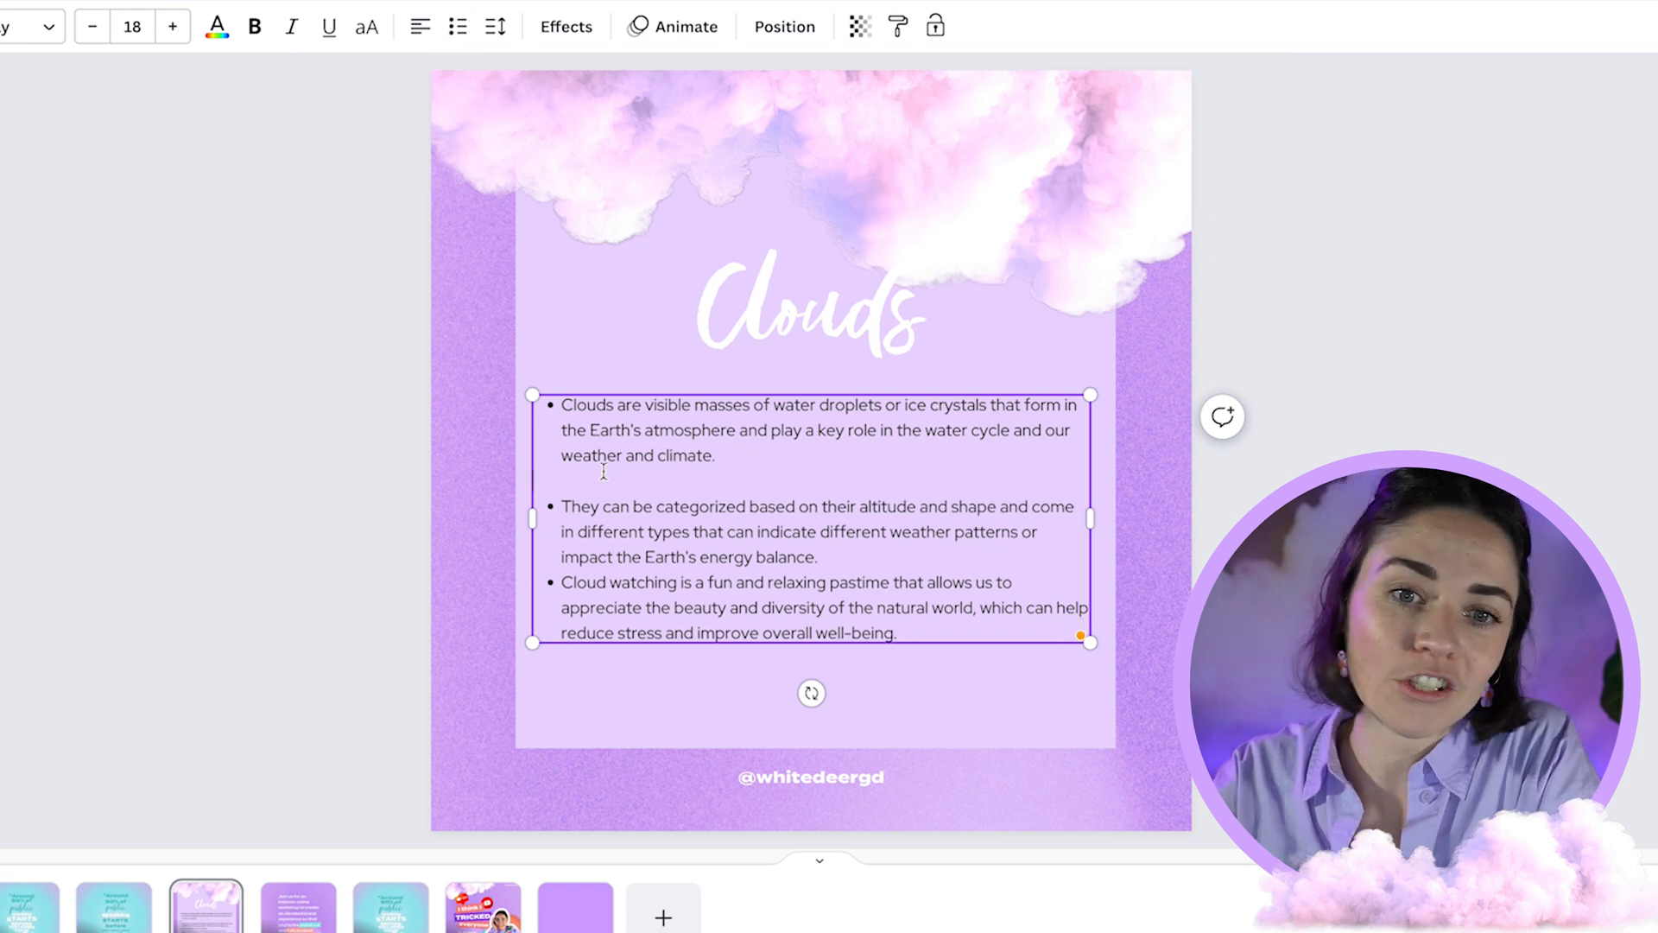
left_click(457, 26)
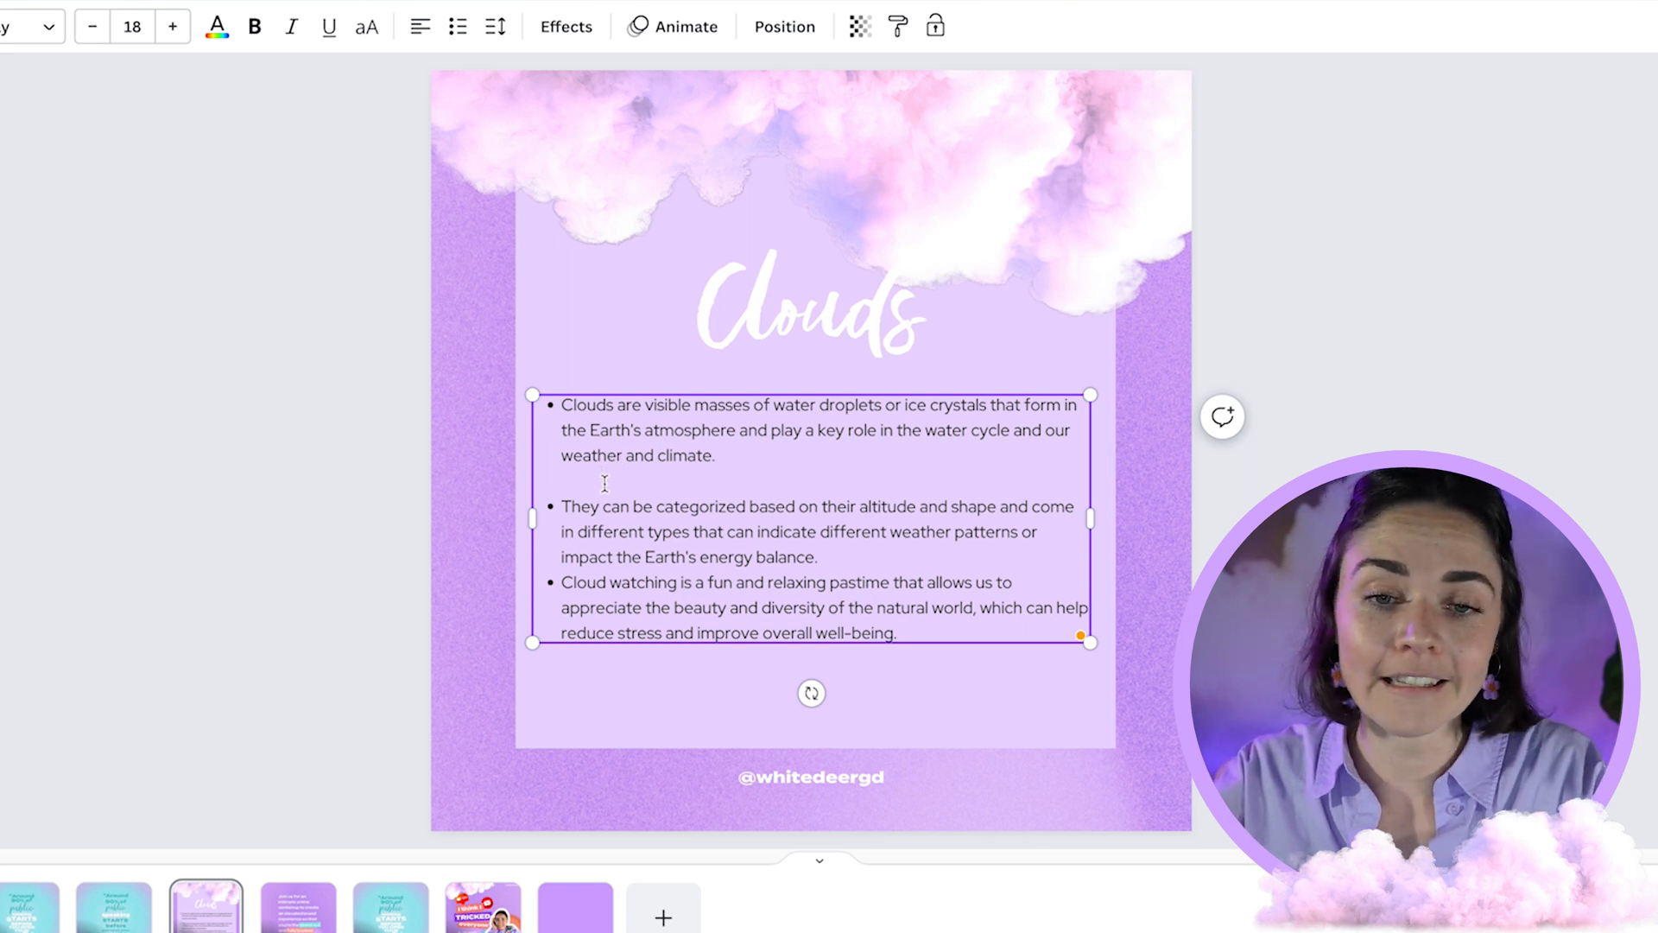
left_click(93, 27)
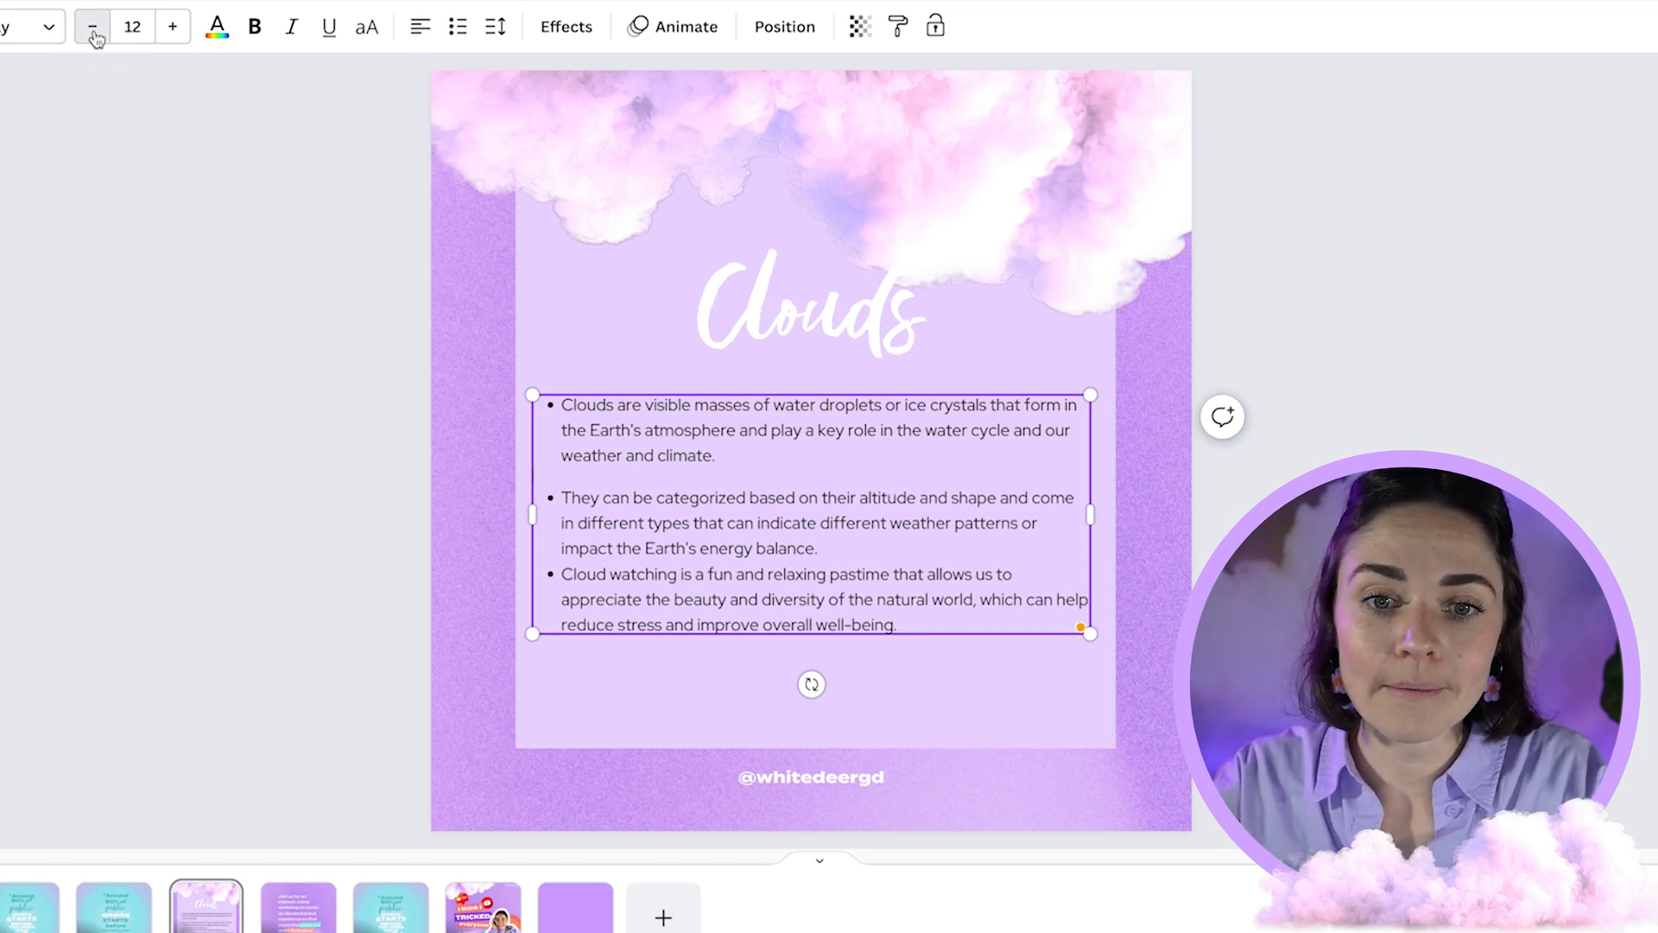
left_click(92, 26)
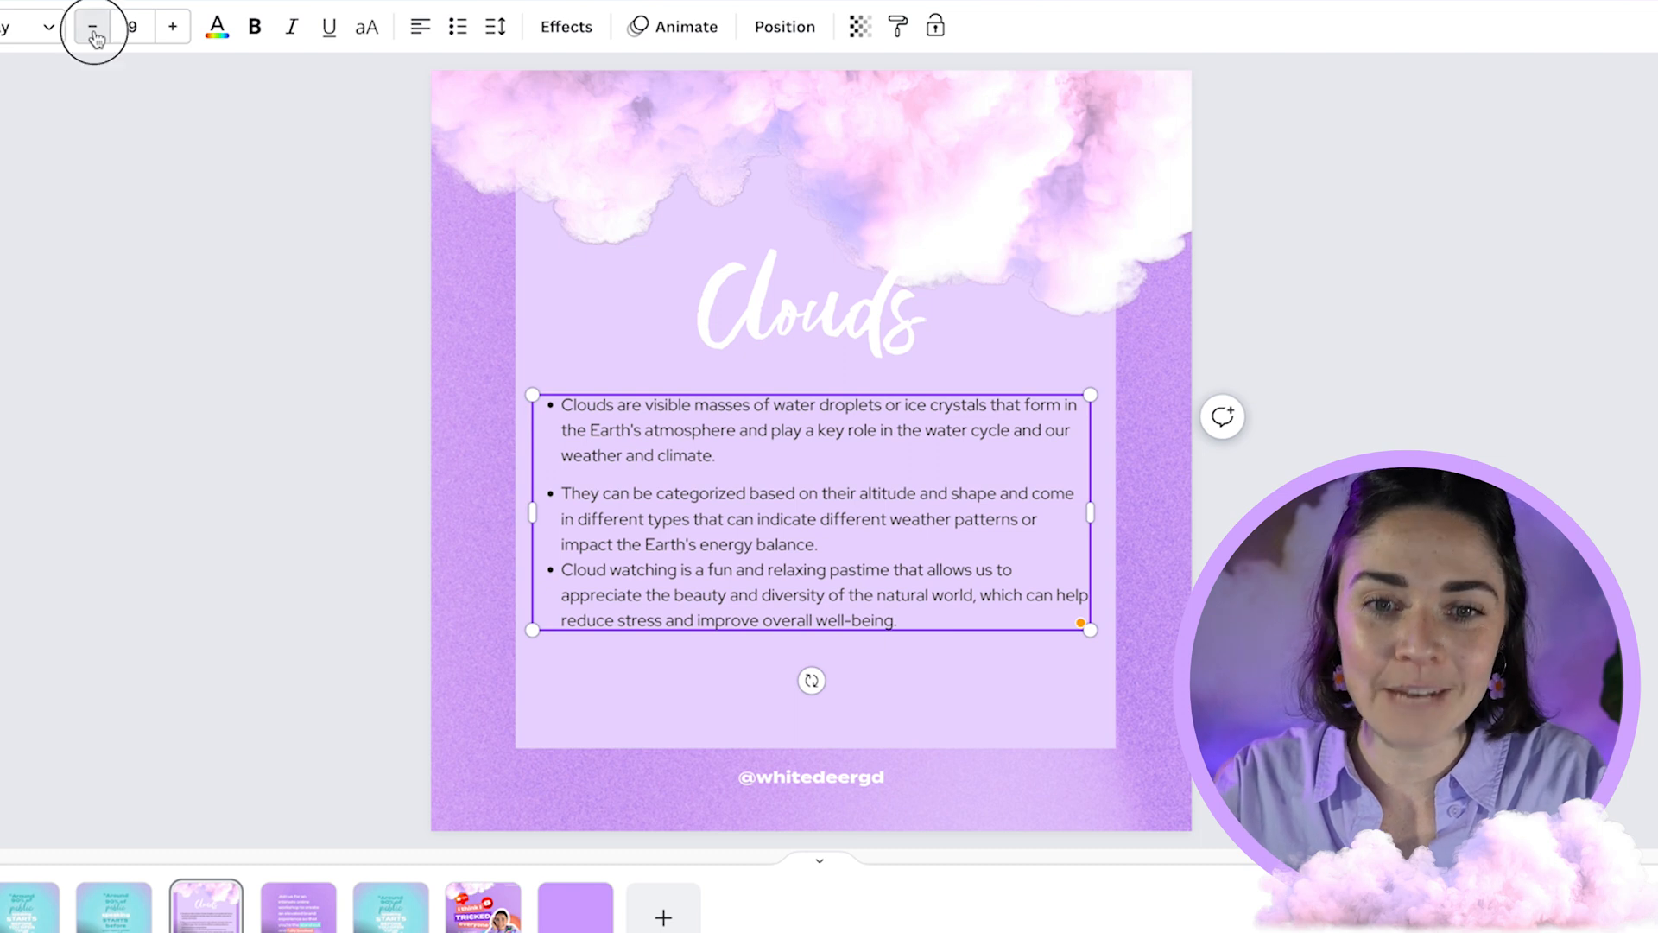
left_click(93, 25)
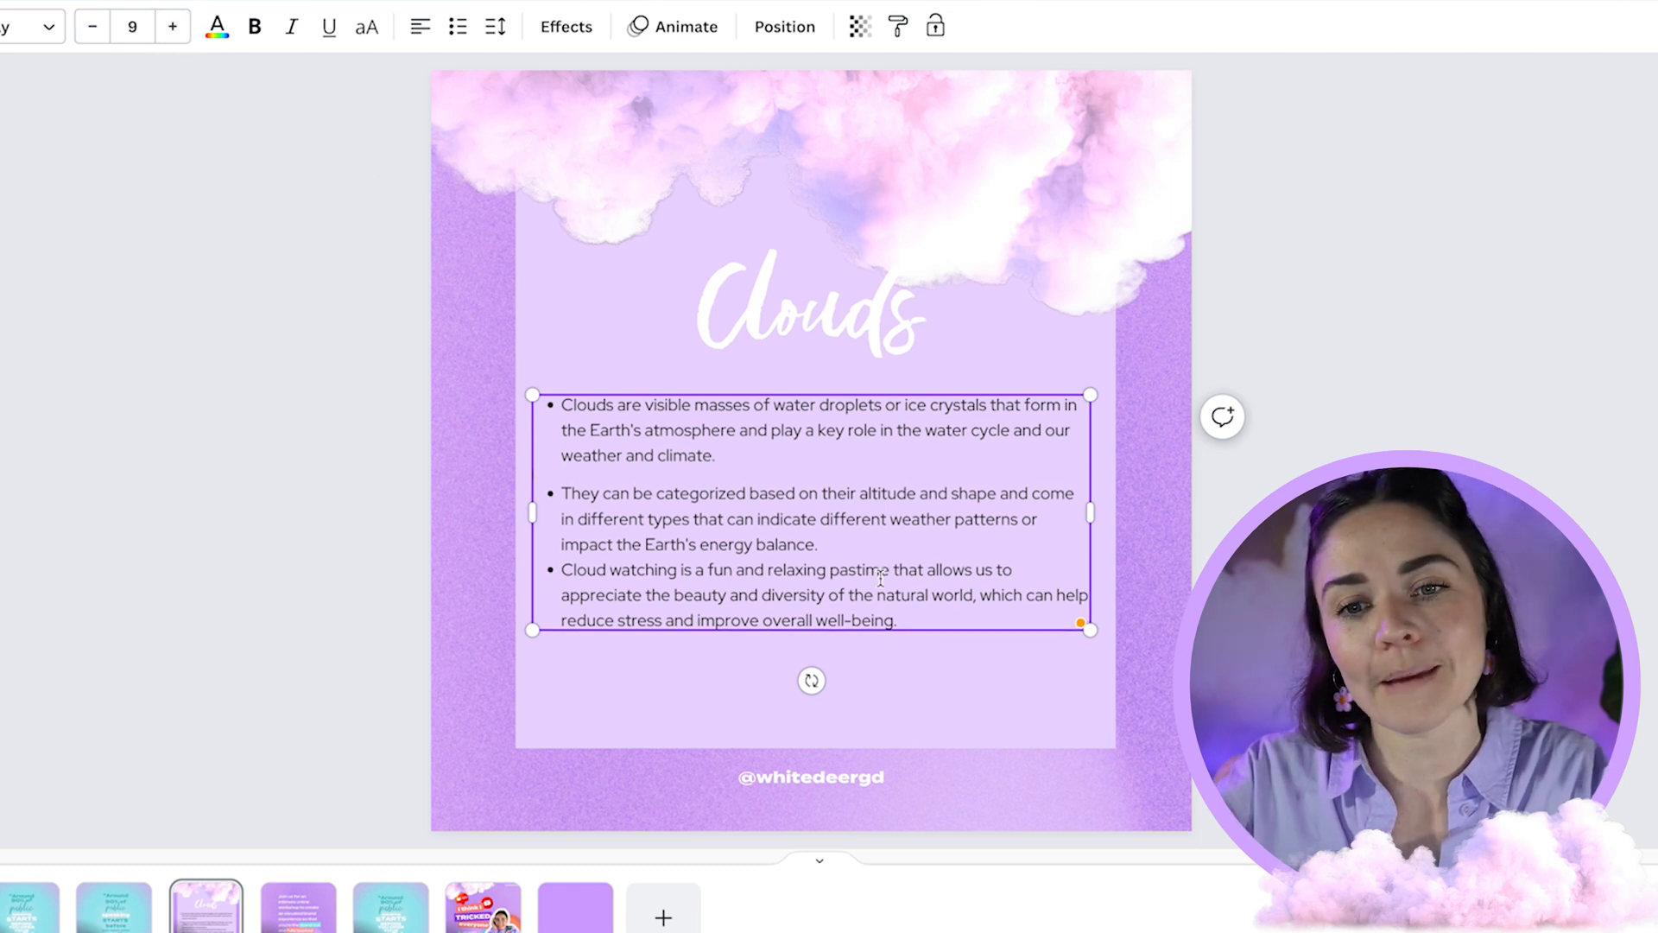
left_click(92, 27)
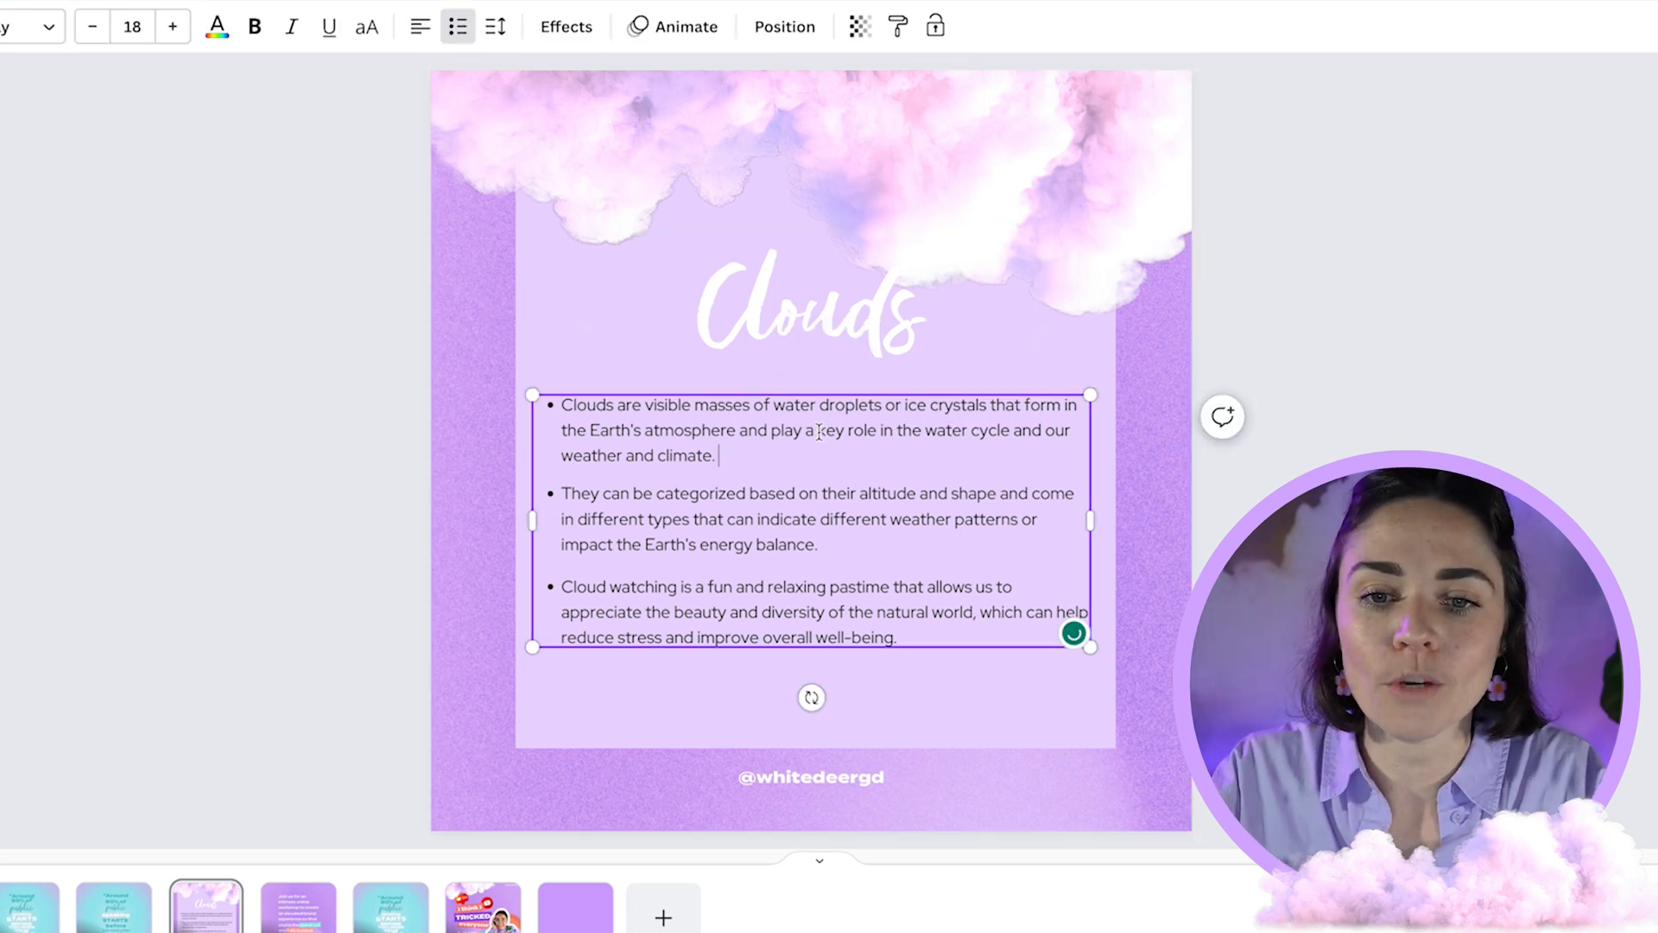
Add the small gap before the third bullet and apply Red Hat Display to all bullet text.
double_click(840, 429)
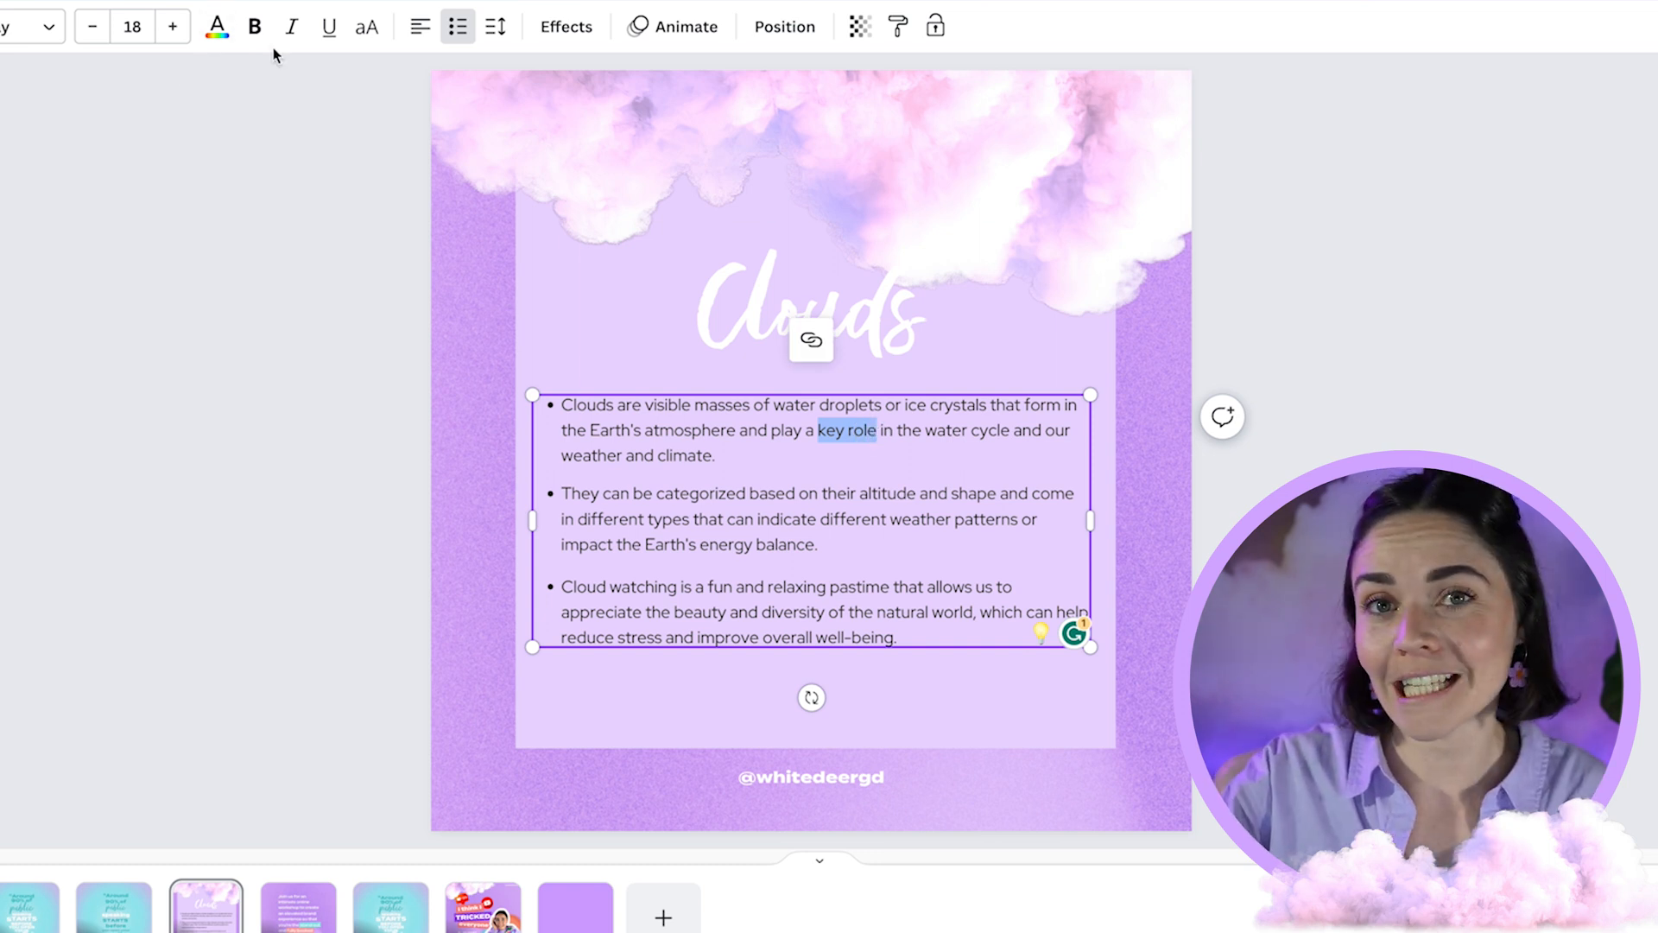
left_click(26, 27)
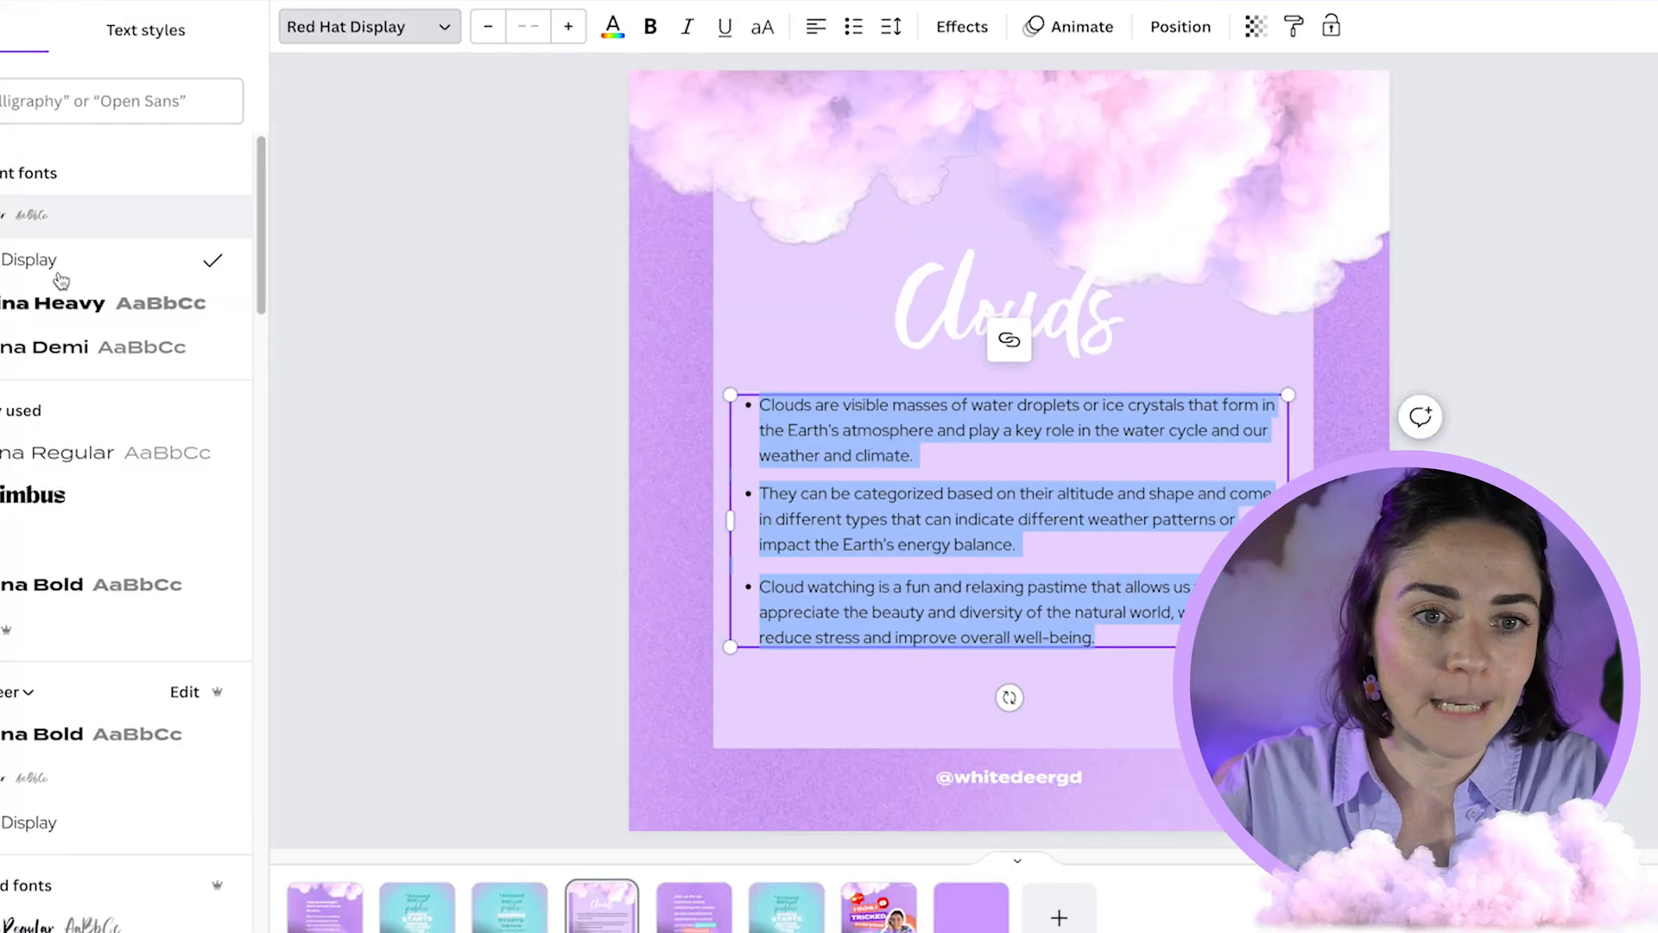
left_click(95, 347)
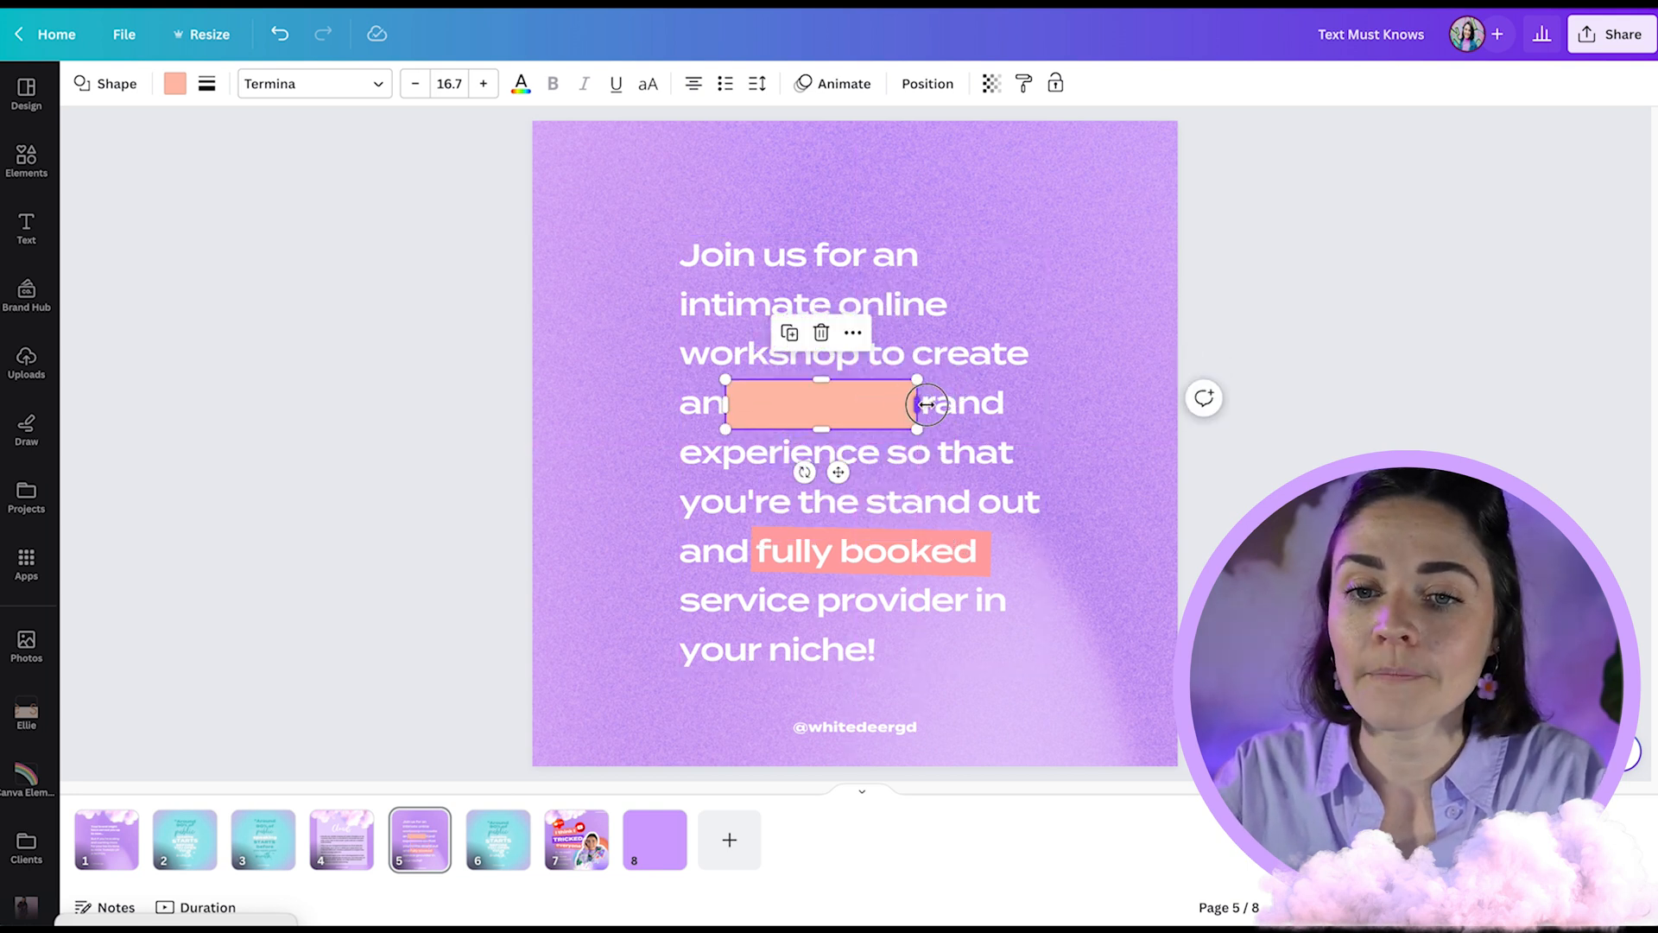
Recolour the page-5 highlight box teal and flatten it into a thin strip over 'stand out'.
left_click(175, 84)
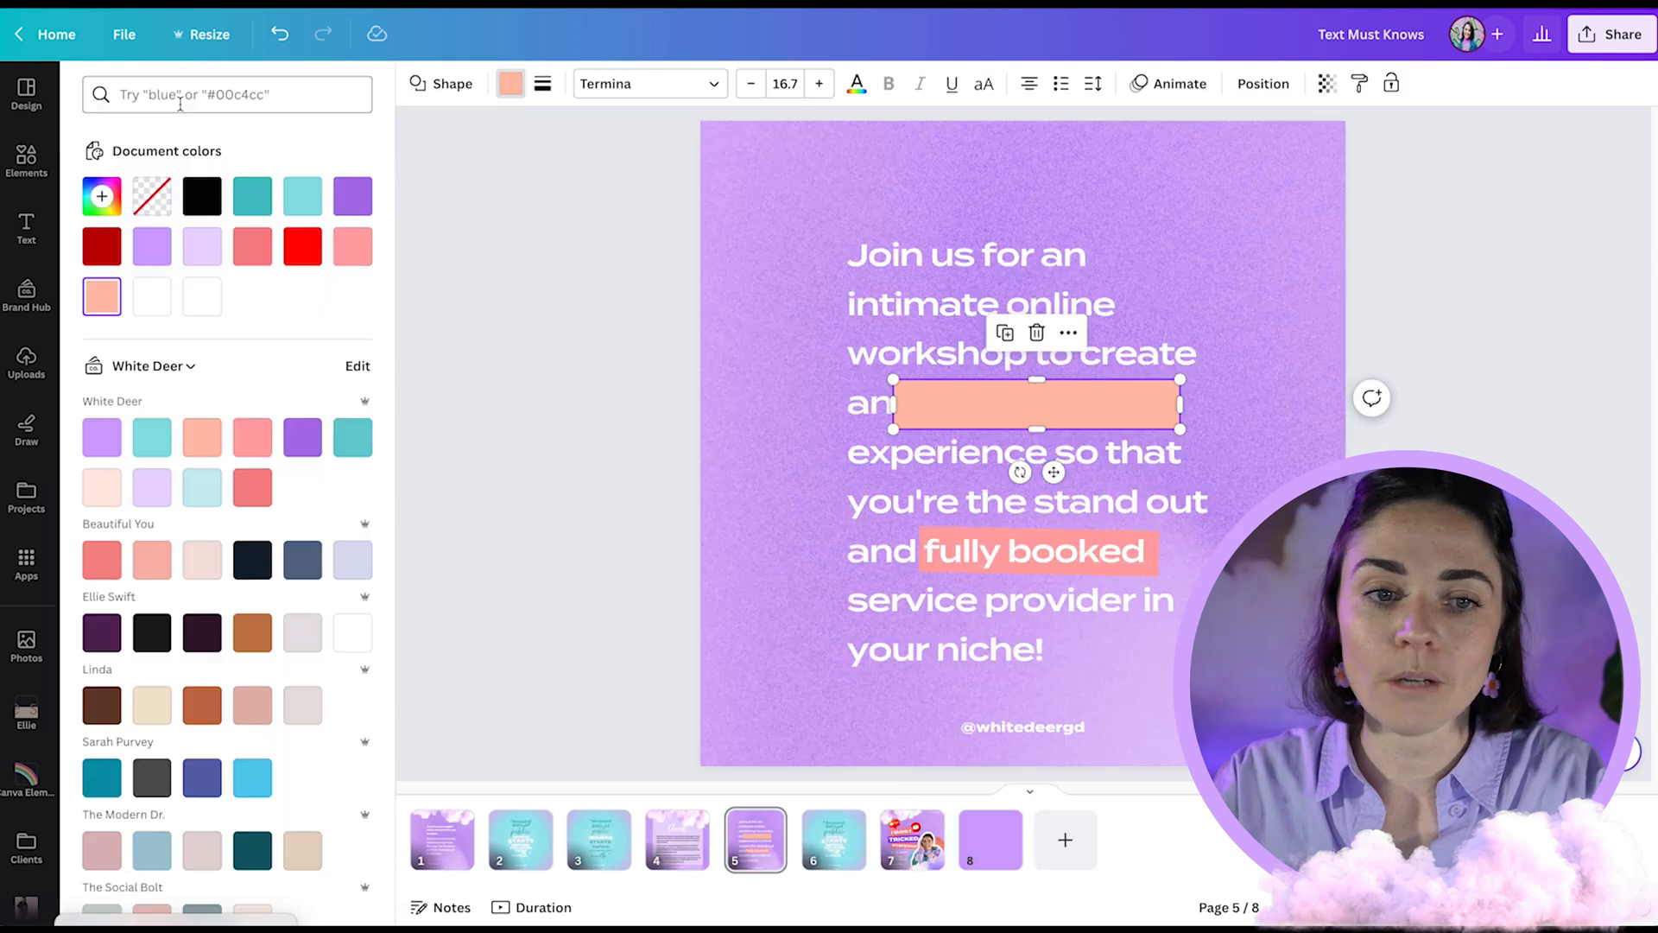
left_click(302, 196)
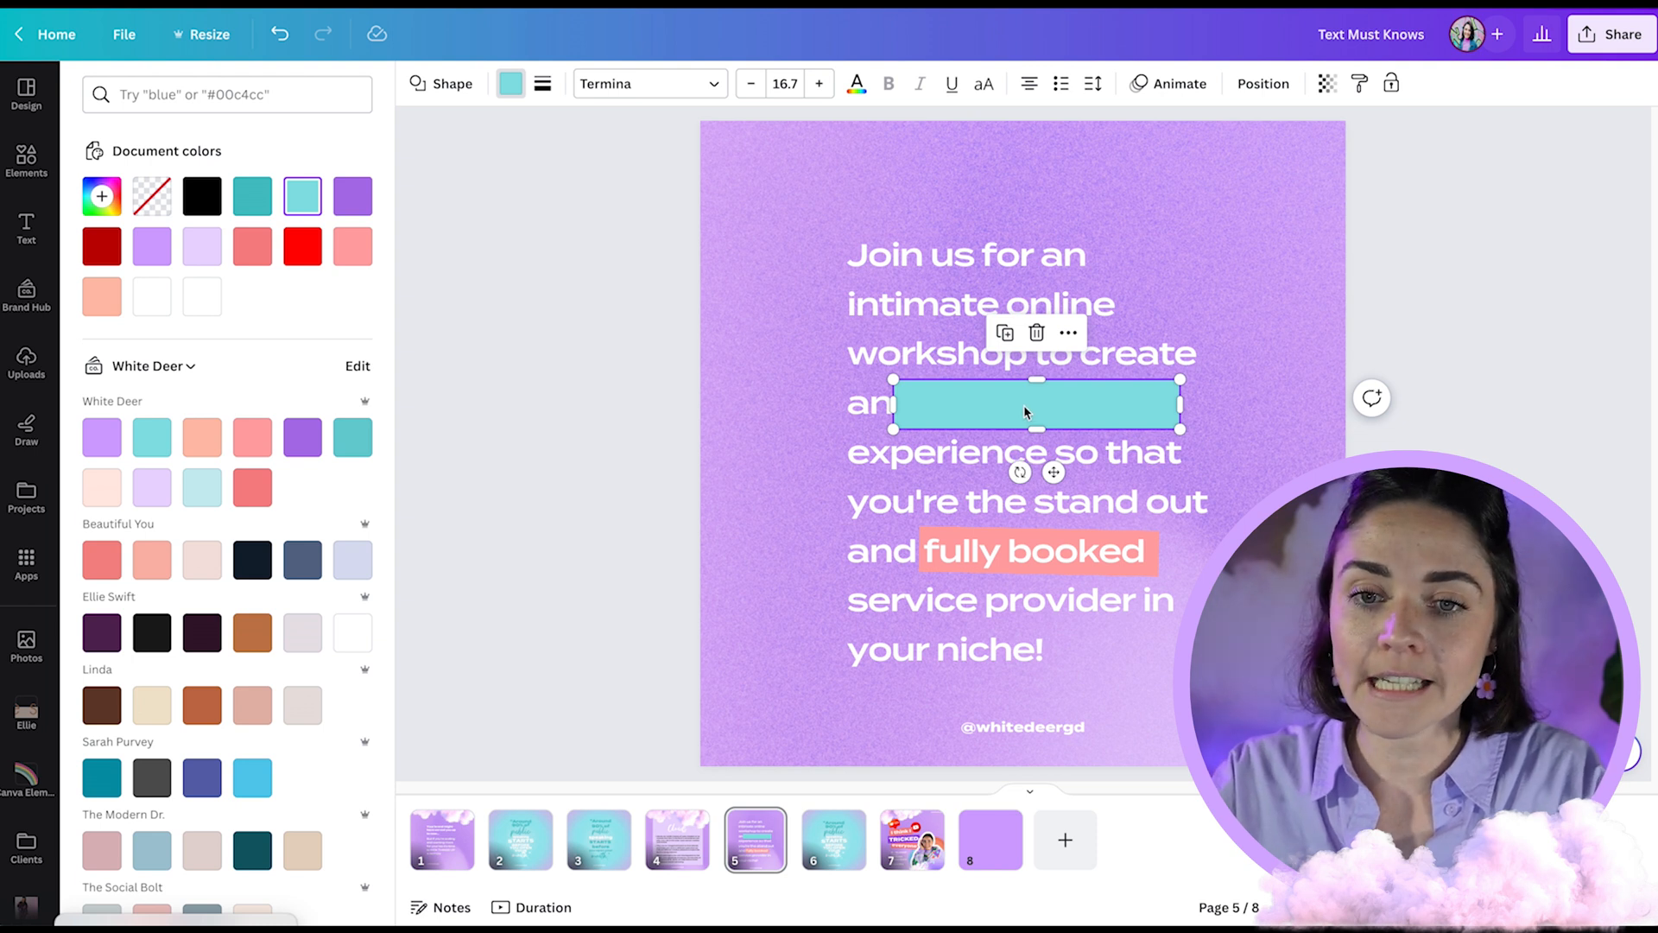
left_click(1263, 84)
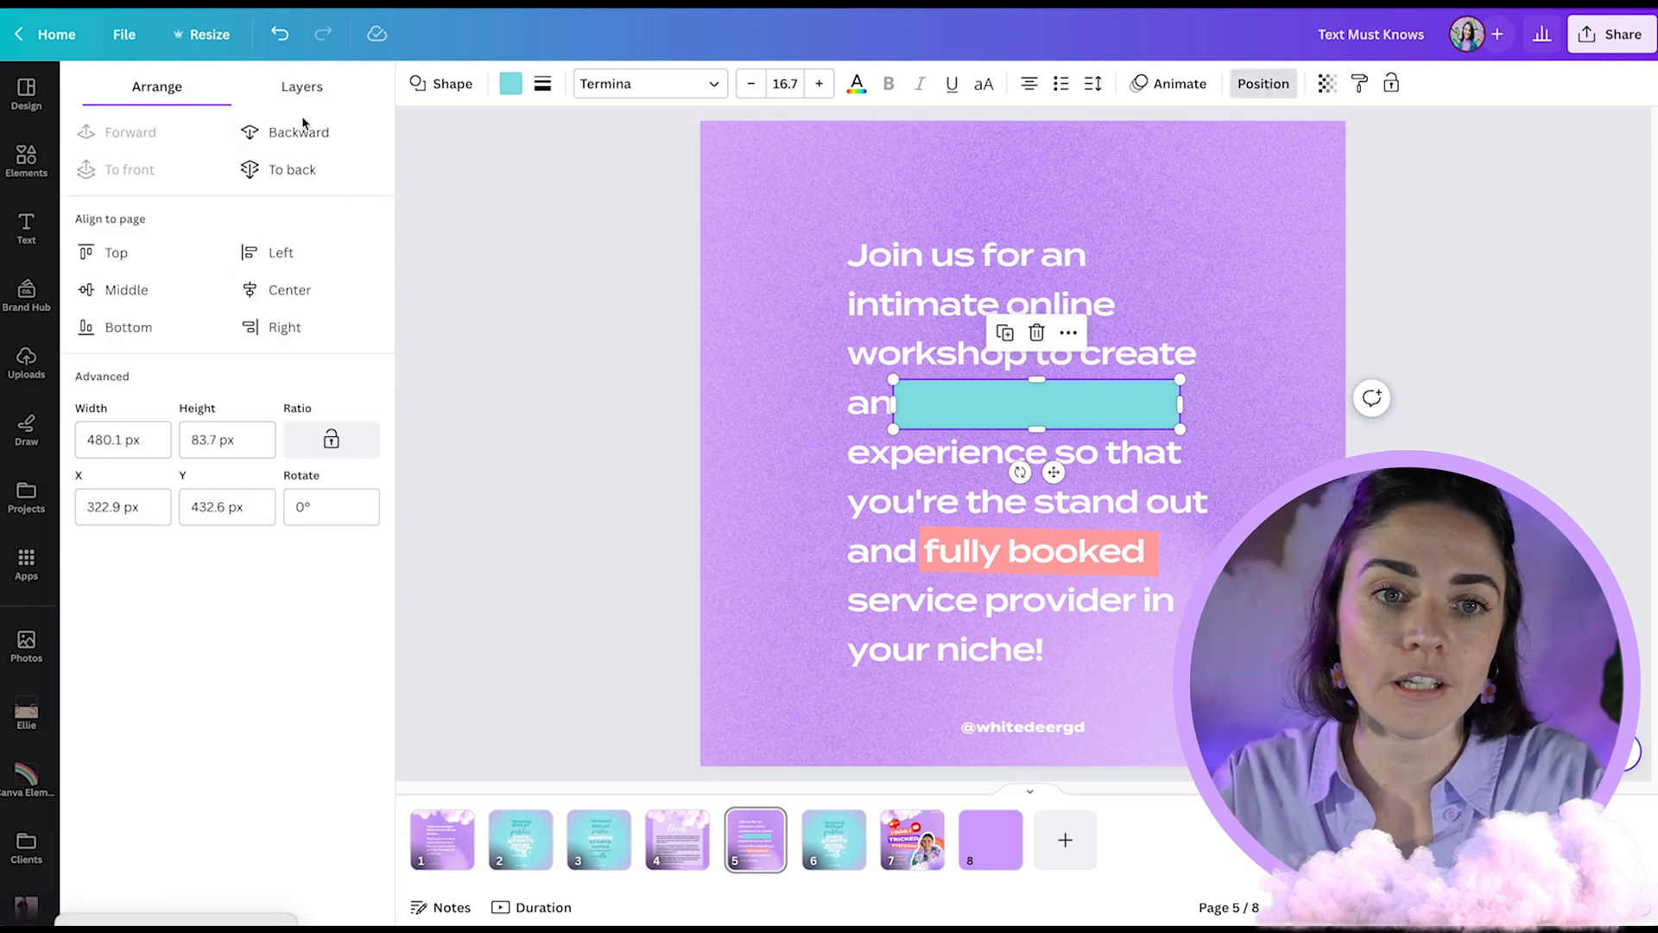
type("elevated brand")
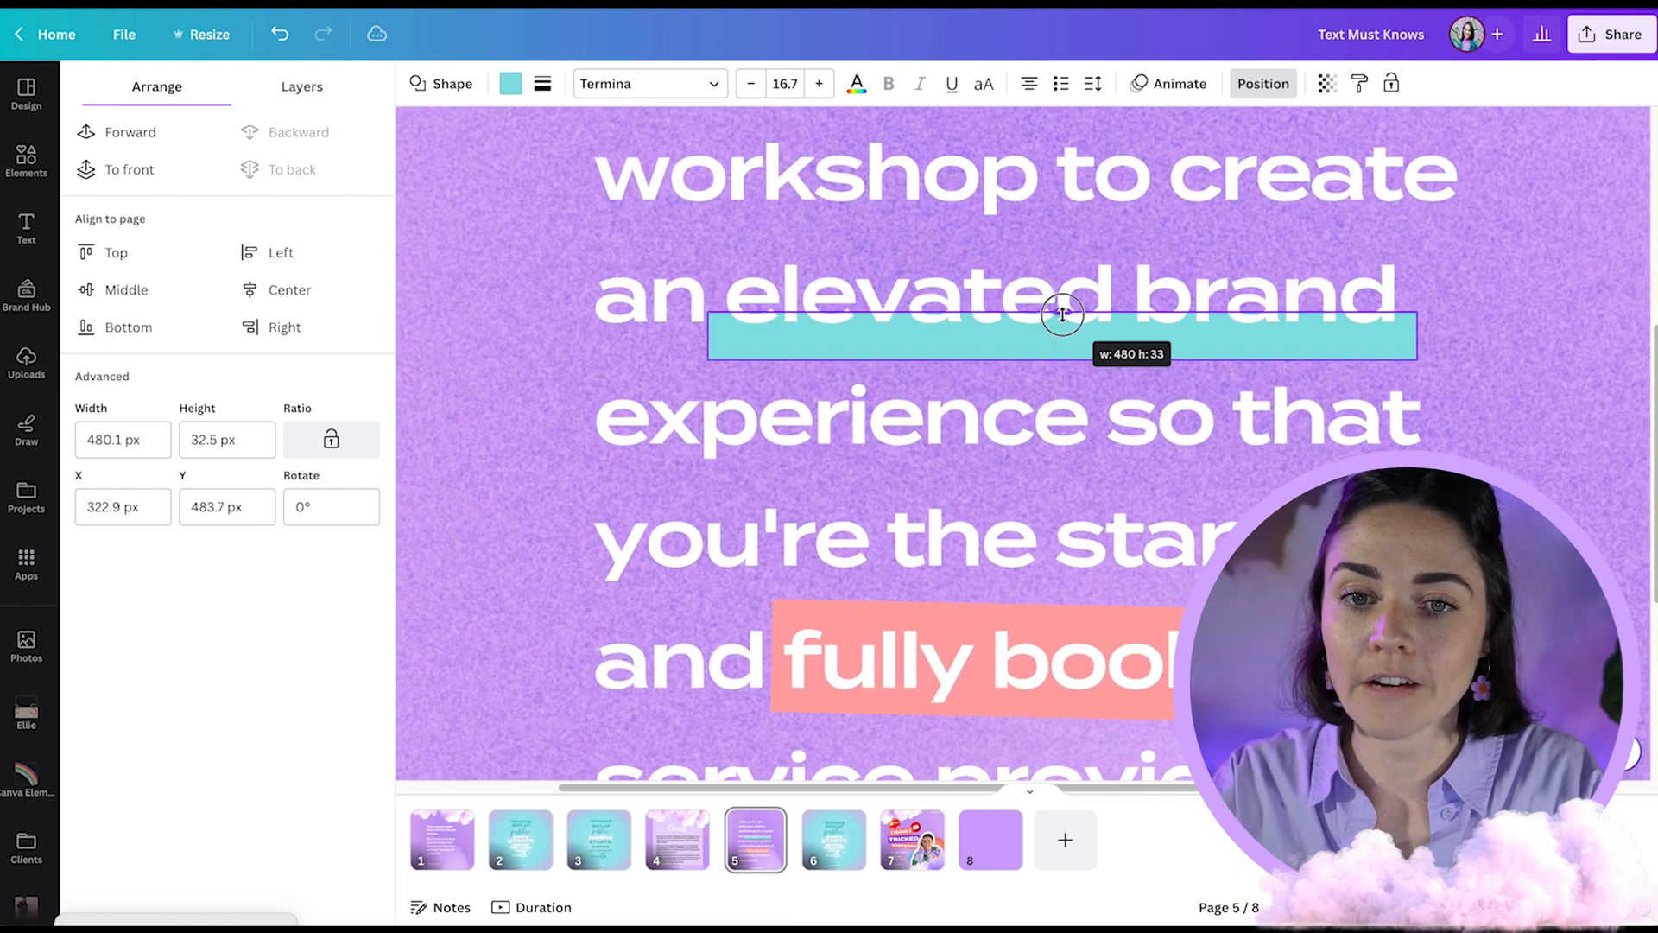
left_click_drag(1060, 314, 1060, 311)
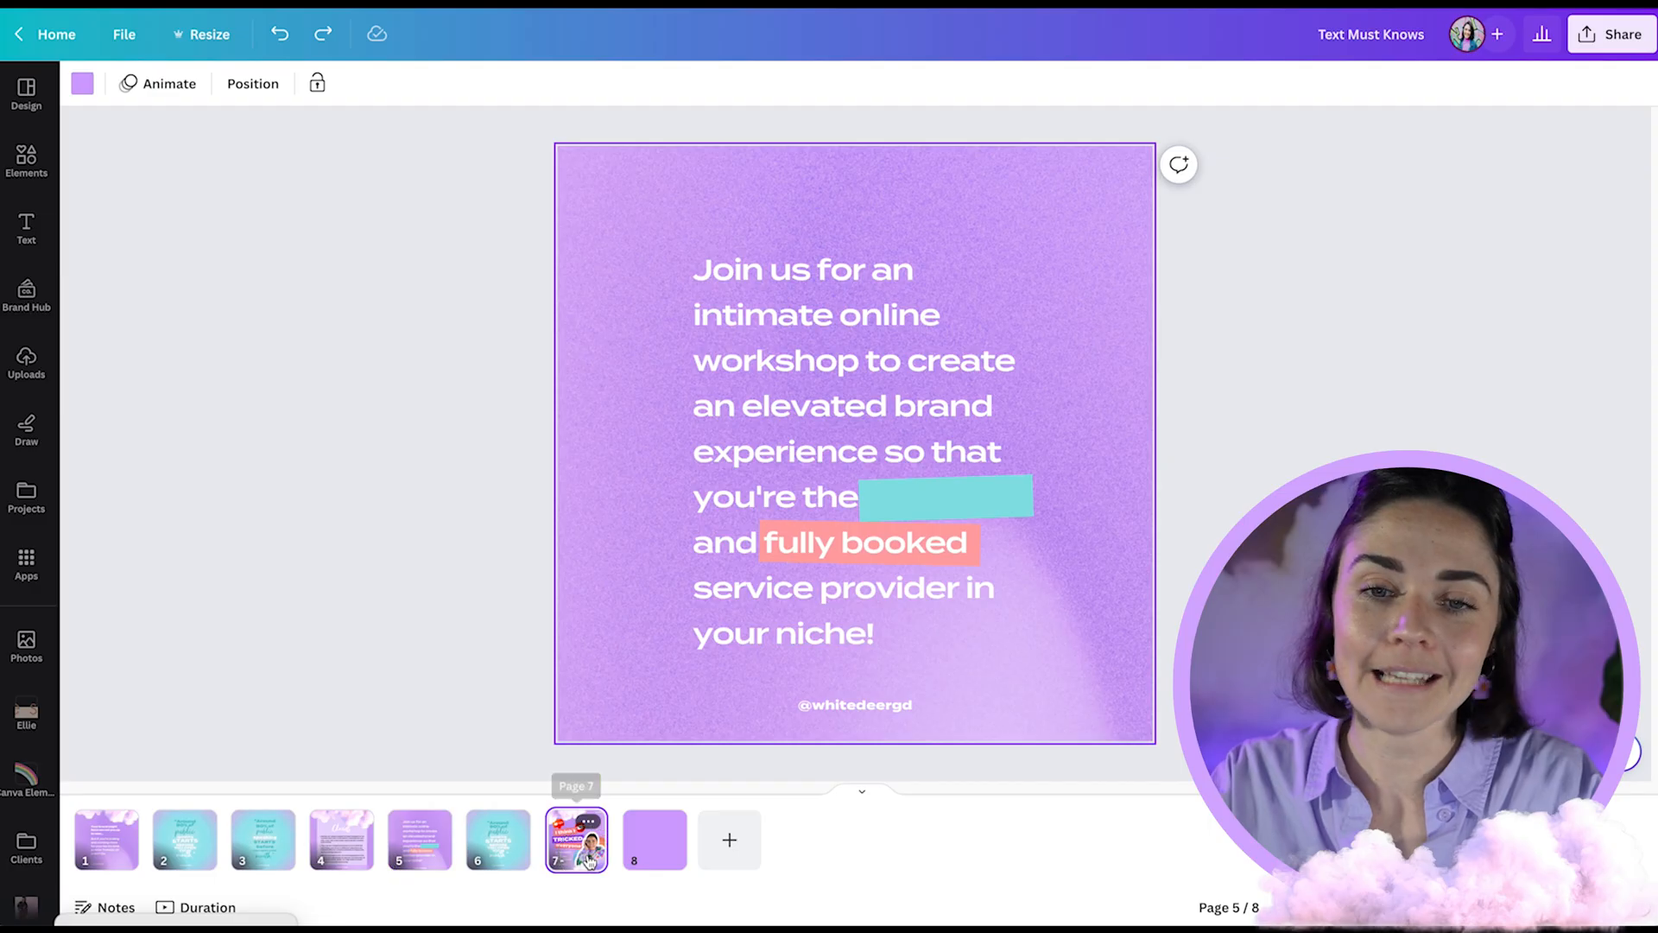
On page 7, give the 'I think I' line a black text background with squarer corners.
left_click(576, 838)
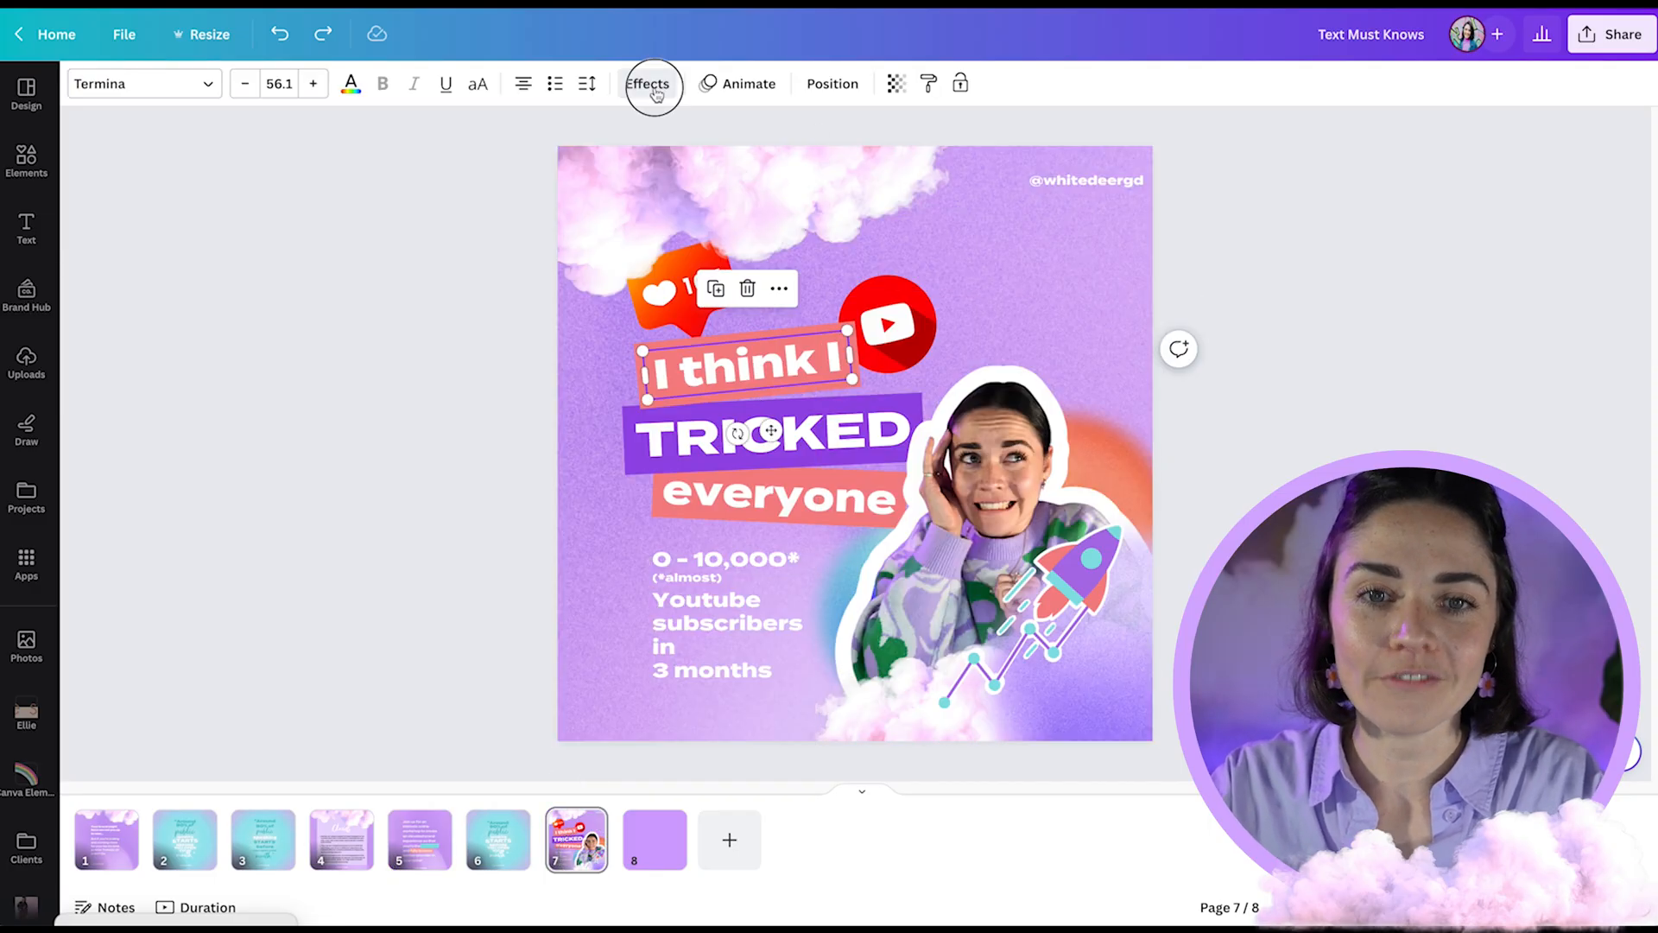
left_click(647, 84)
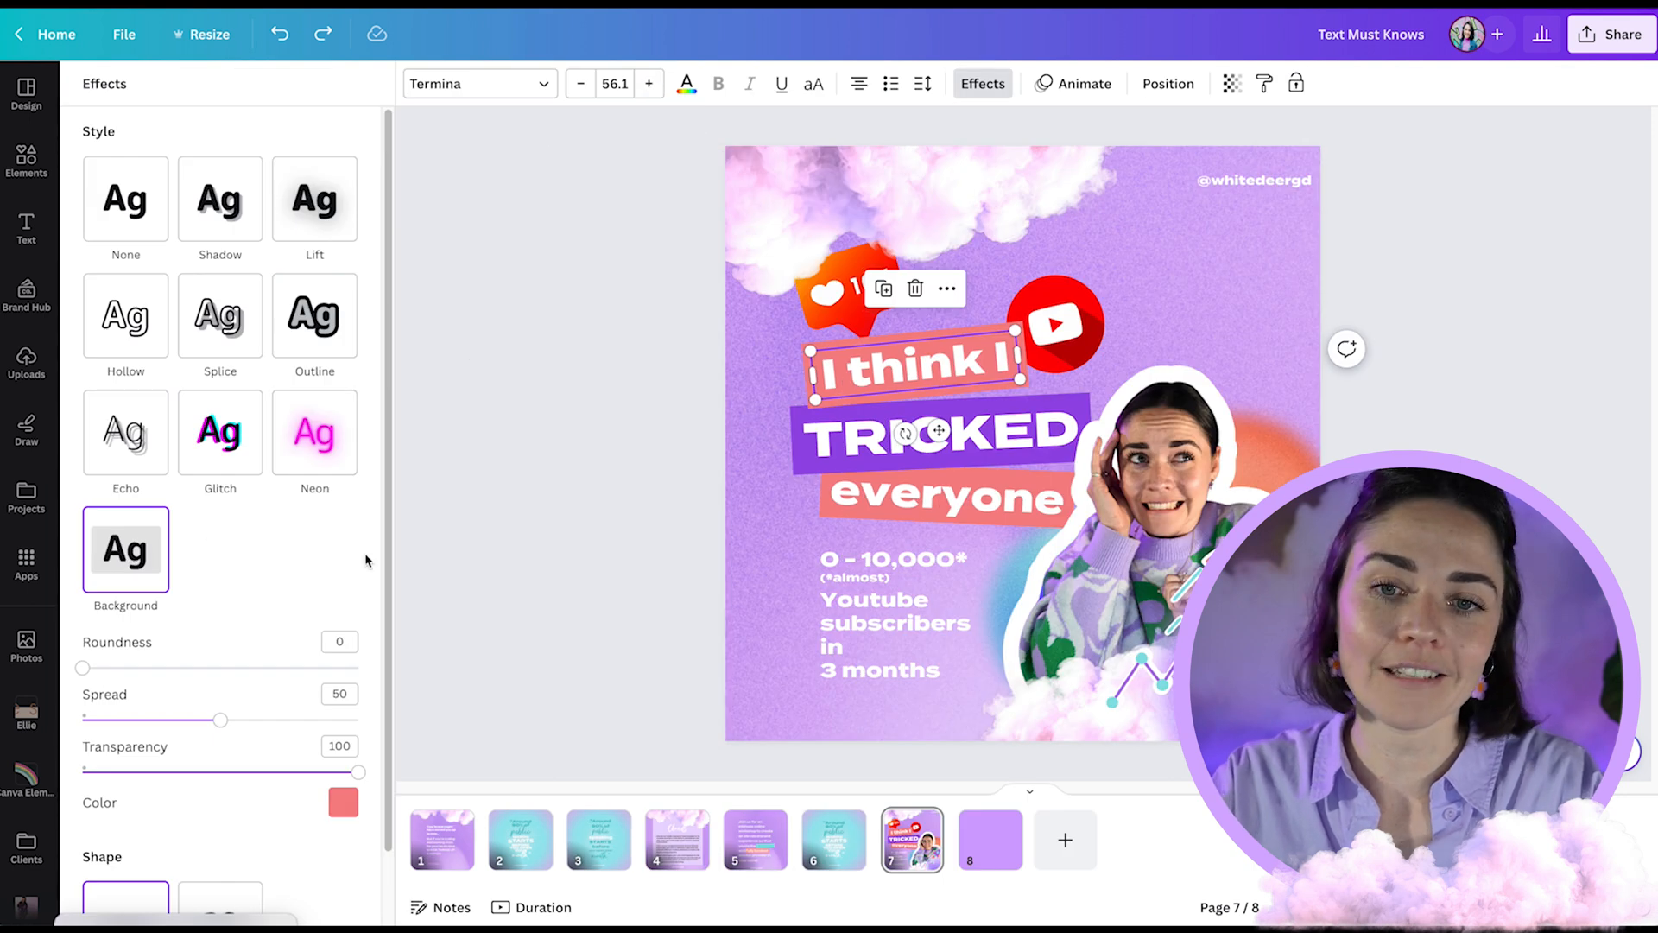
left_click(1079, 84)
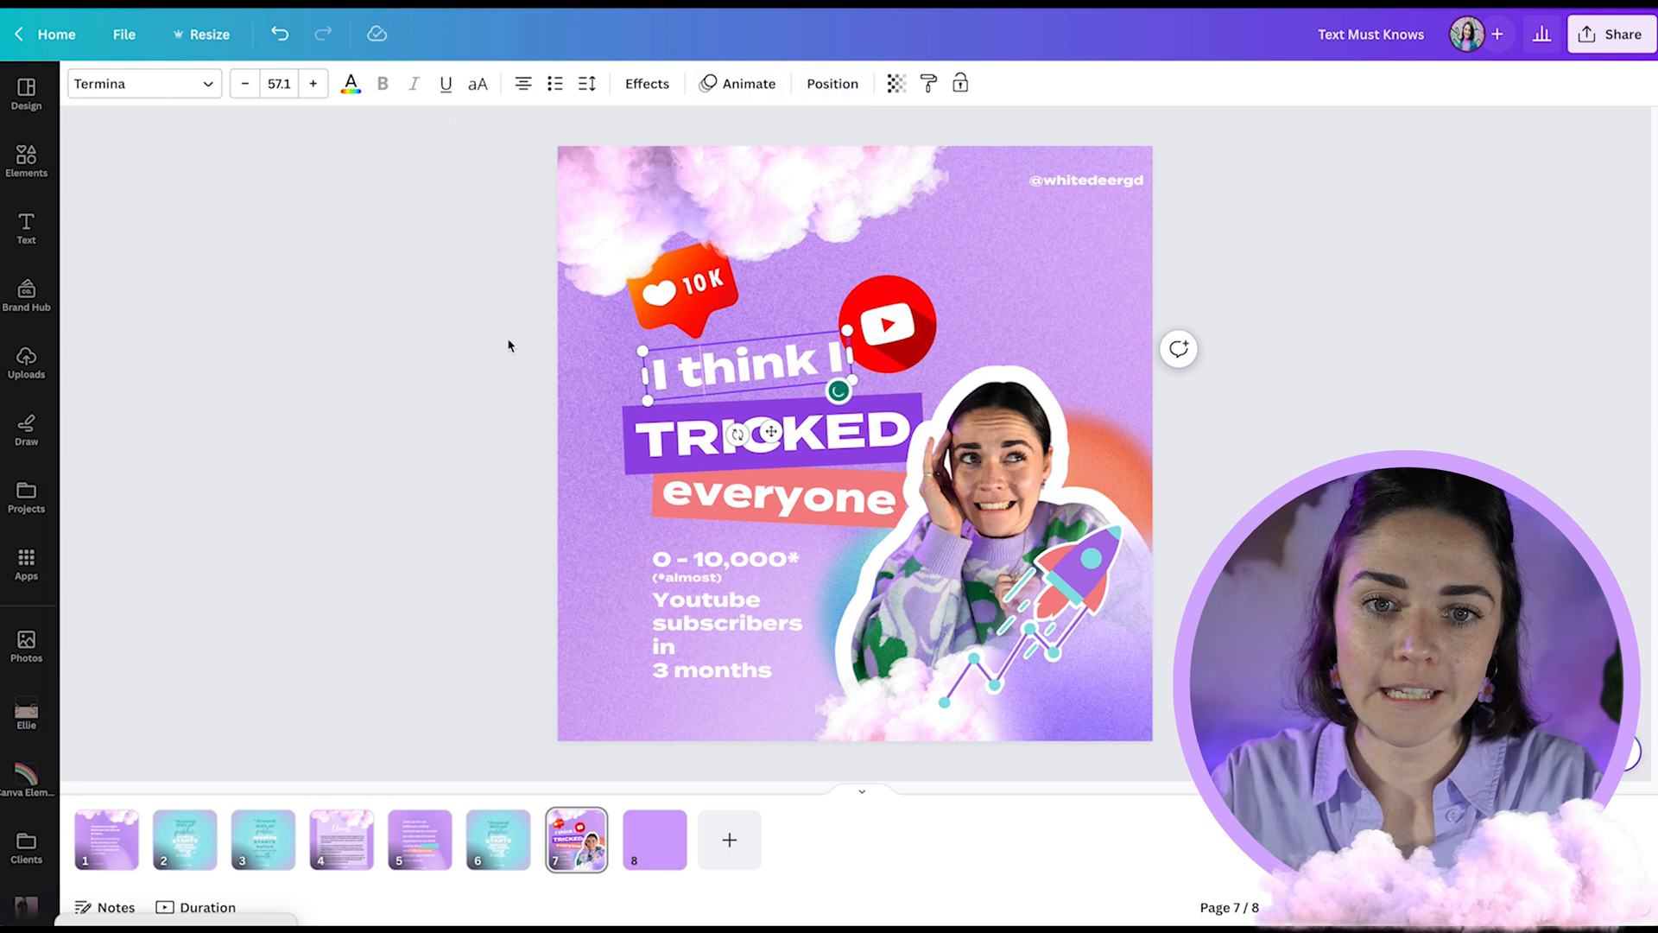
left_click(646, 83)
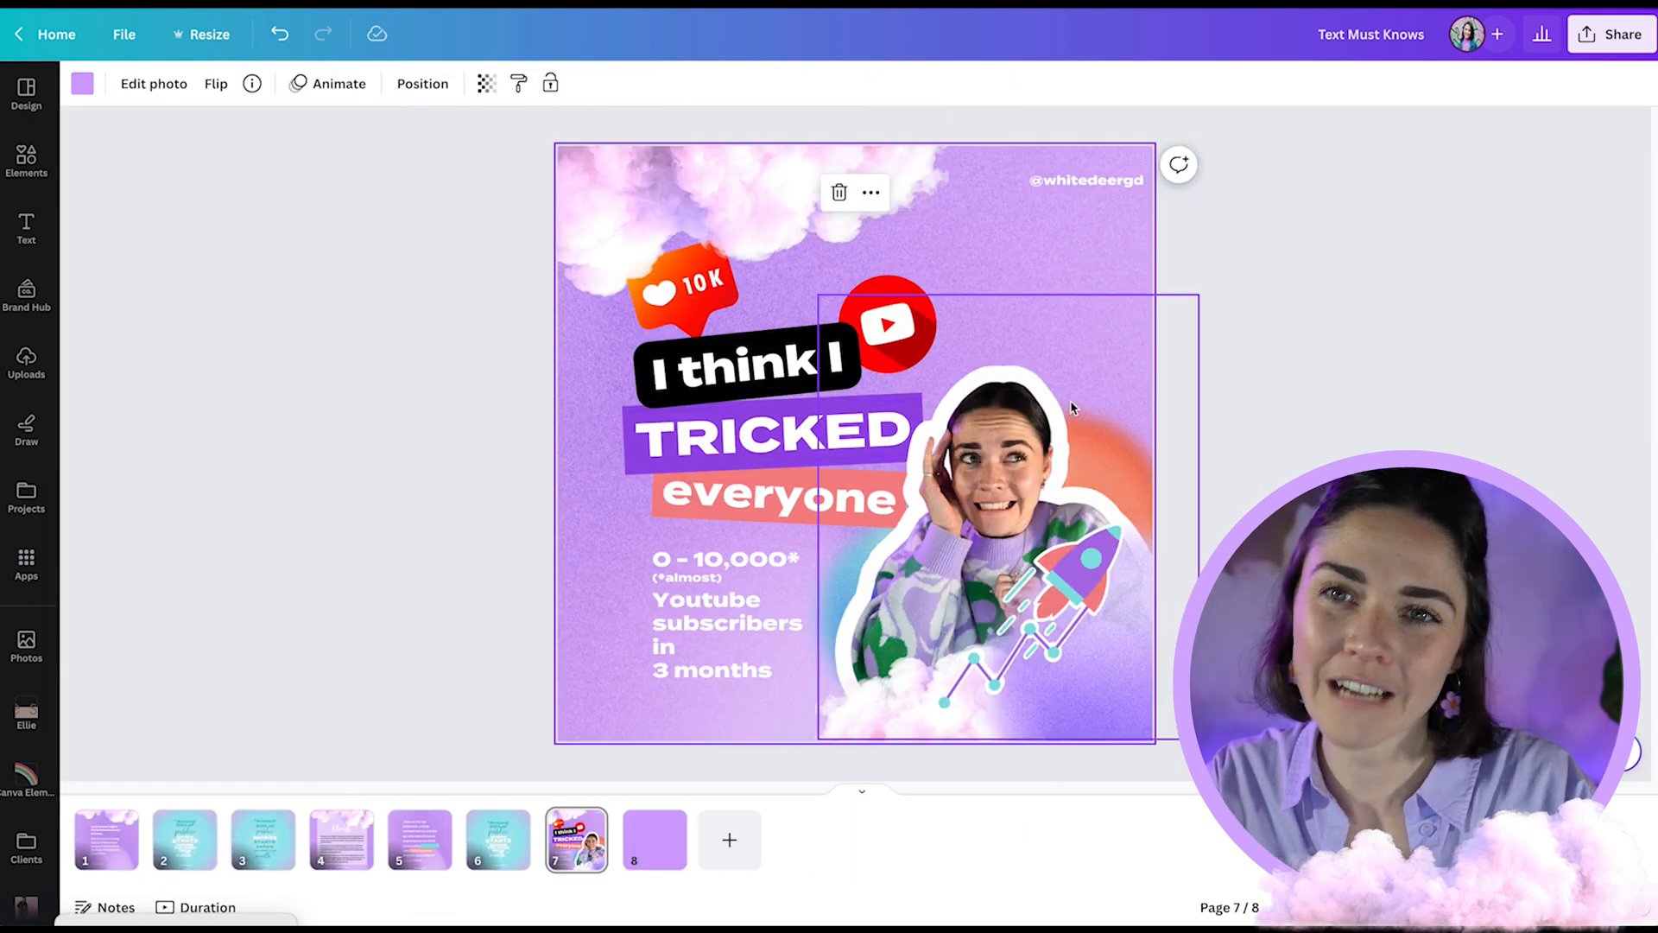
left_click(745, 364)
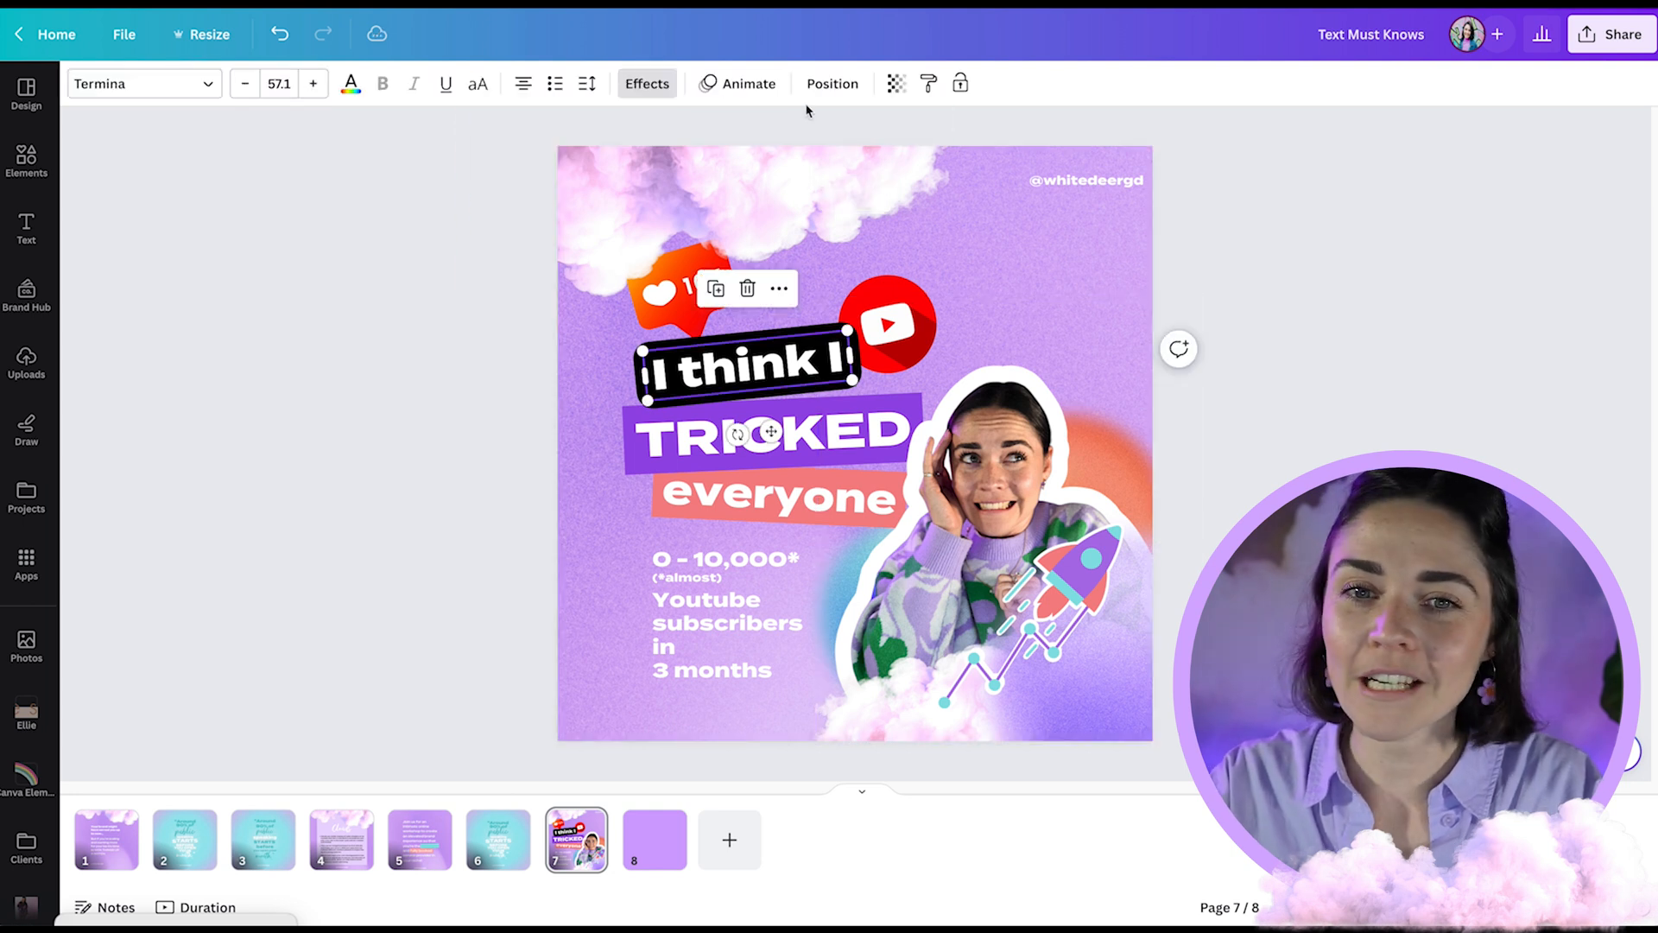
left_click(646, 83)
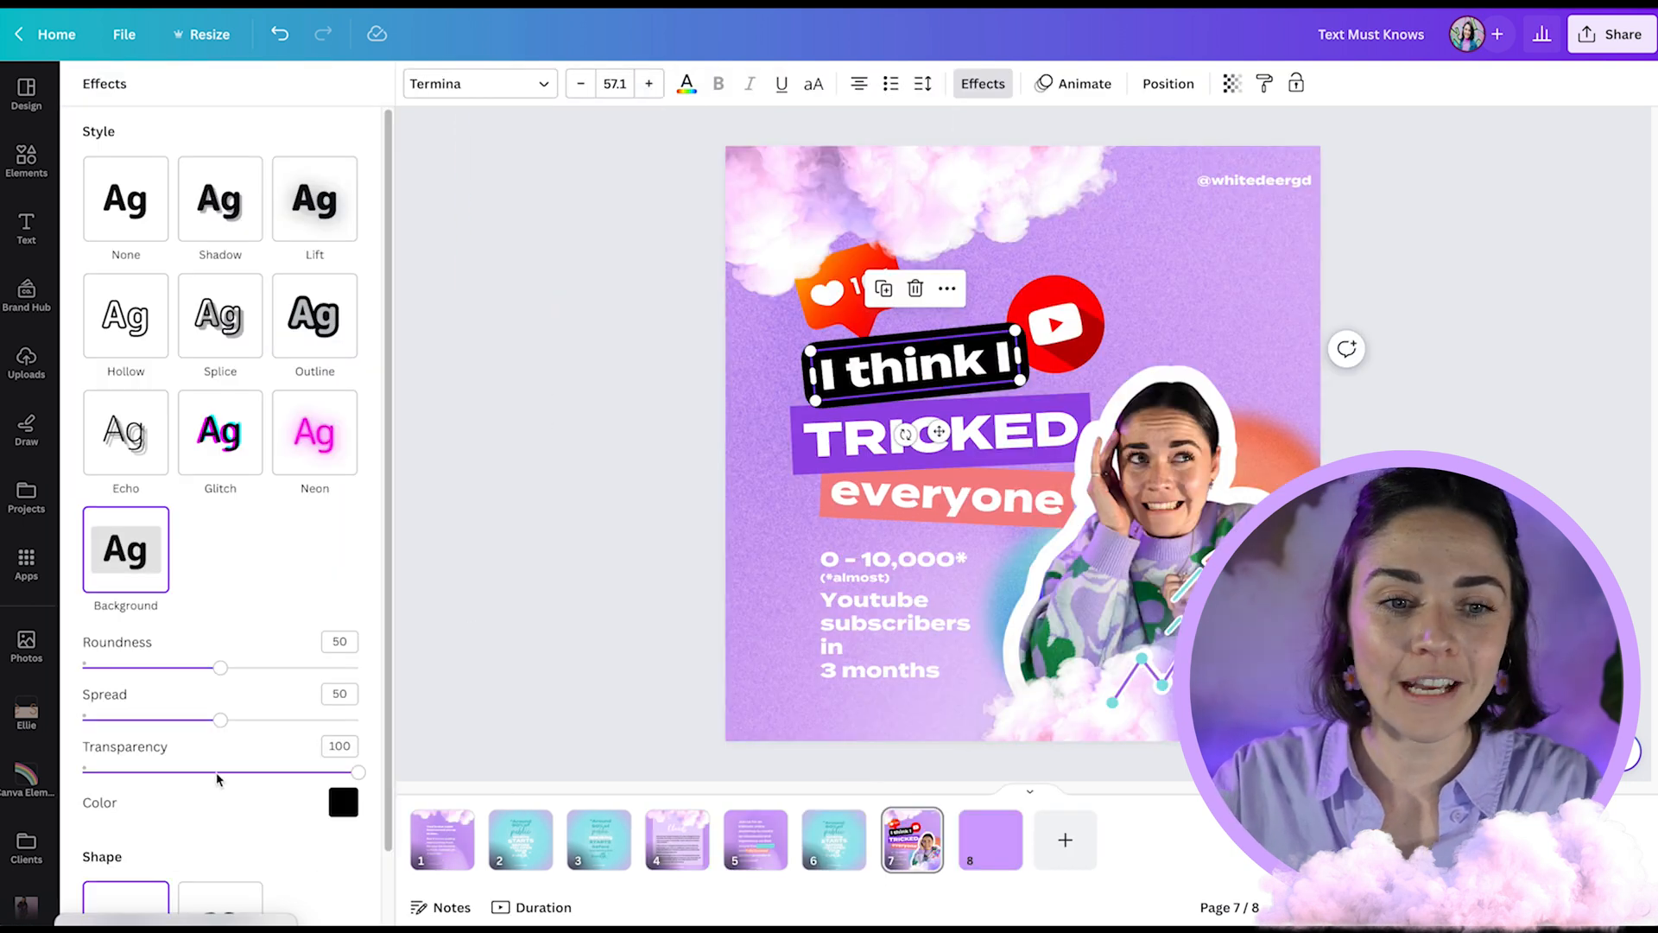
left_click_drag(218, 667, 83, 668)
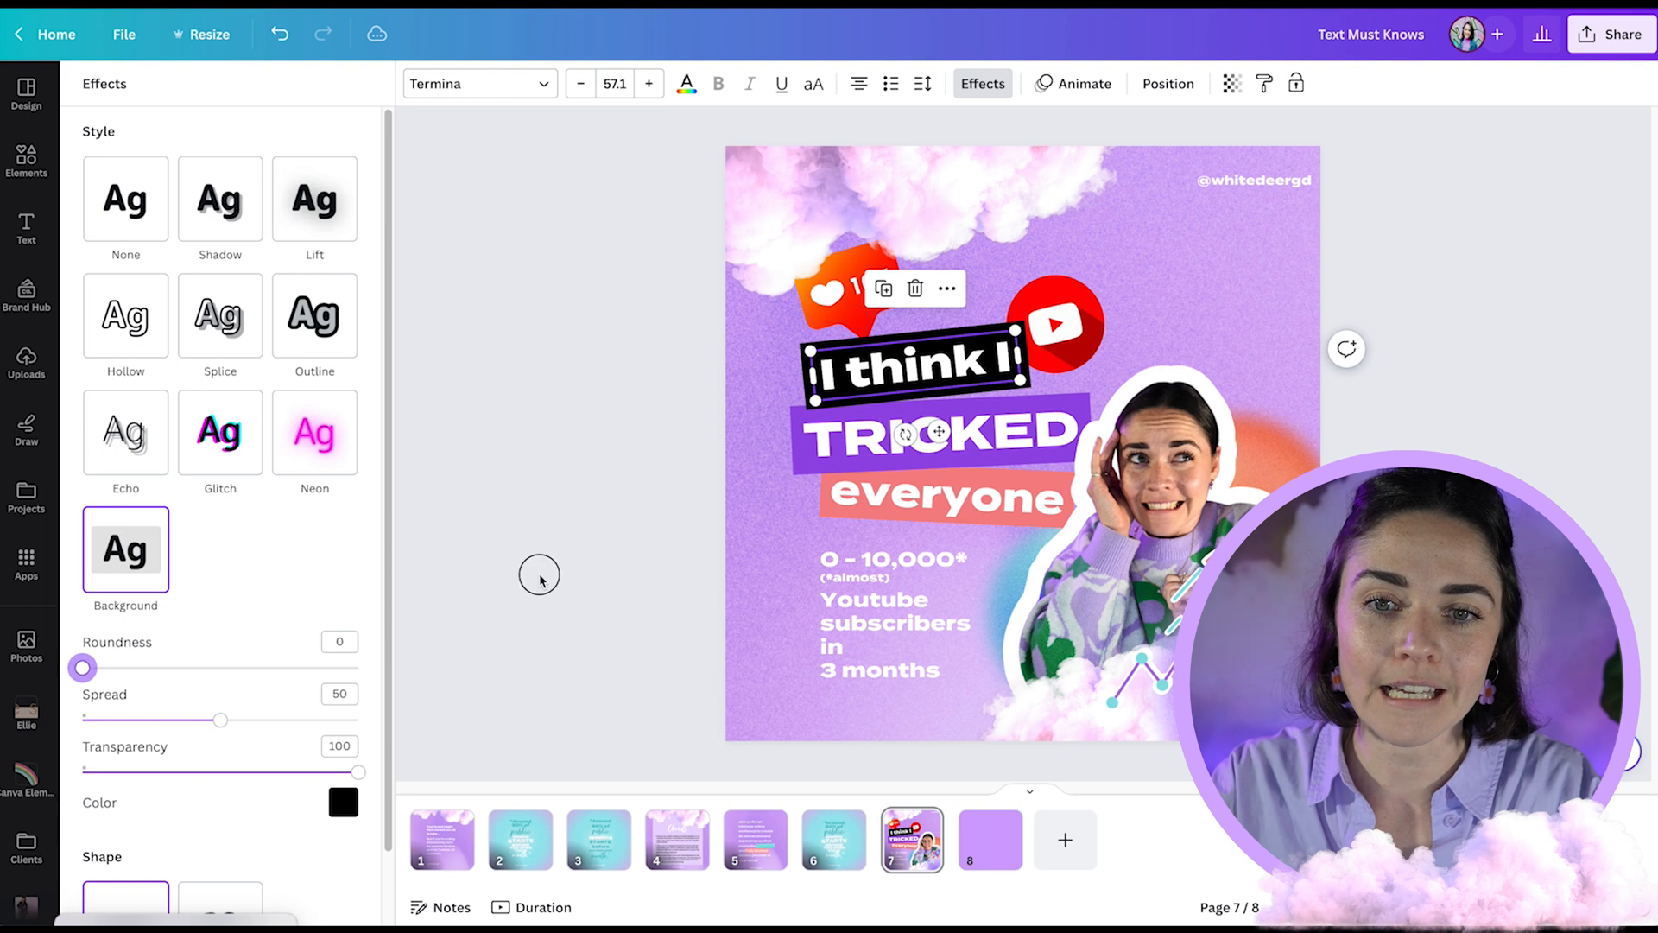
left_click(1167, 84)
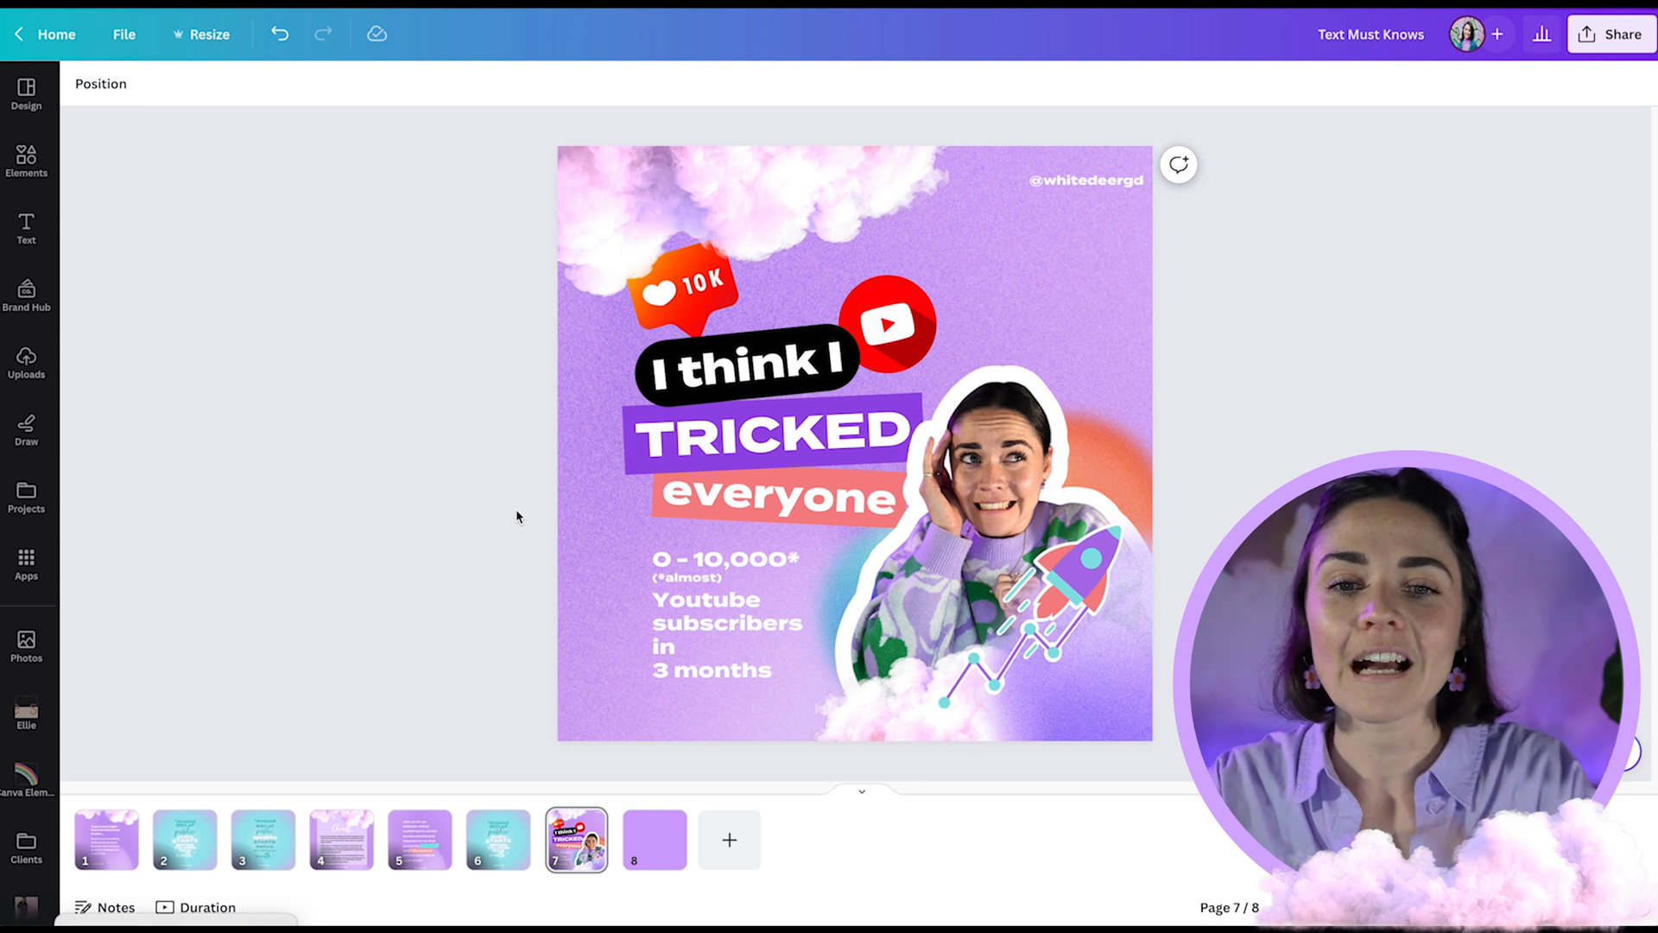
Set the headline background Roundness to 0 and choose a new background colour.
left_click(745, 364)
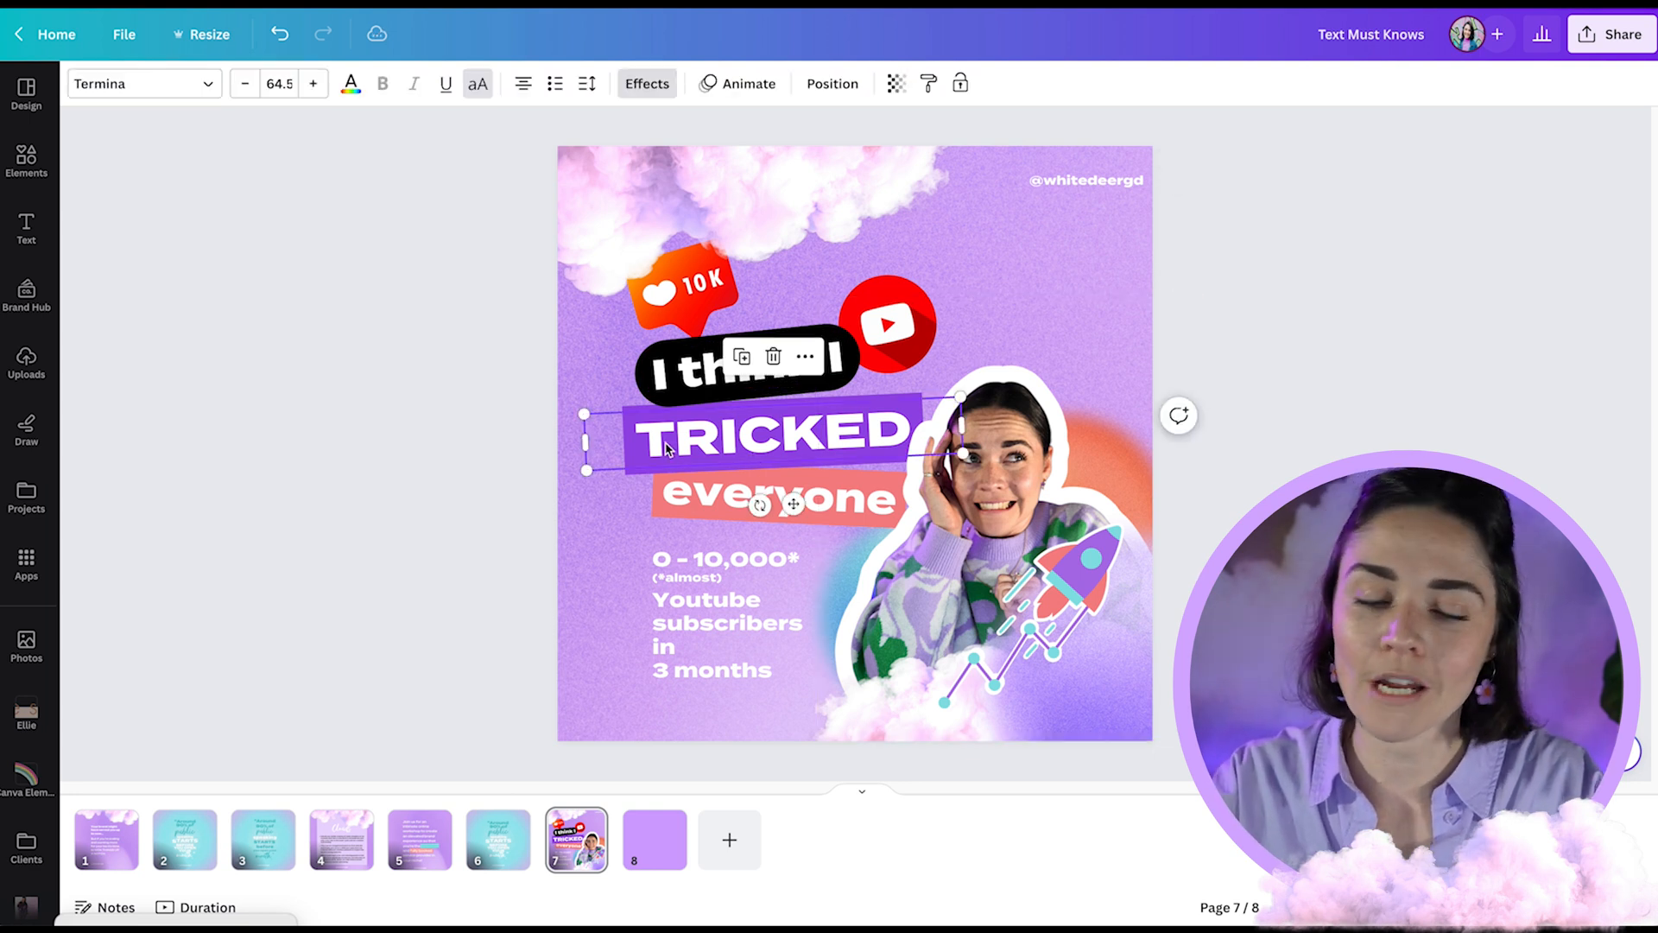
left_click(646, 84)
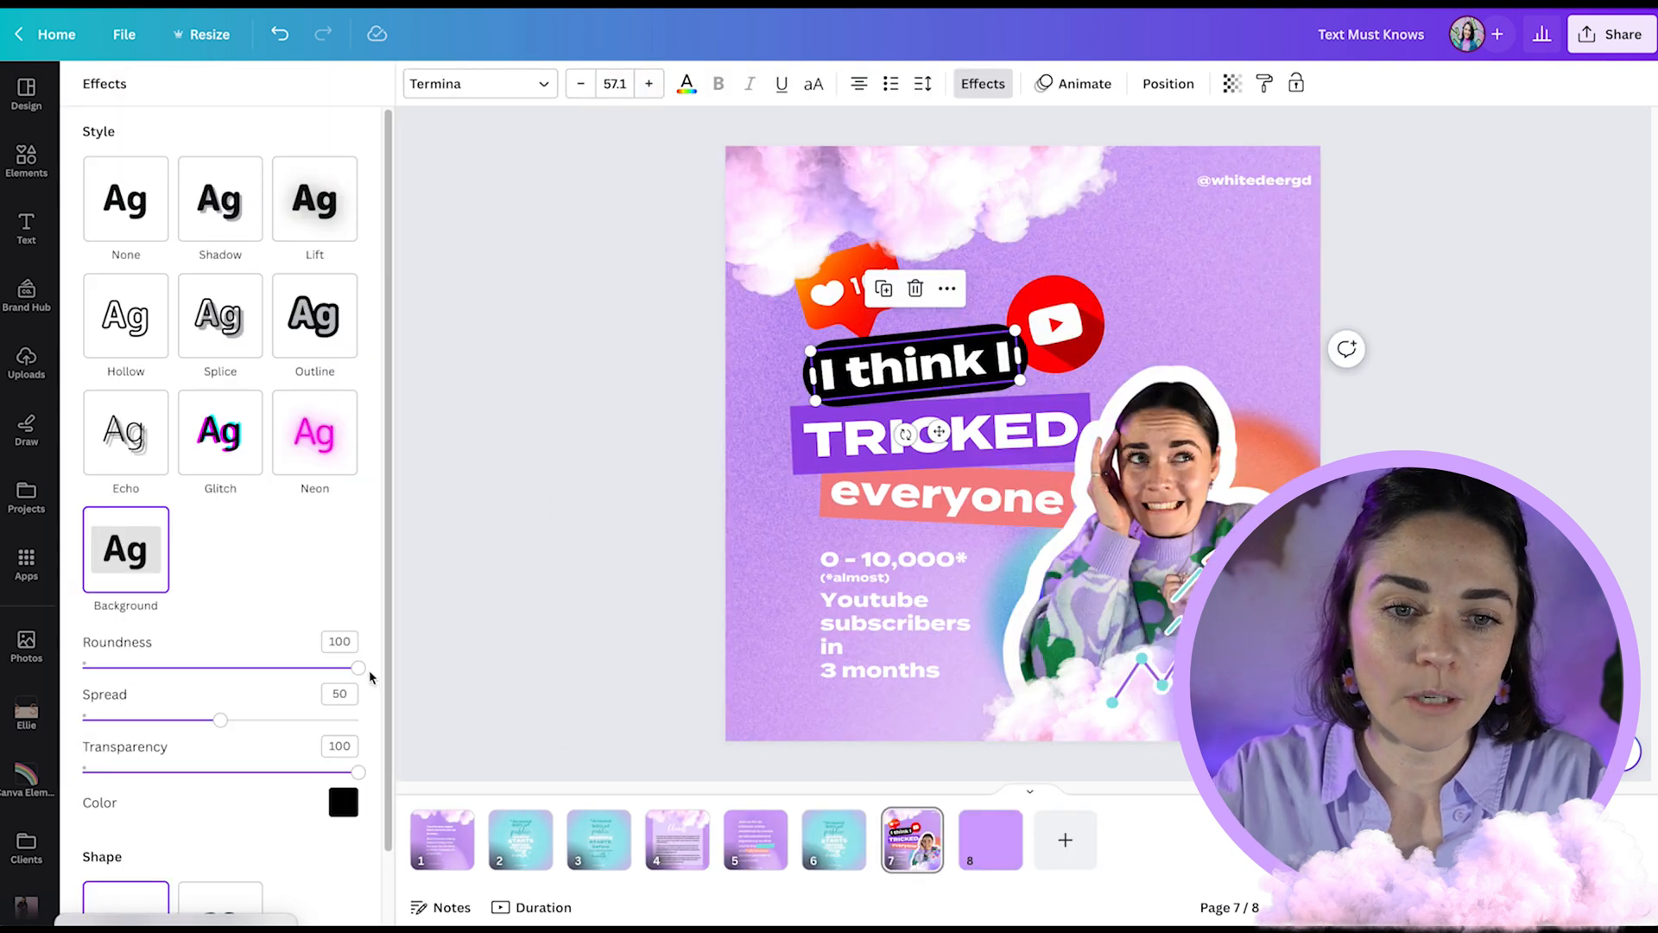
left_click_drag(358, 667, 83, 667)
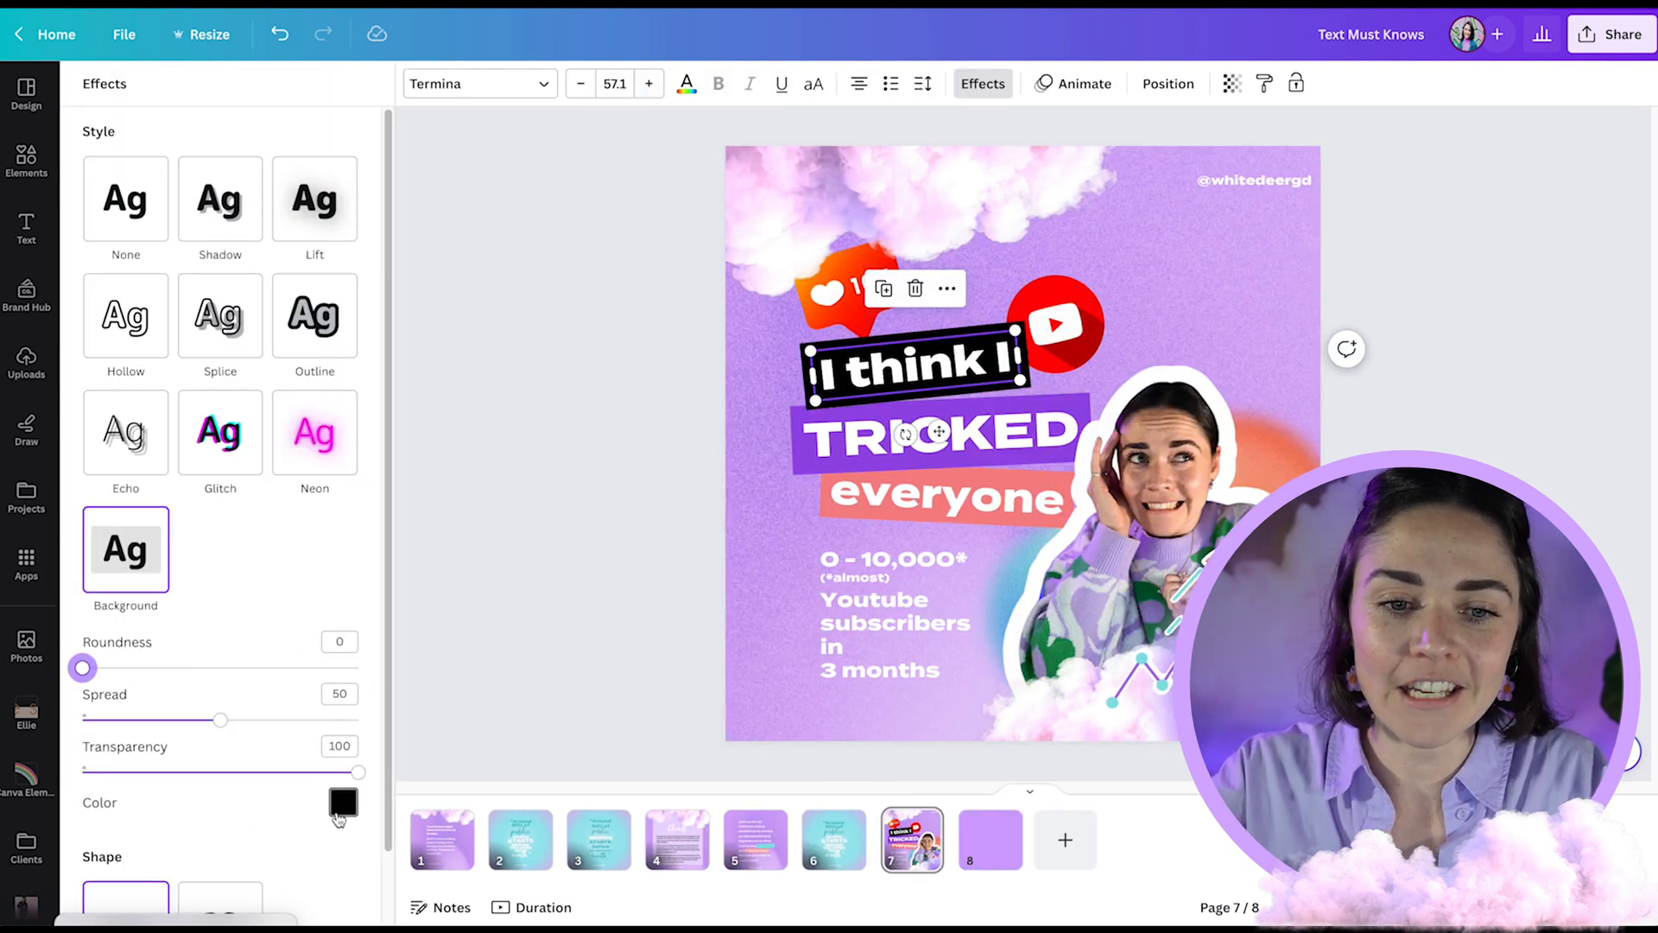
left_click(342, 804)
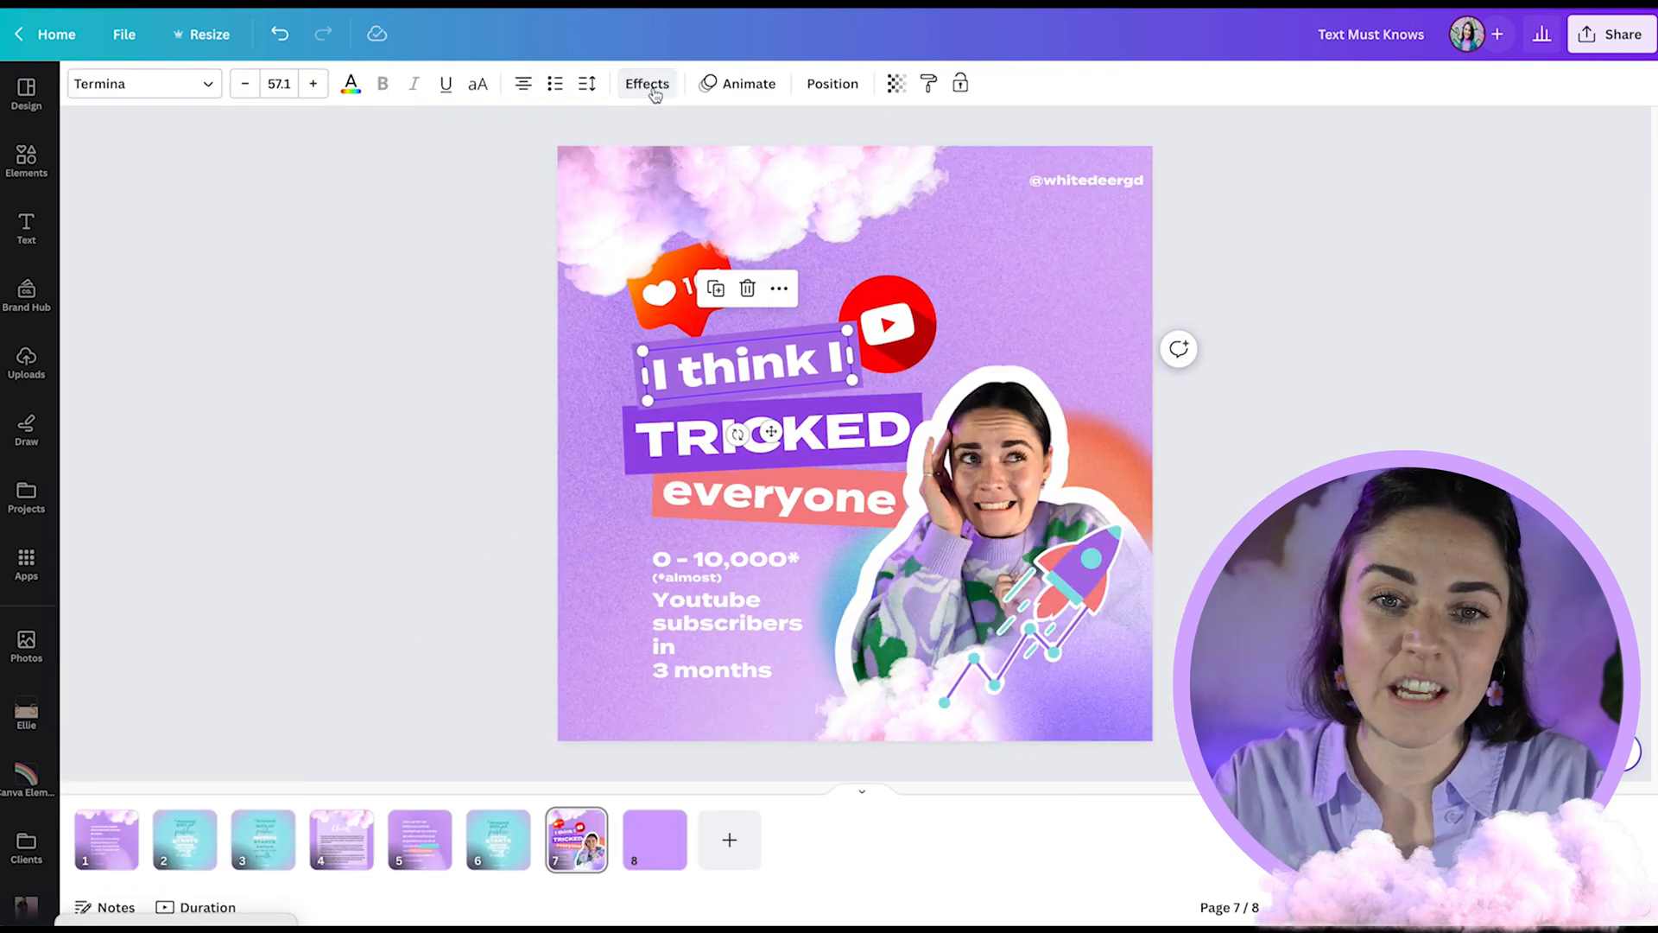
Make the purple 'I think I' background fully opaque with Spread about 81, then return to page 1.
left_click(646, 84)
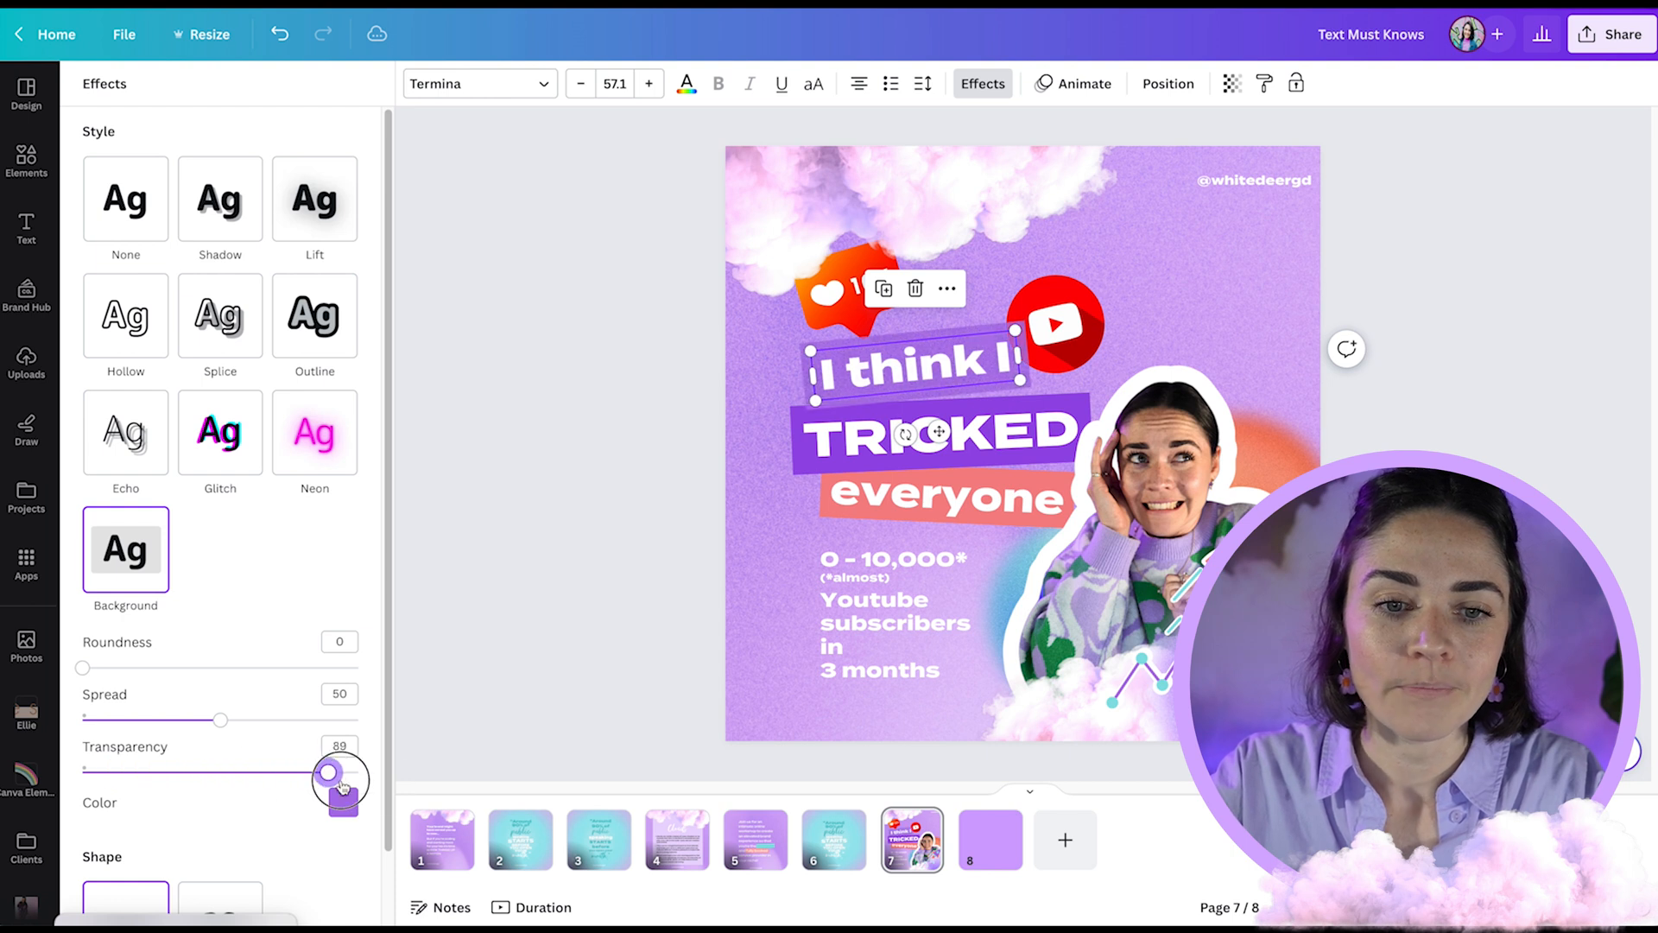
left_click_drag(333, 772, 360, 772)
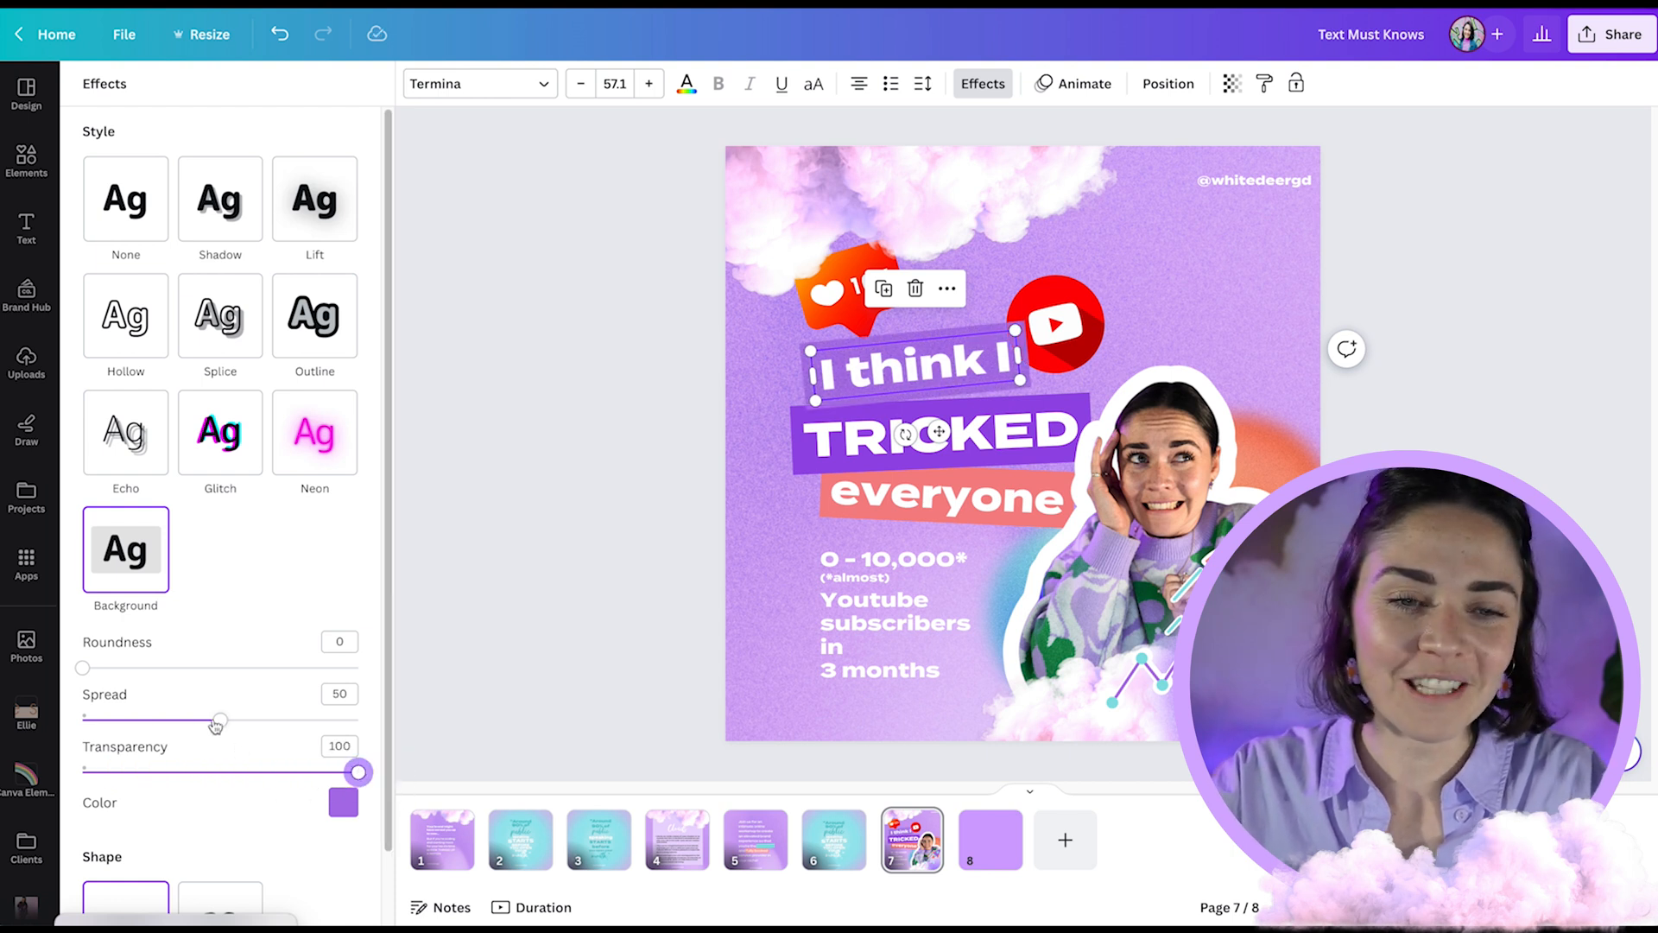
left_click_drag(216, 720, 310, 720)
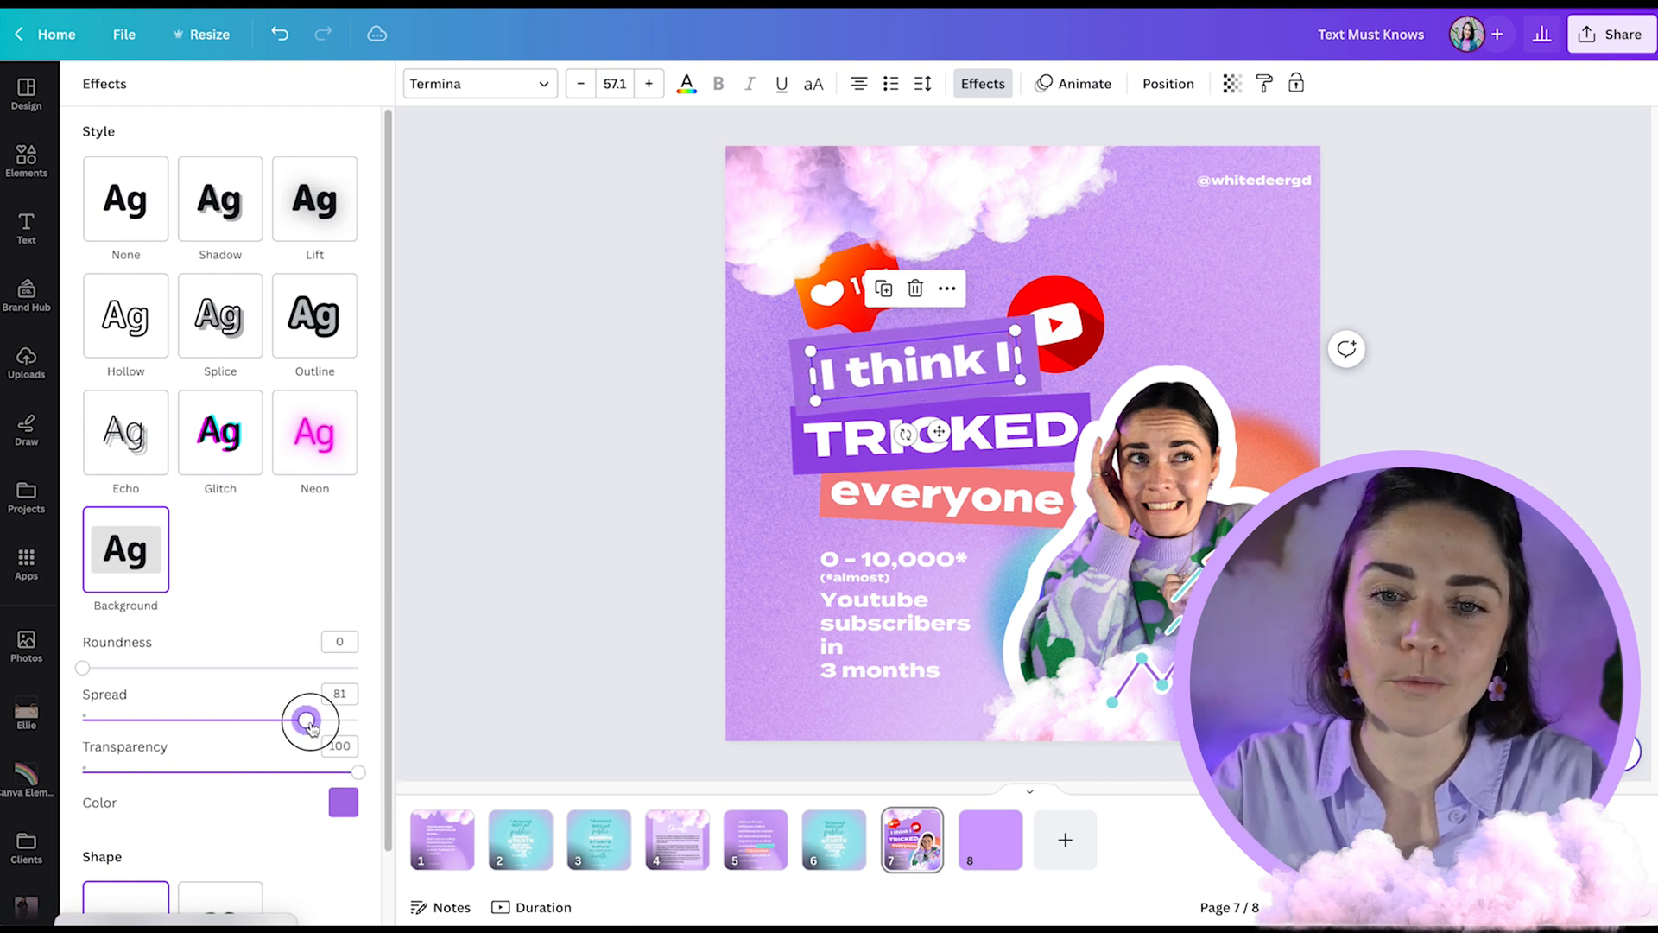
left_click_drag(307, 719, 83, 720)
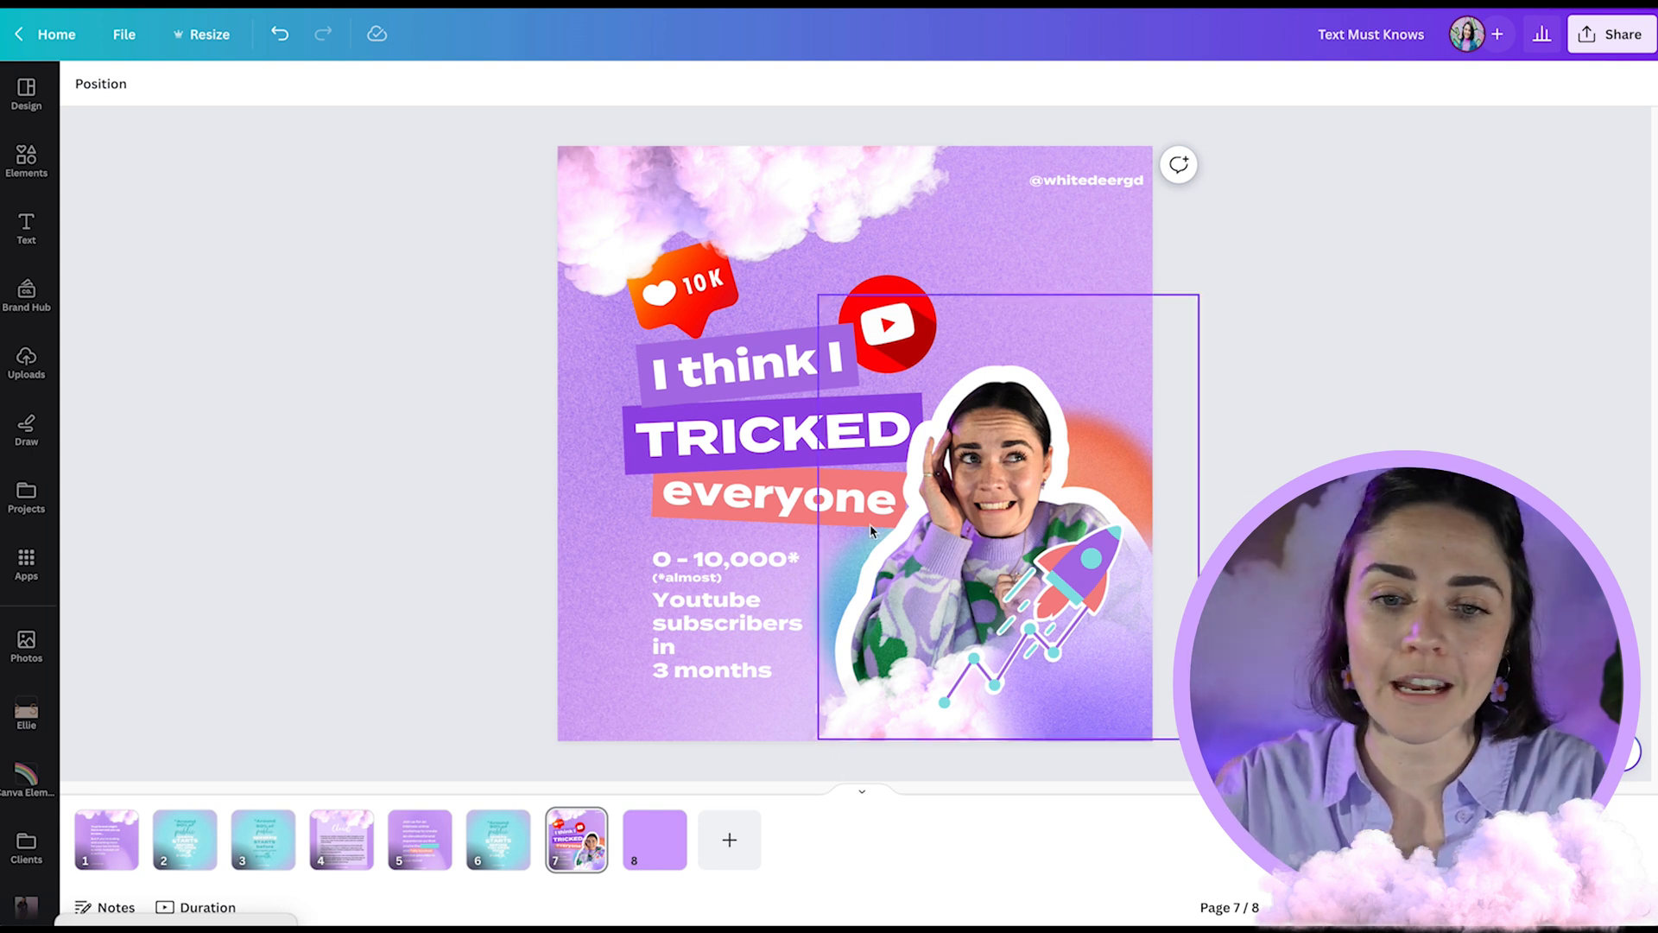
left_click(740, 370)
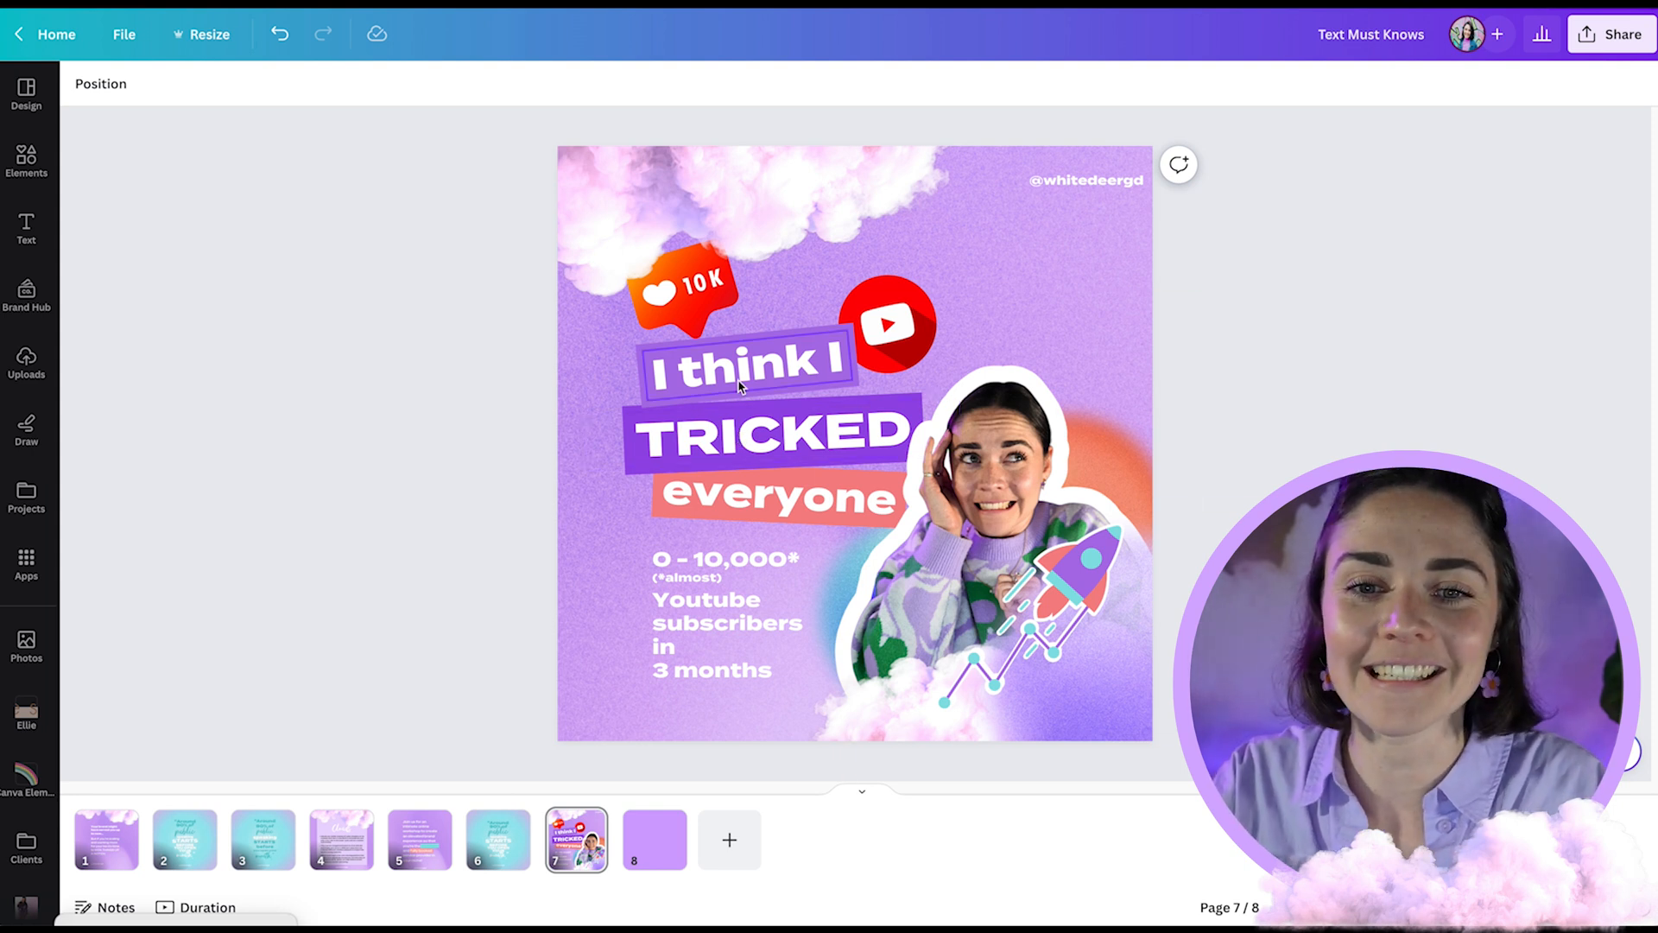
left_click(747, 368)
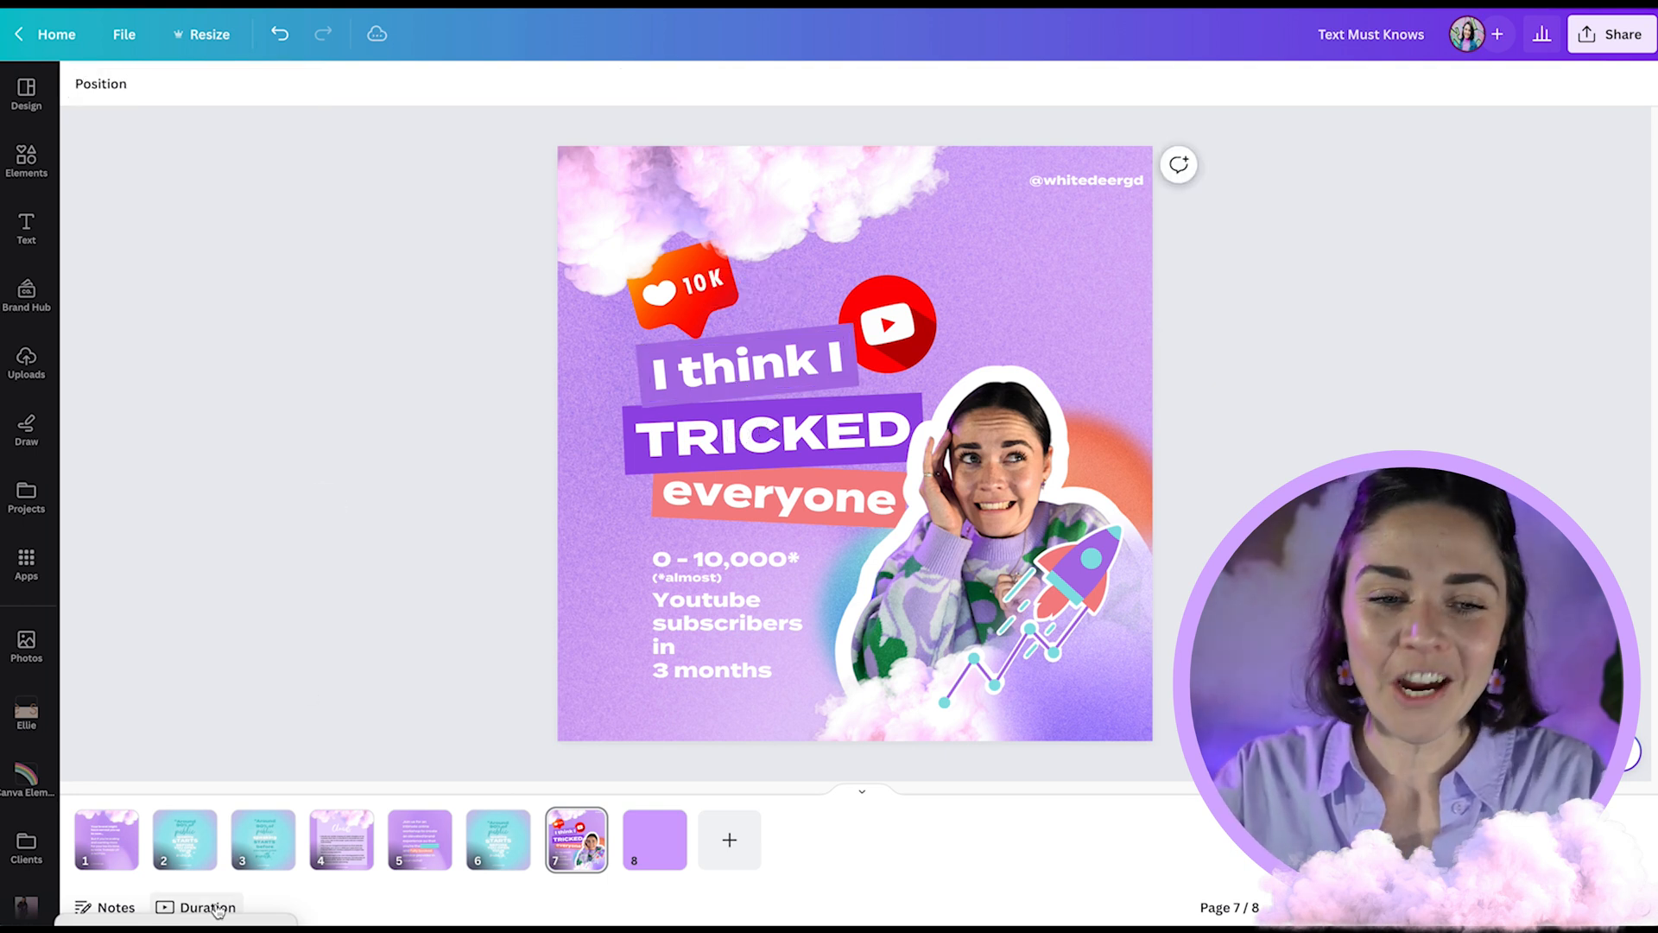
left_click(105, 839)
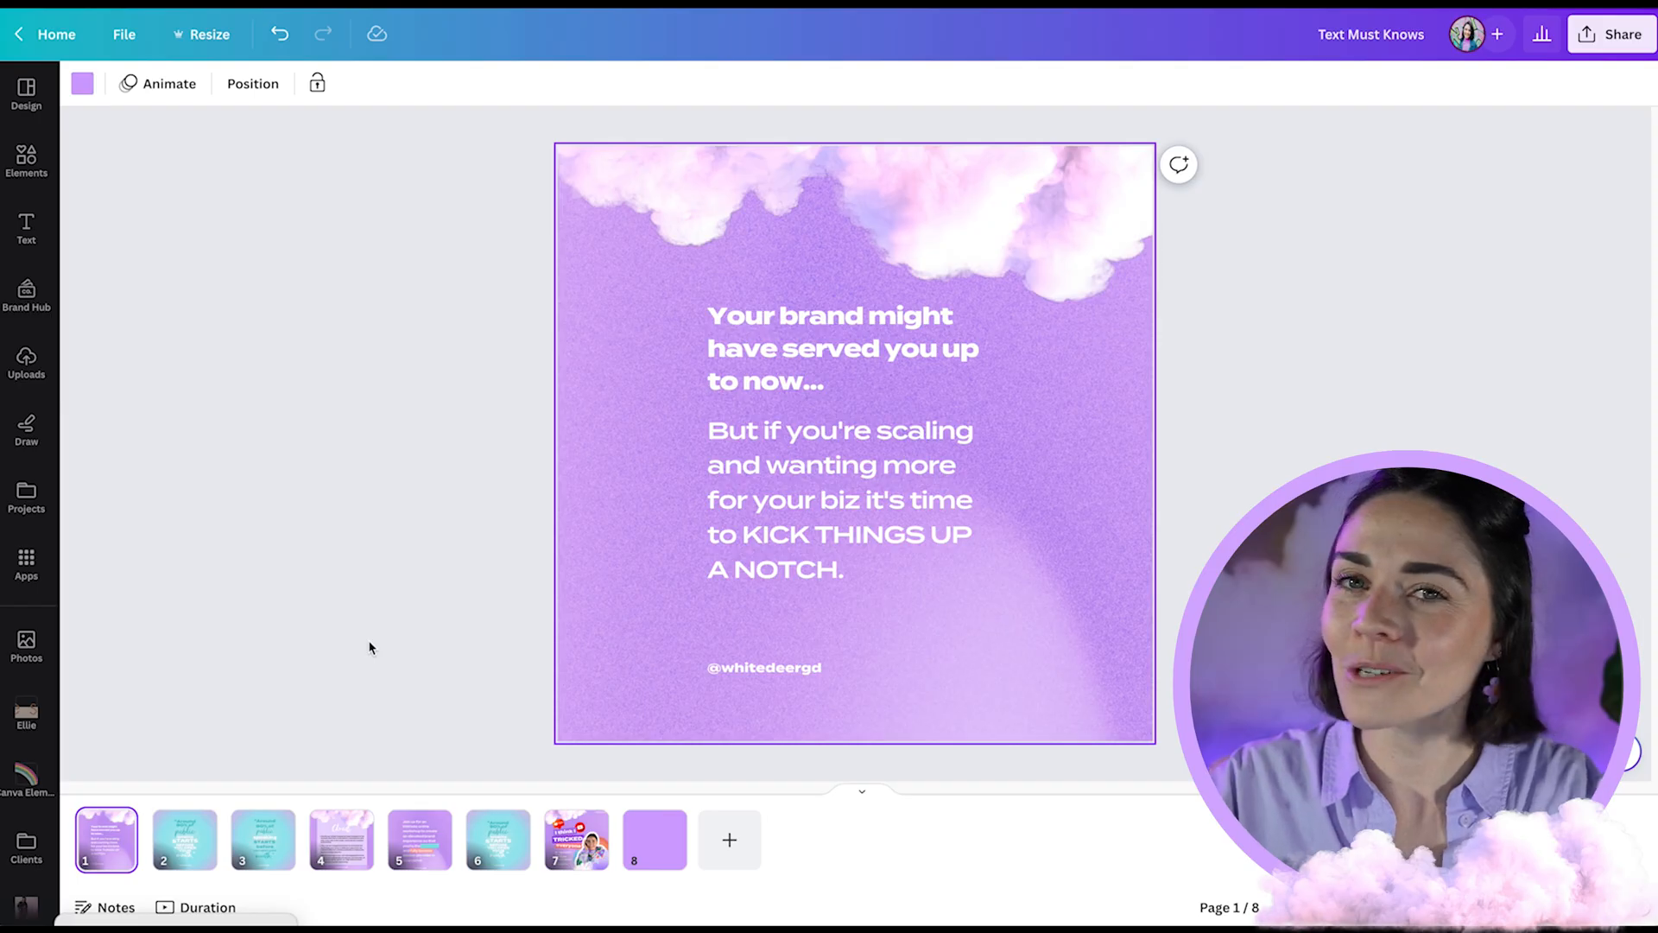